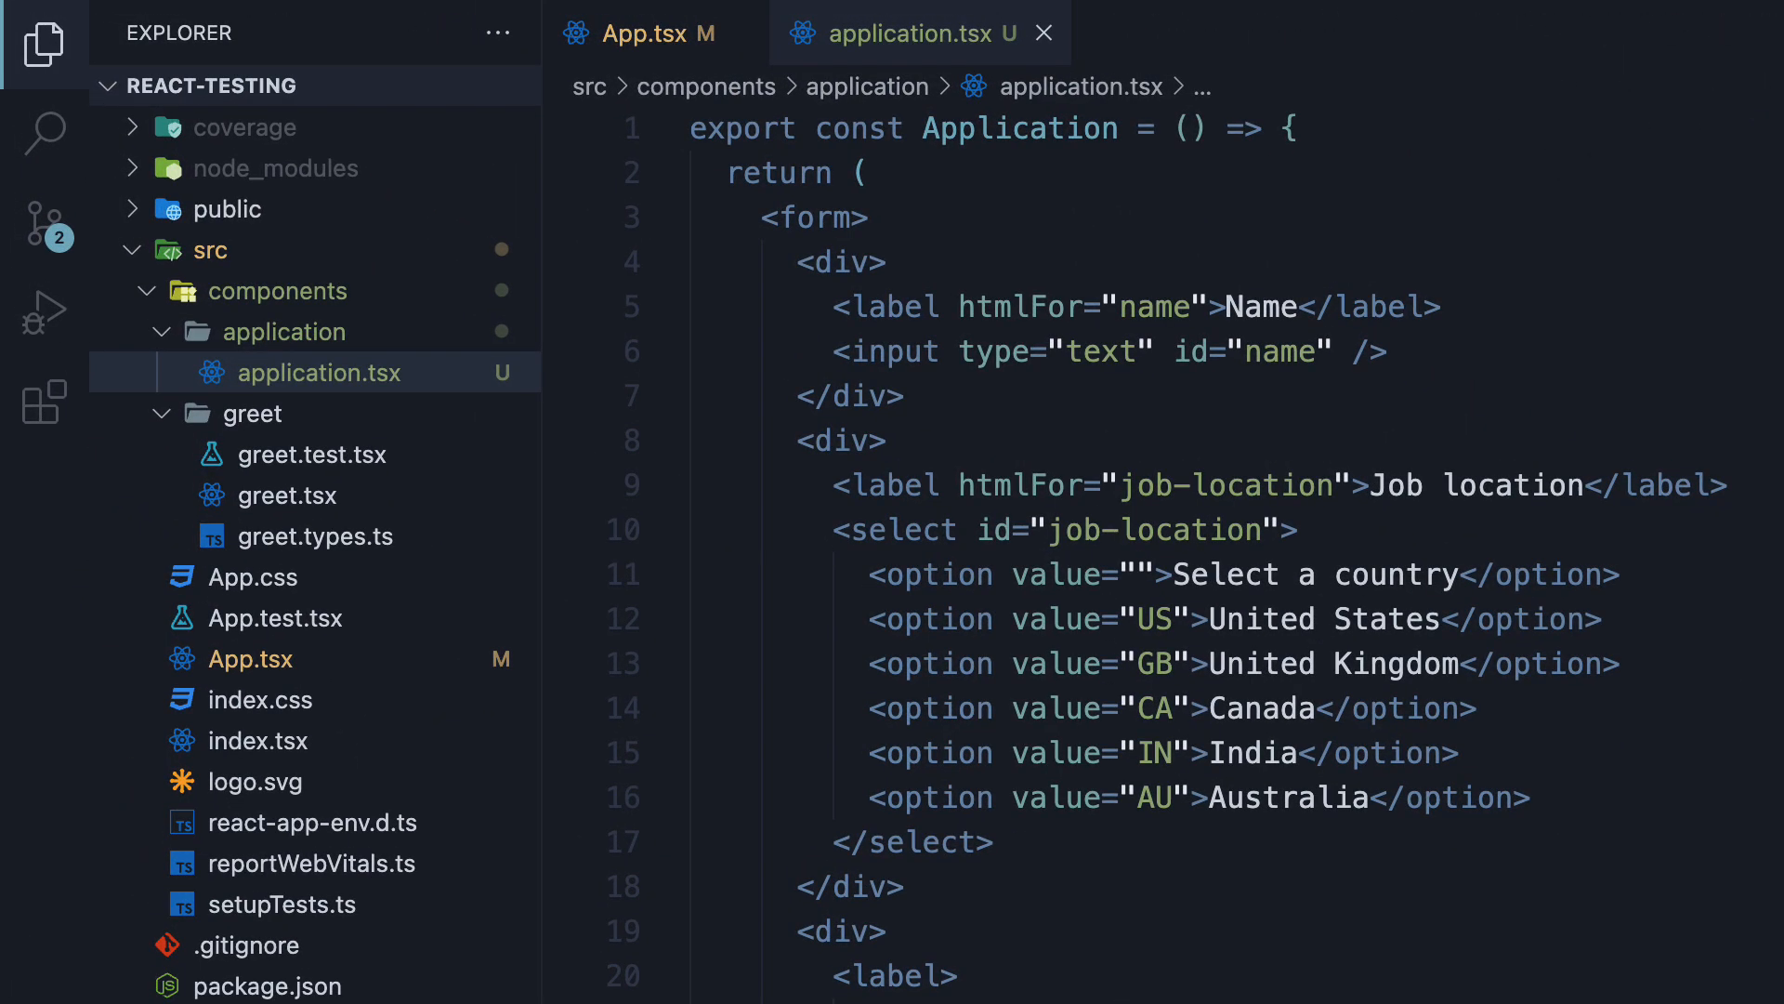
mouse_move(301, 331)
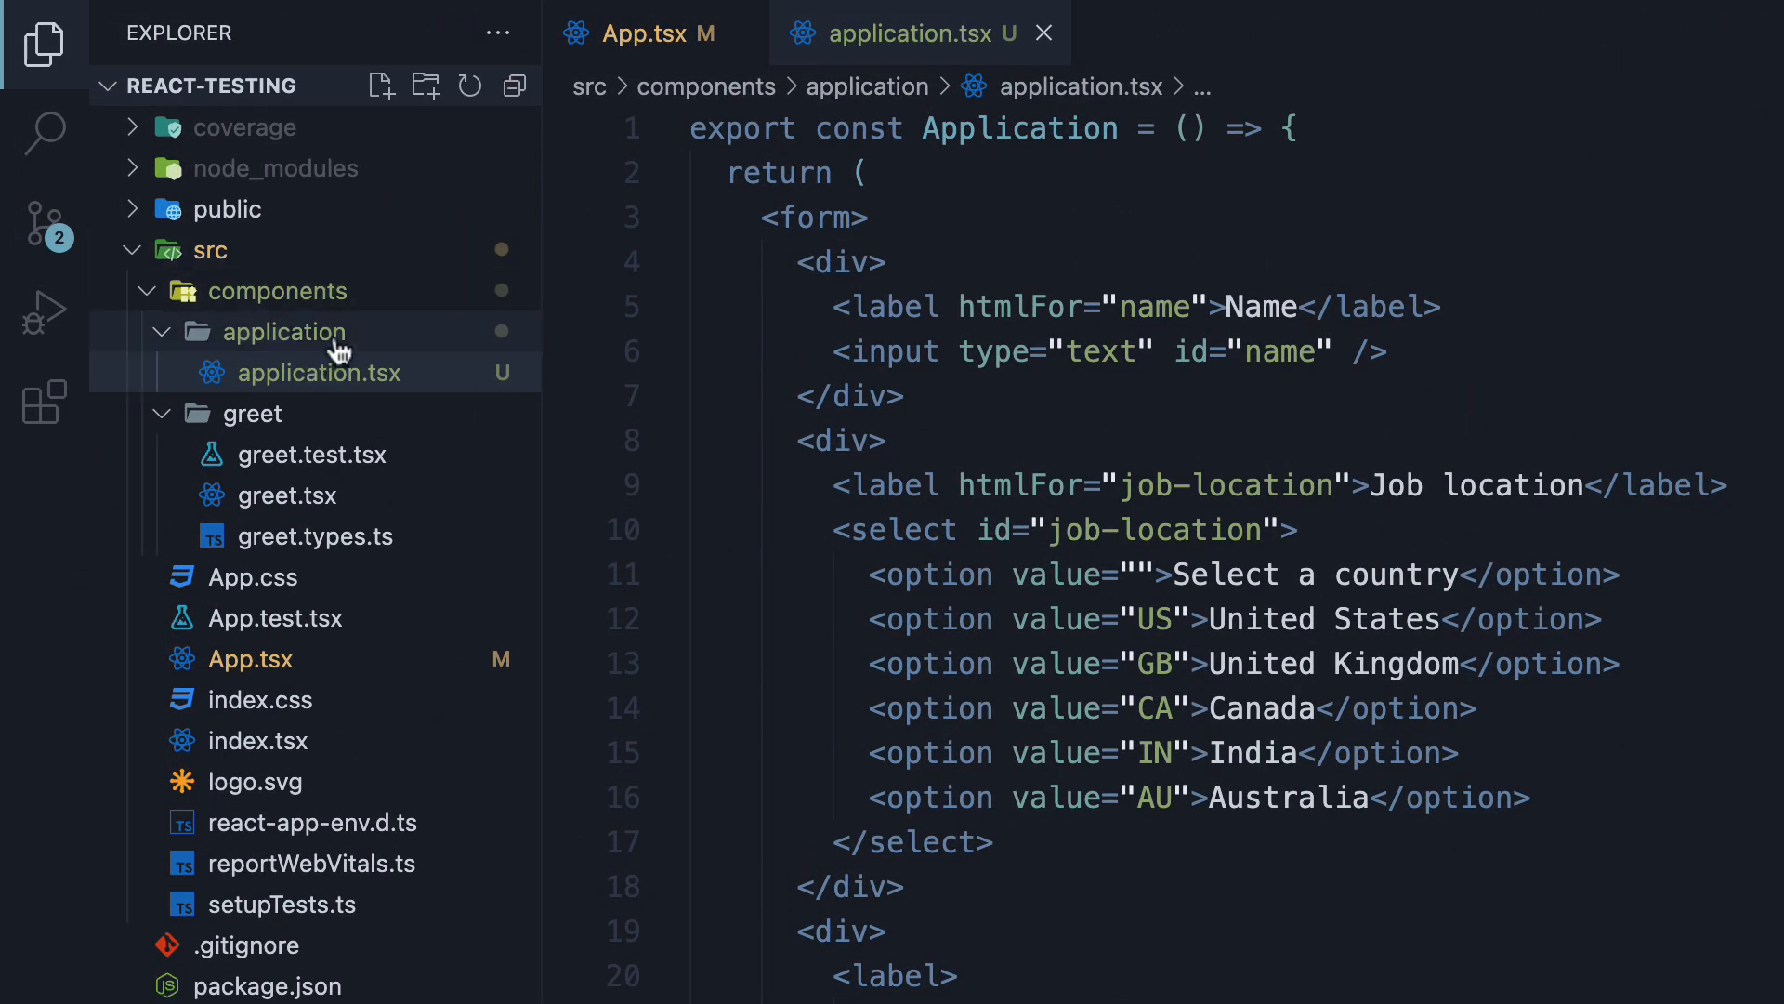
mouse_move(303, 331)
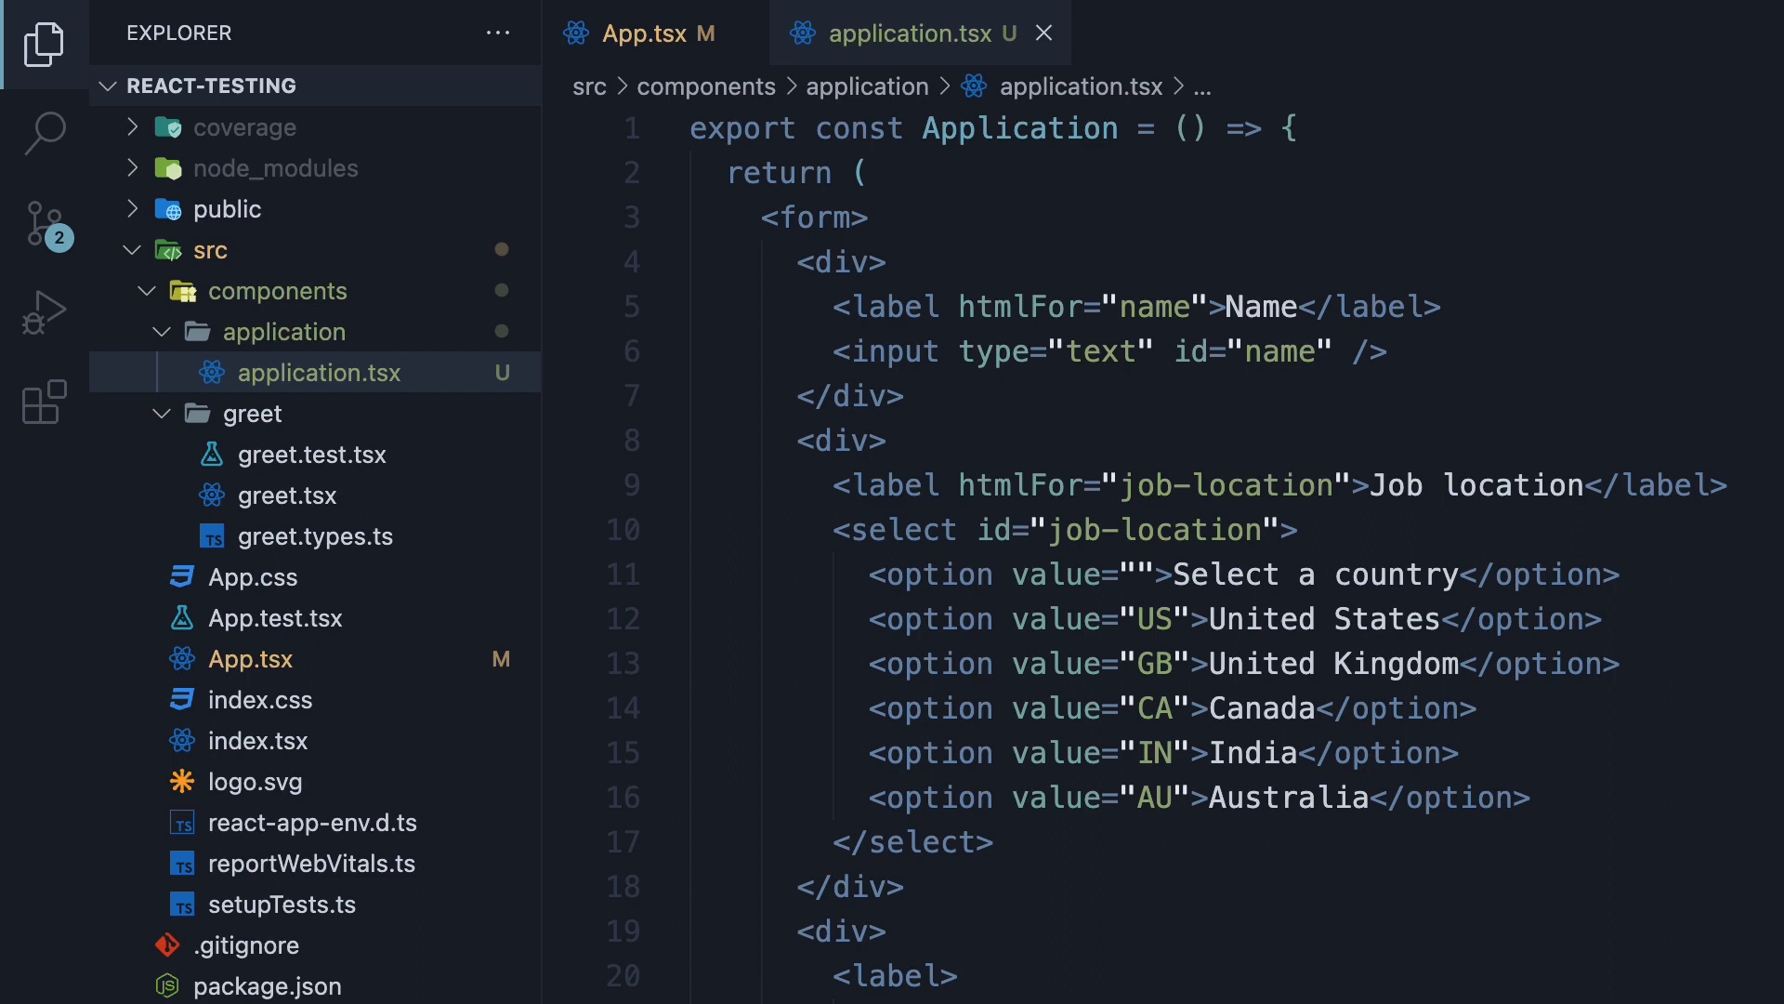
mouse_move(1019, 128)
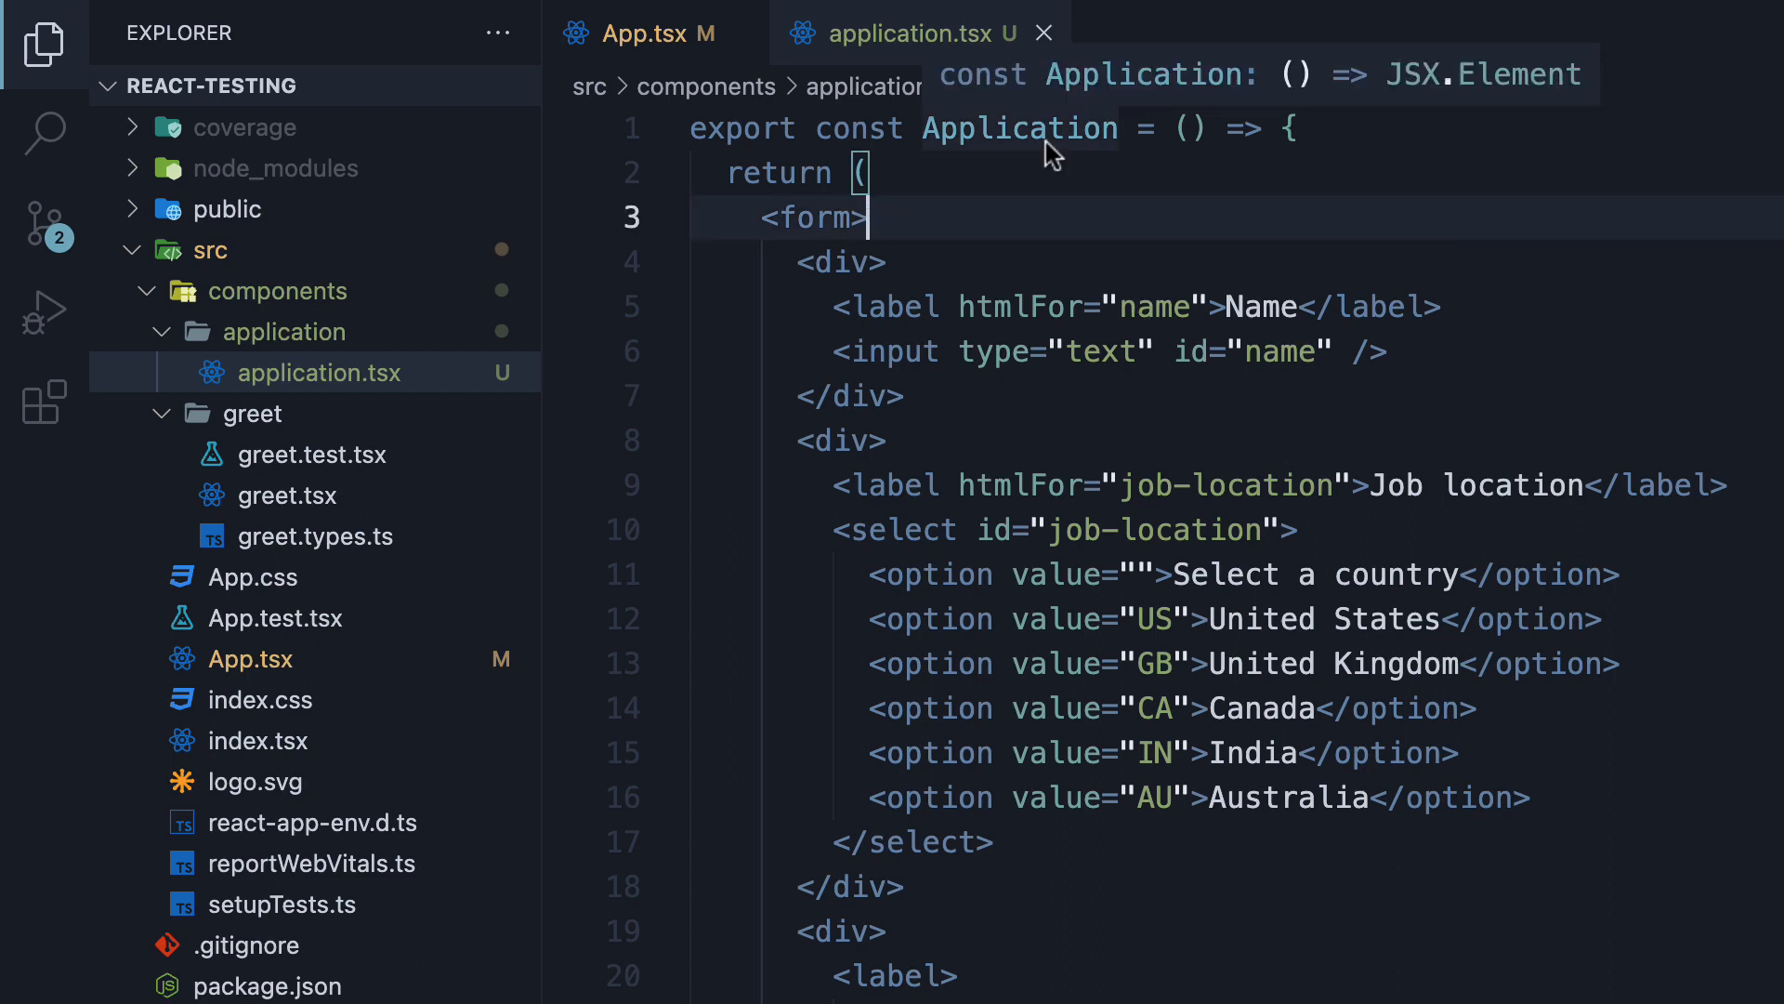
mouse_move(1005, 231)
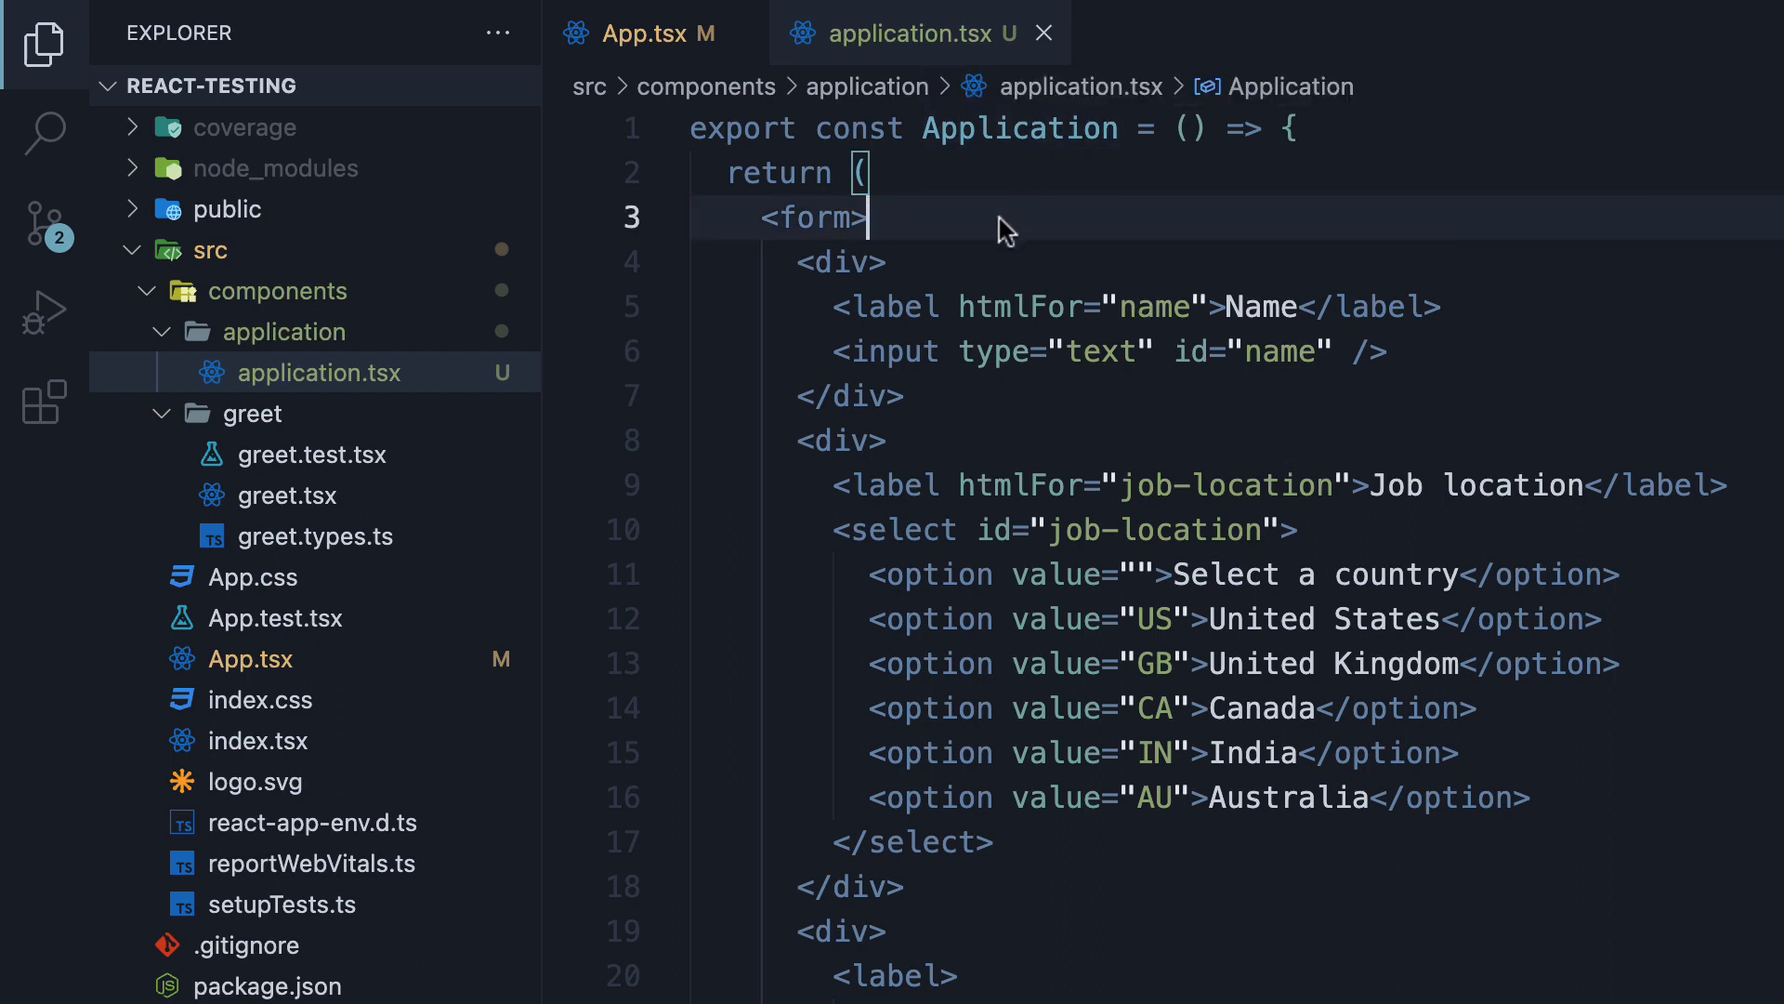
mouse_move(981, 236)
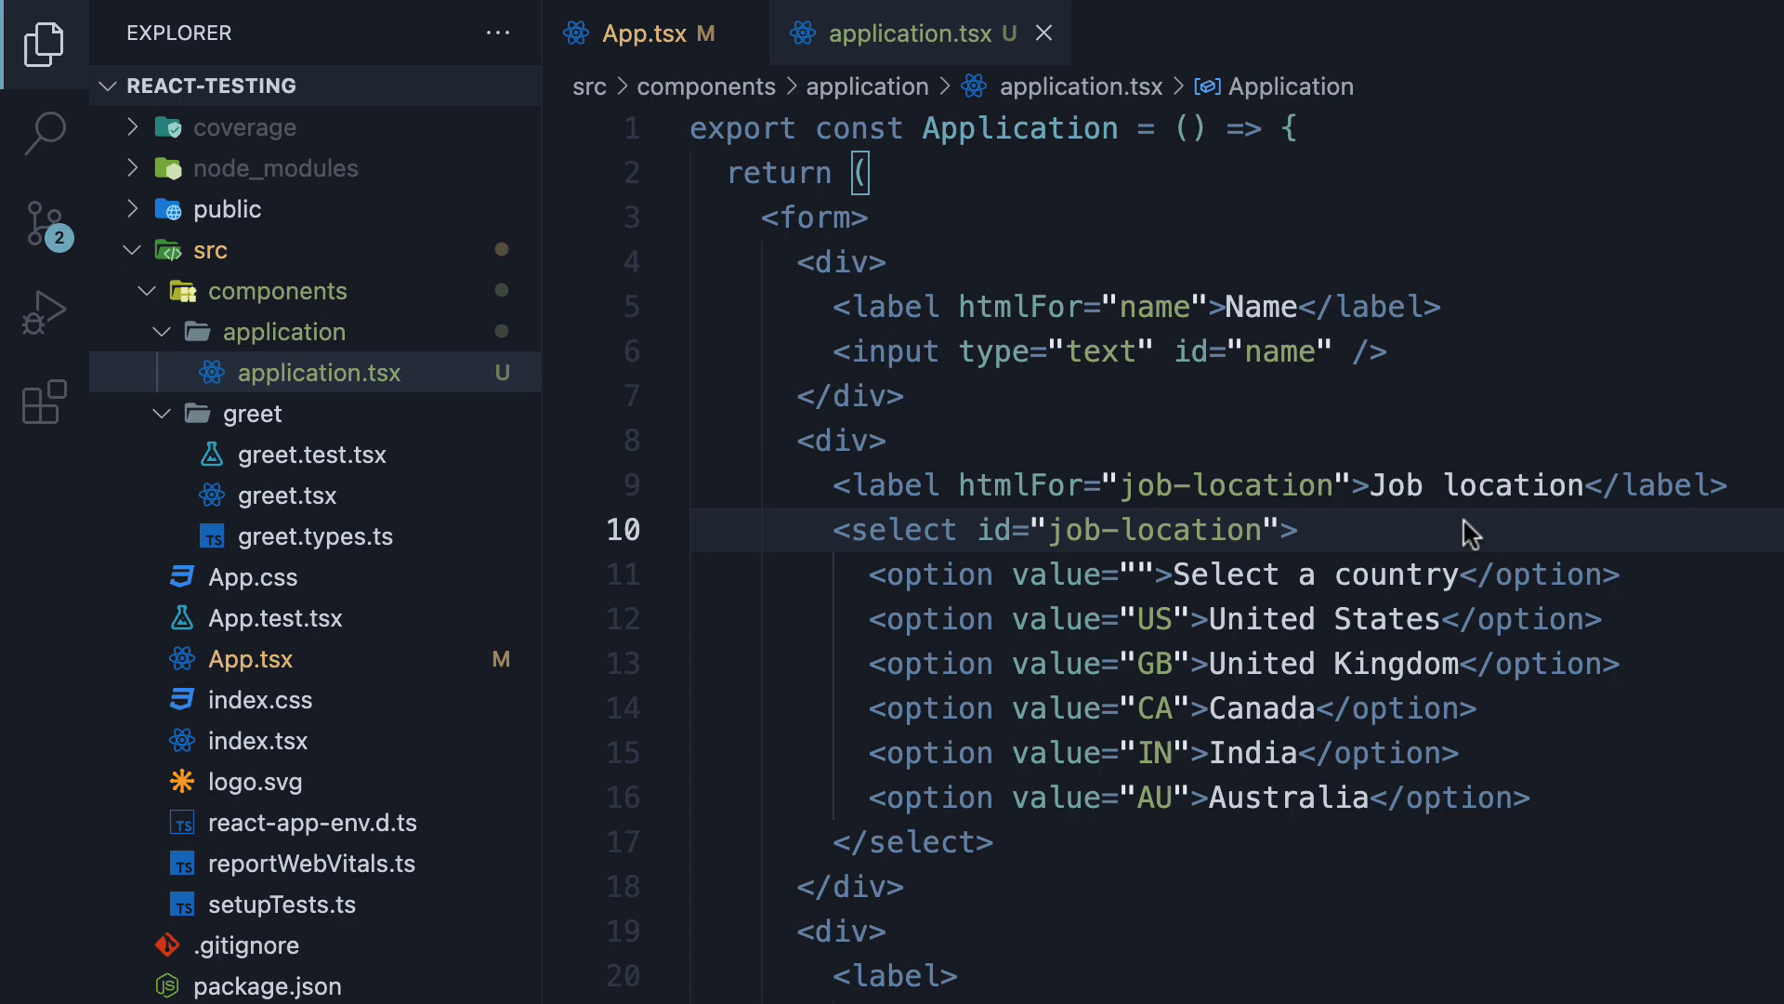
mouse_move(1607, 530)
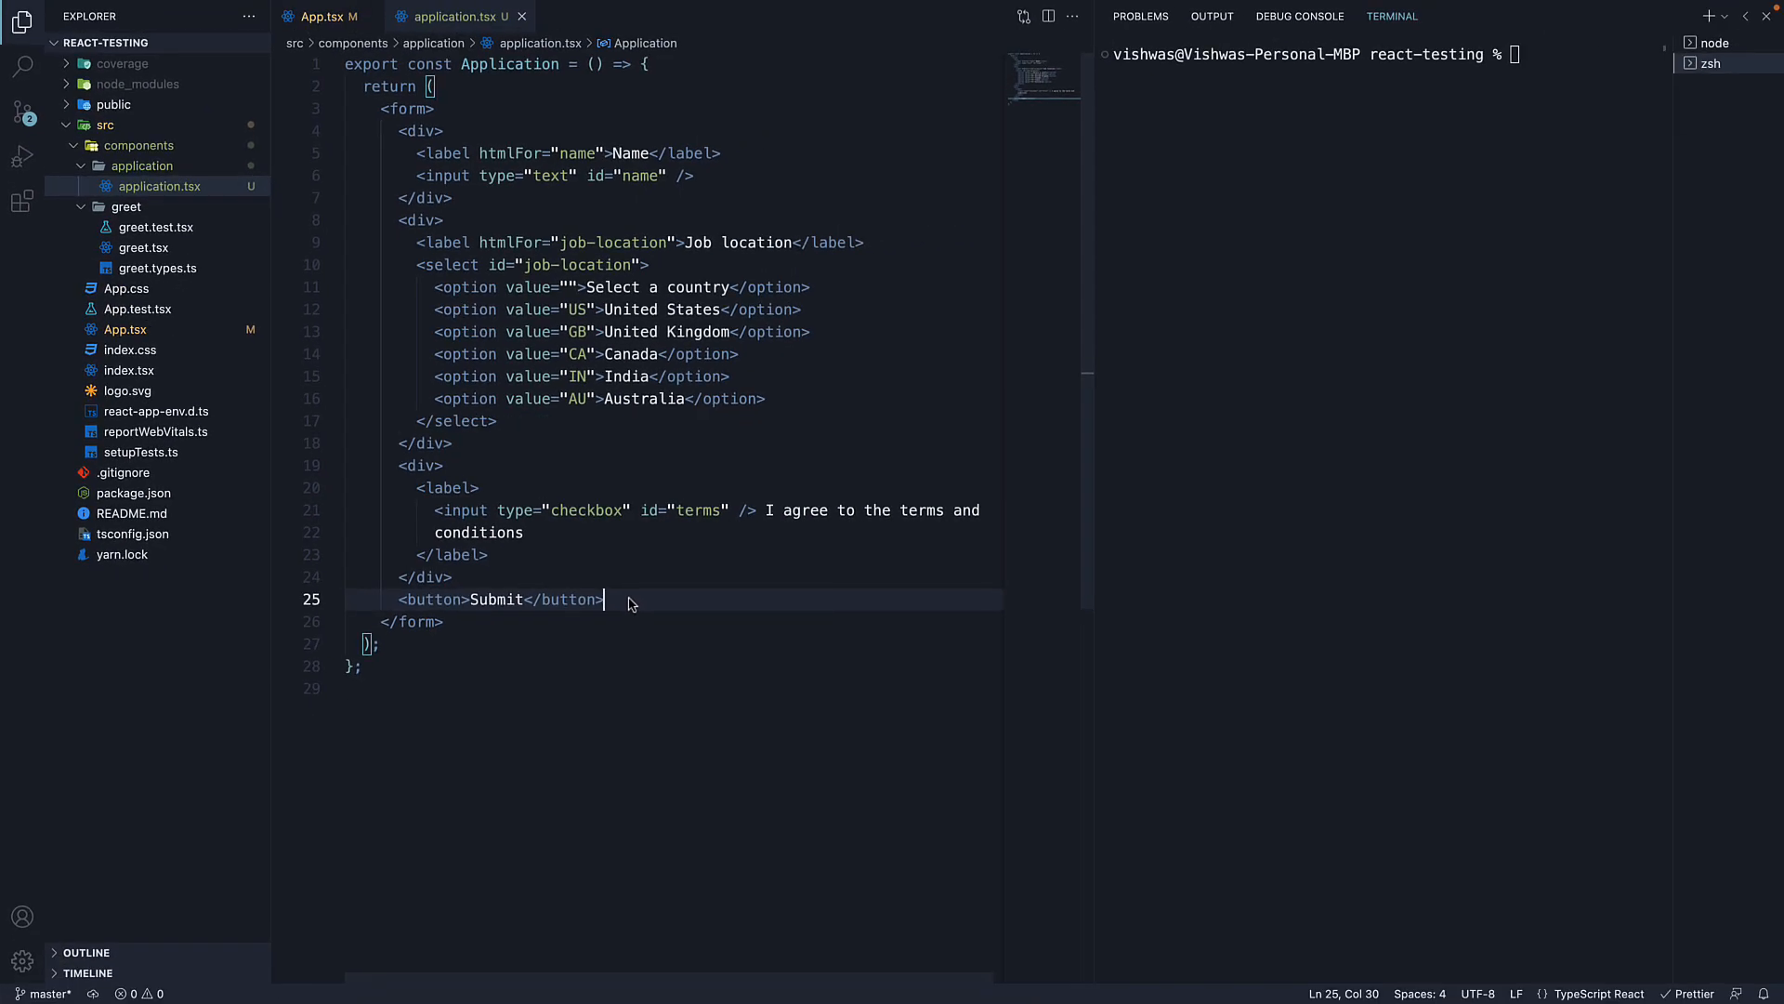
Open App.tsx and delete the default App.test.tsx file from the src folder.
click(323, 16)
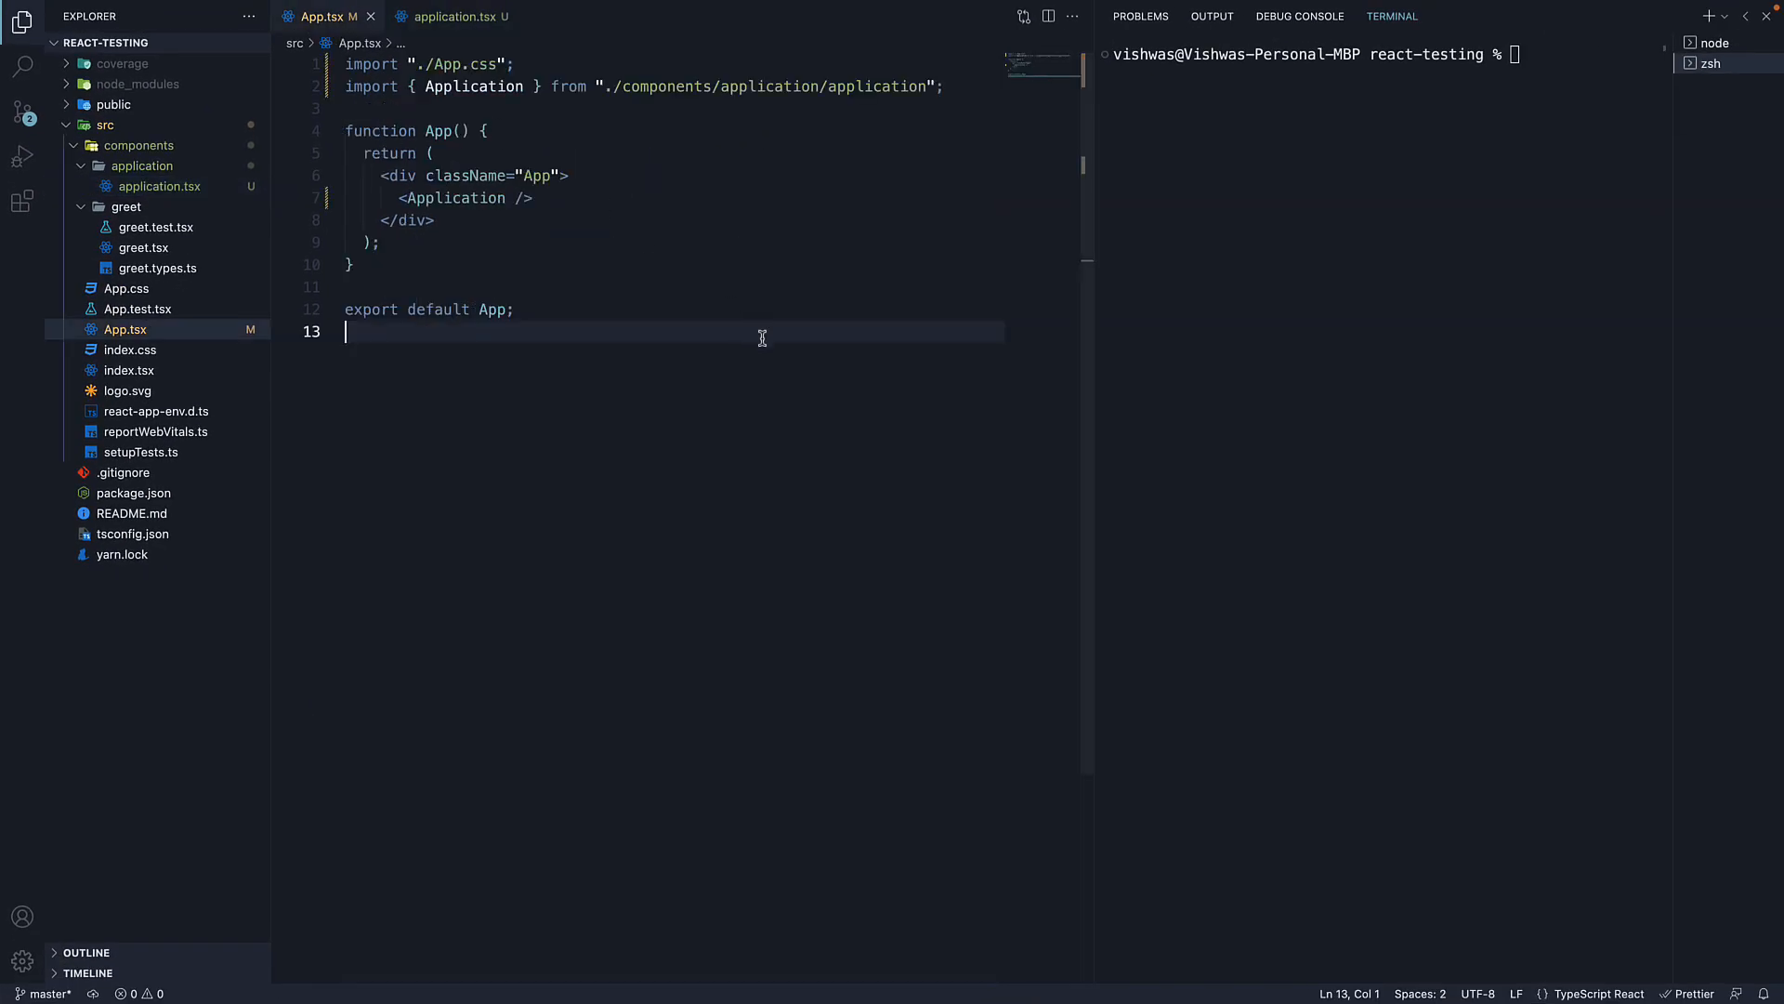
mouse_move(178, 310)
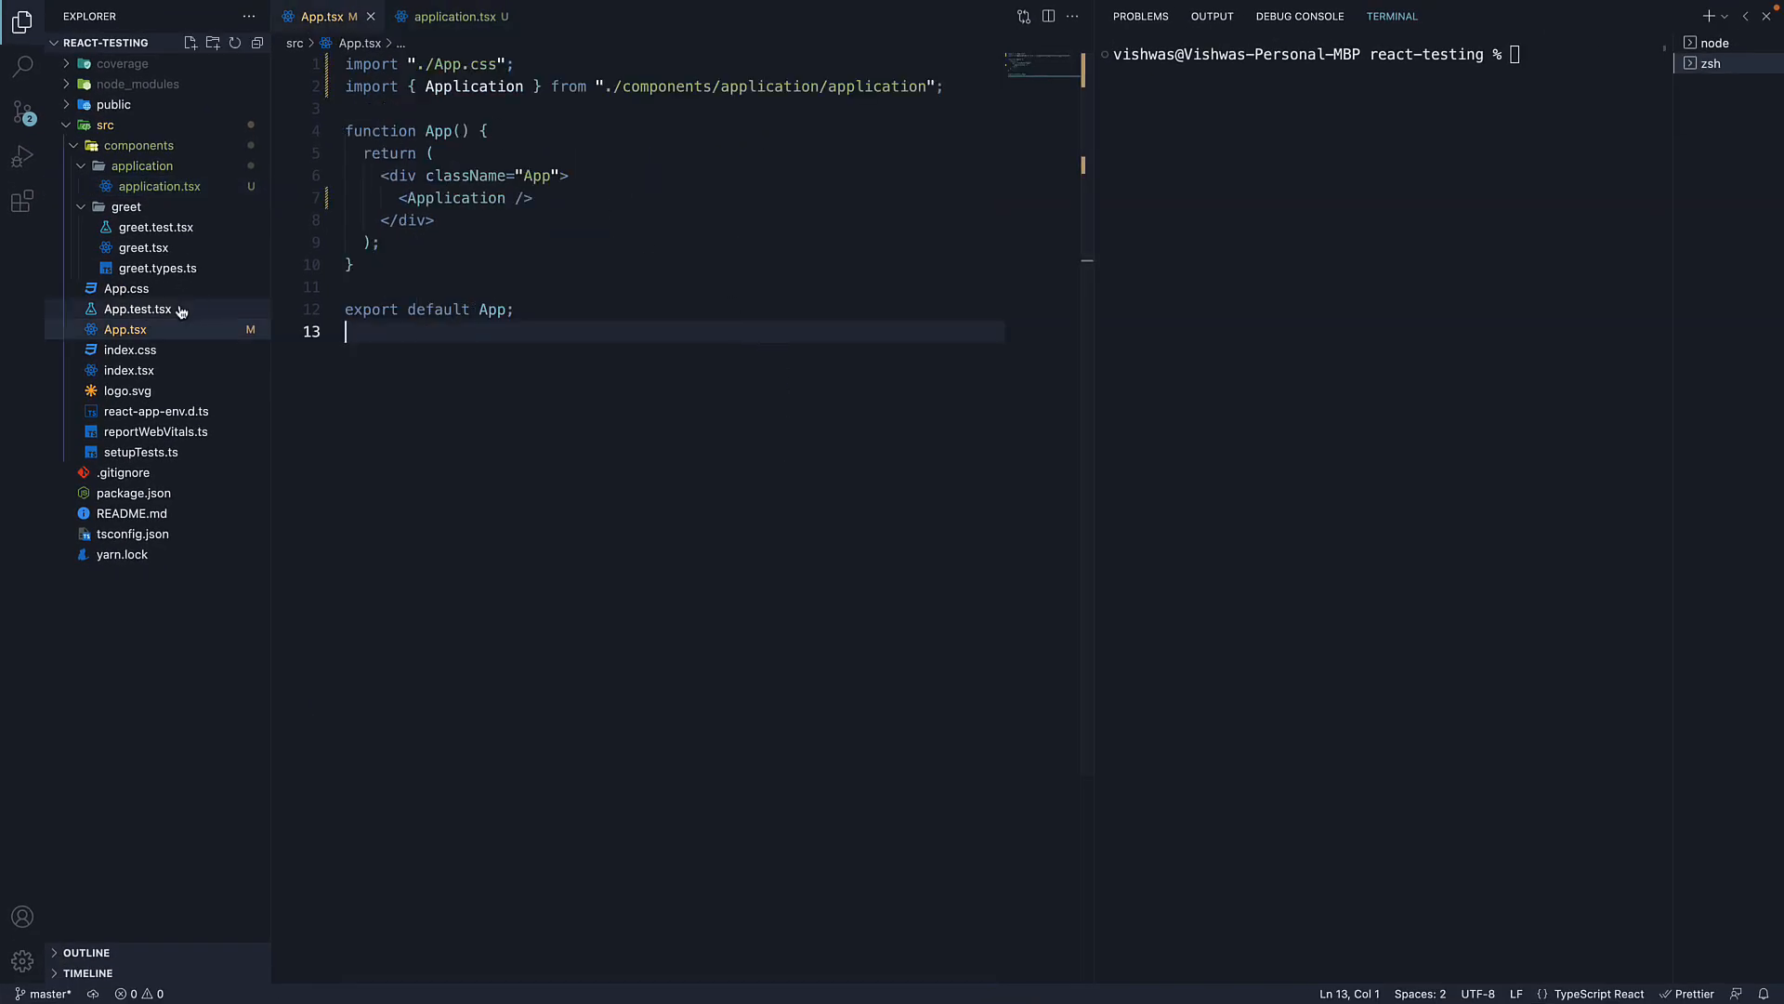
right_click(136, 308)
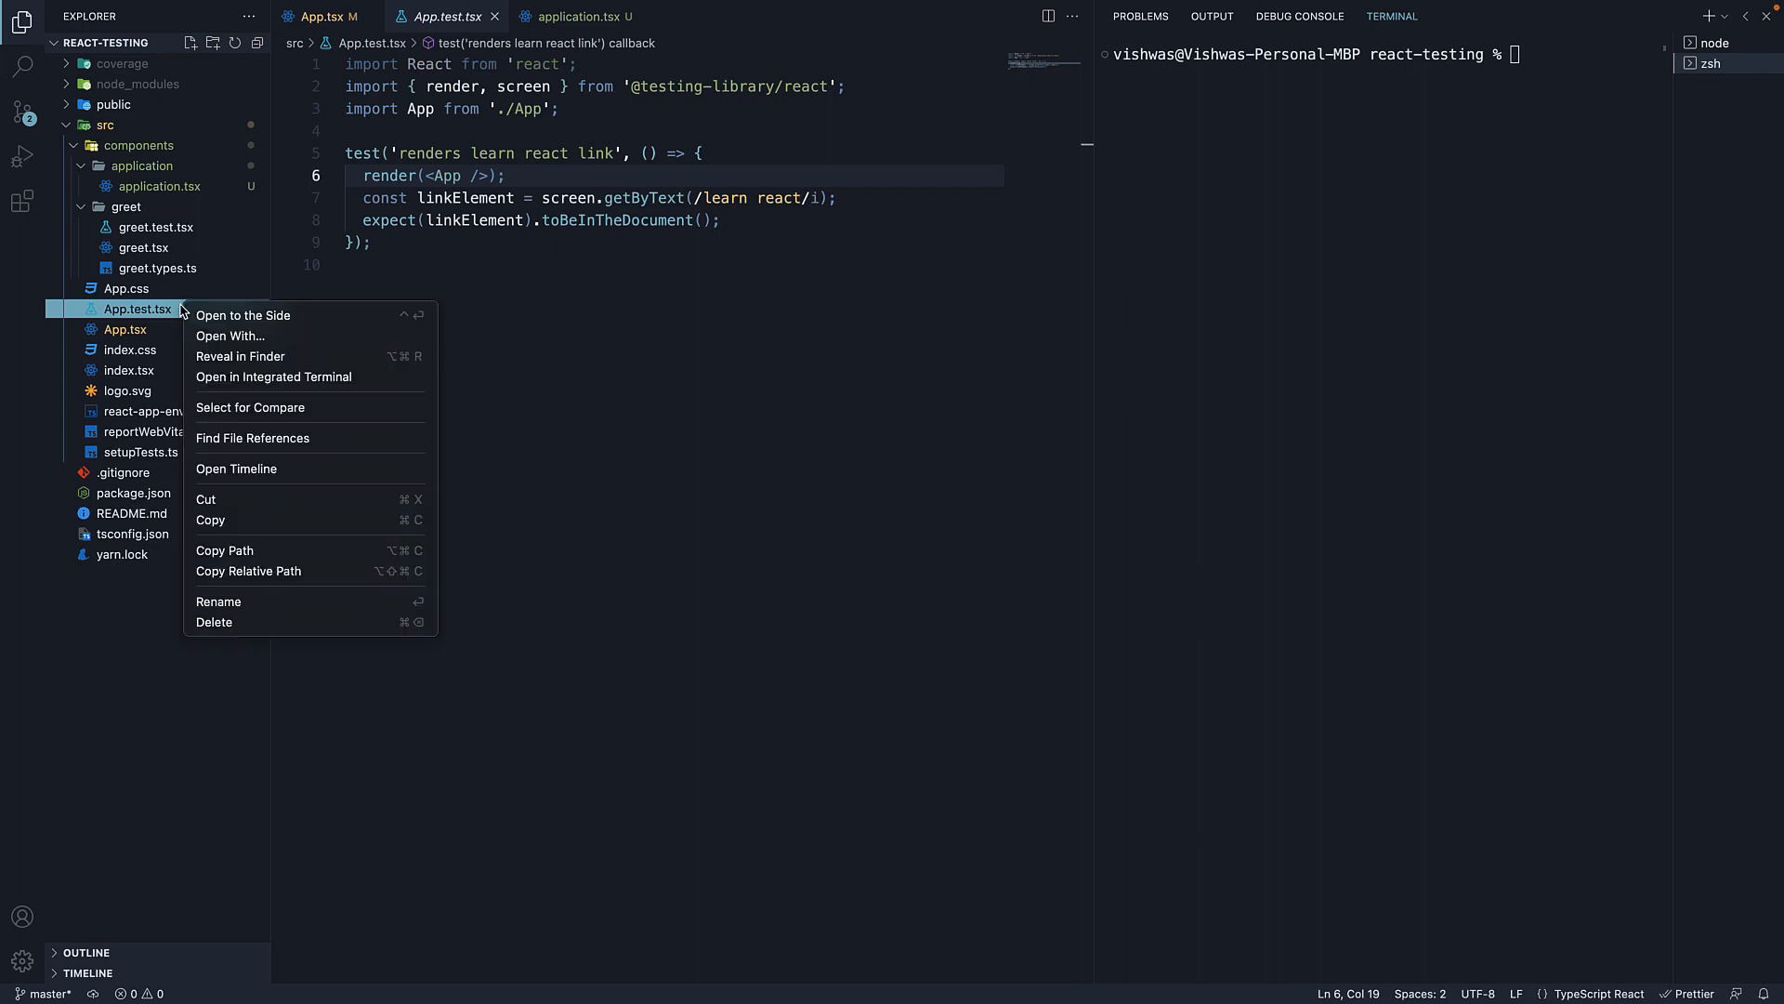
mouse_move(252, 626)
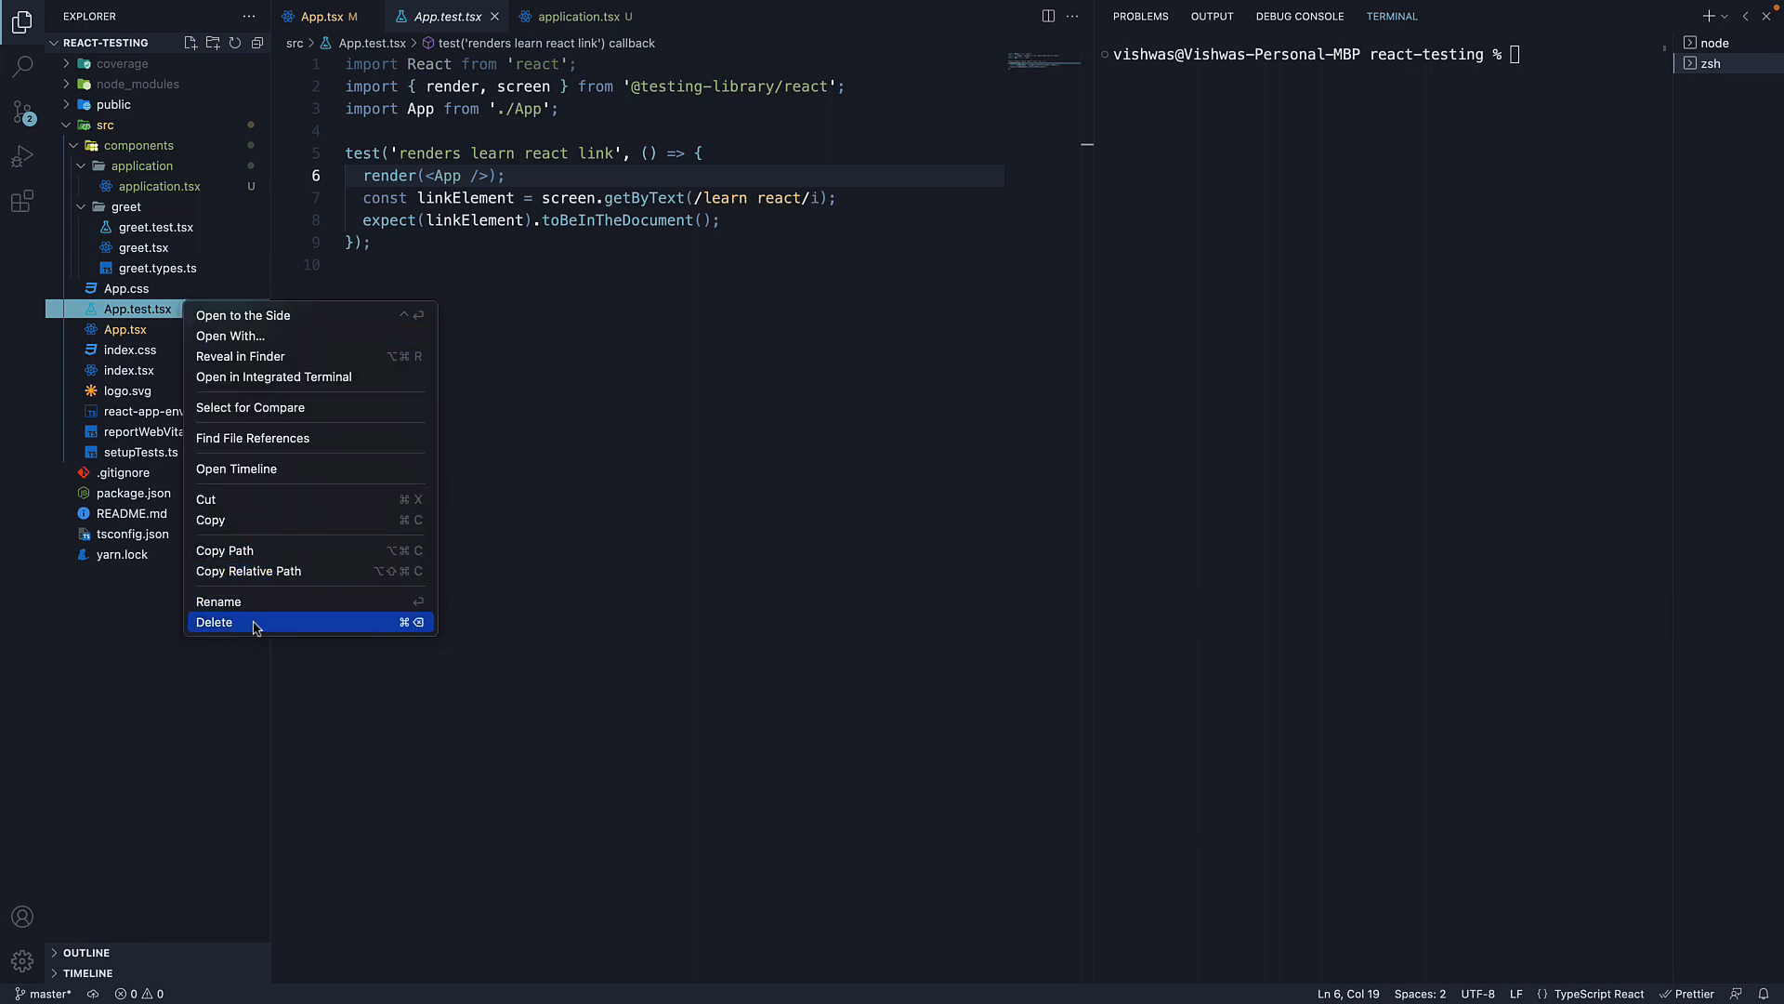
click(214, 620)
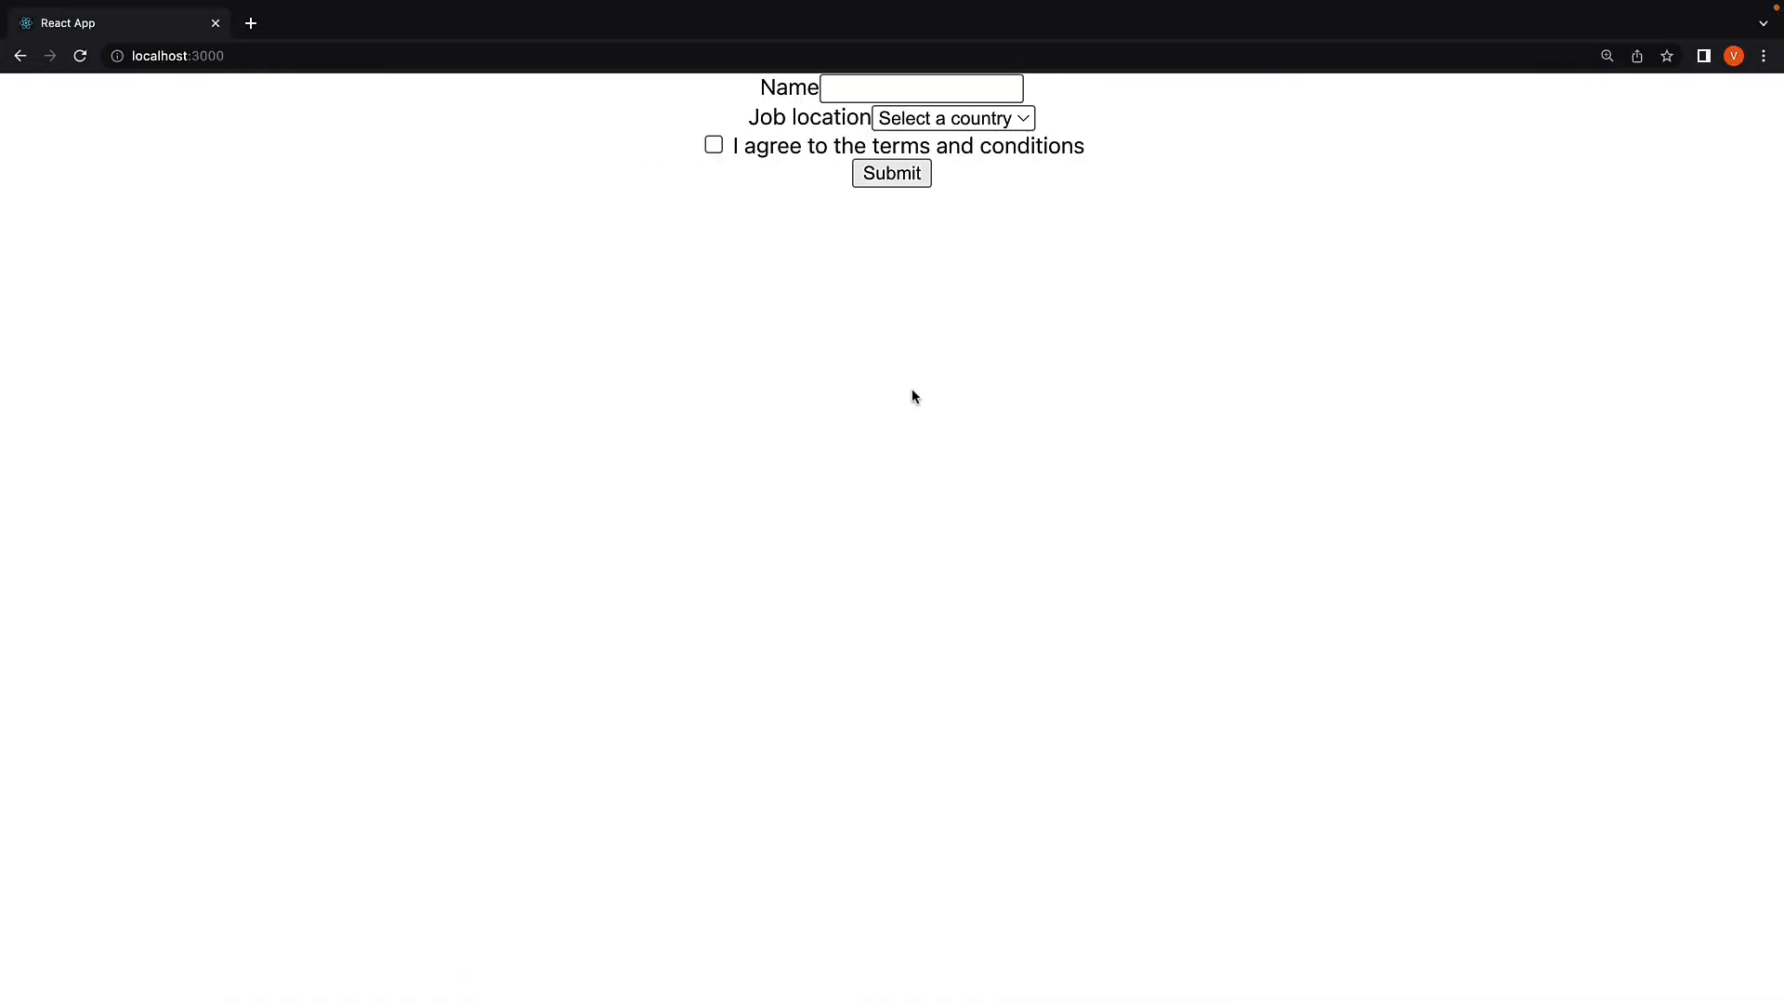
mouse_move(939, 200)
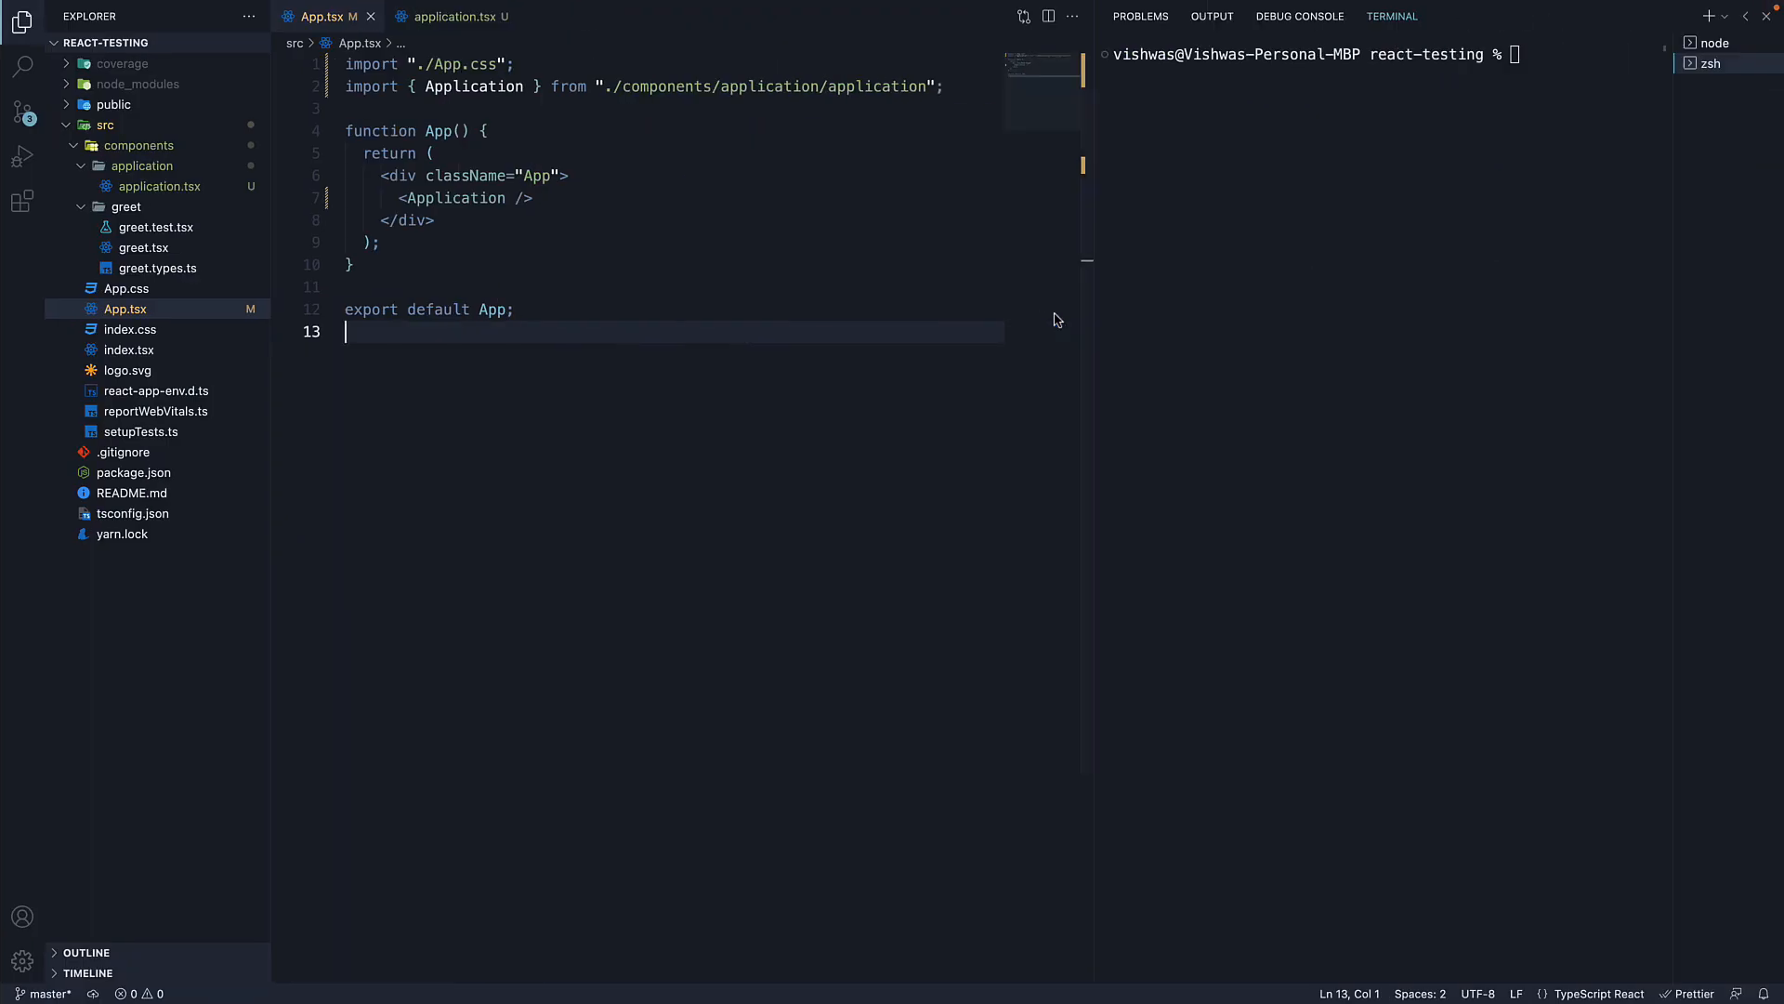
mouse_move(794, 303)
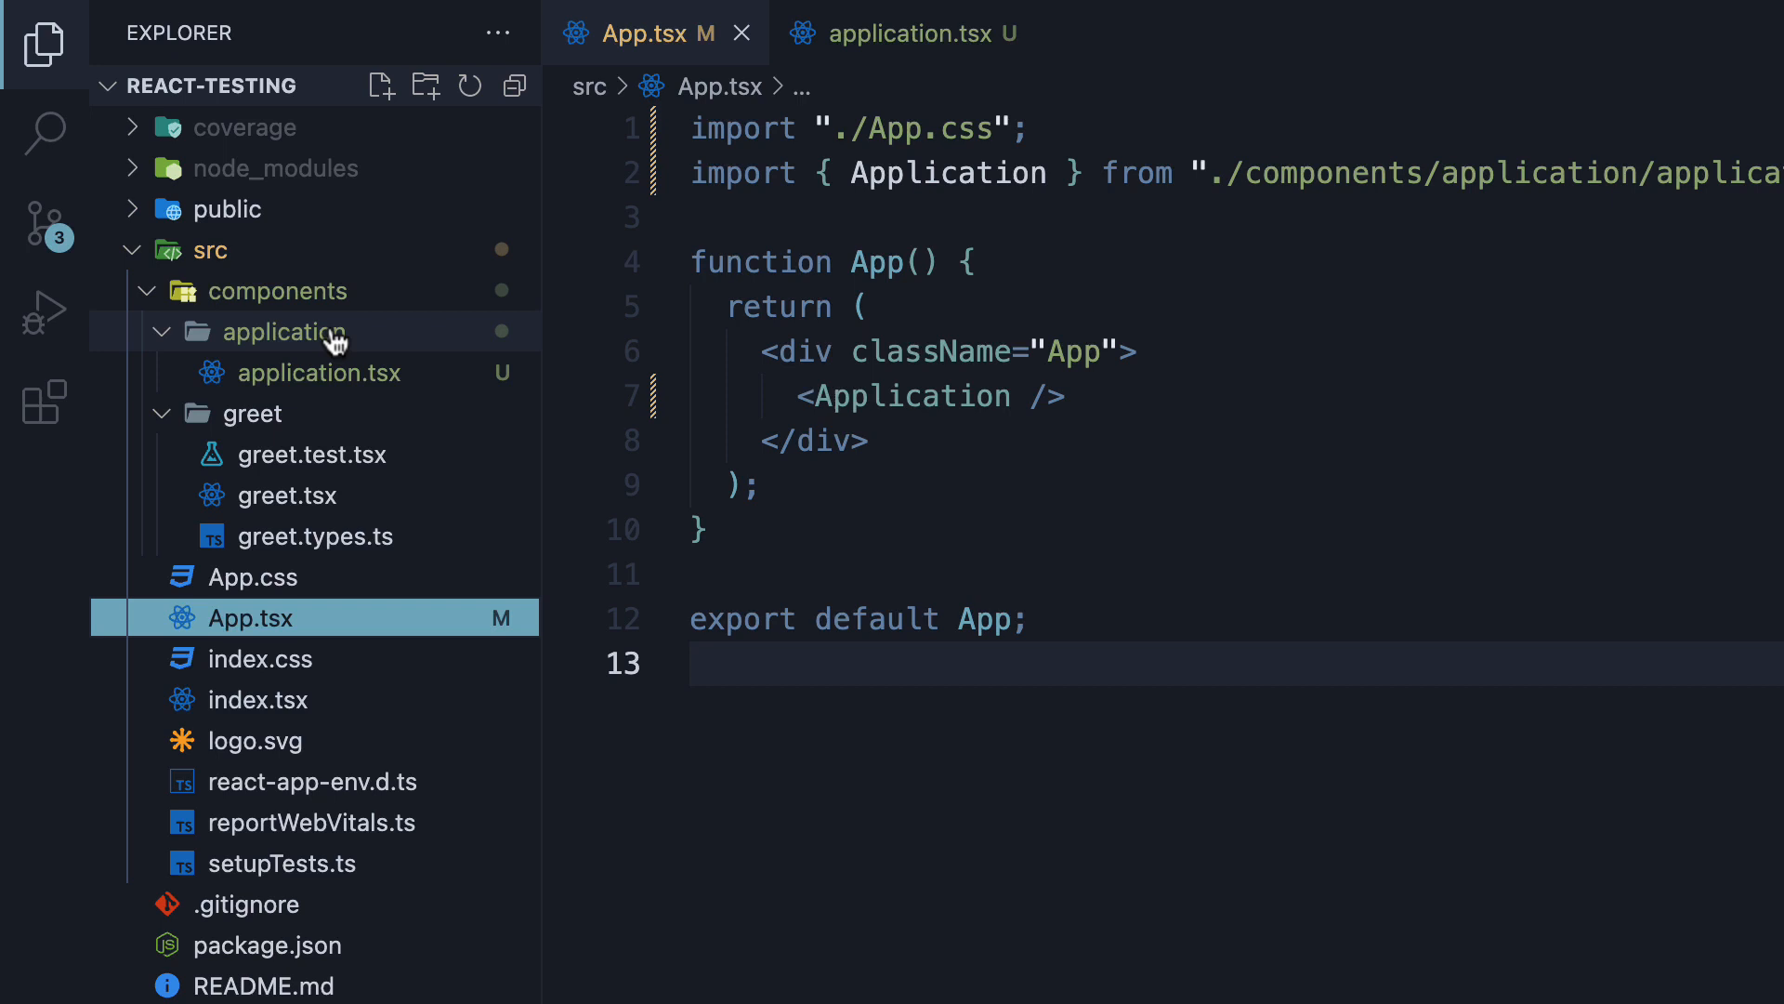
Create a new application.test.tsx file in the application components folder.
click(303, 331)
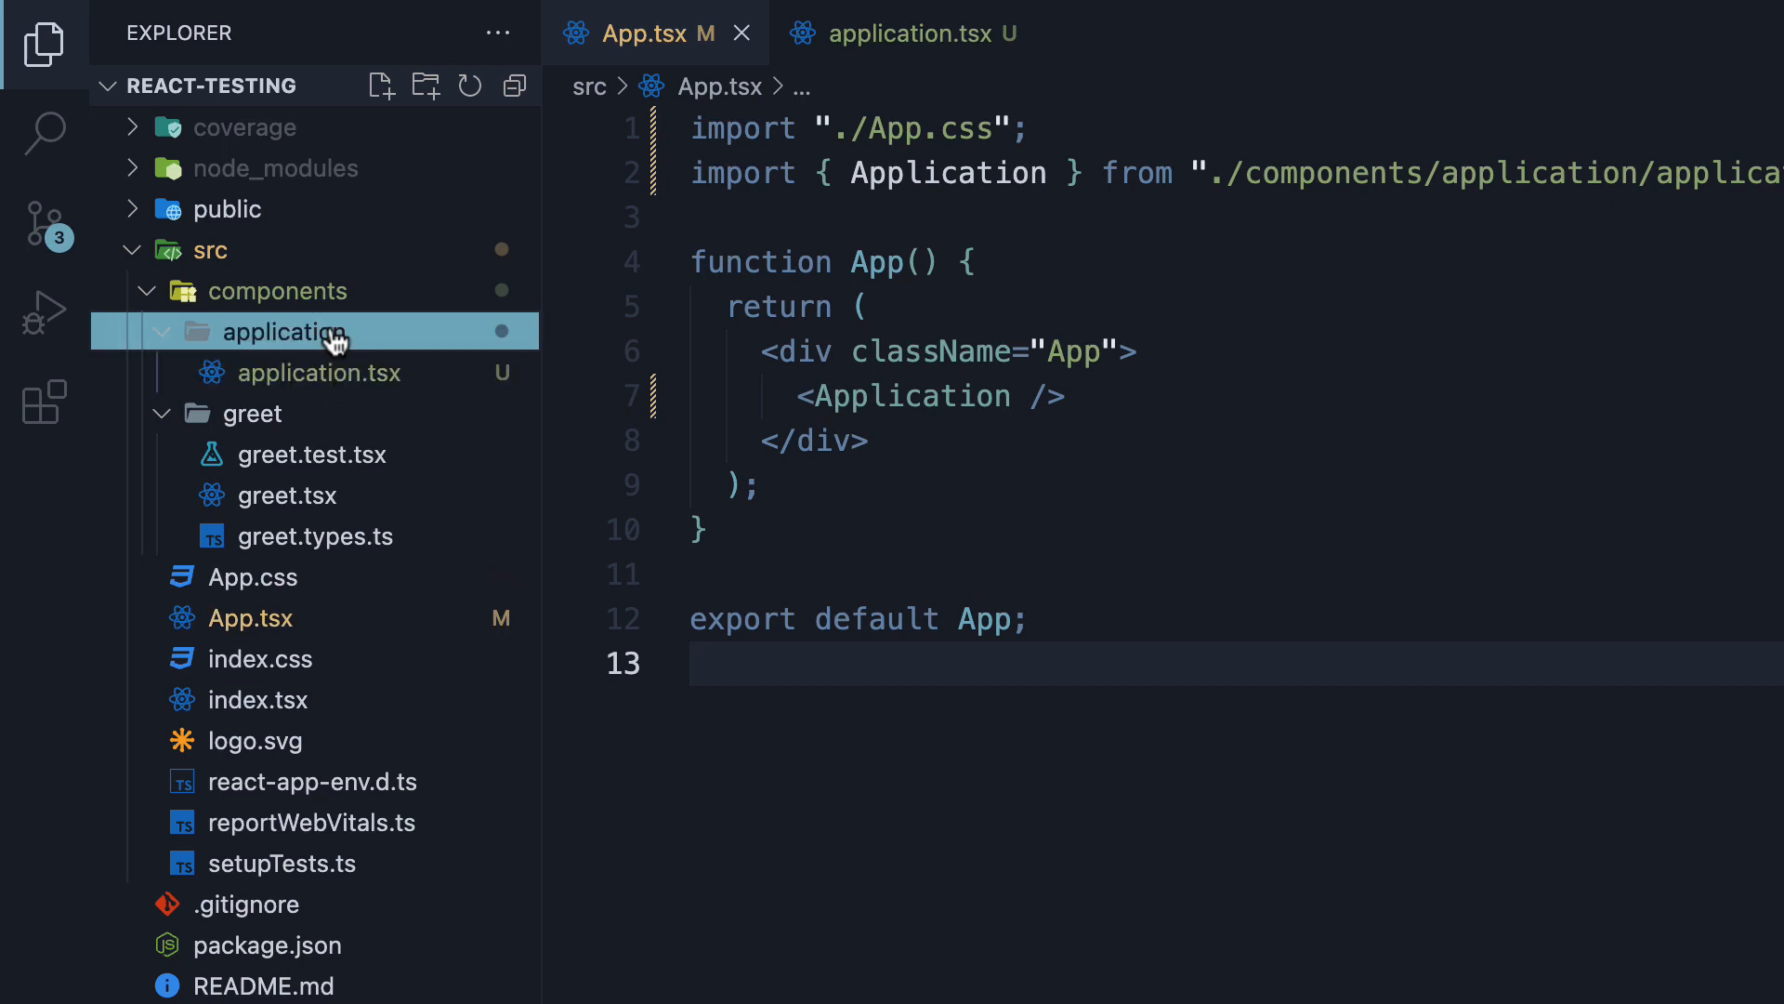
mouse_move(372, 115)
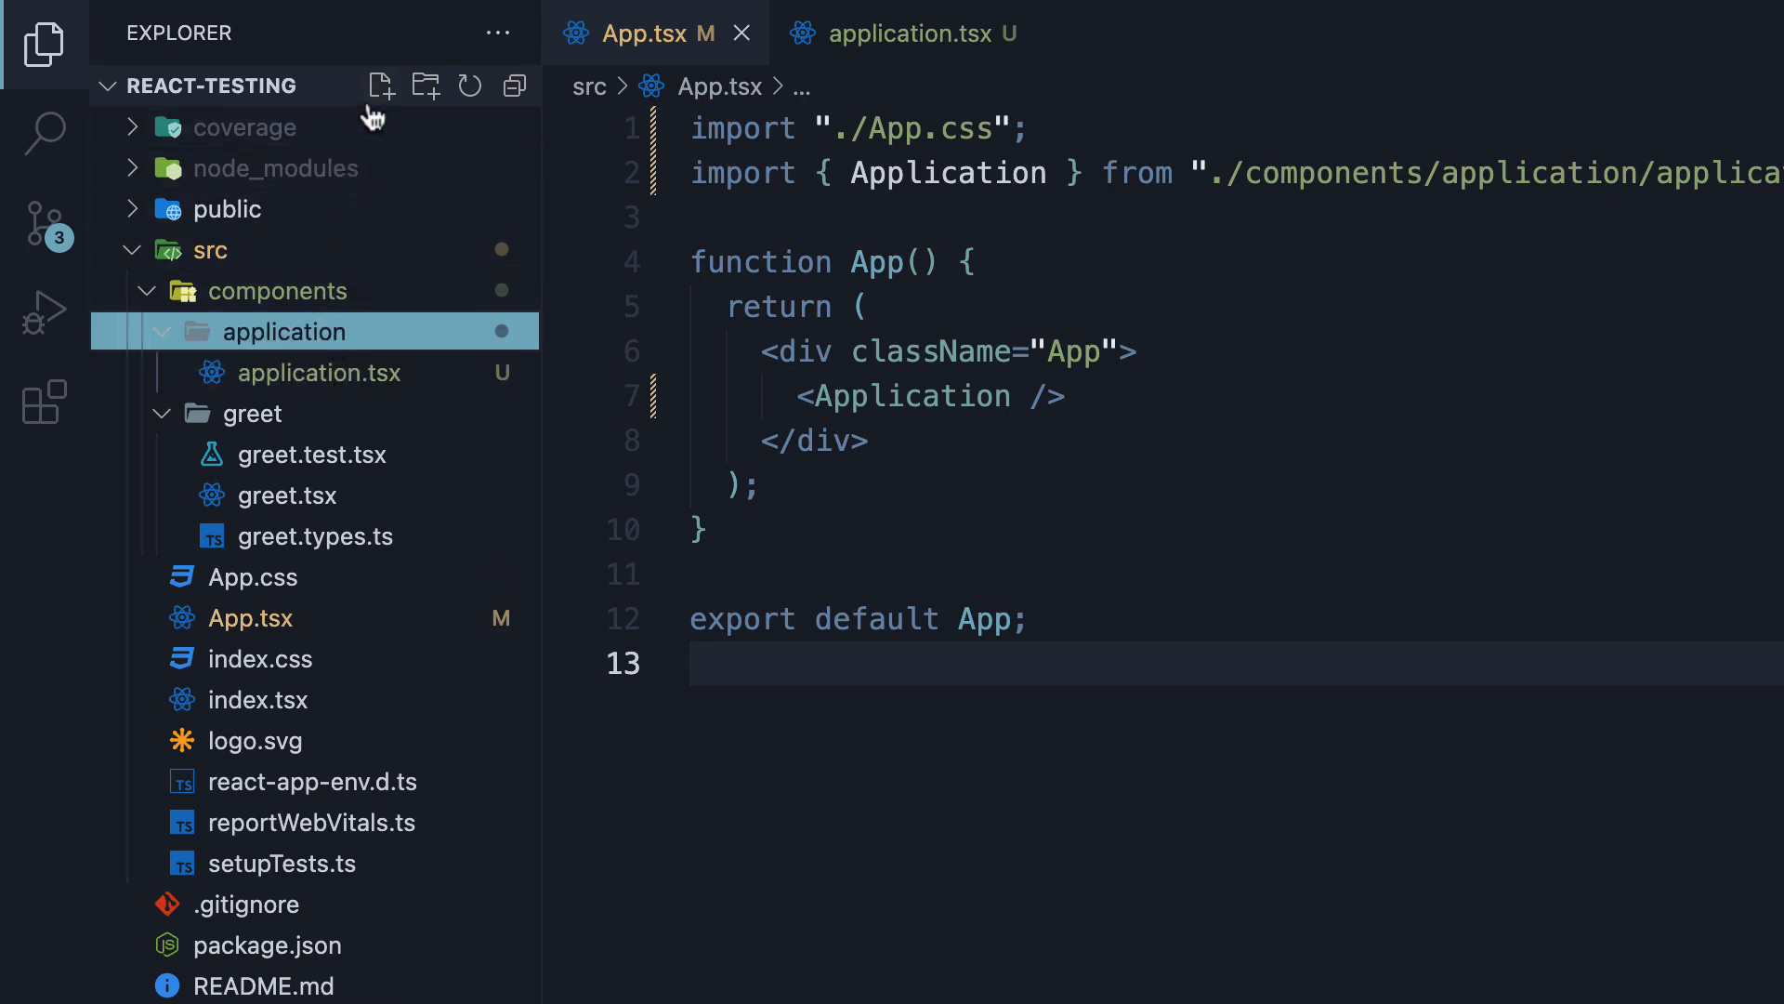
text(app)
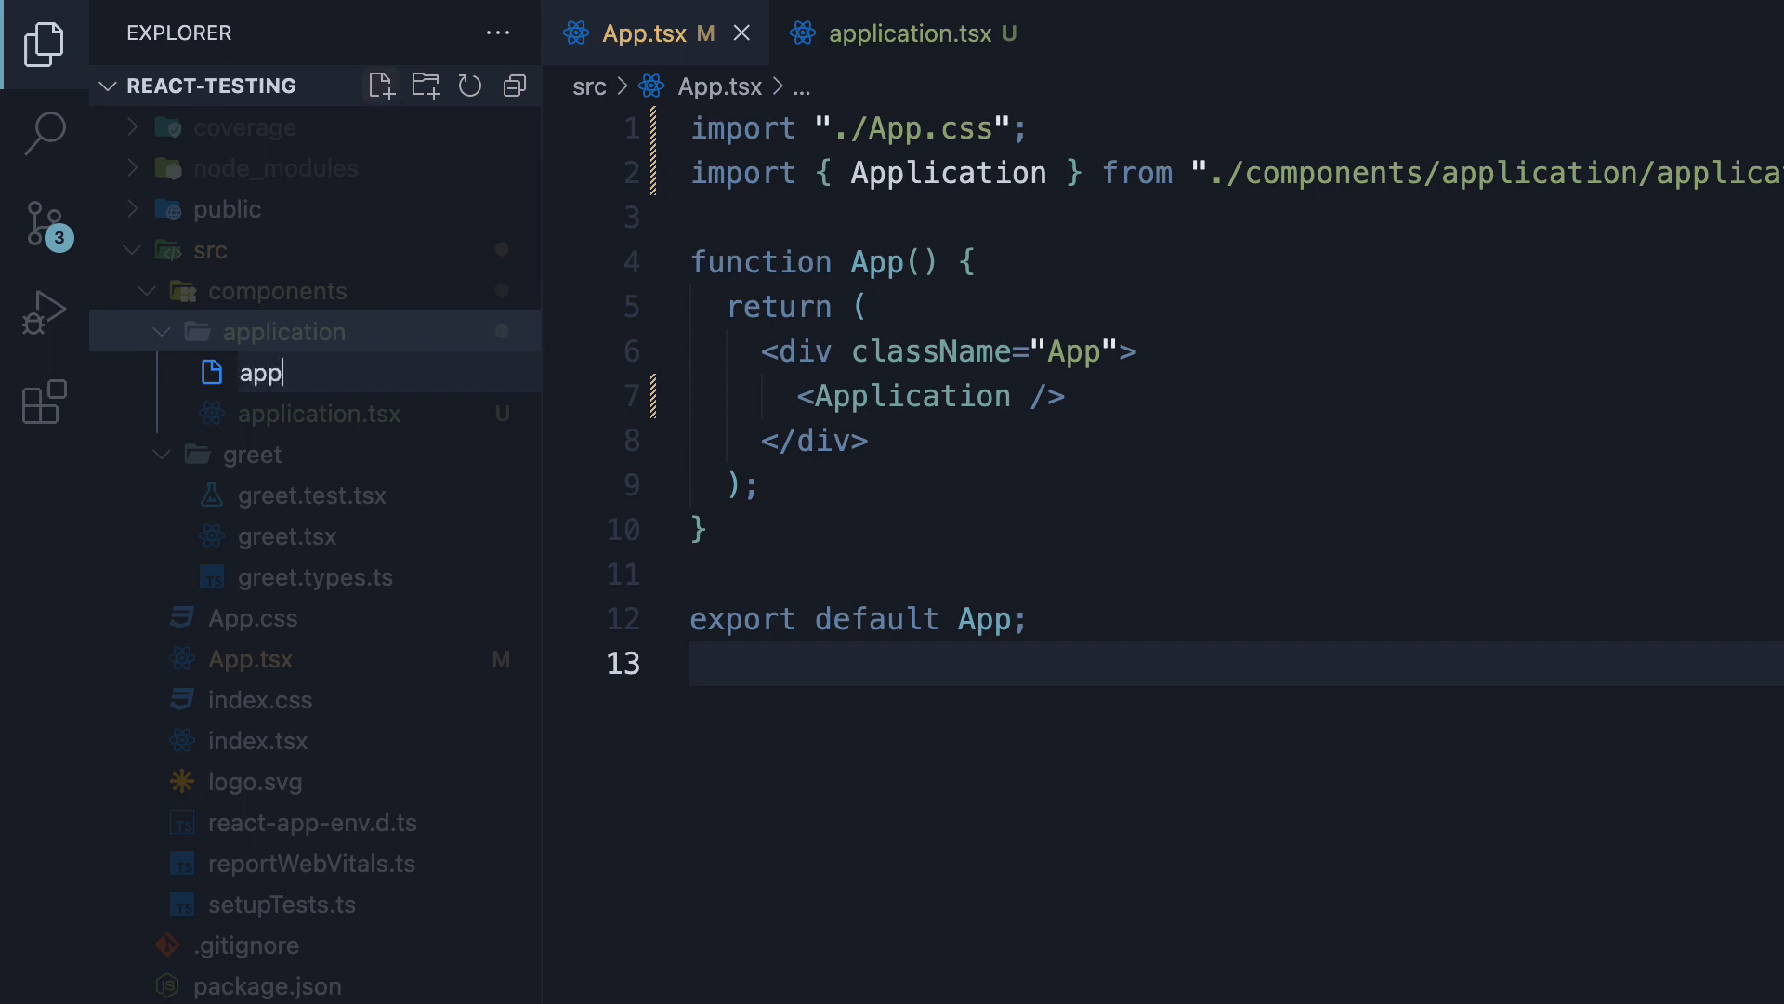
text(lication)
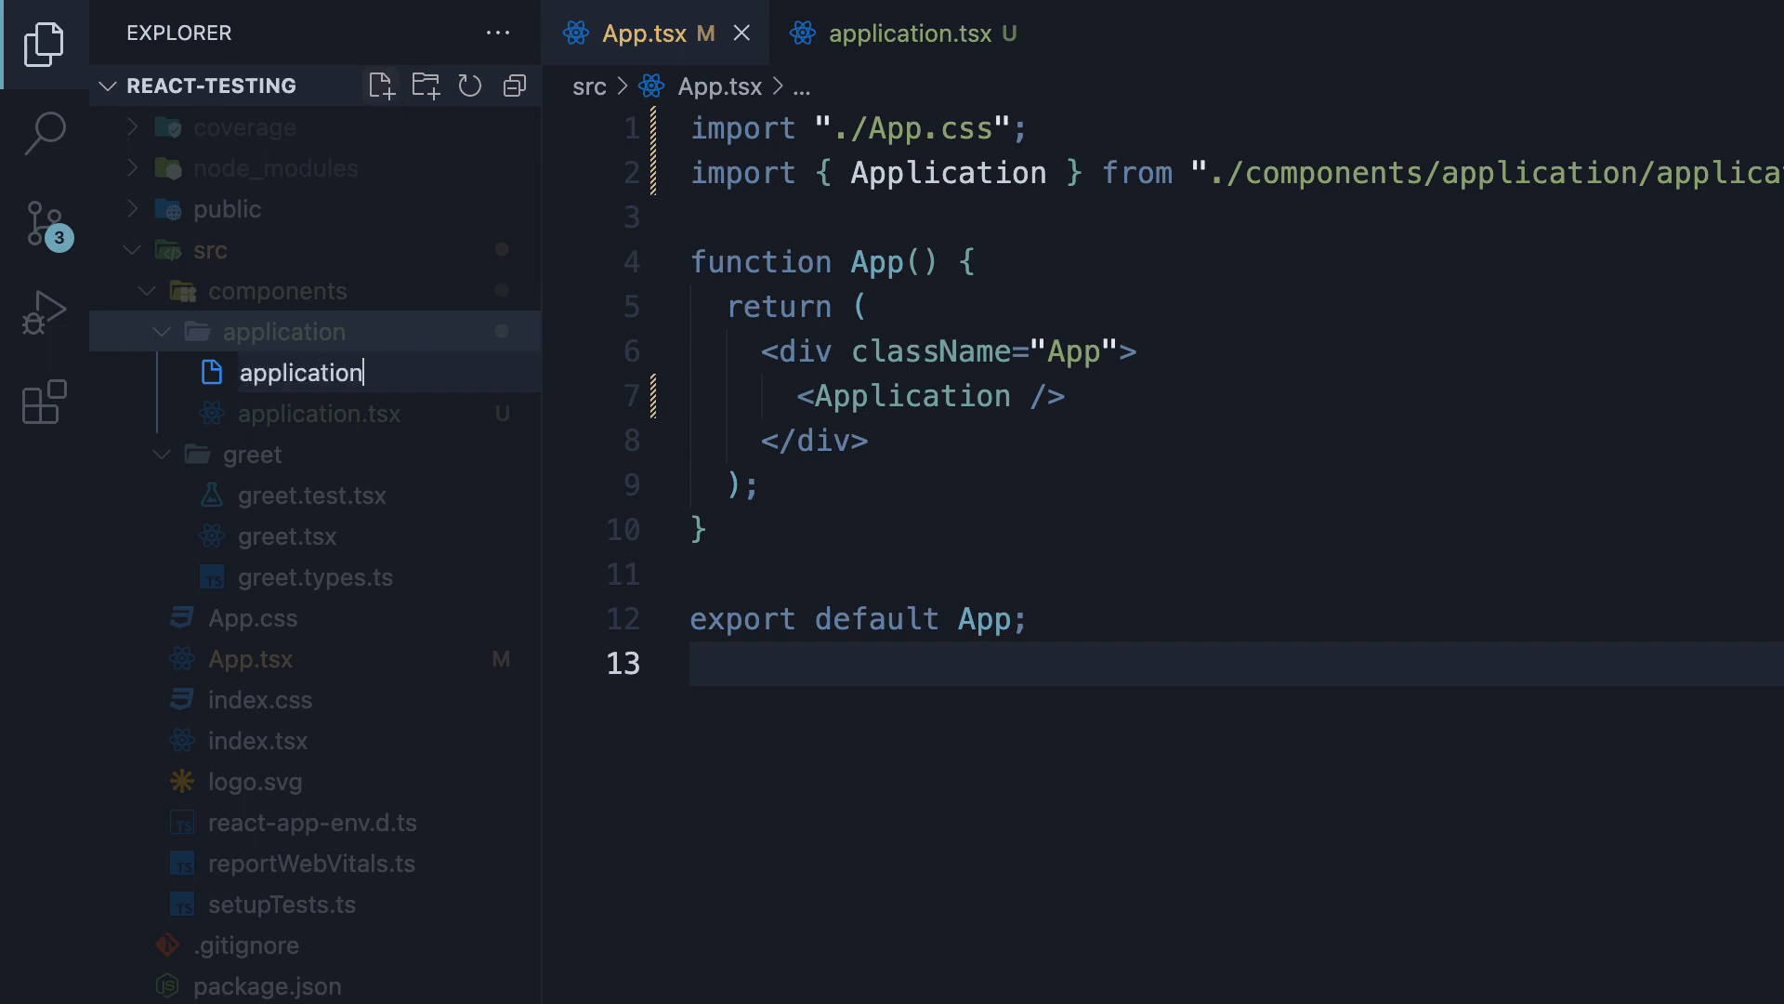
text(.test.tss)
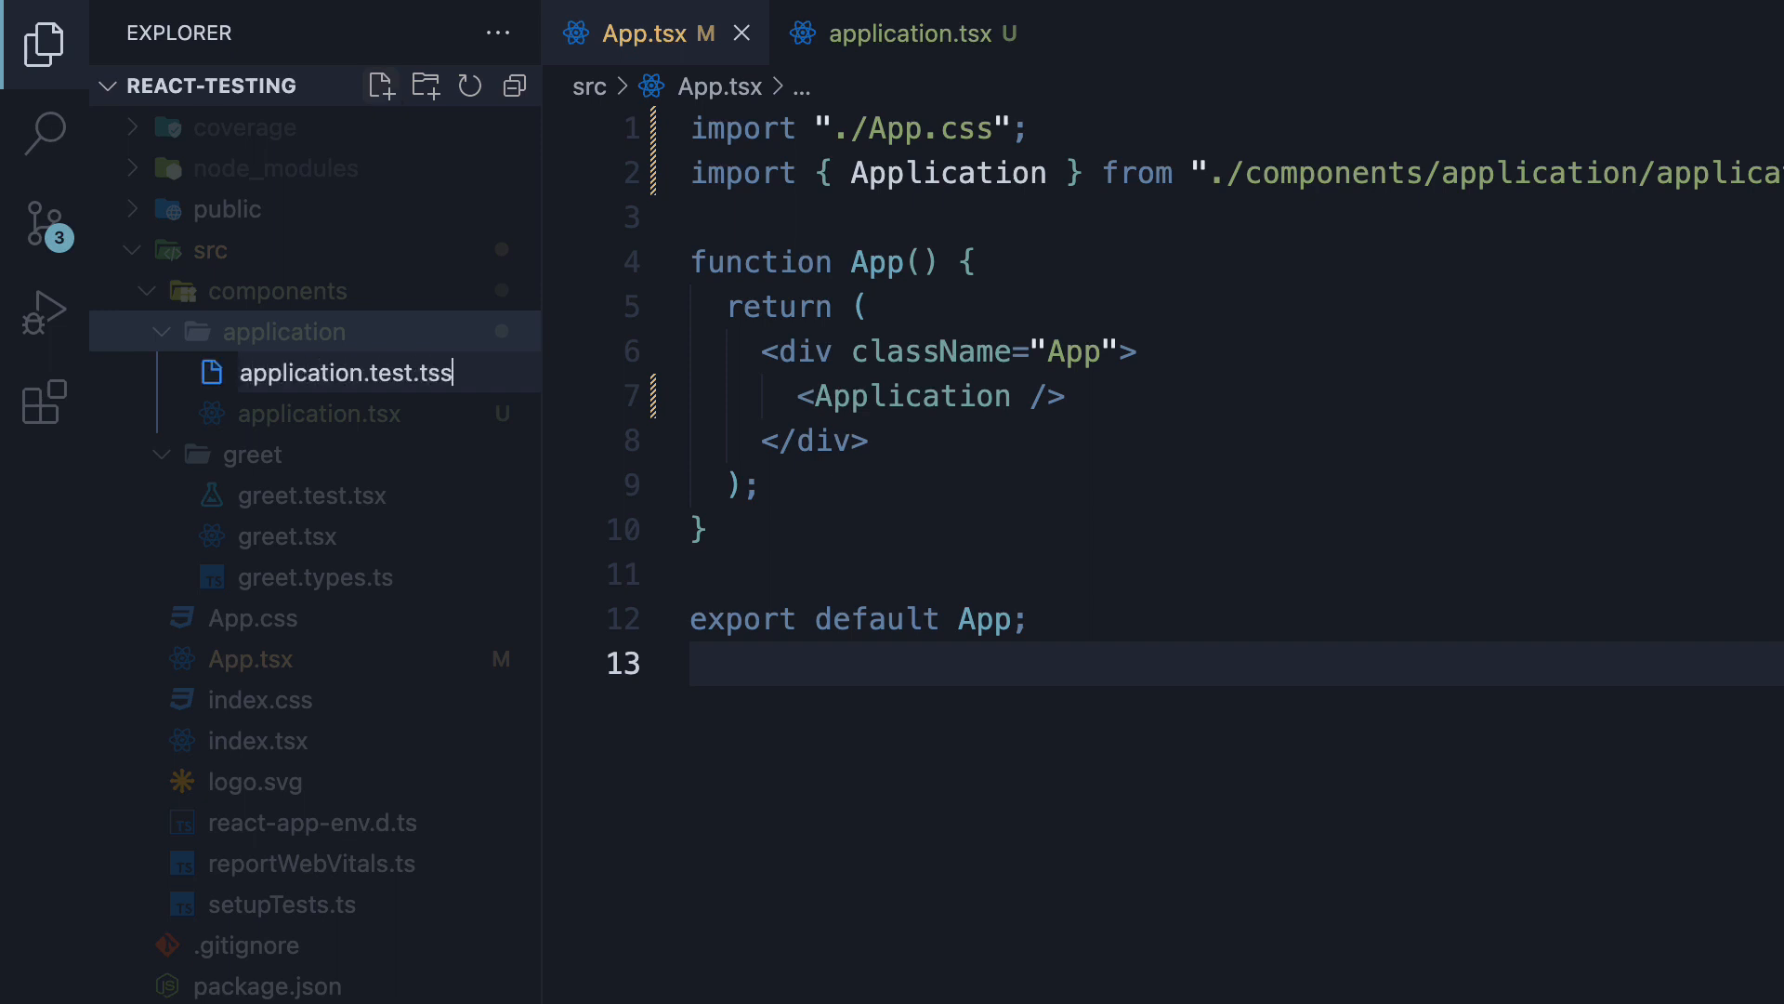
key(Enter)
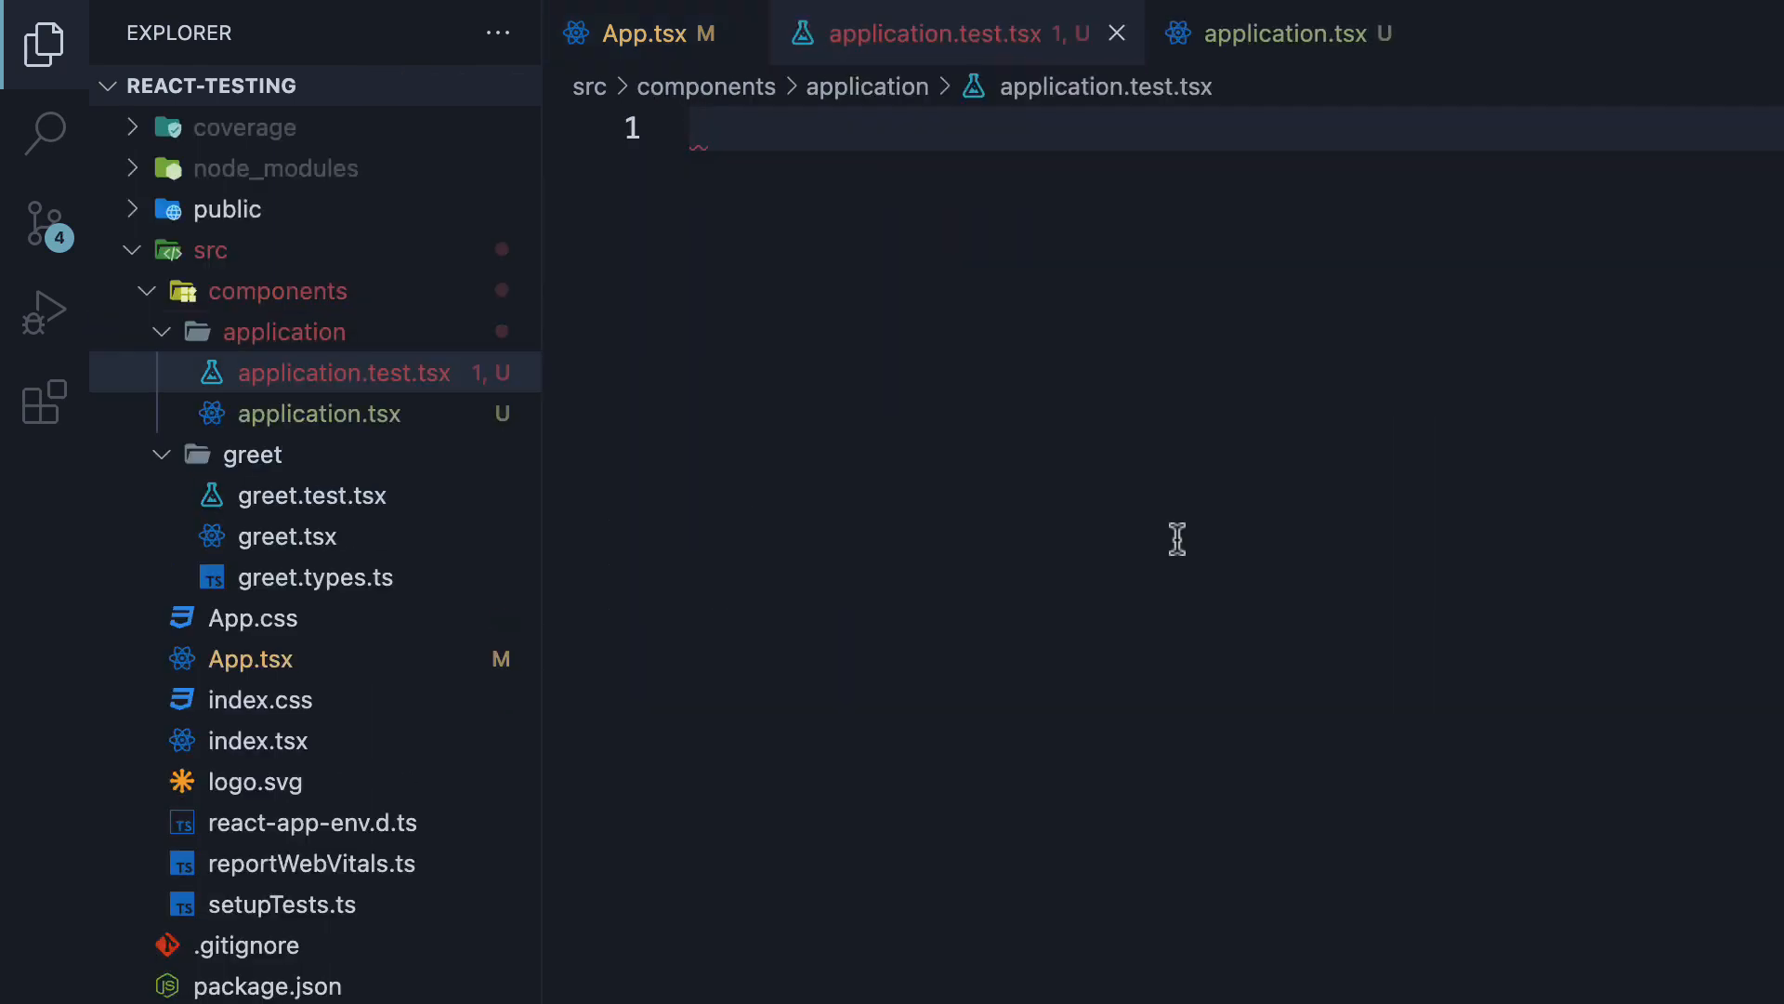
Import Application from './application' and add a describe block for it.
text(import { Application } from)
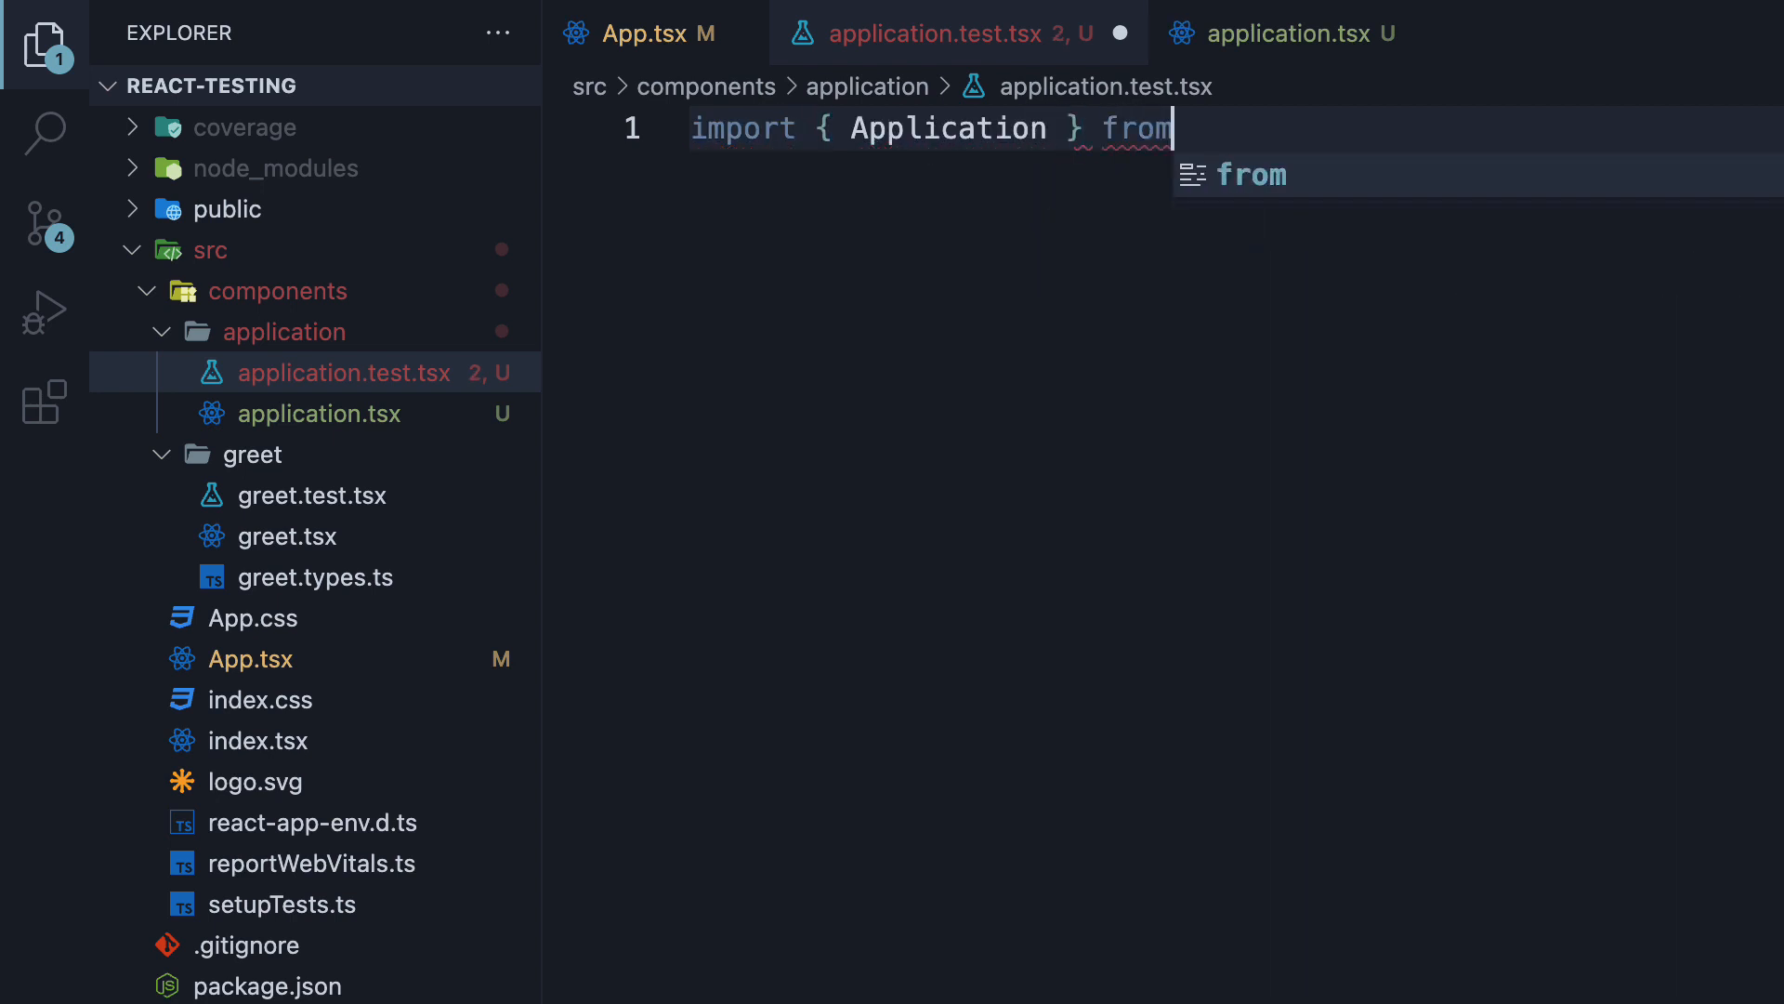
text('./application')
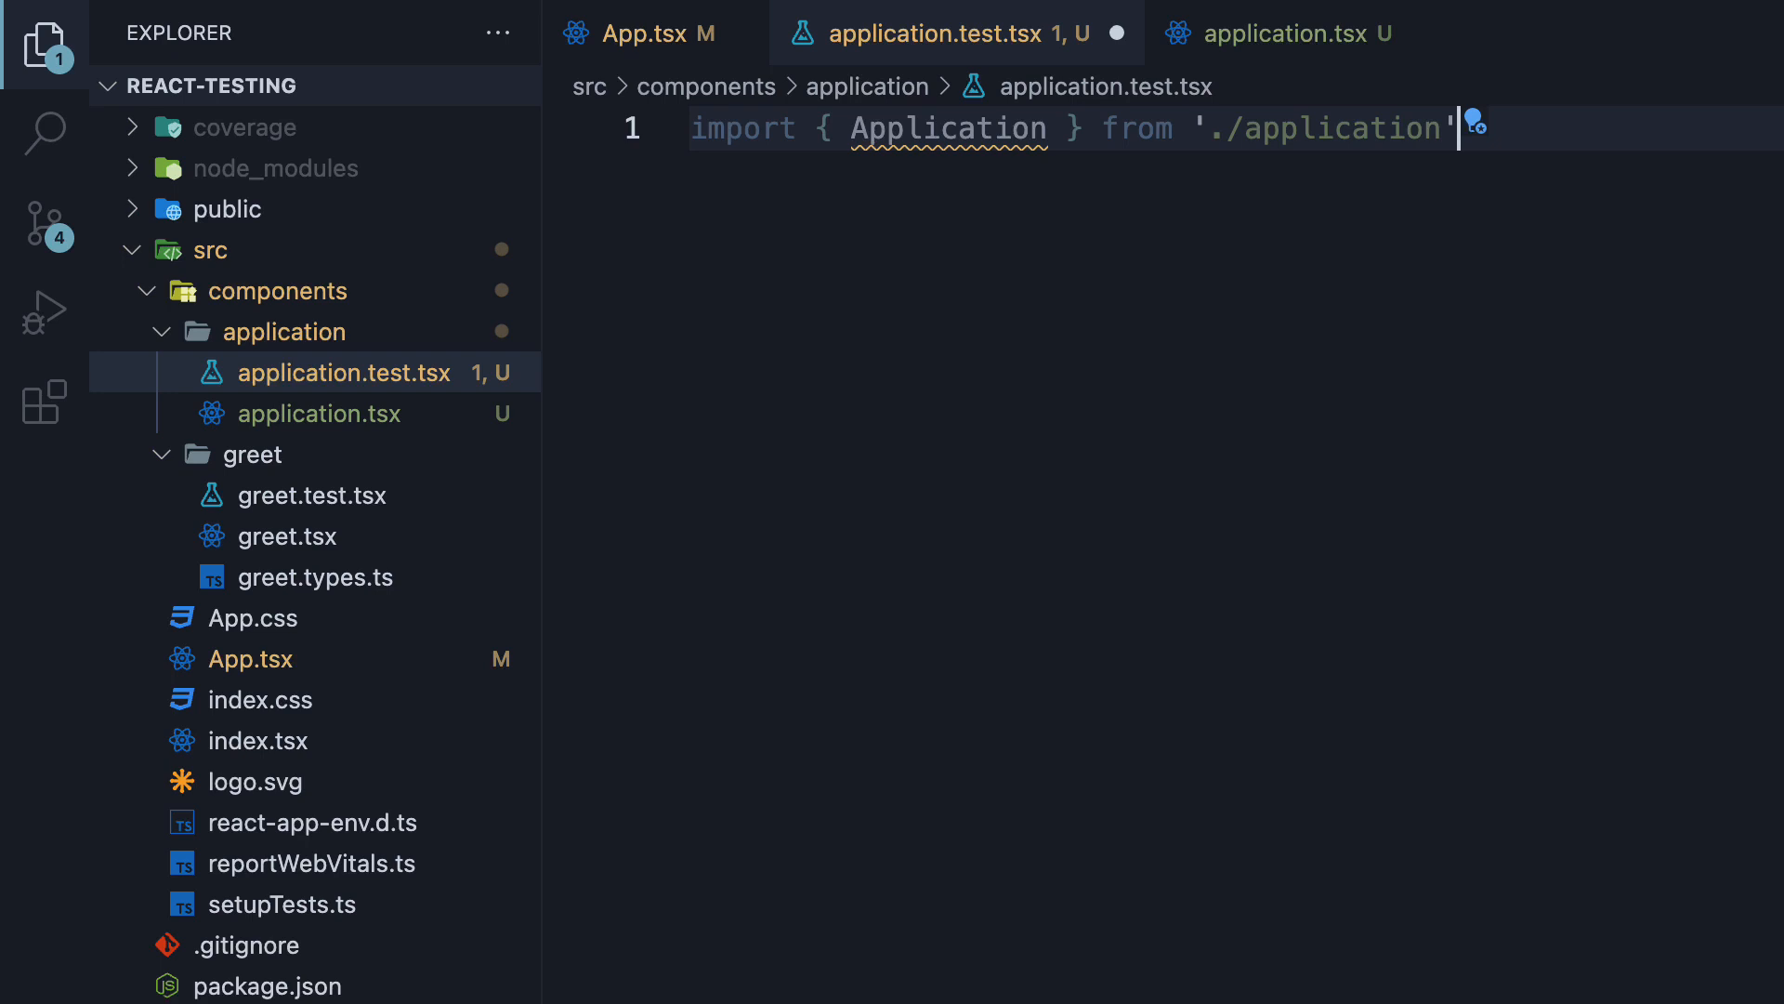
mouse_move(1299, 727)
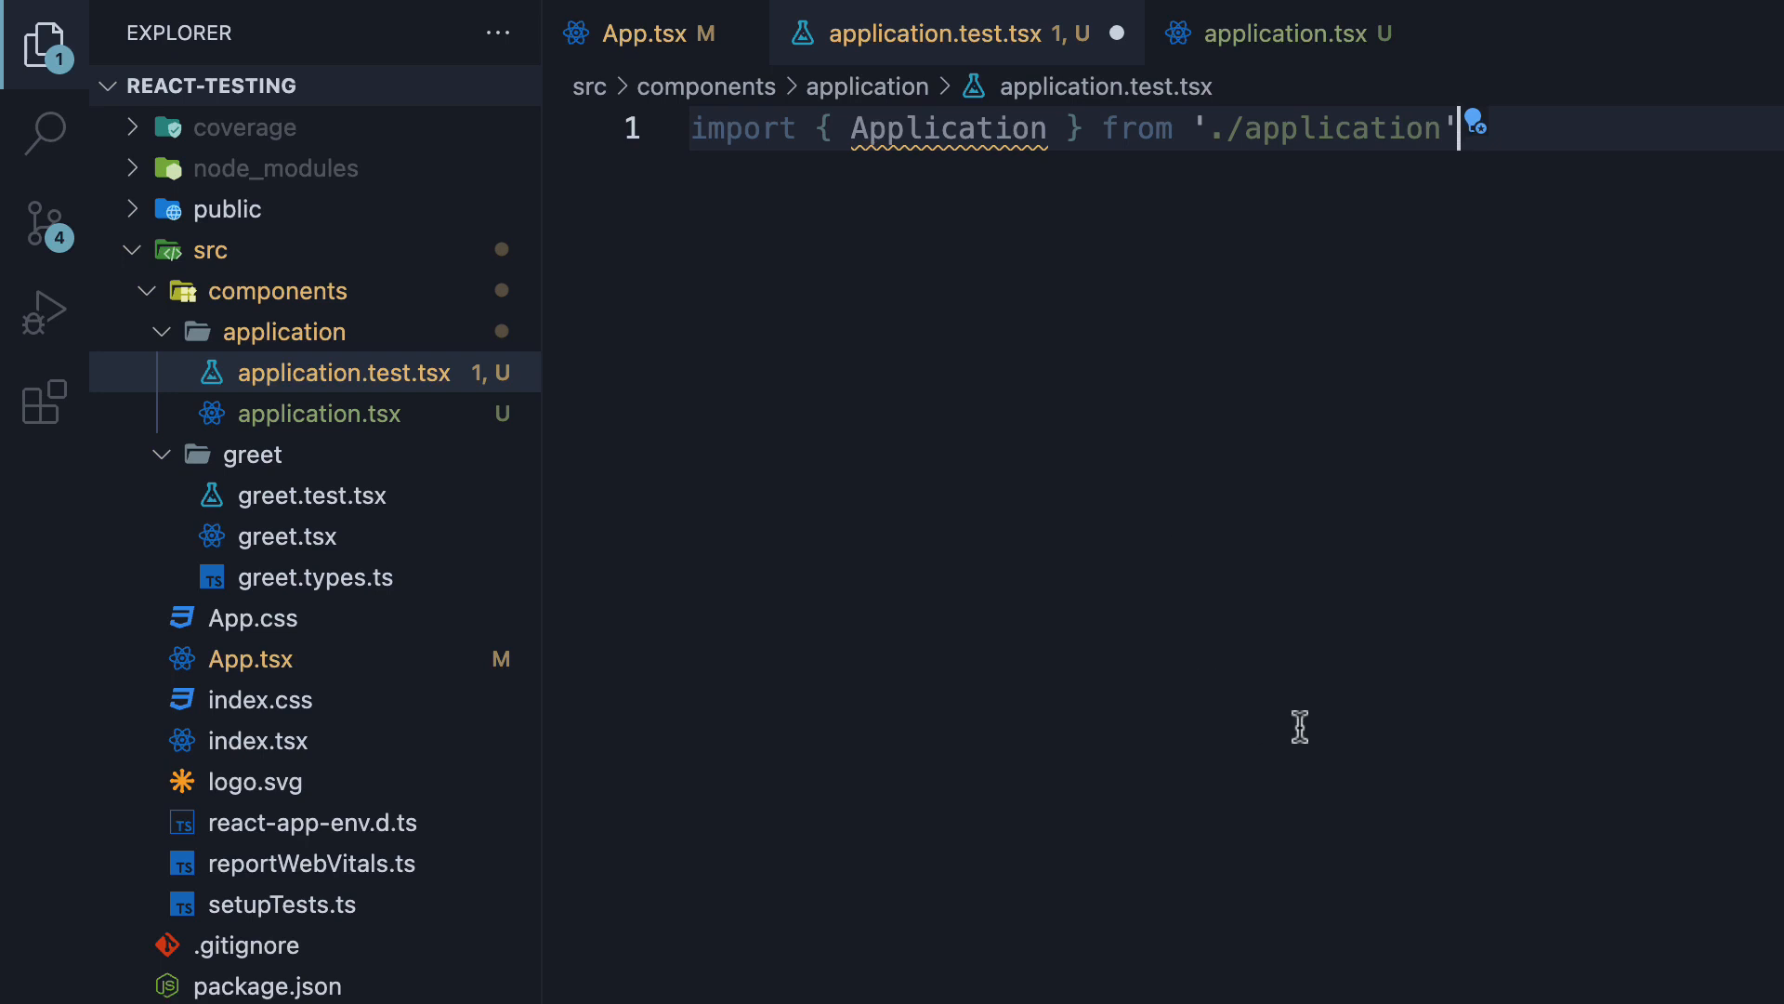
text(describe('Appl', () => { second)
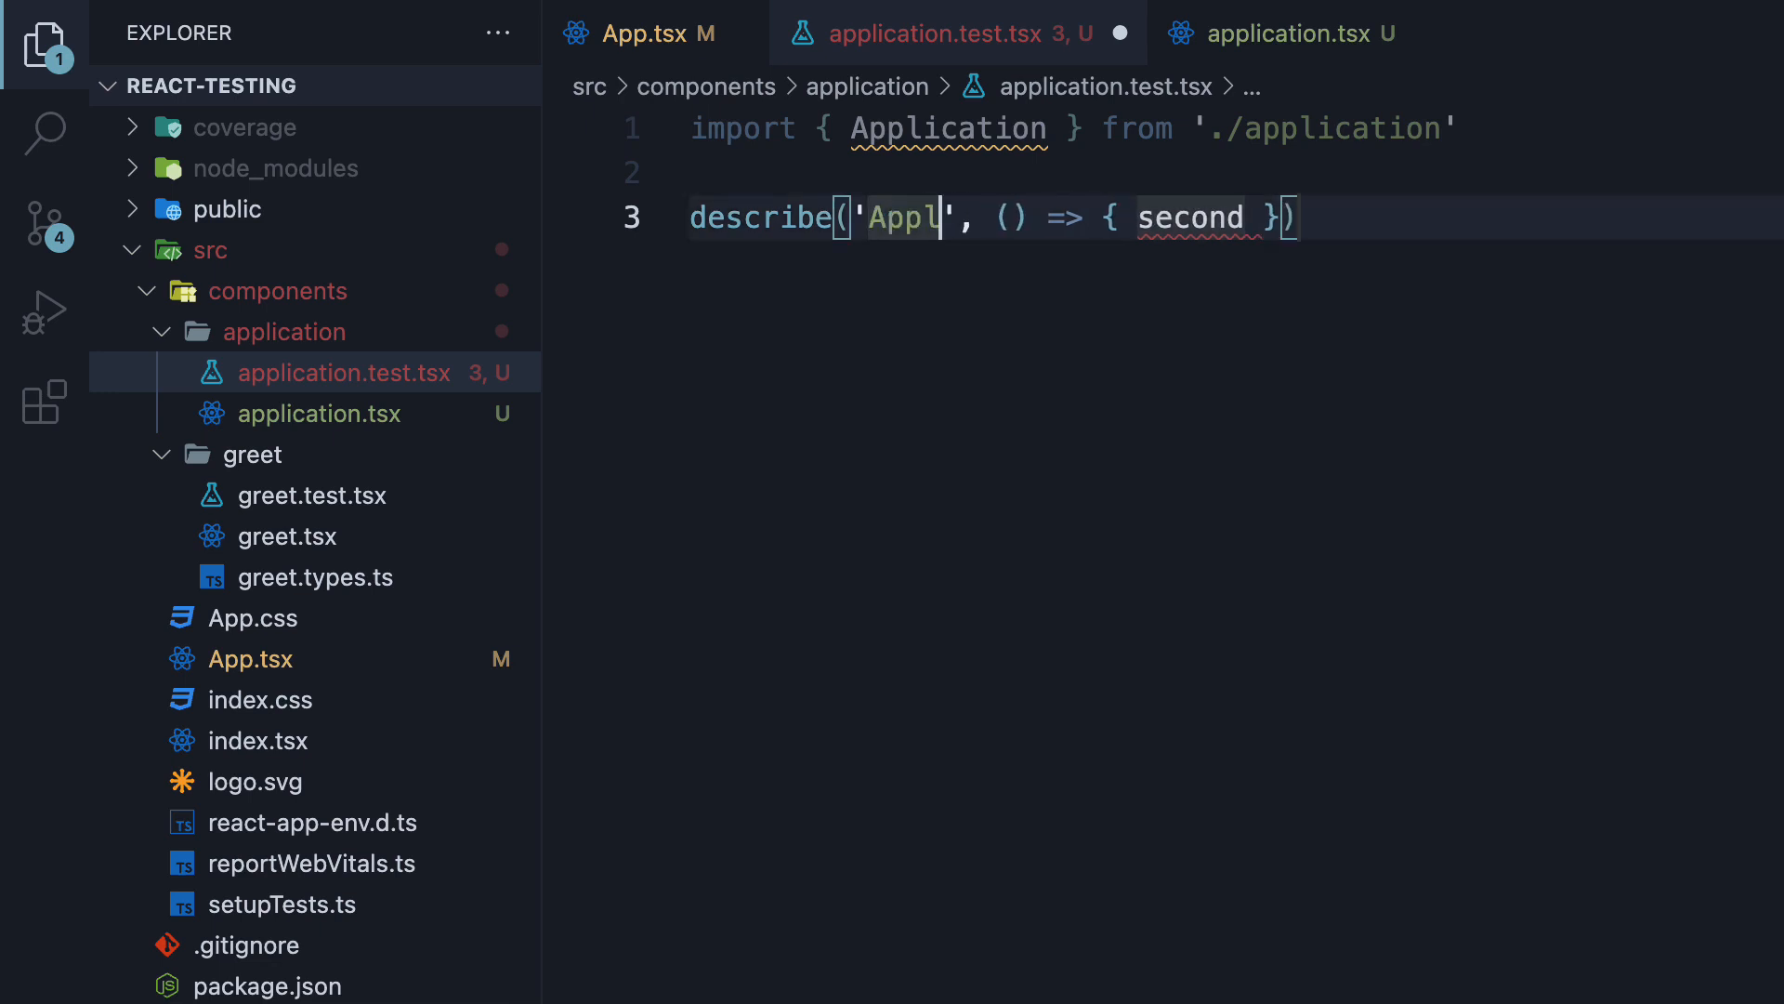
text(ication)
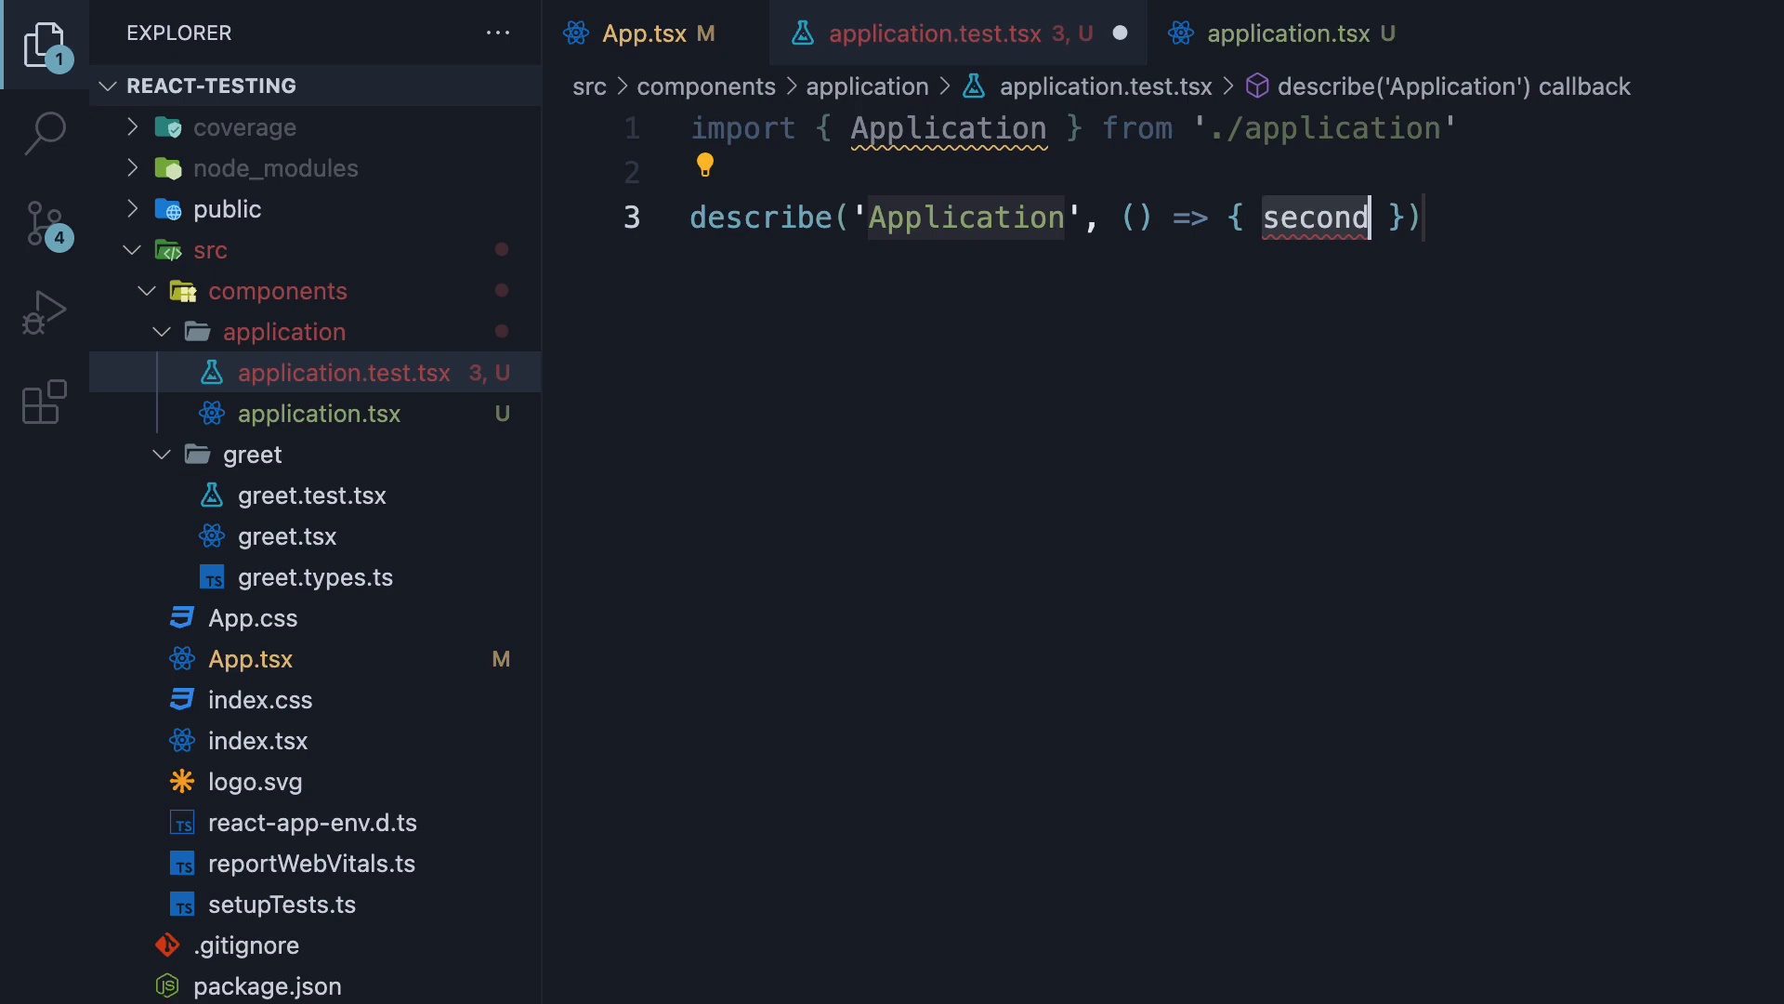
key(Backspace)
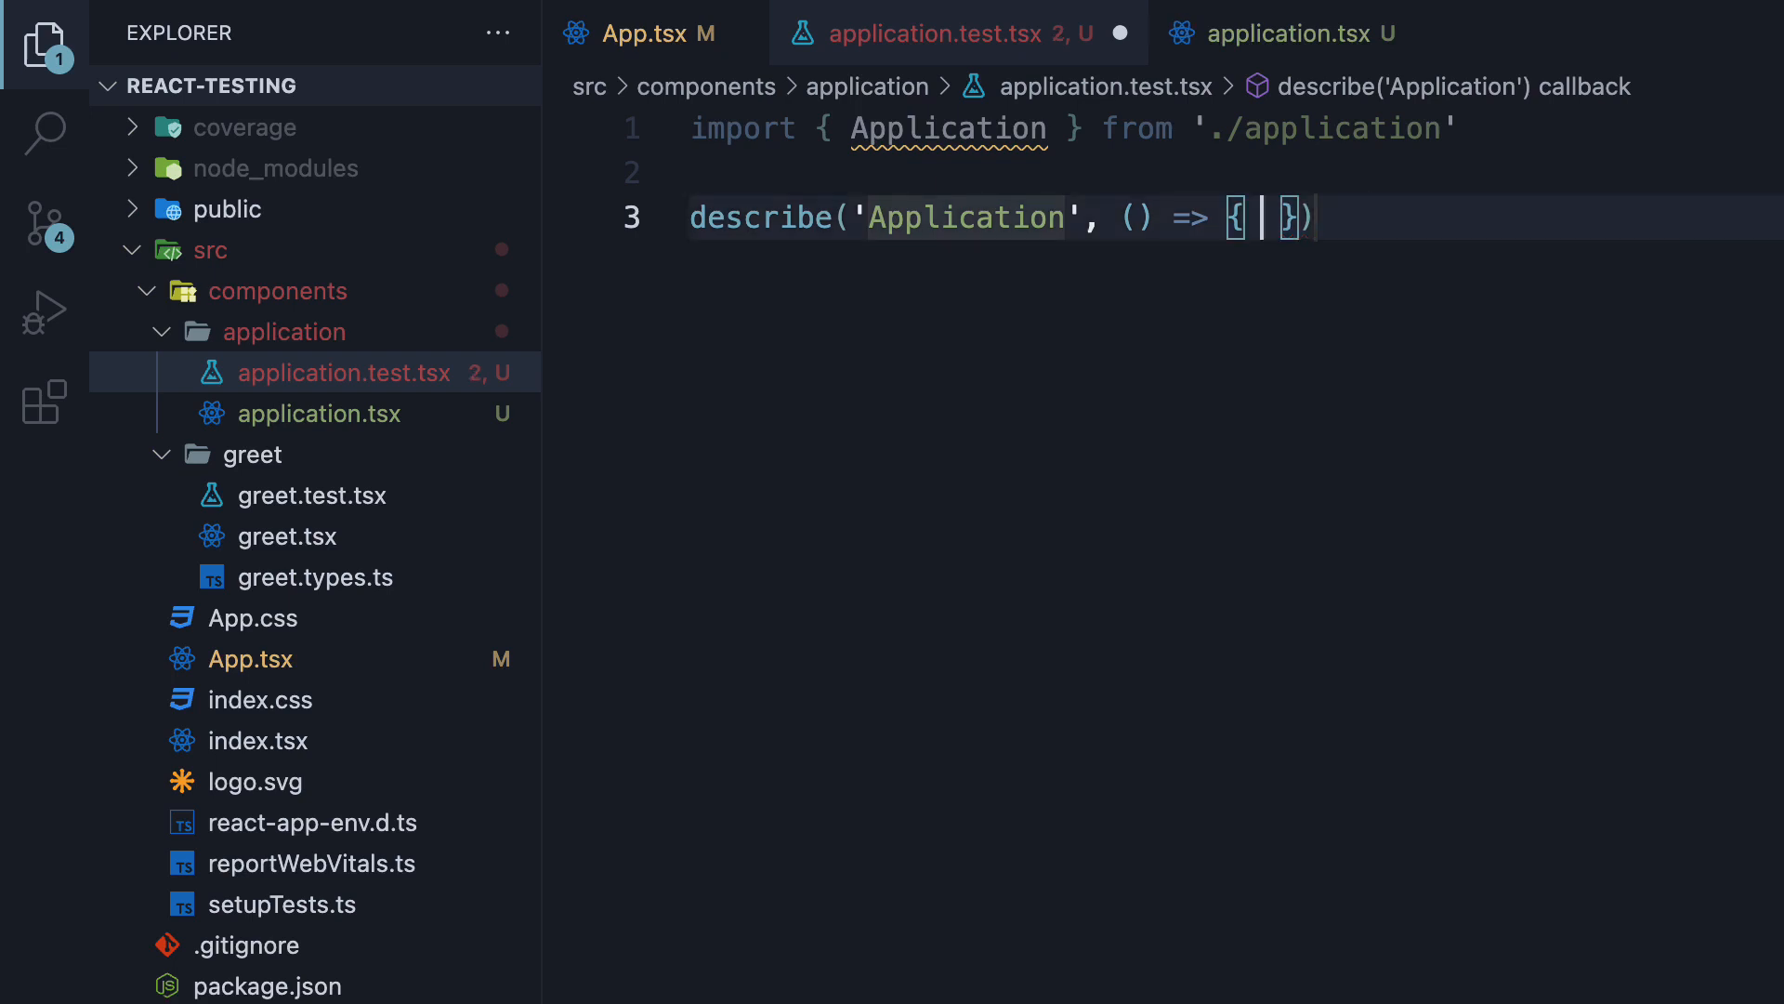
key(Enter)
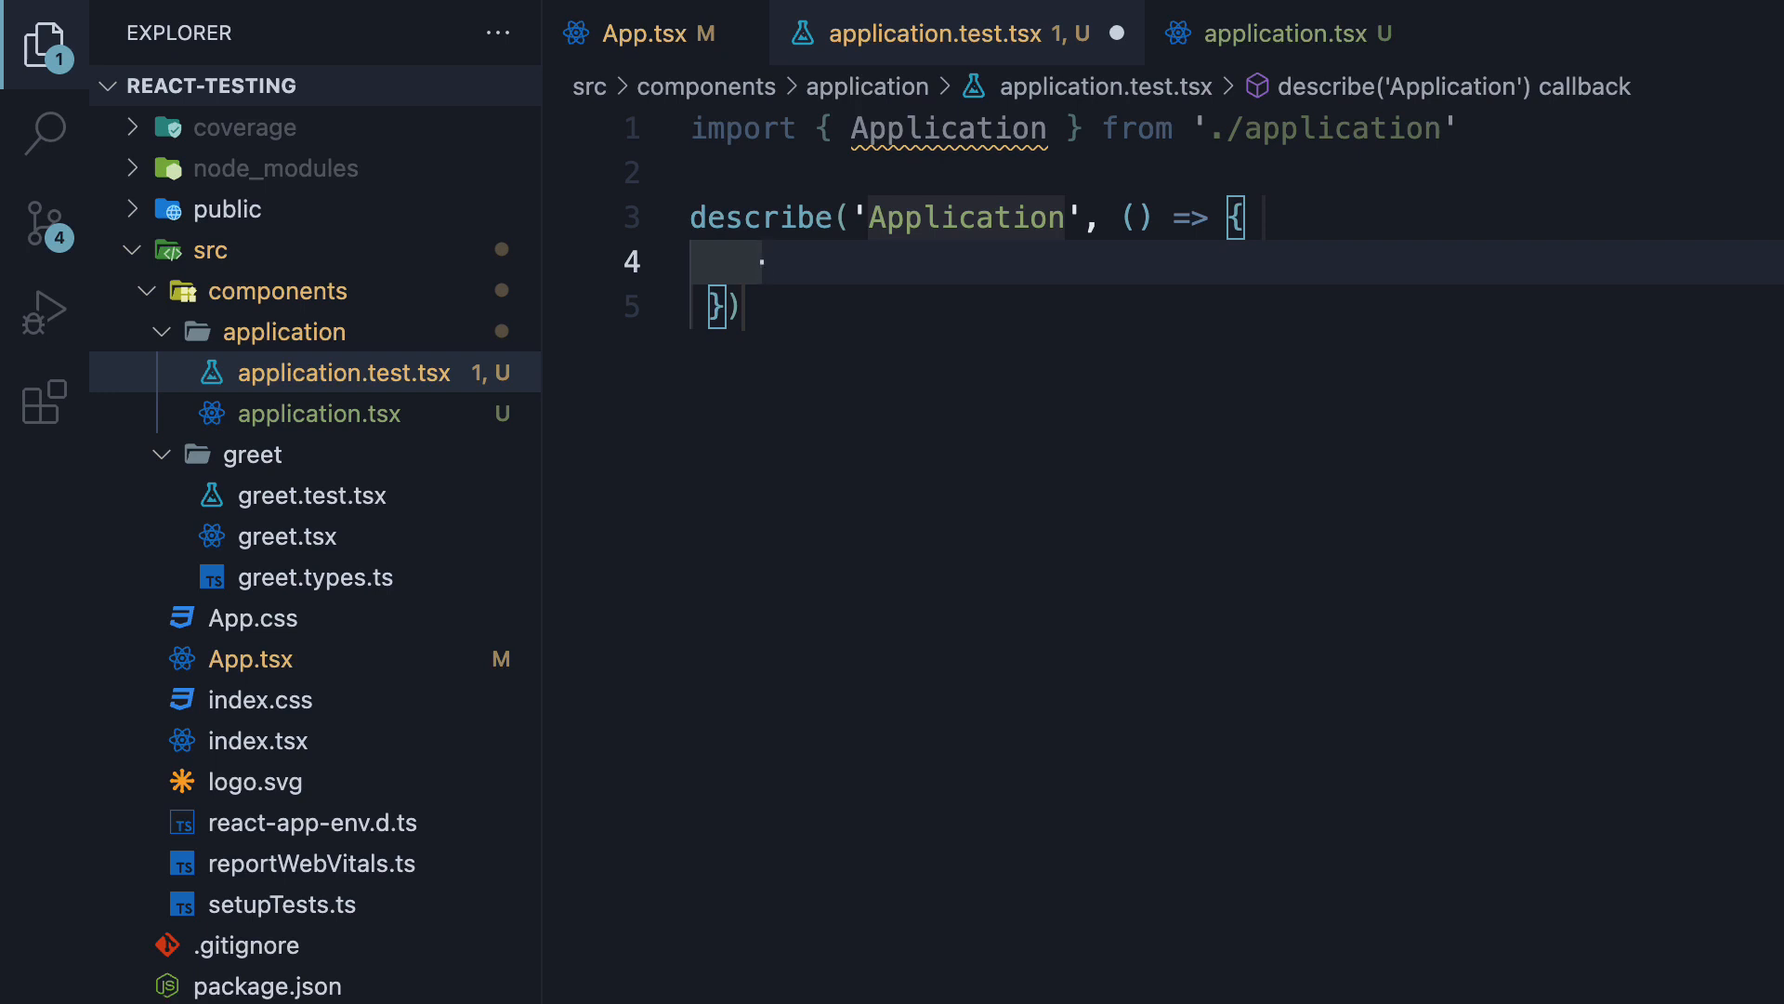
Add an empty test('renders correctly', () => { }) inside the describe callback.
text(test();)
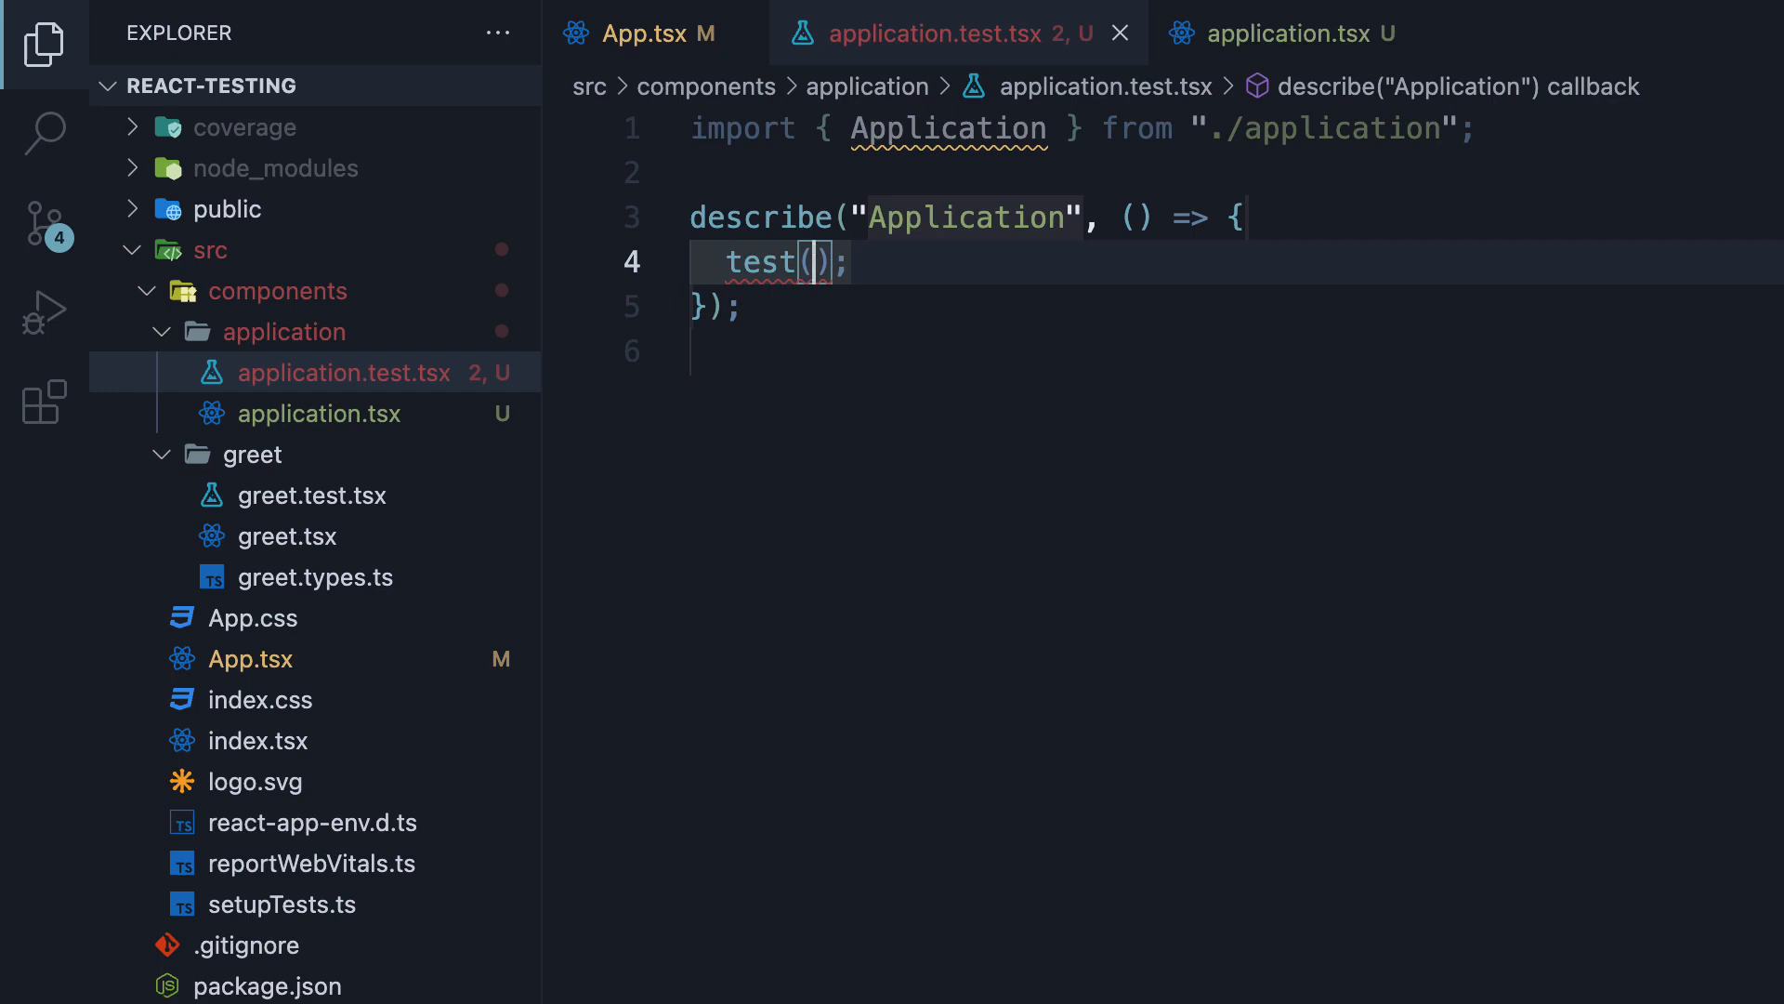
text('rend')
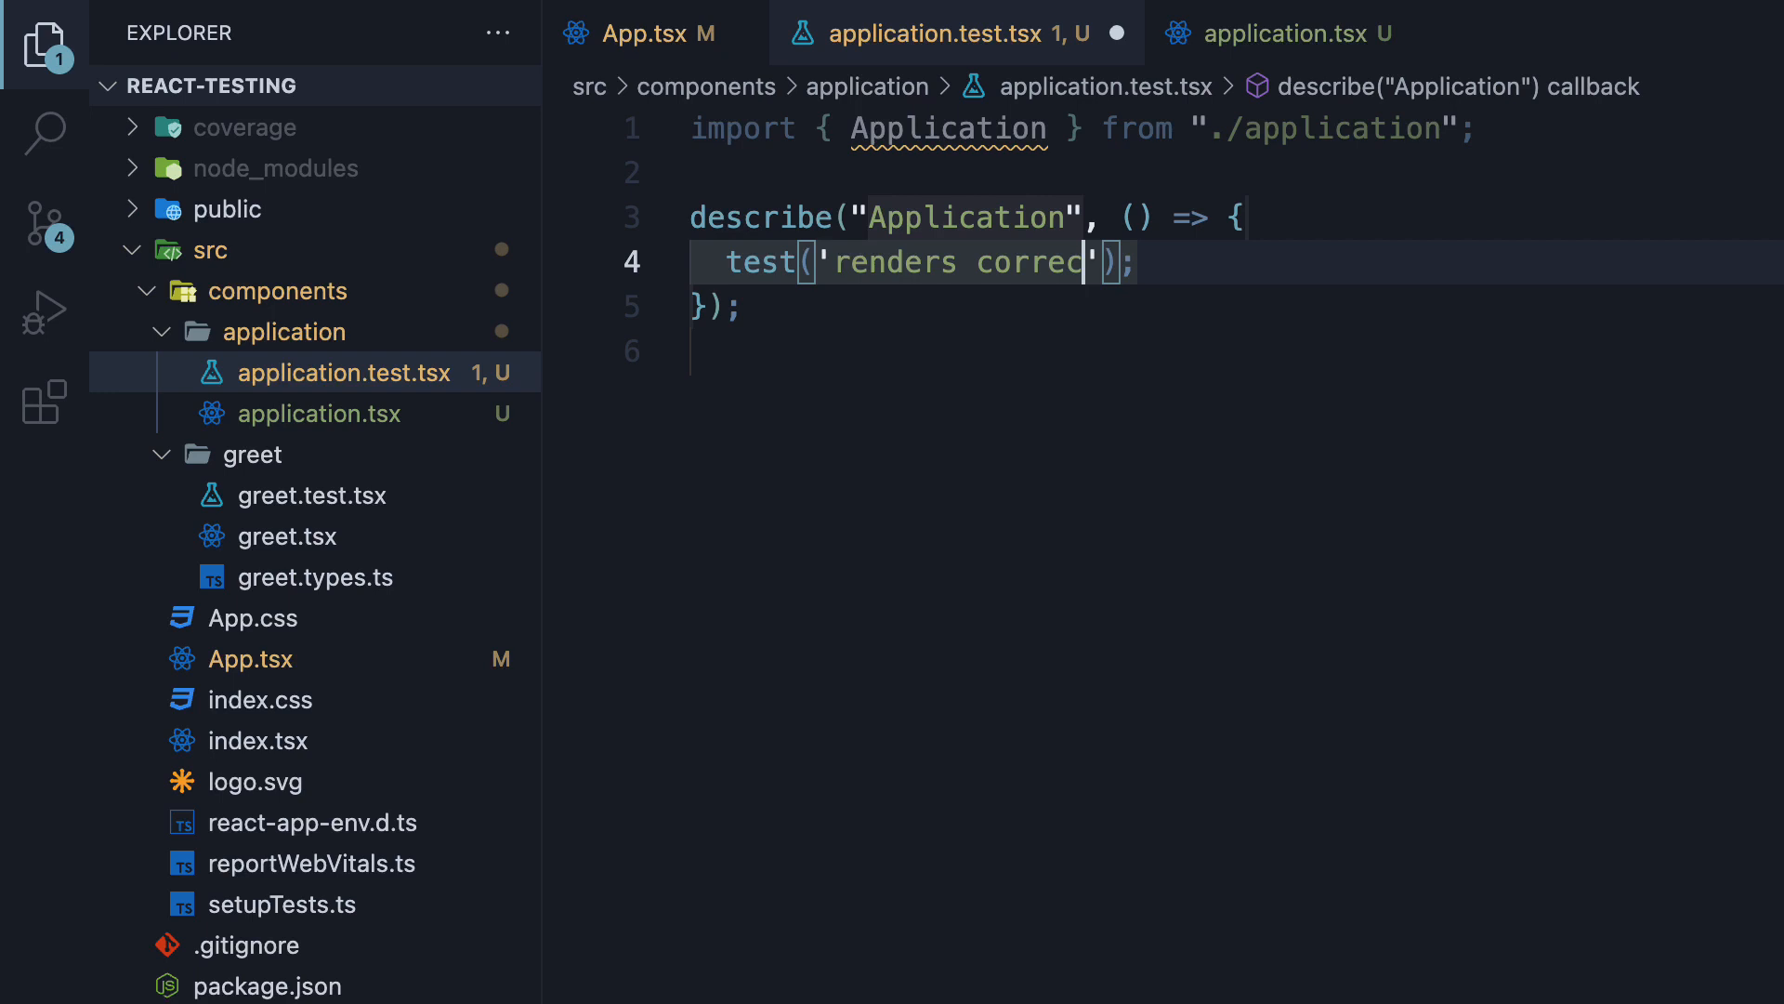
text(tly',)
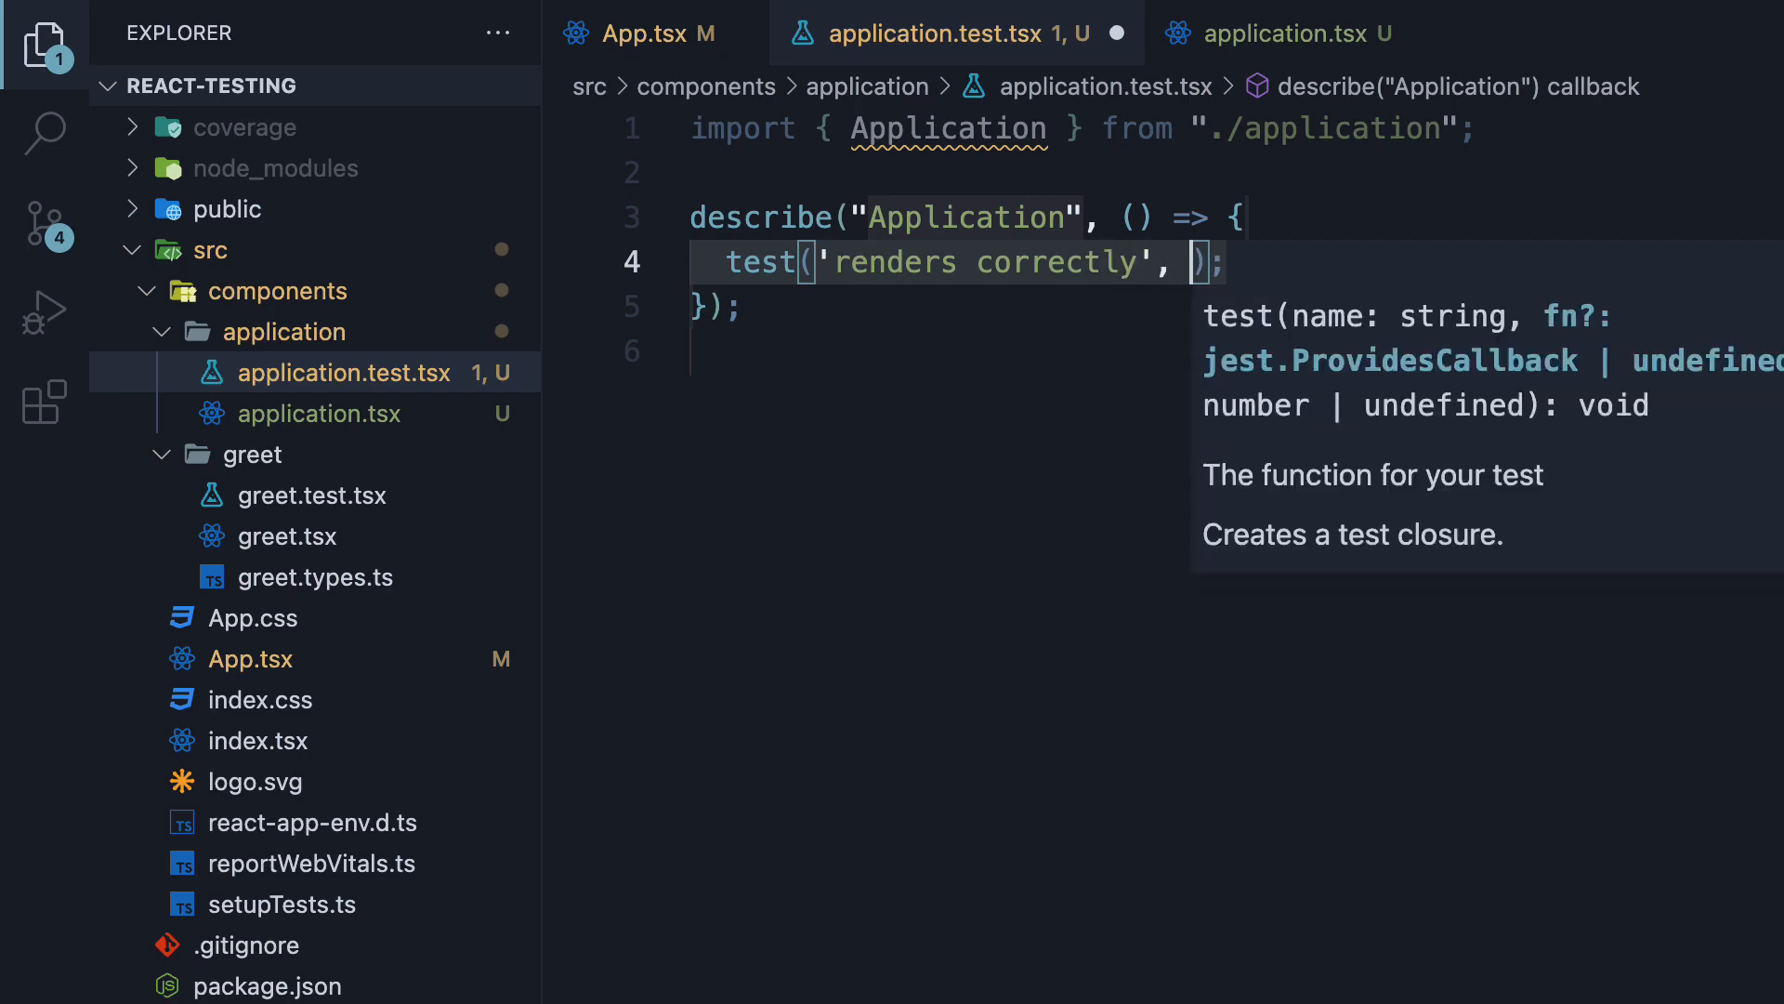
text(() =>)
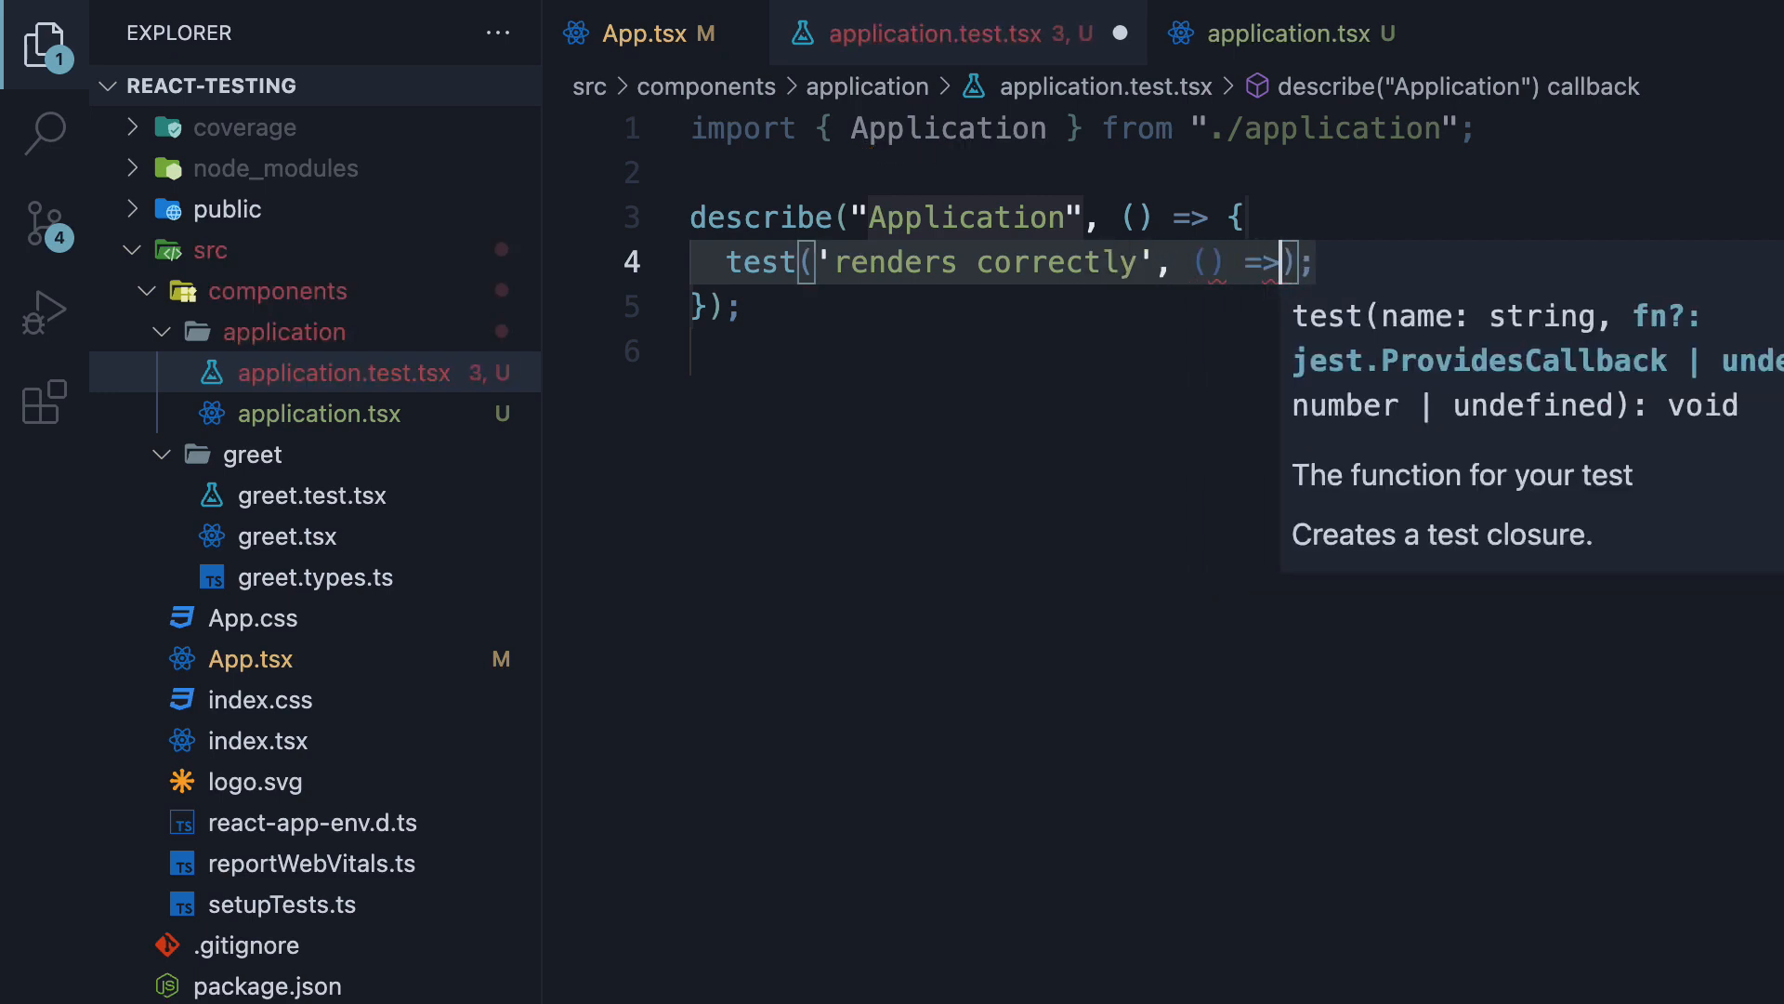
text({)
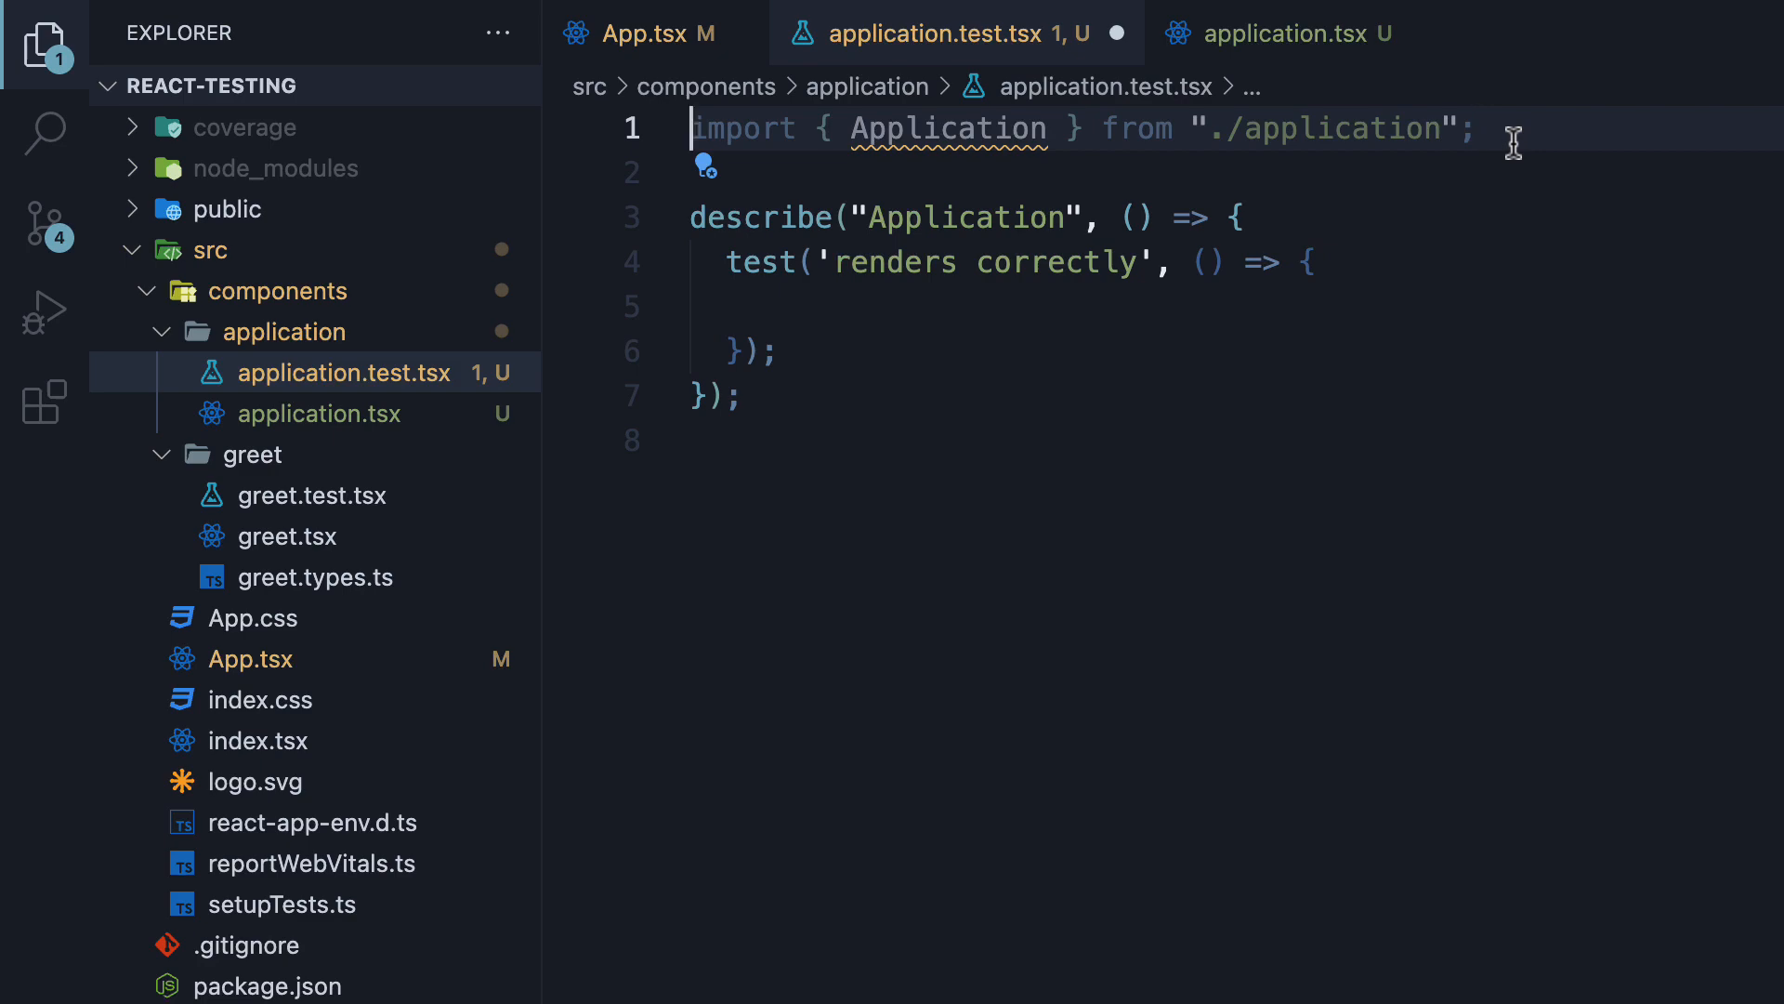
text(i)
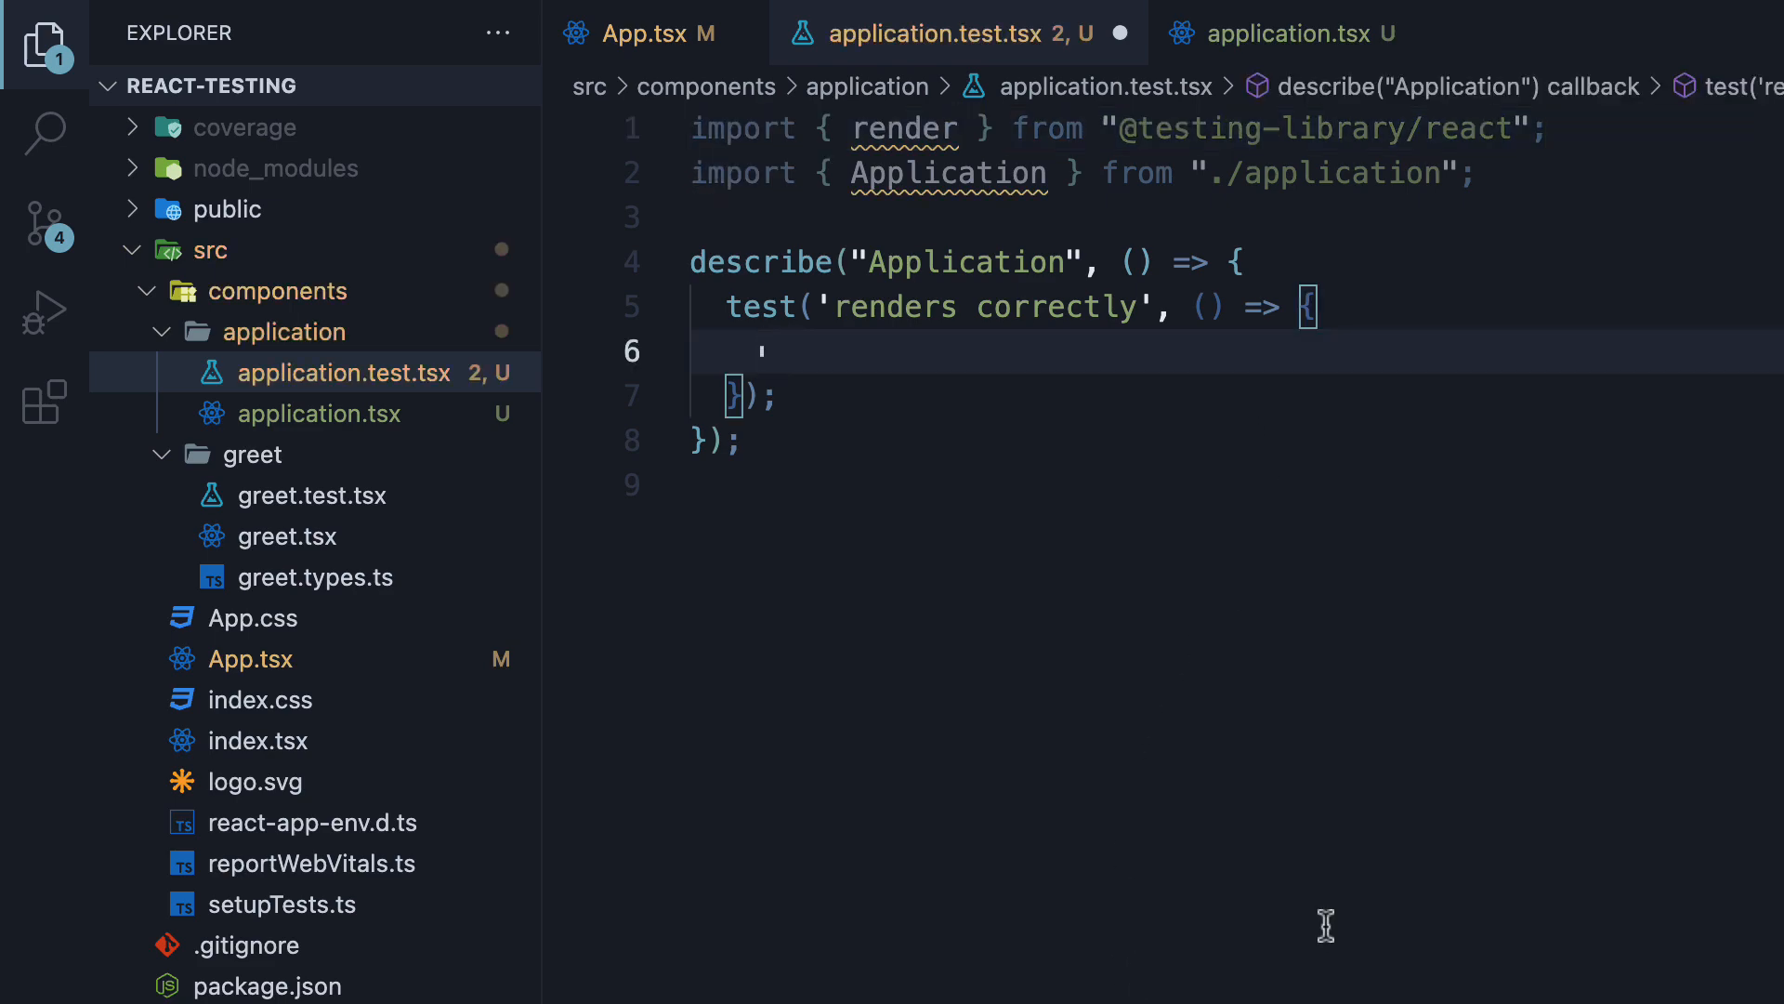
Call render(<Application />) in the test, then view the application.tsx form source.
text(render()
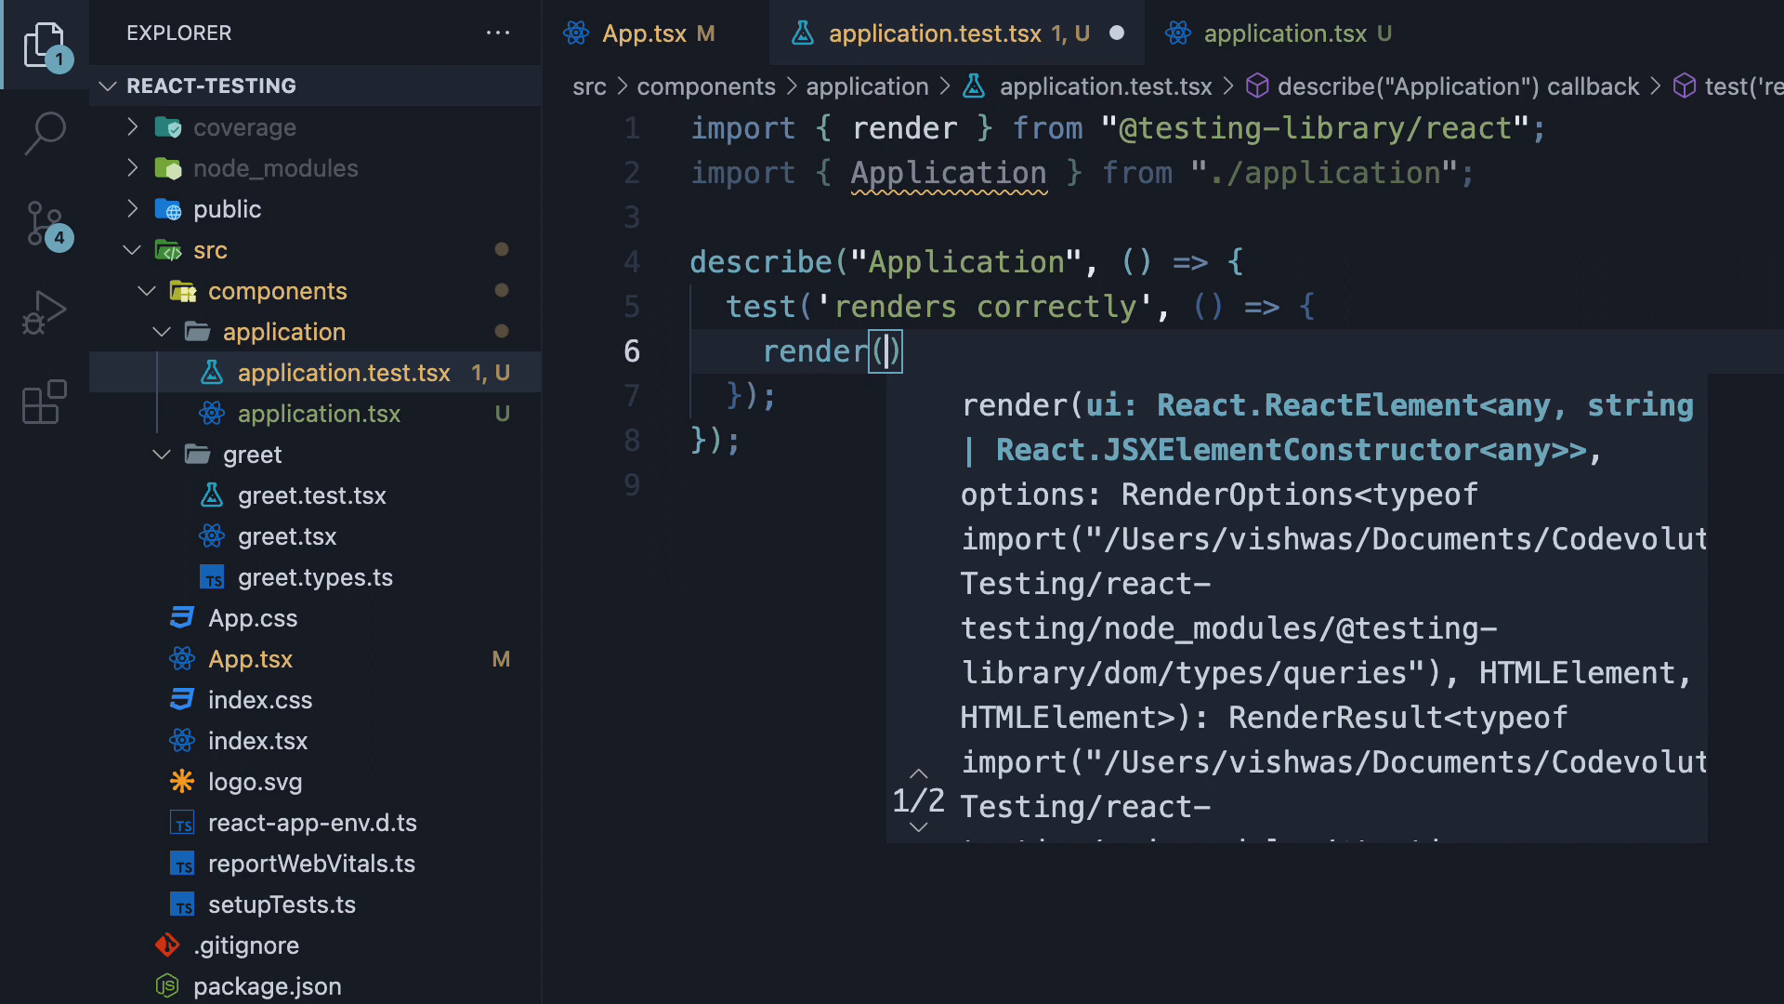
text(<Application />)
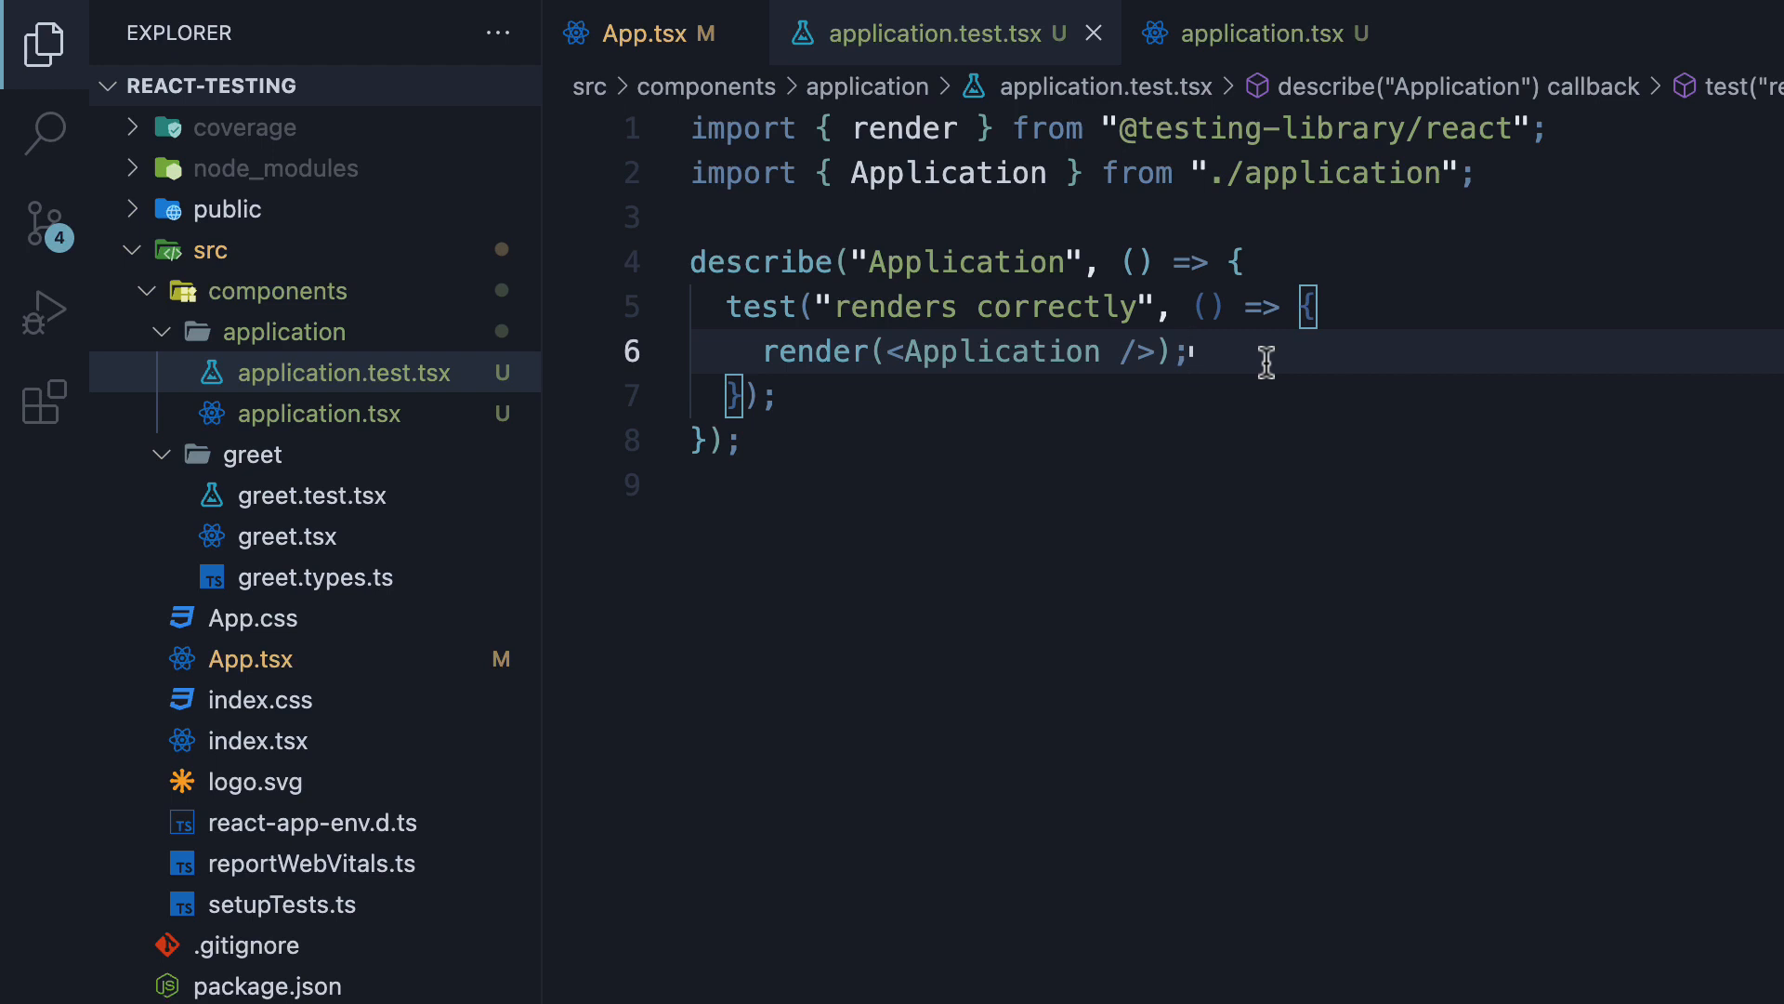
click(1251, 33)
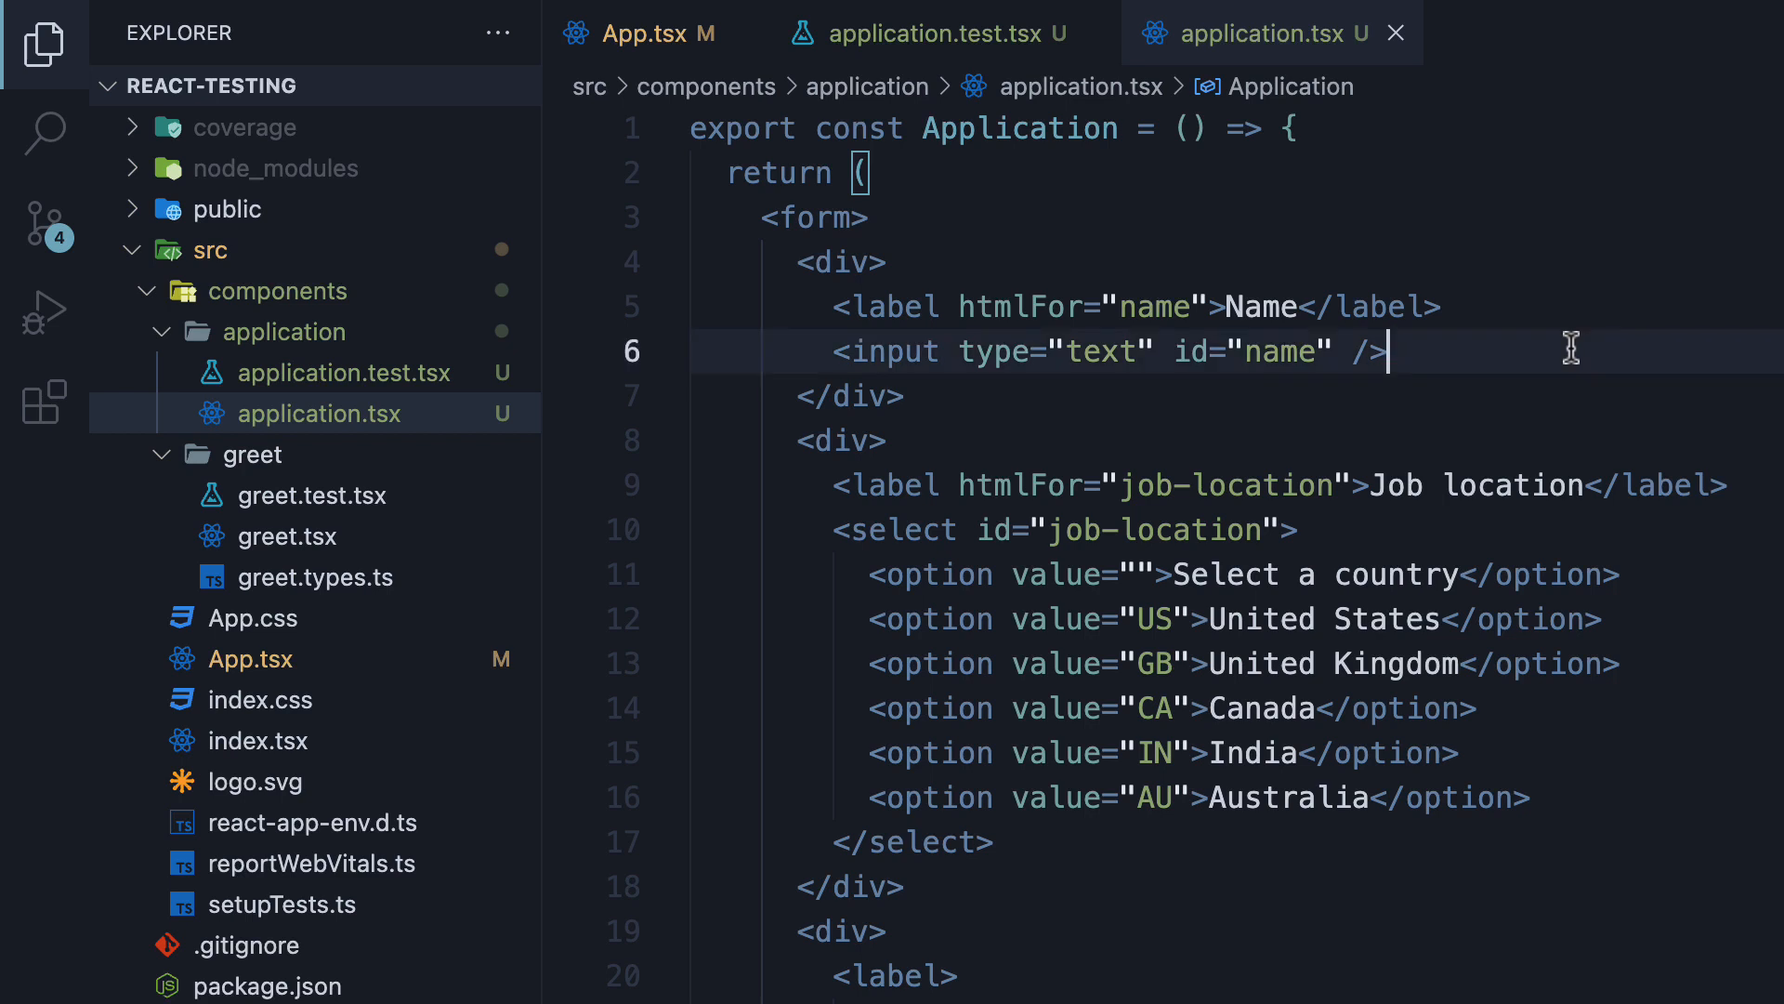
mouse_move(1558, 345)
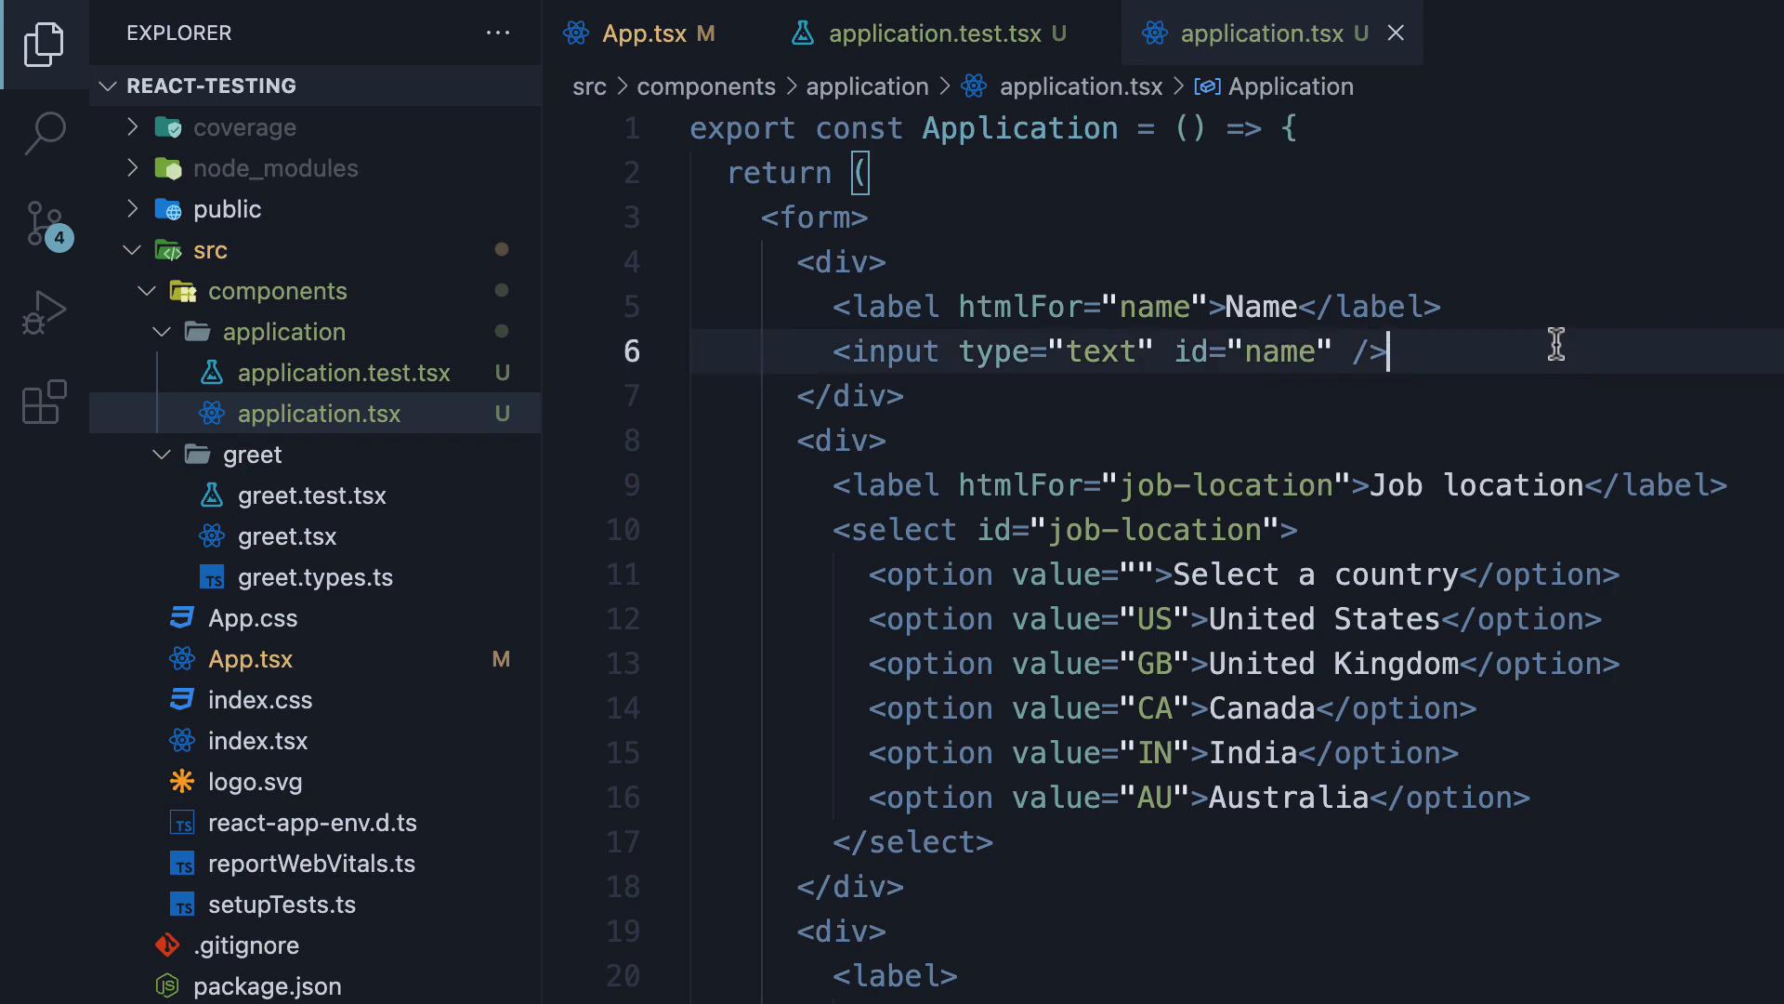
Add const nameElement = screen.getByRole('textbox') below the render call.
click(933, 33)
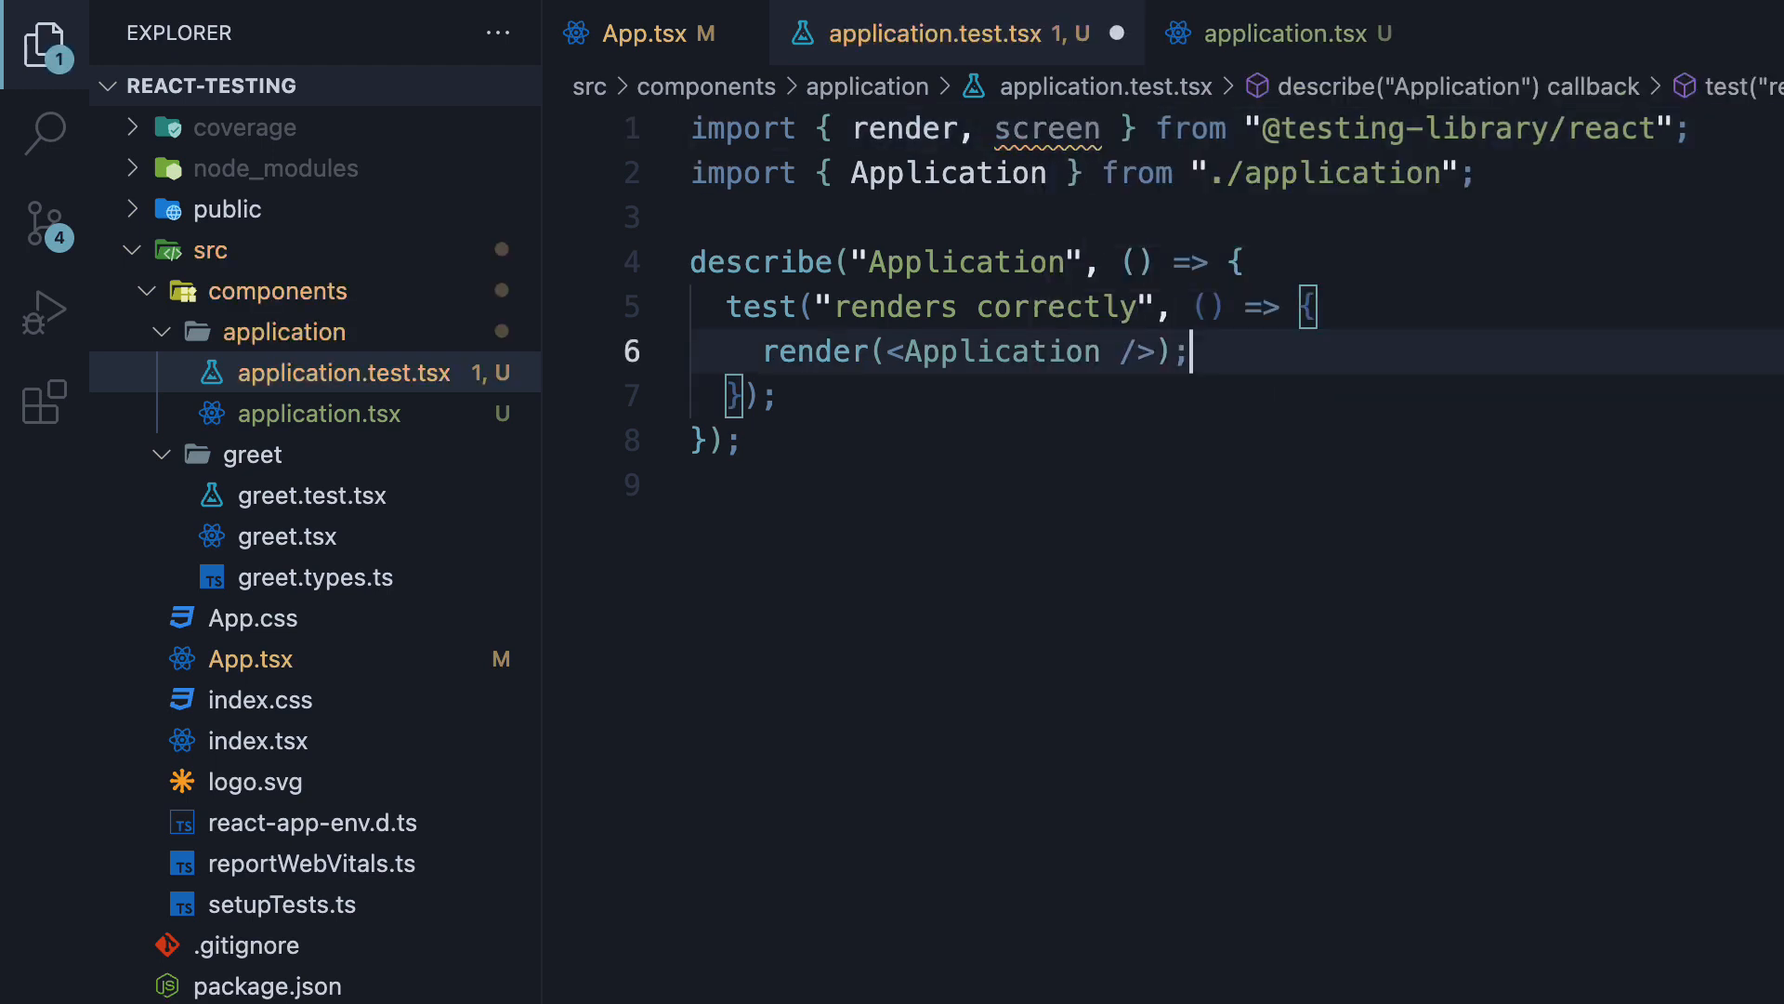
key(Enter)
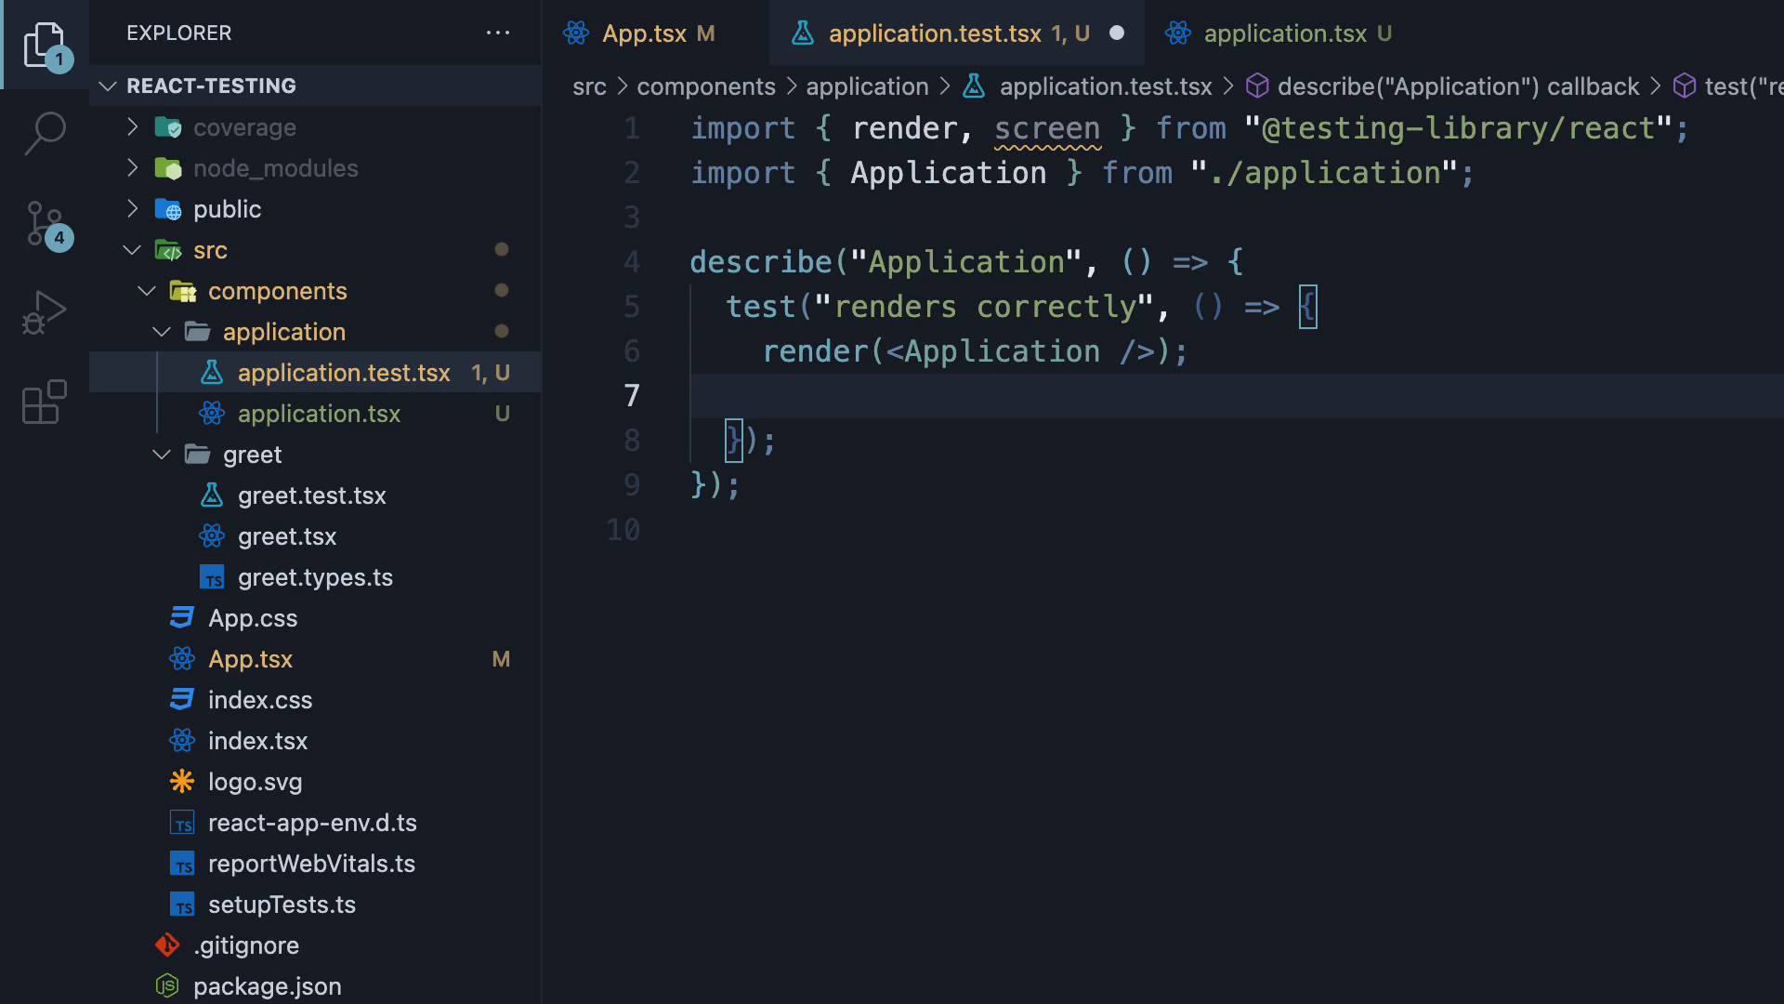
text(screen.getByRole()
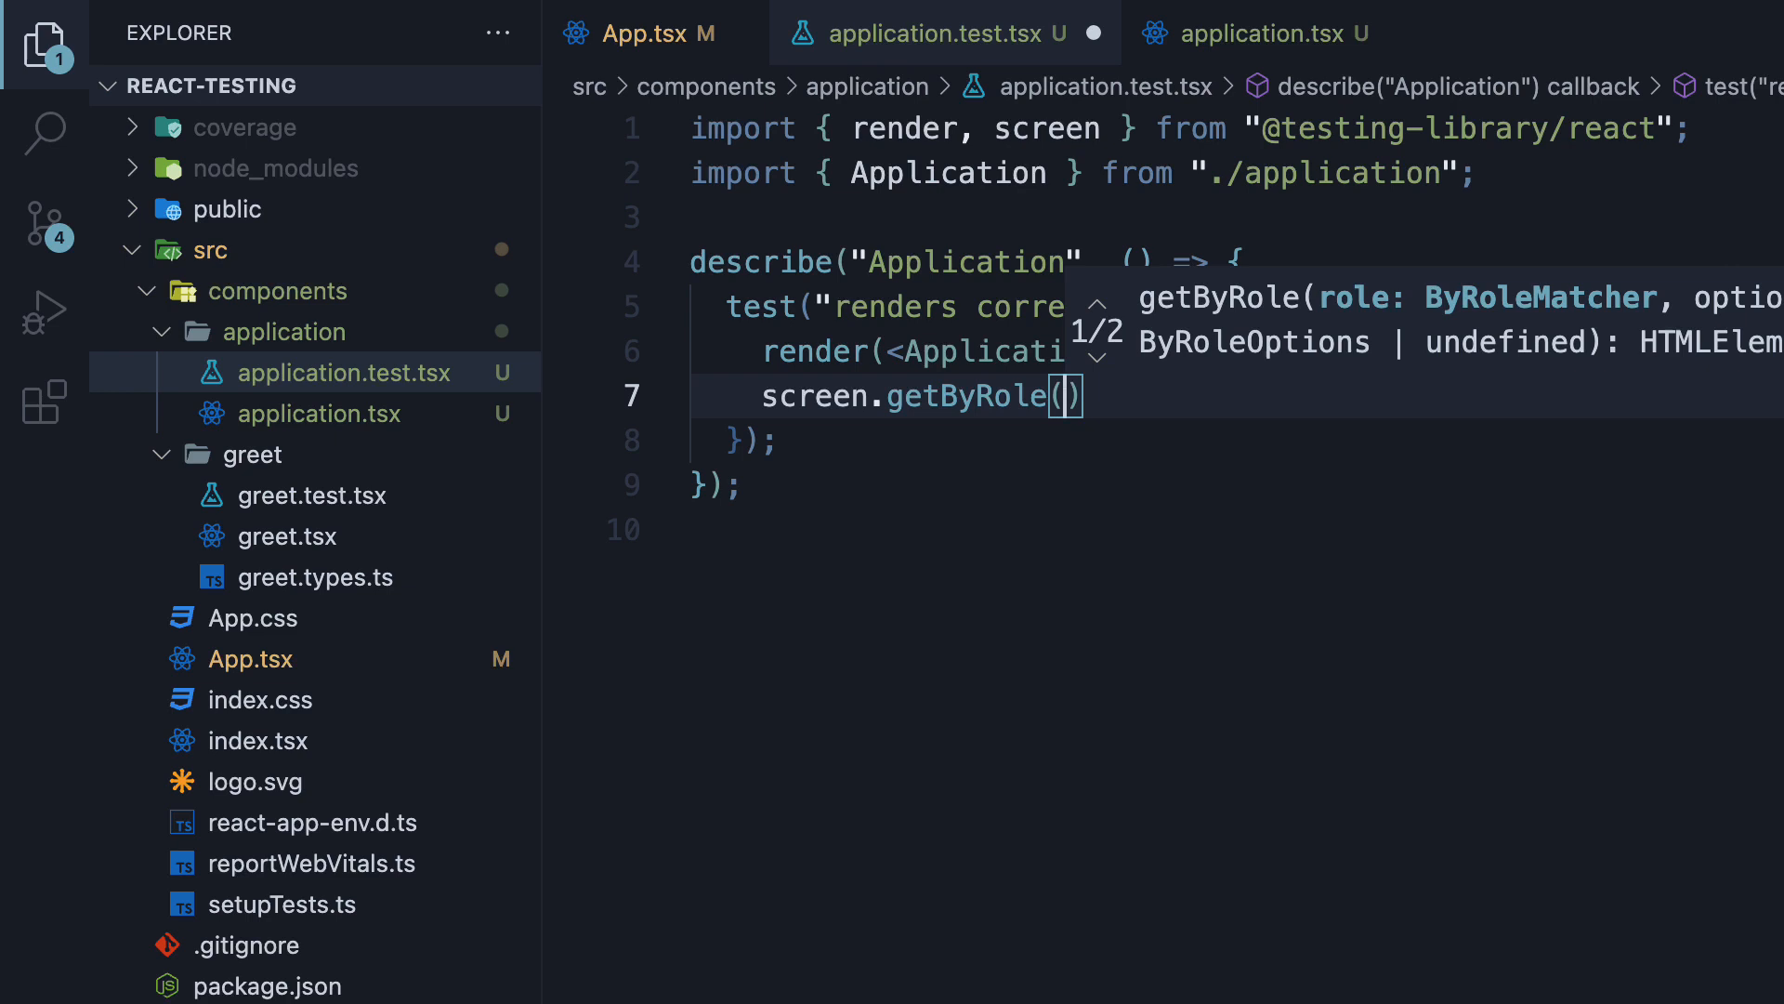
text('textbox')
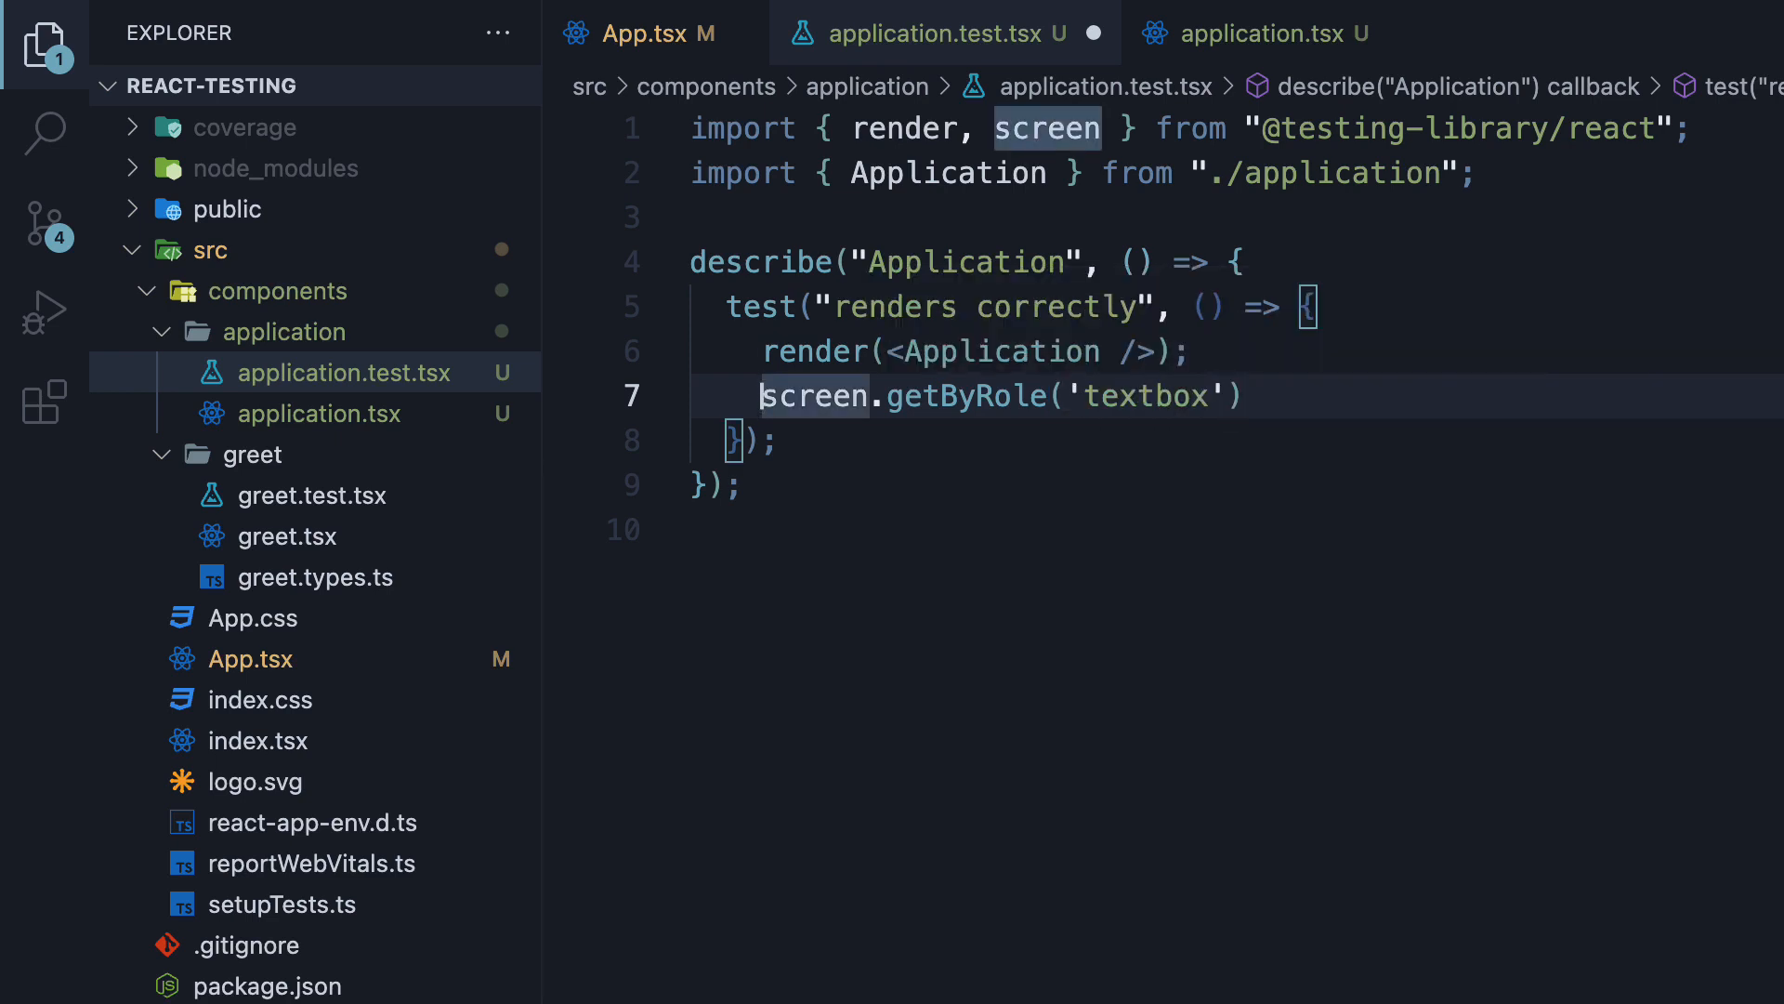
text(d)
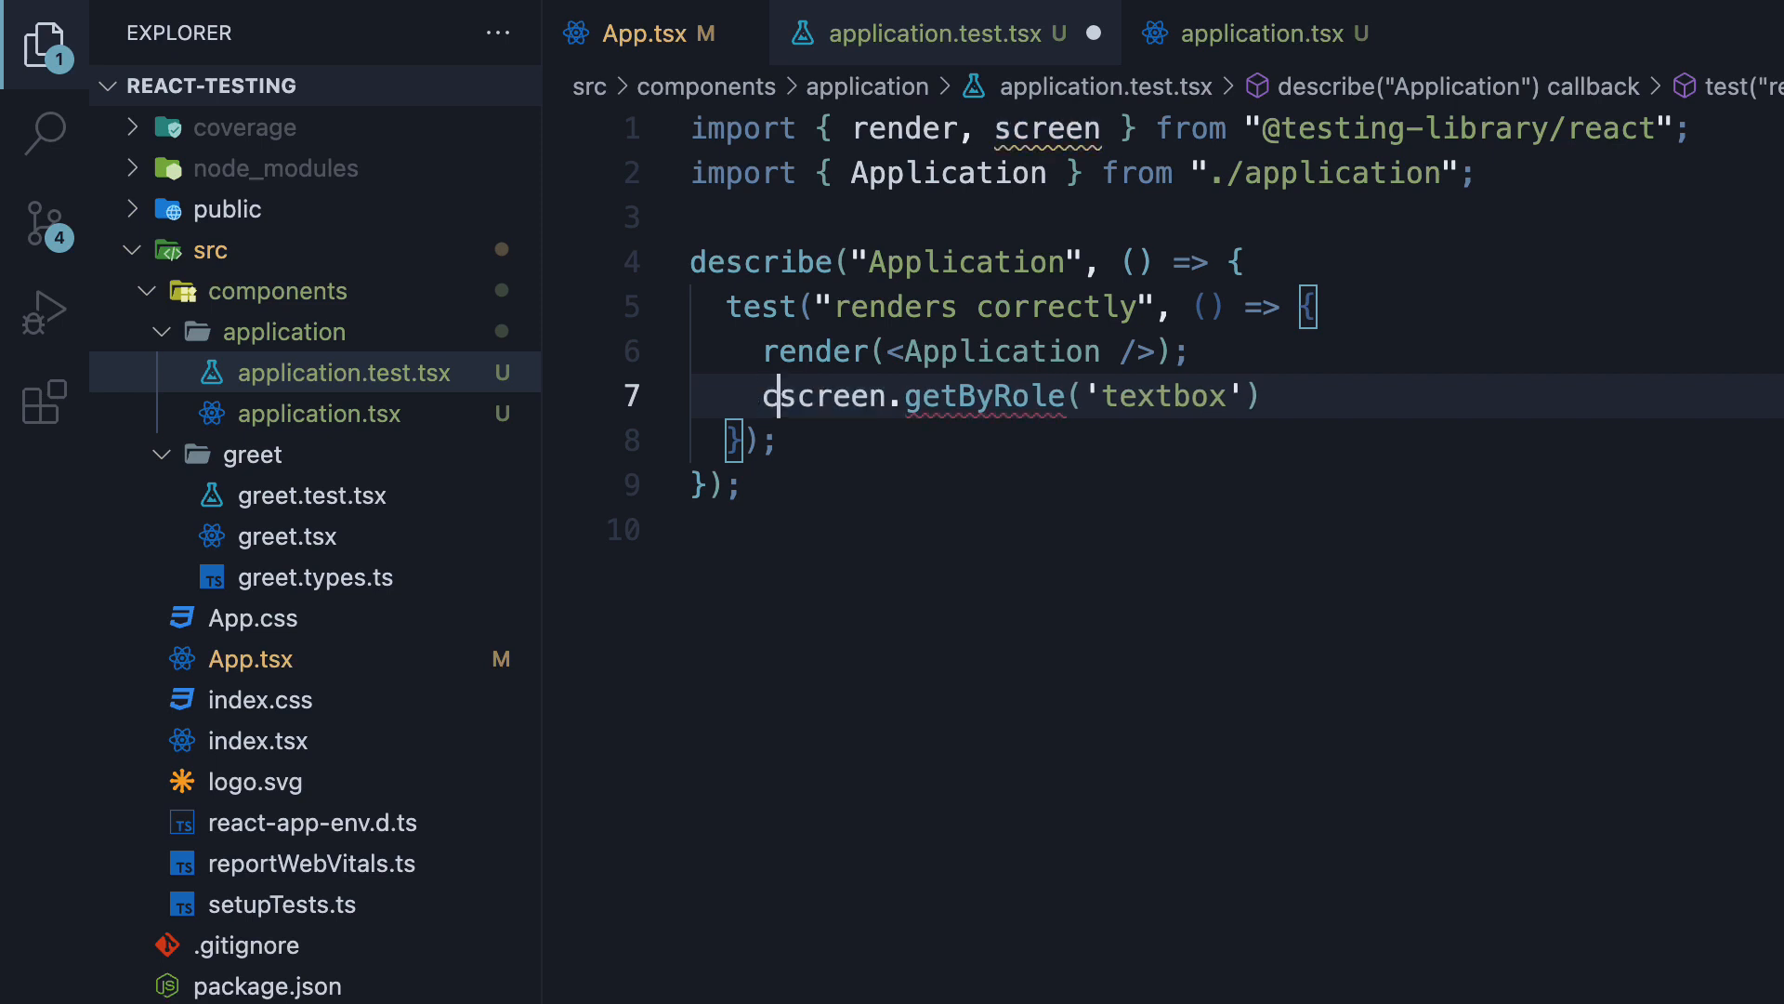
text(const nameElement =)
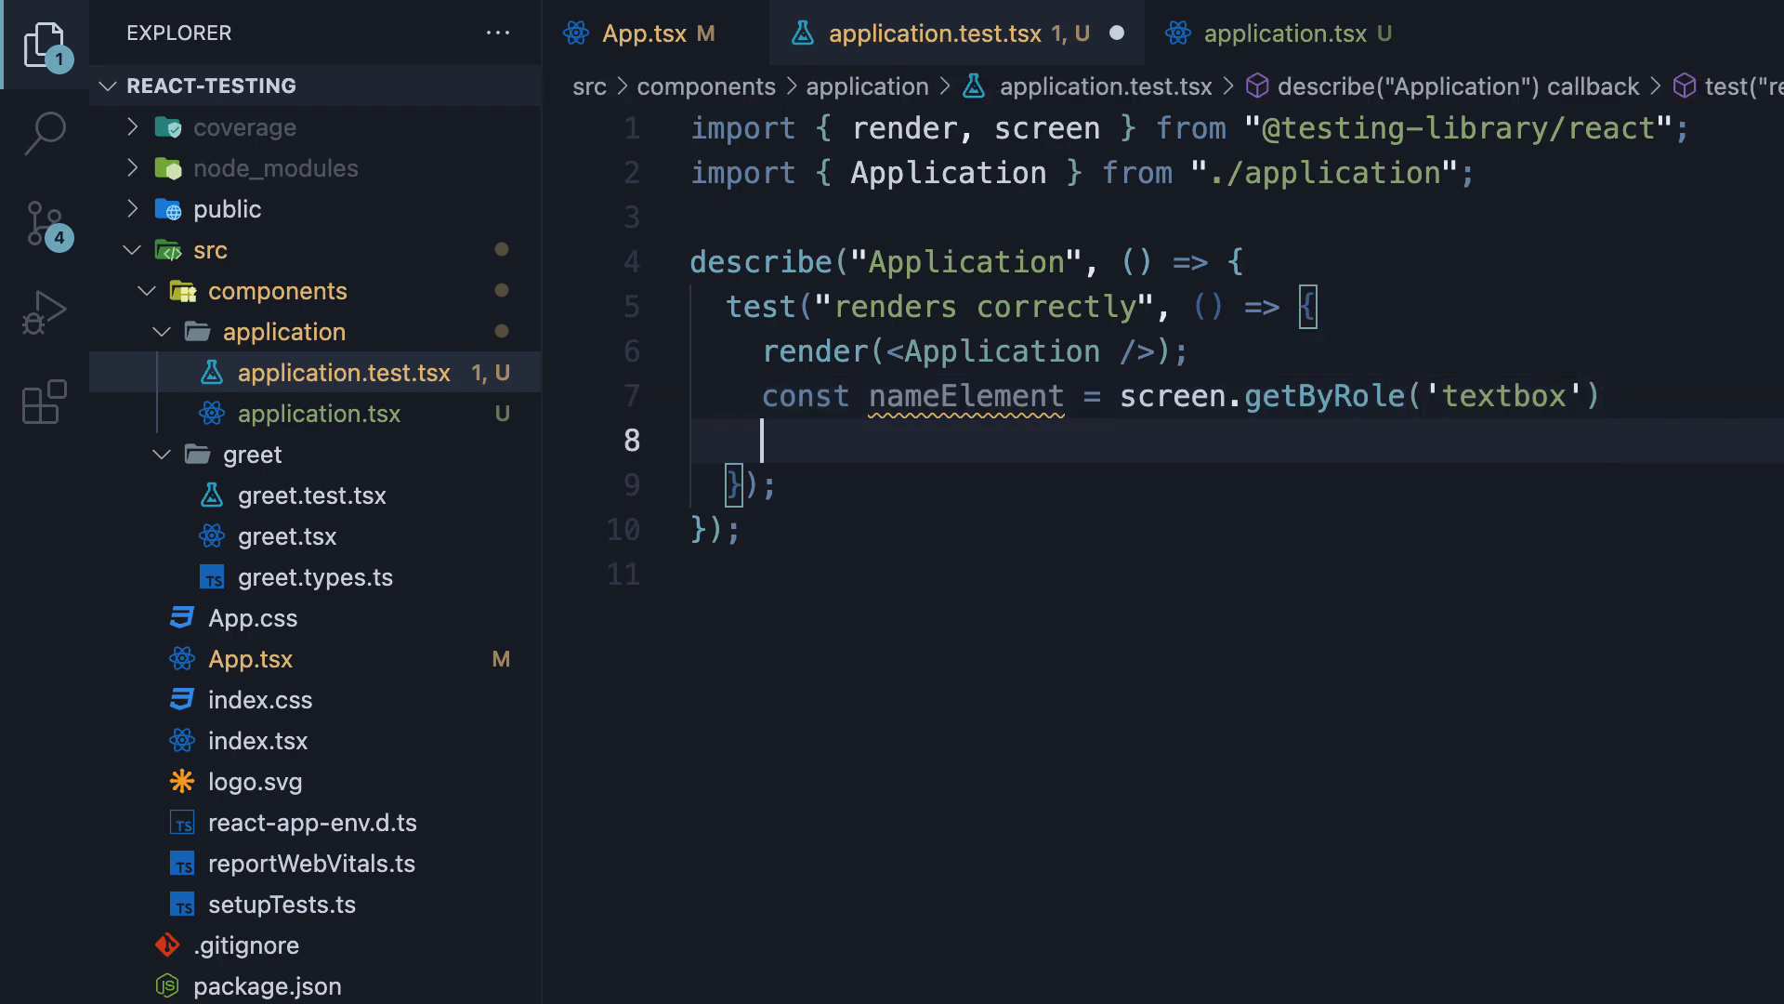
Assert expect(nameElement).toBeInTheDocument() and save.
text(expec)
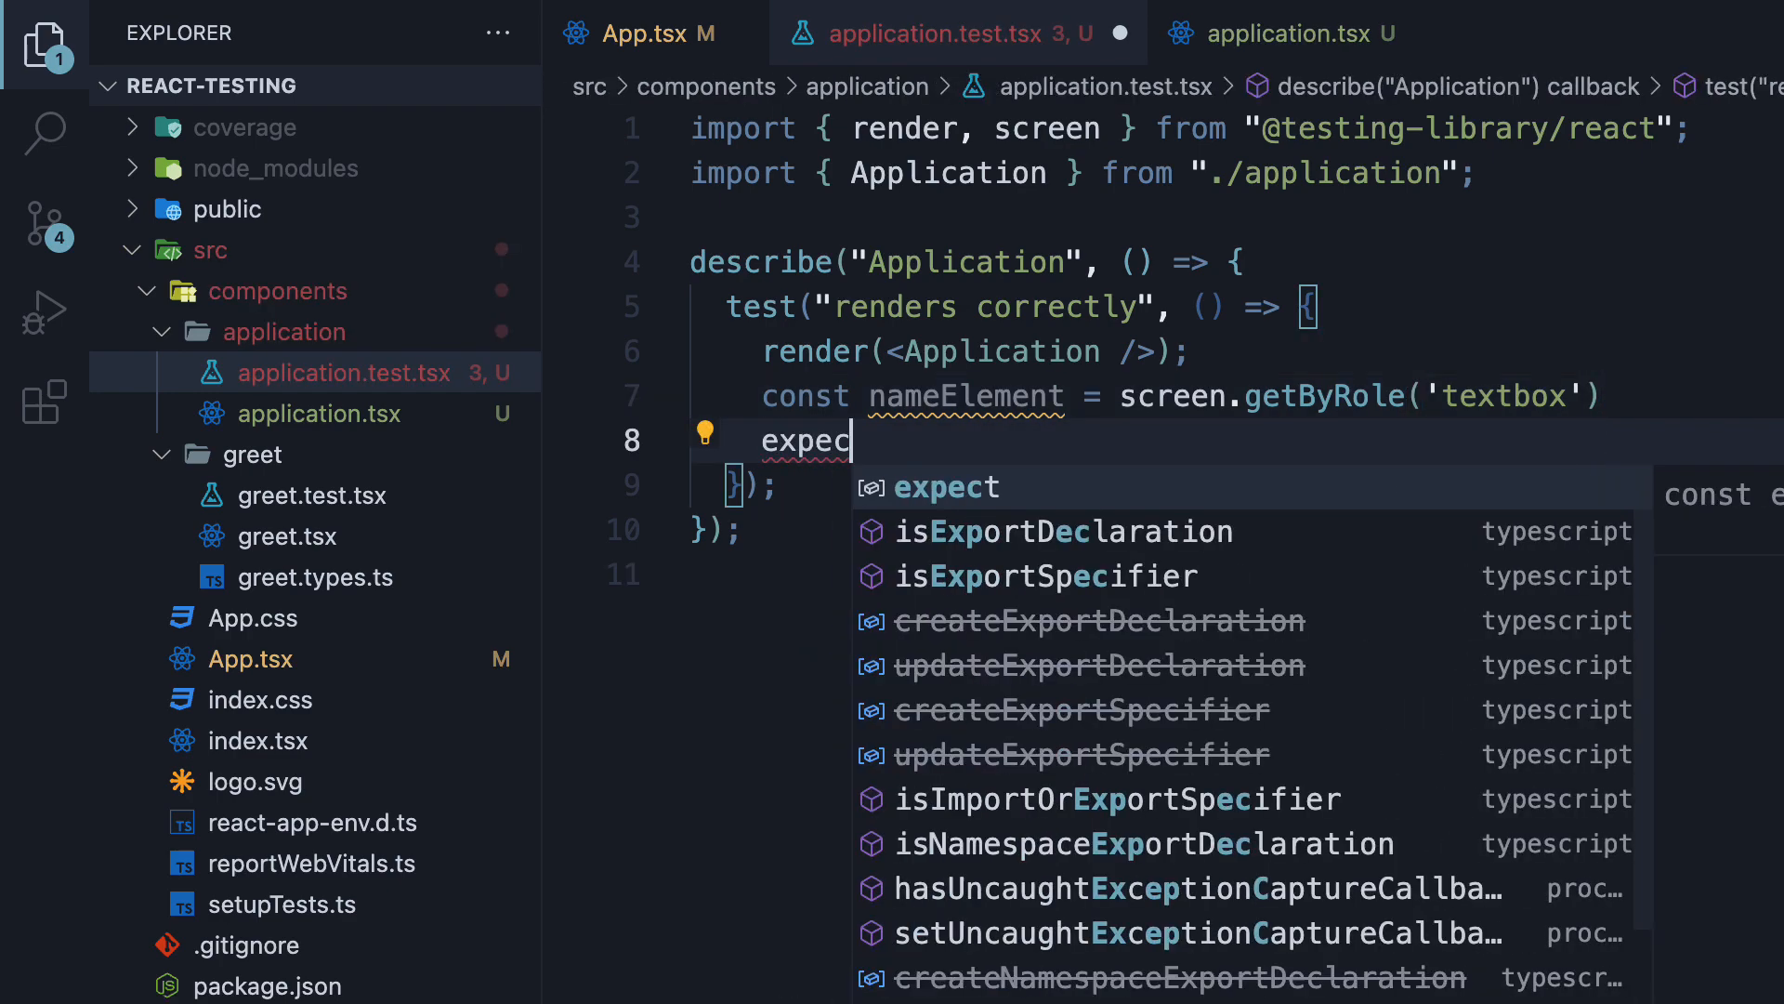
text((nameElement)
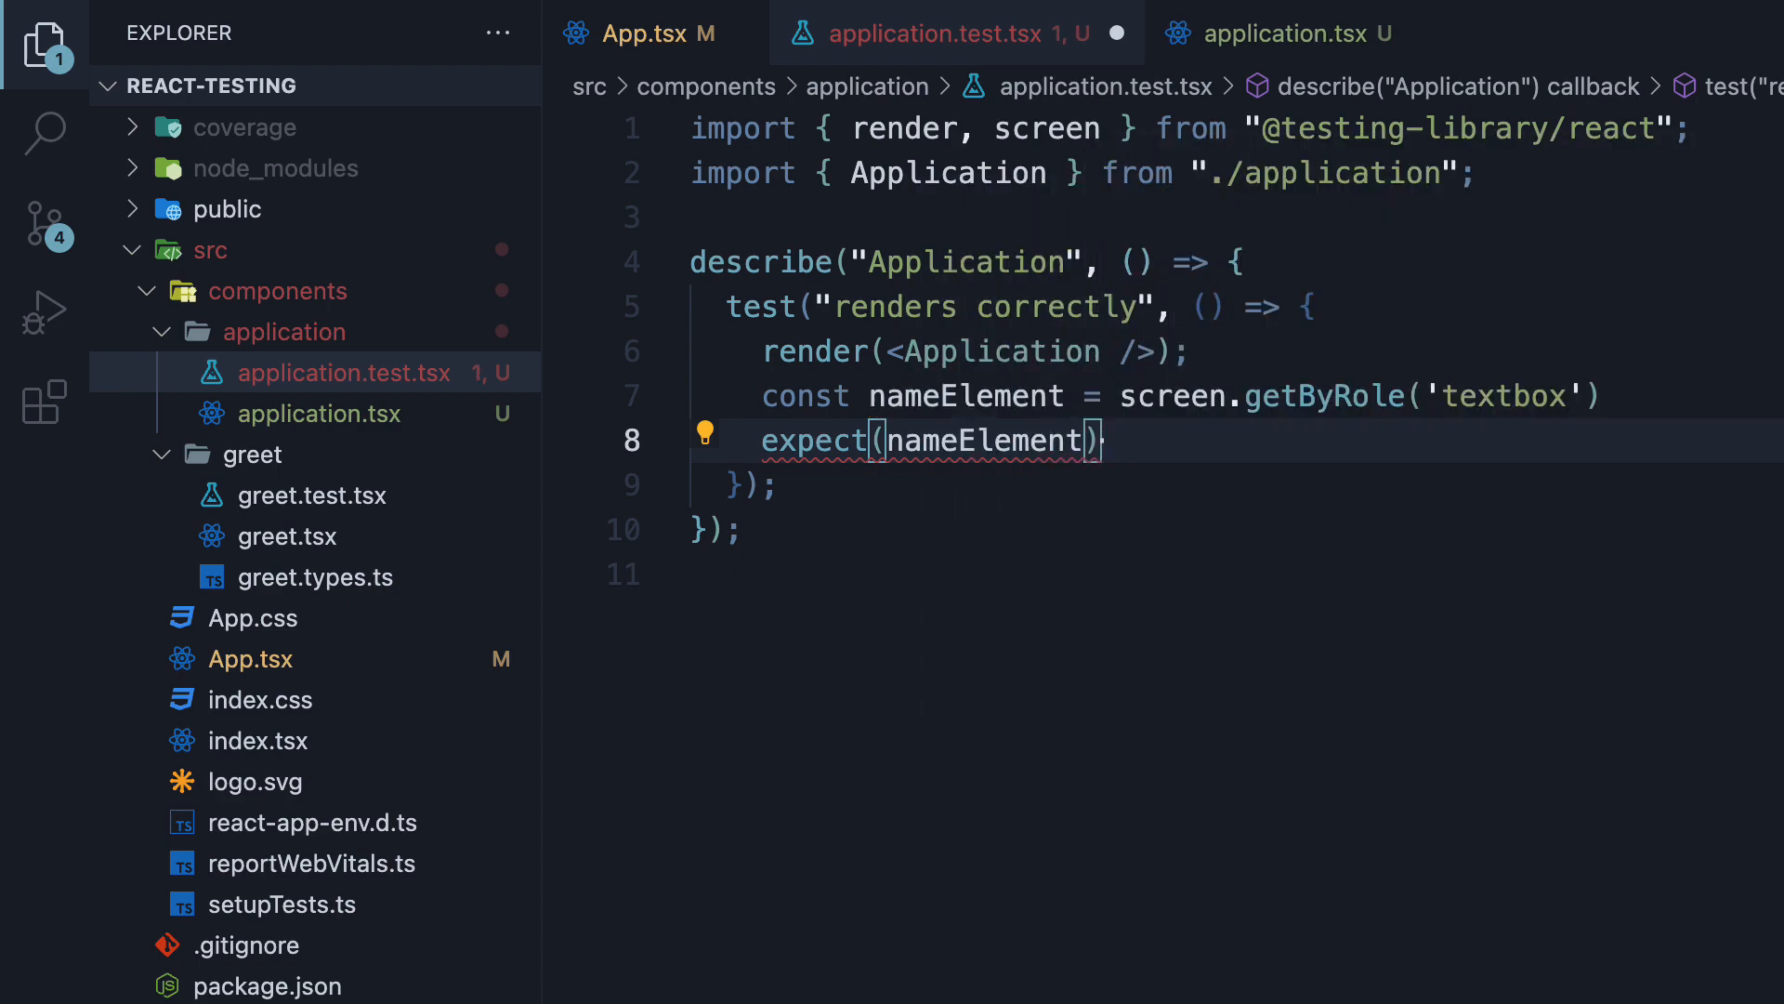
text(.toBeInTheDocument();)
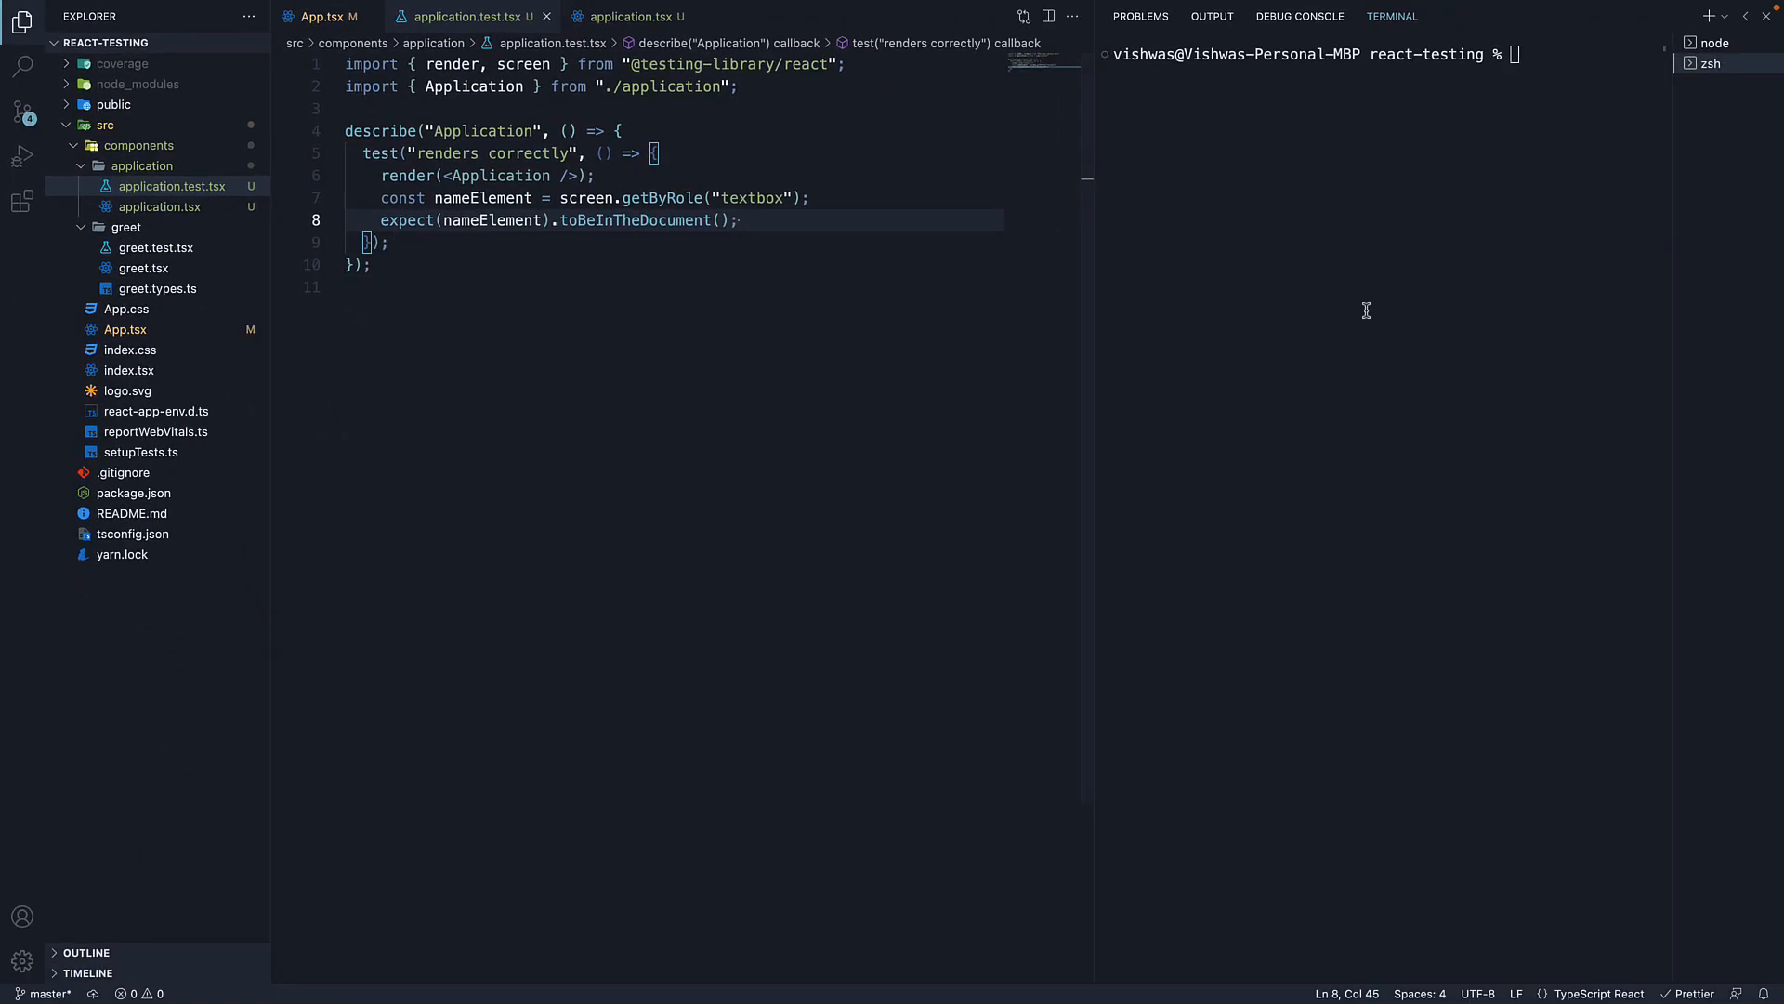
Run yarn test in the terminal and see the 'renders correctly' test pass.
text(yarn t)
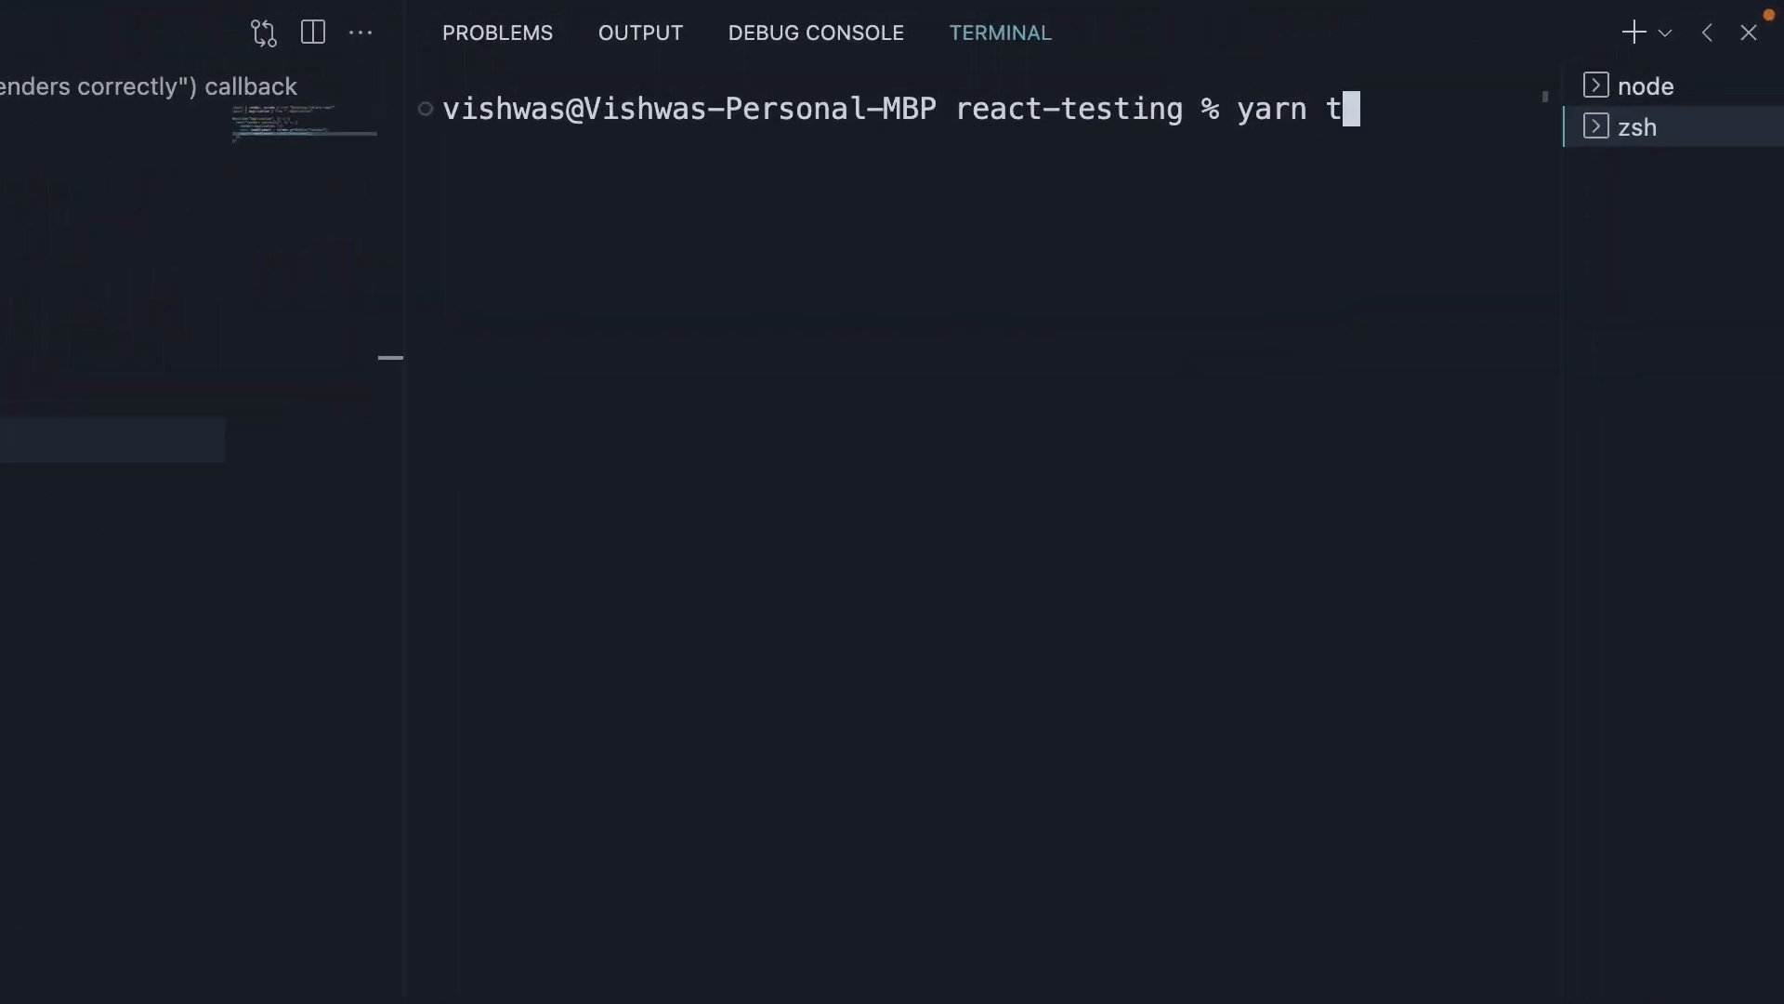
key(Enter)
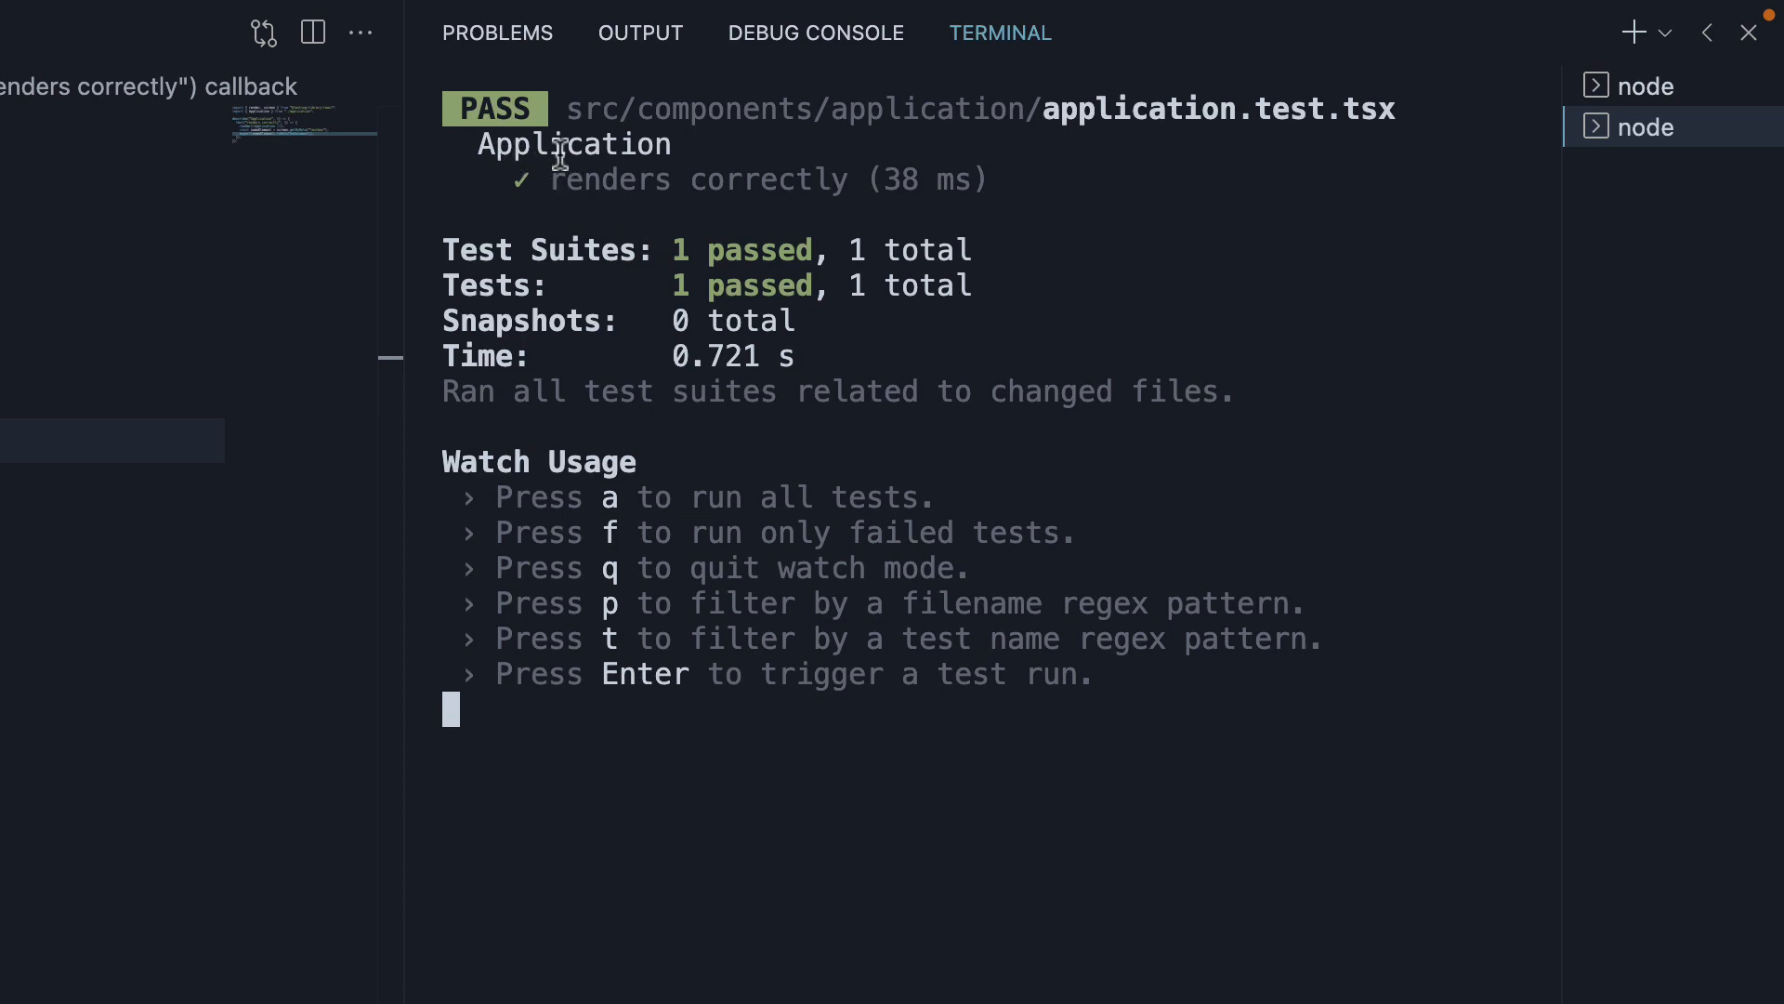
mouse_move(741, 236)
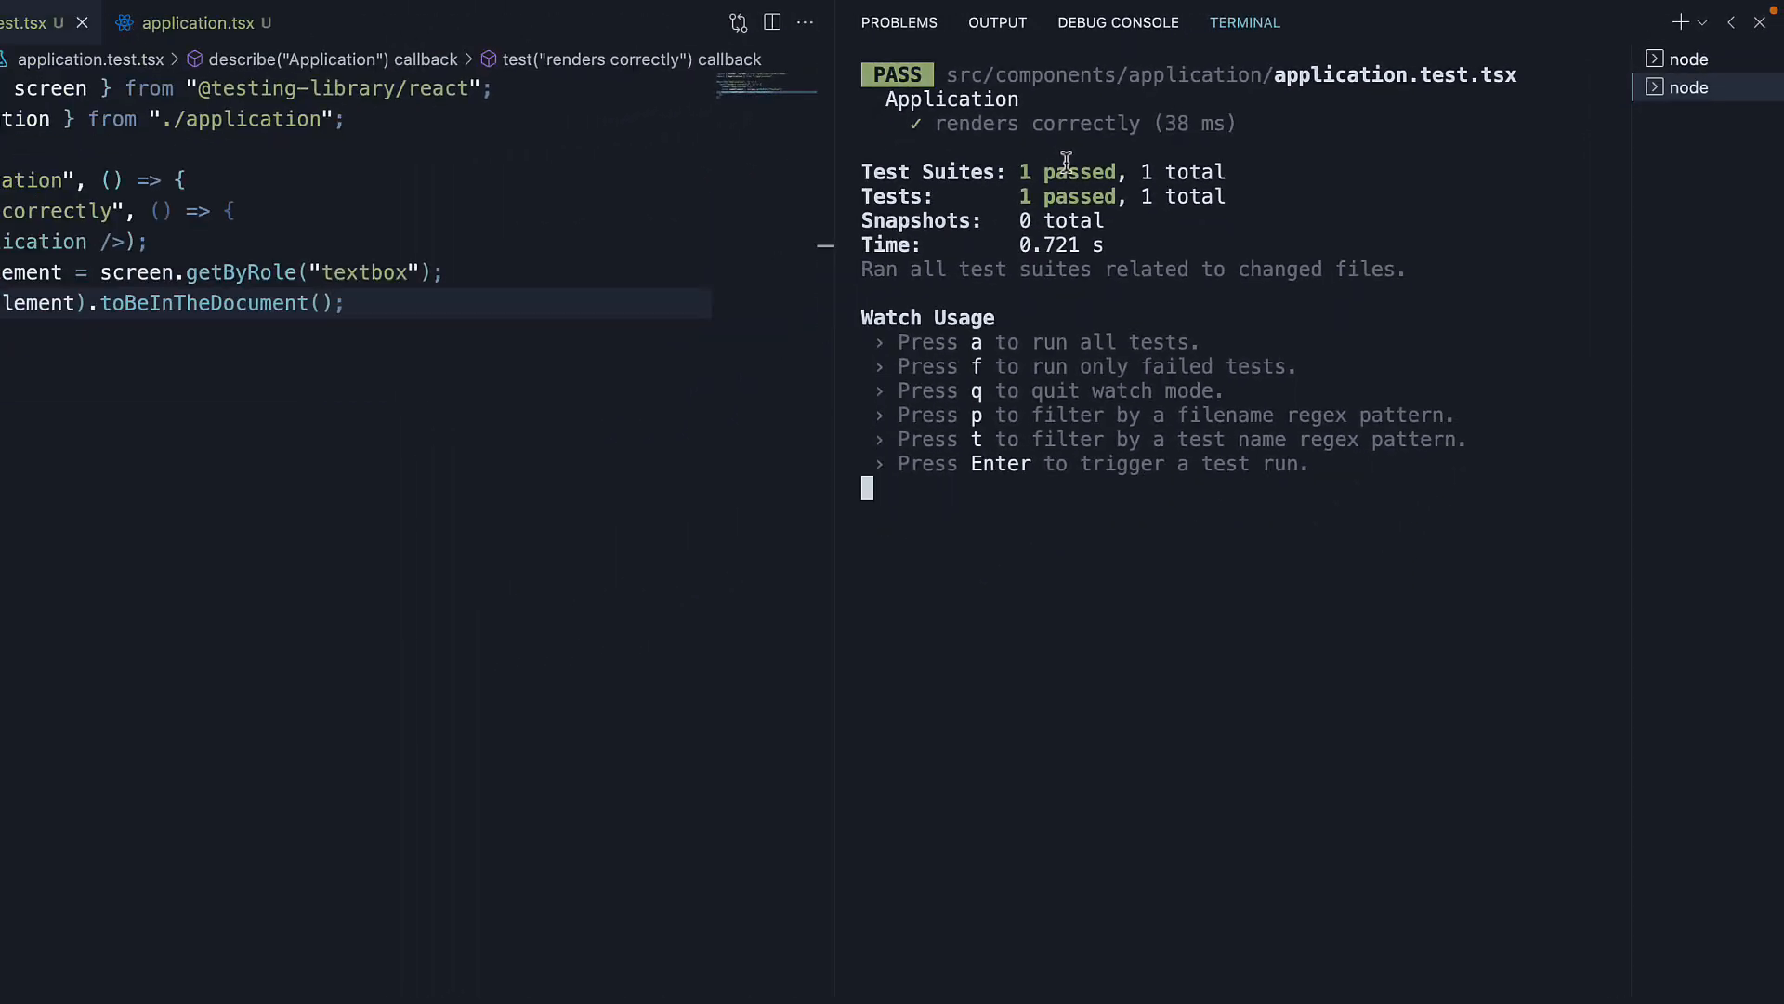
click(23, 22)
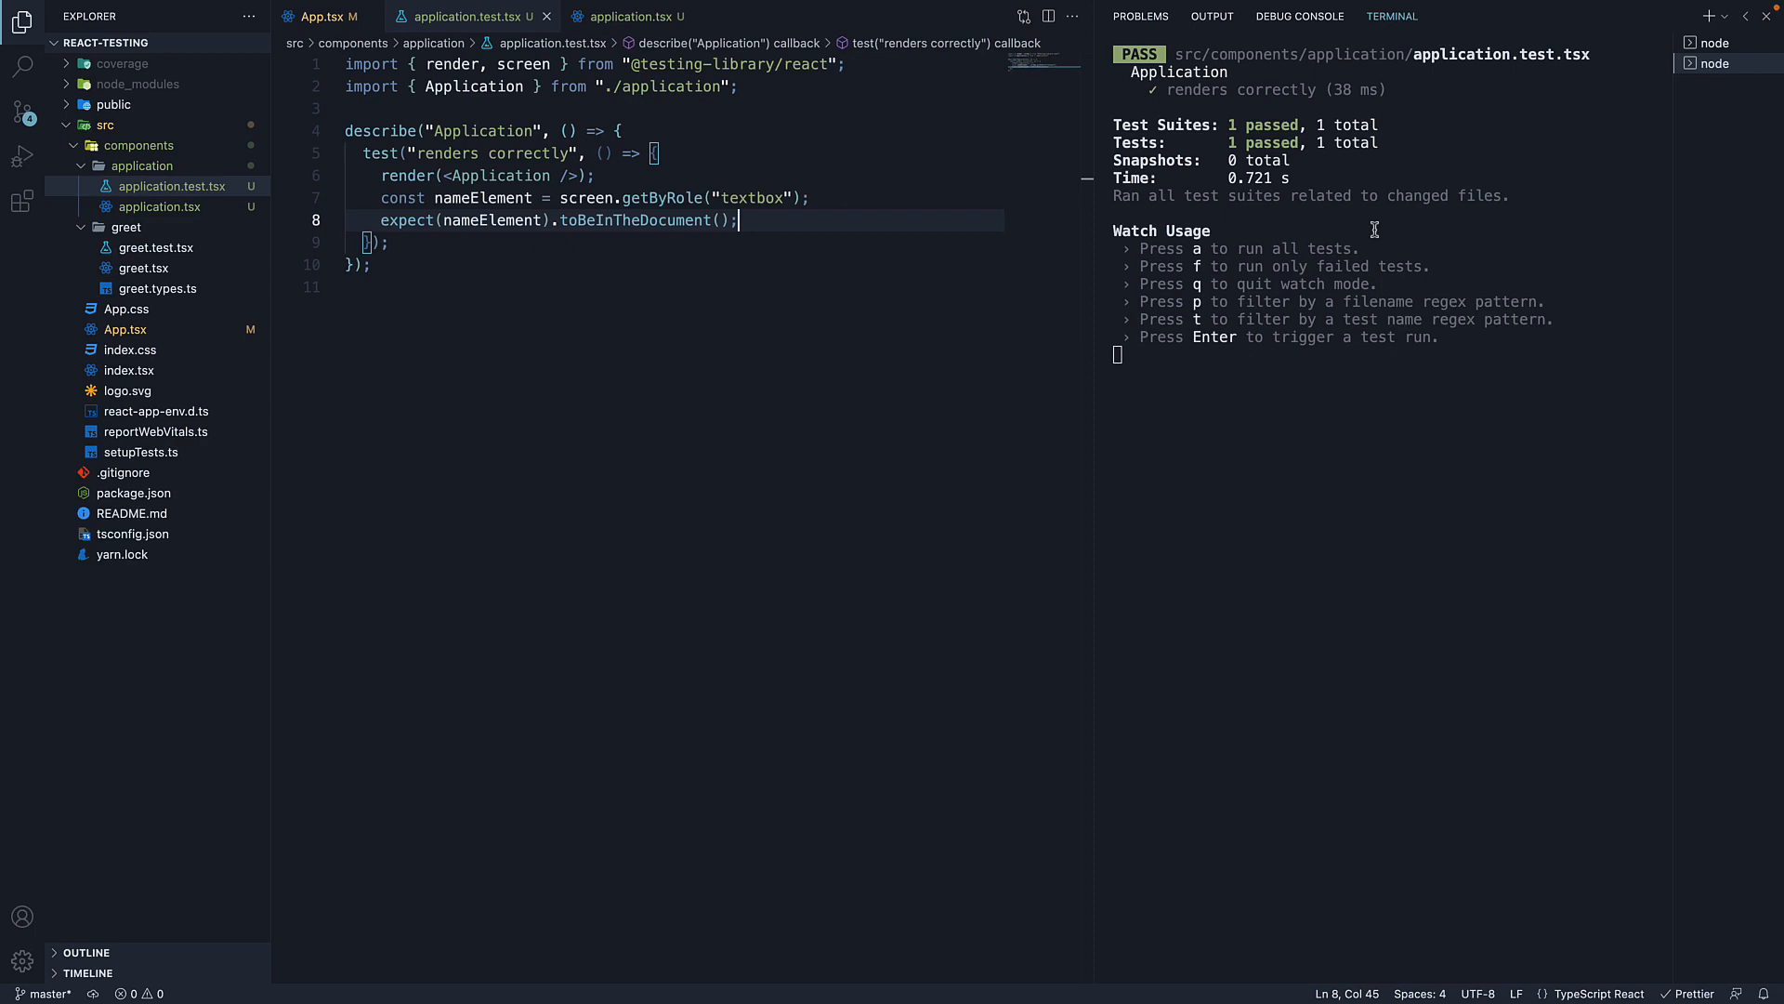
Review the form fields in application.tsx.
click(626, 17)
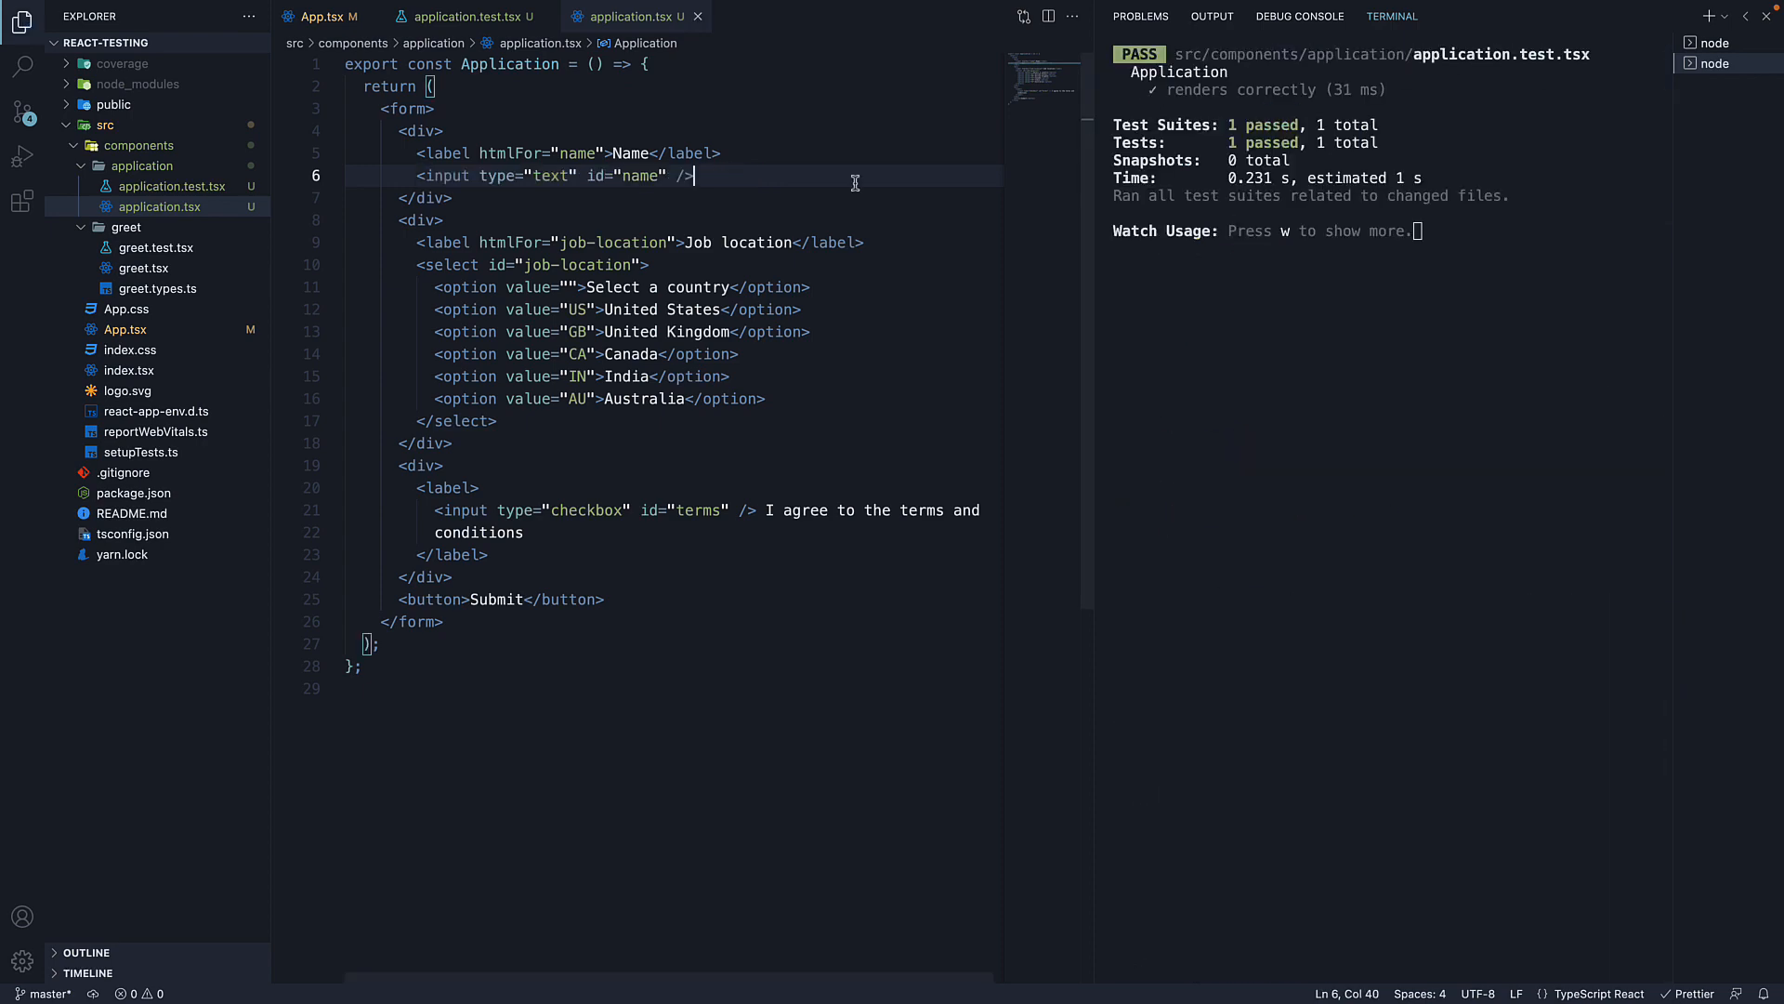
mouse_move(809, 274)
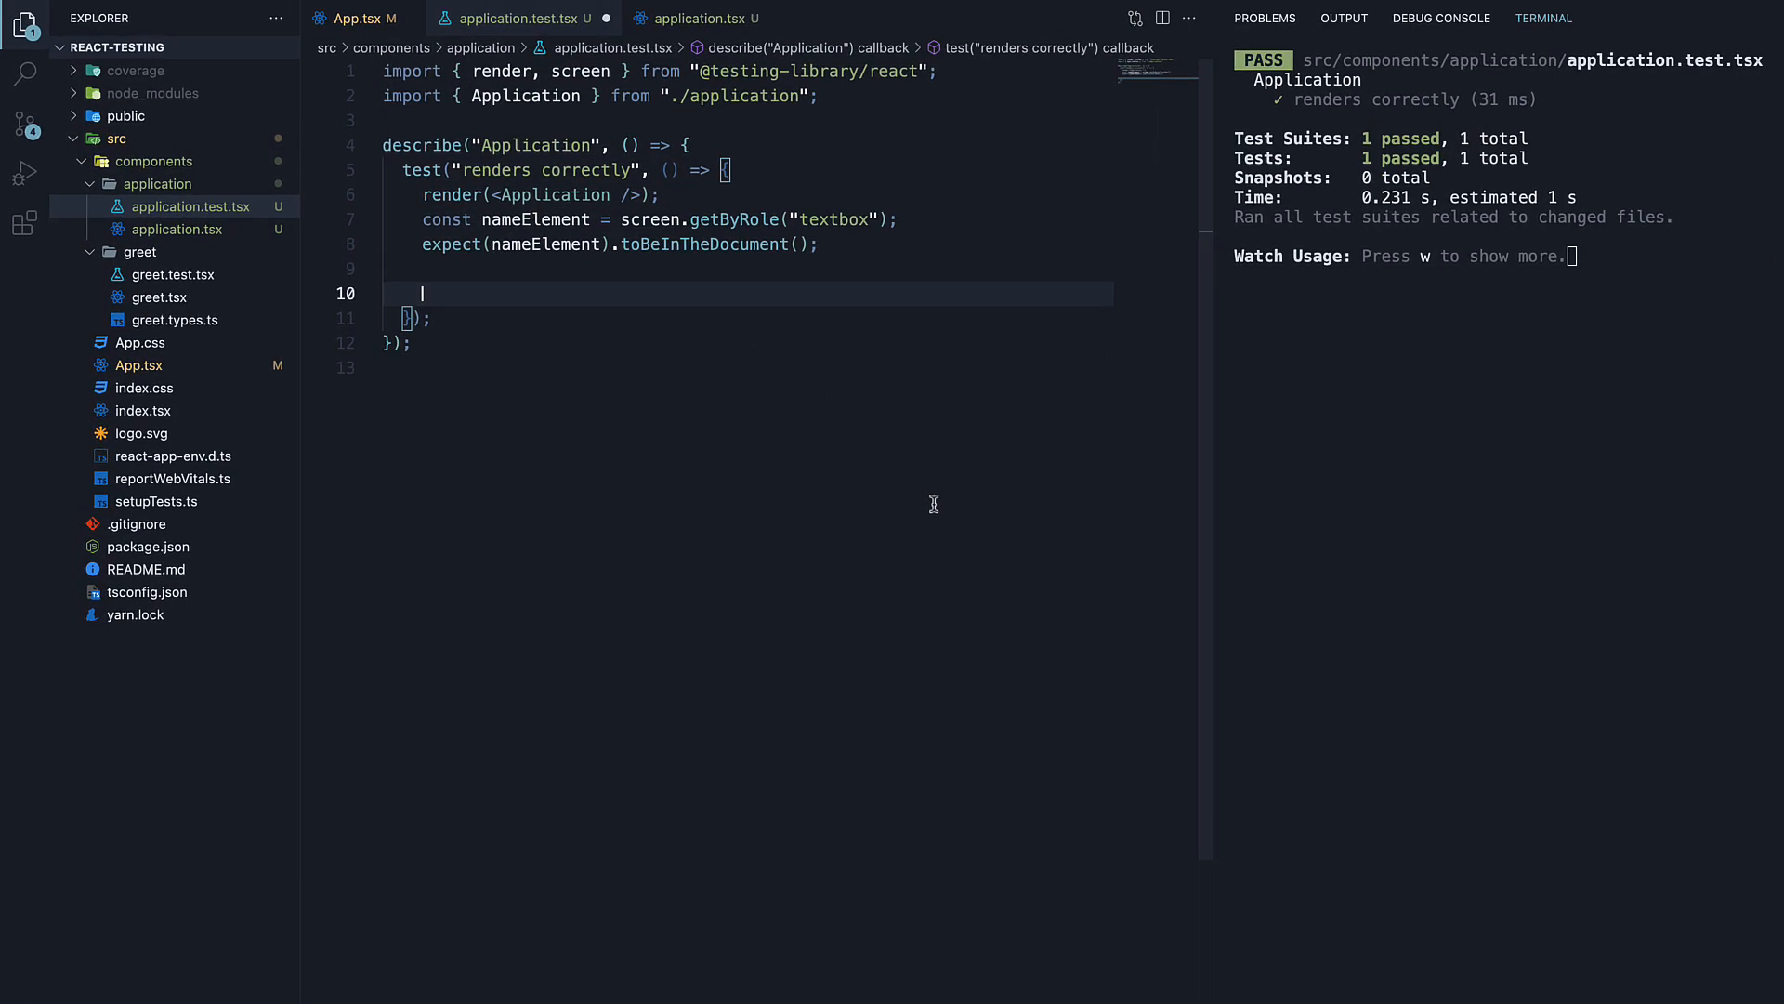
Add const jobLocationElement = screen.getByRole('combobox').
text(const)
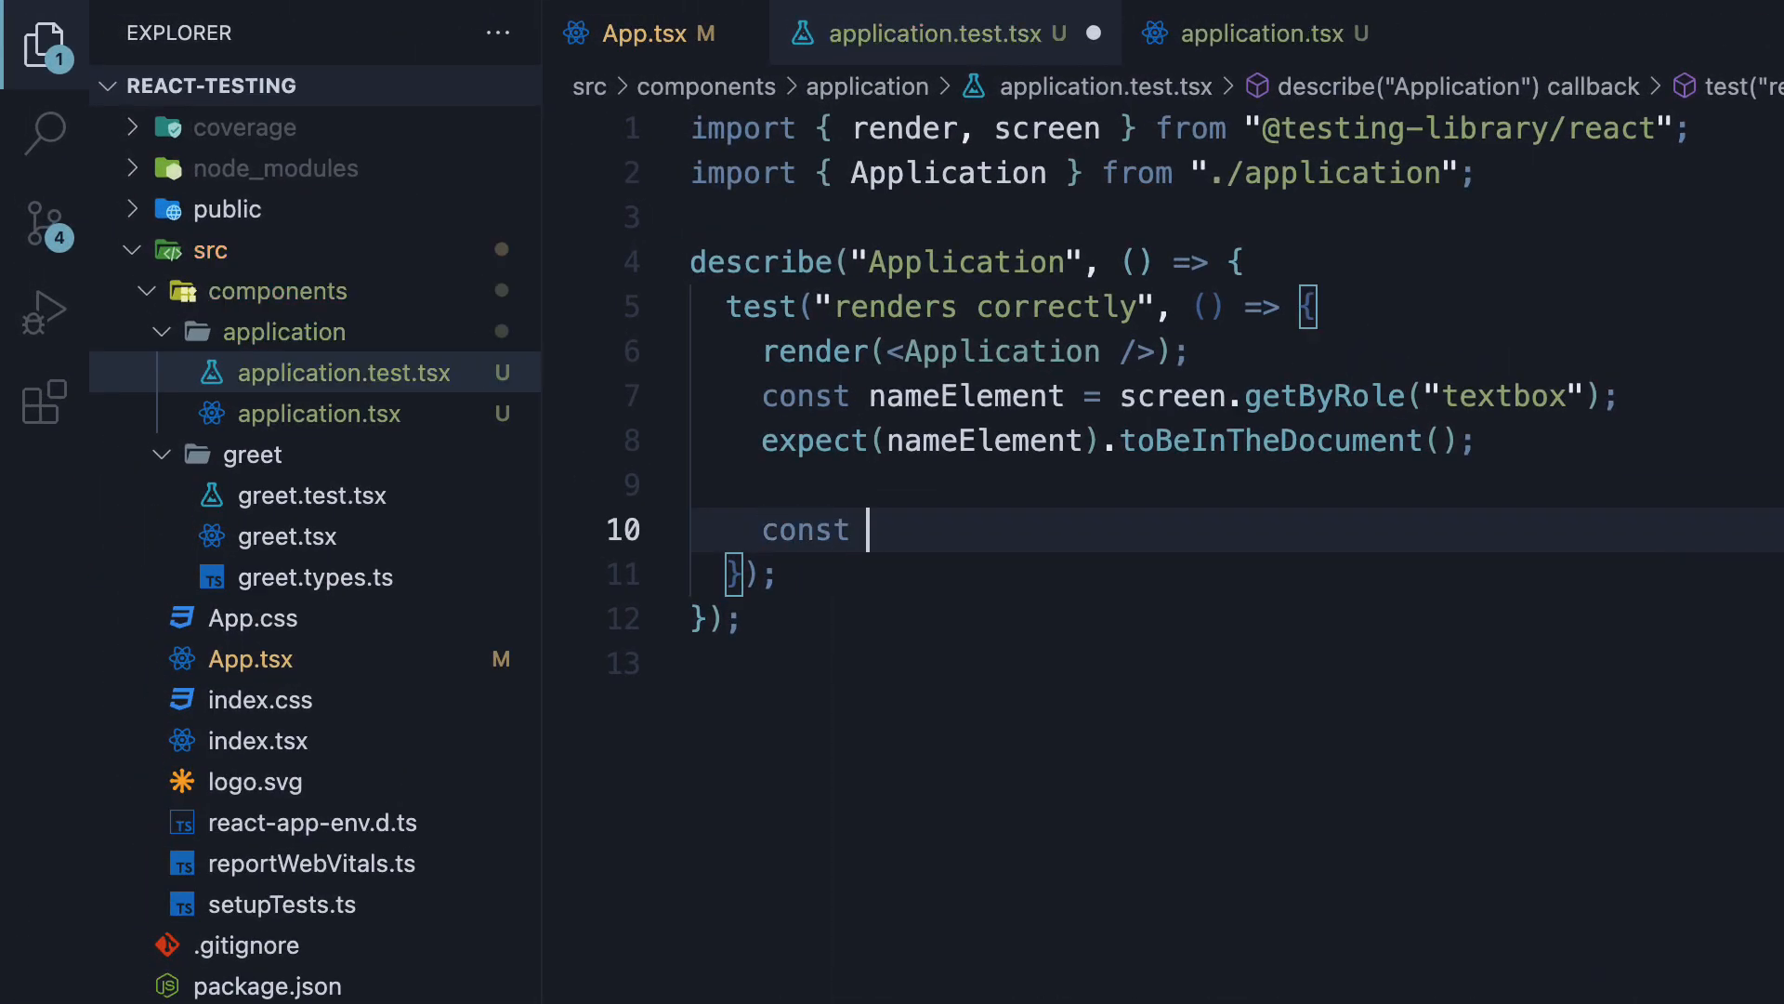
text(jobLocationE)
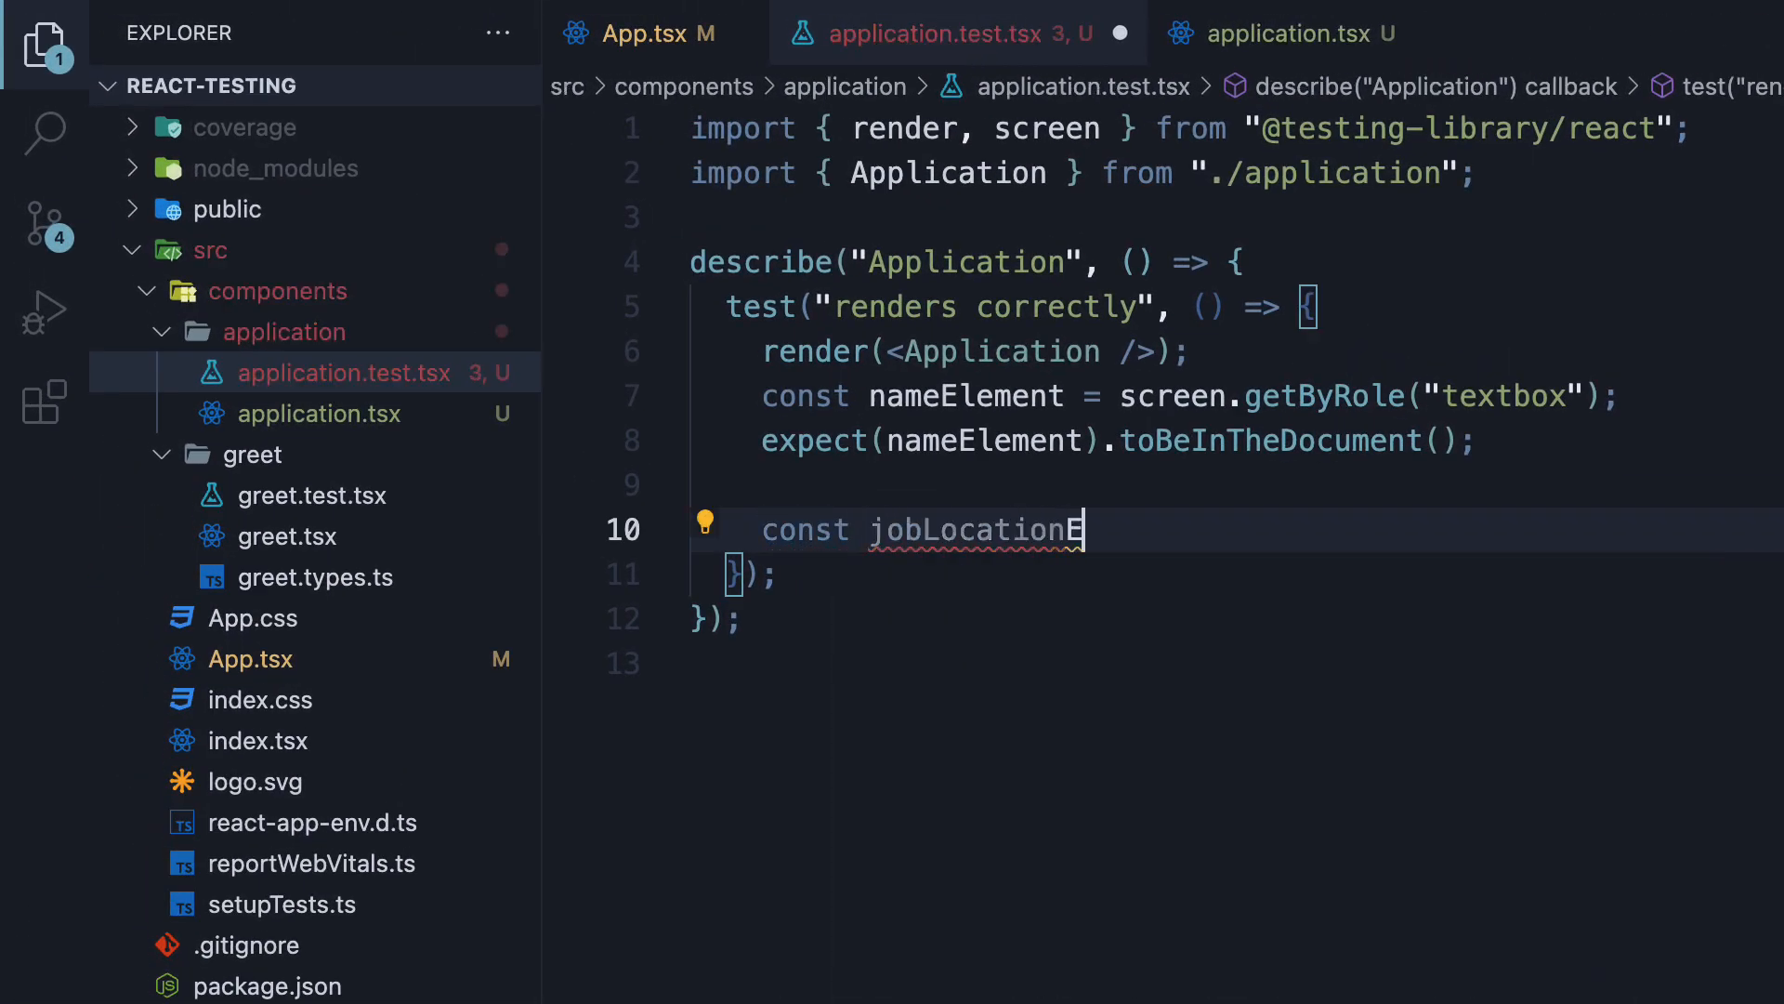
text(Element)
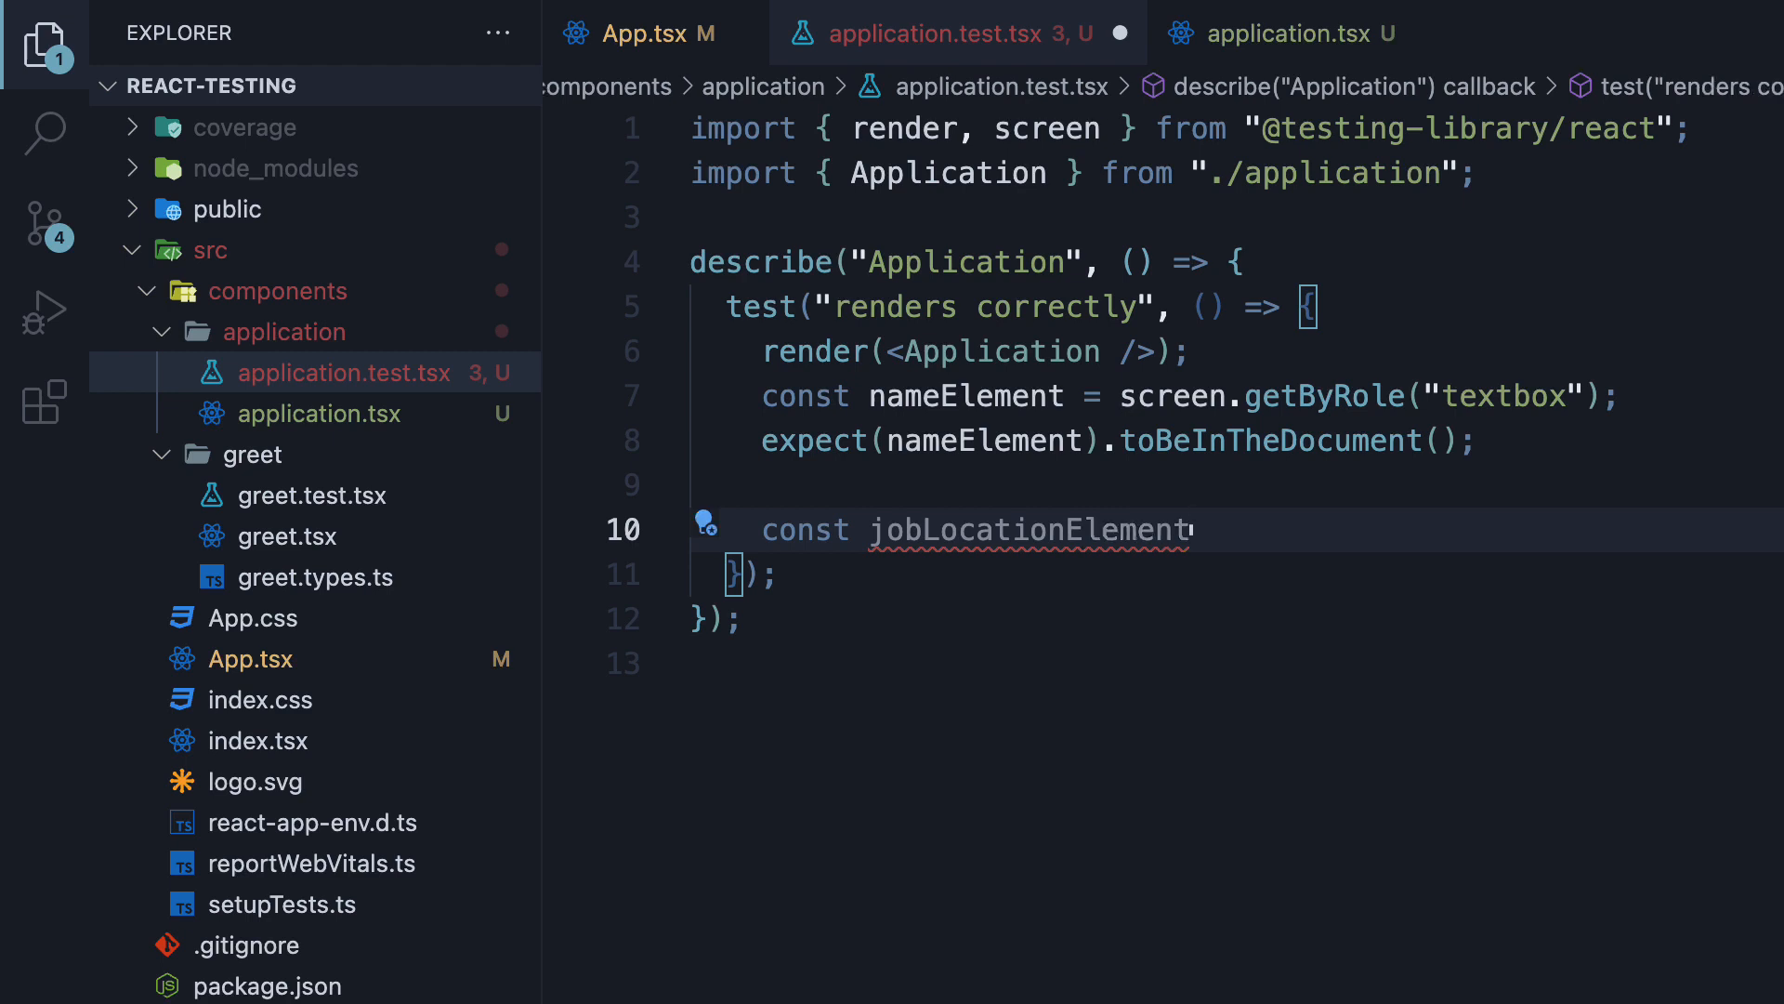
text(= screen)
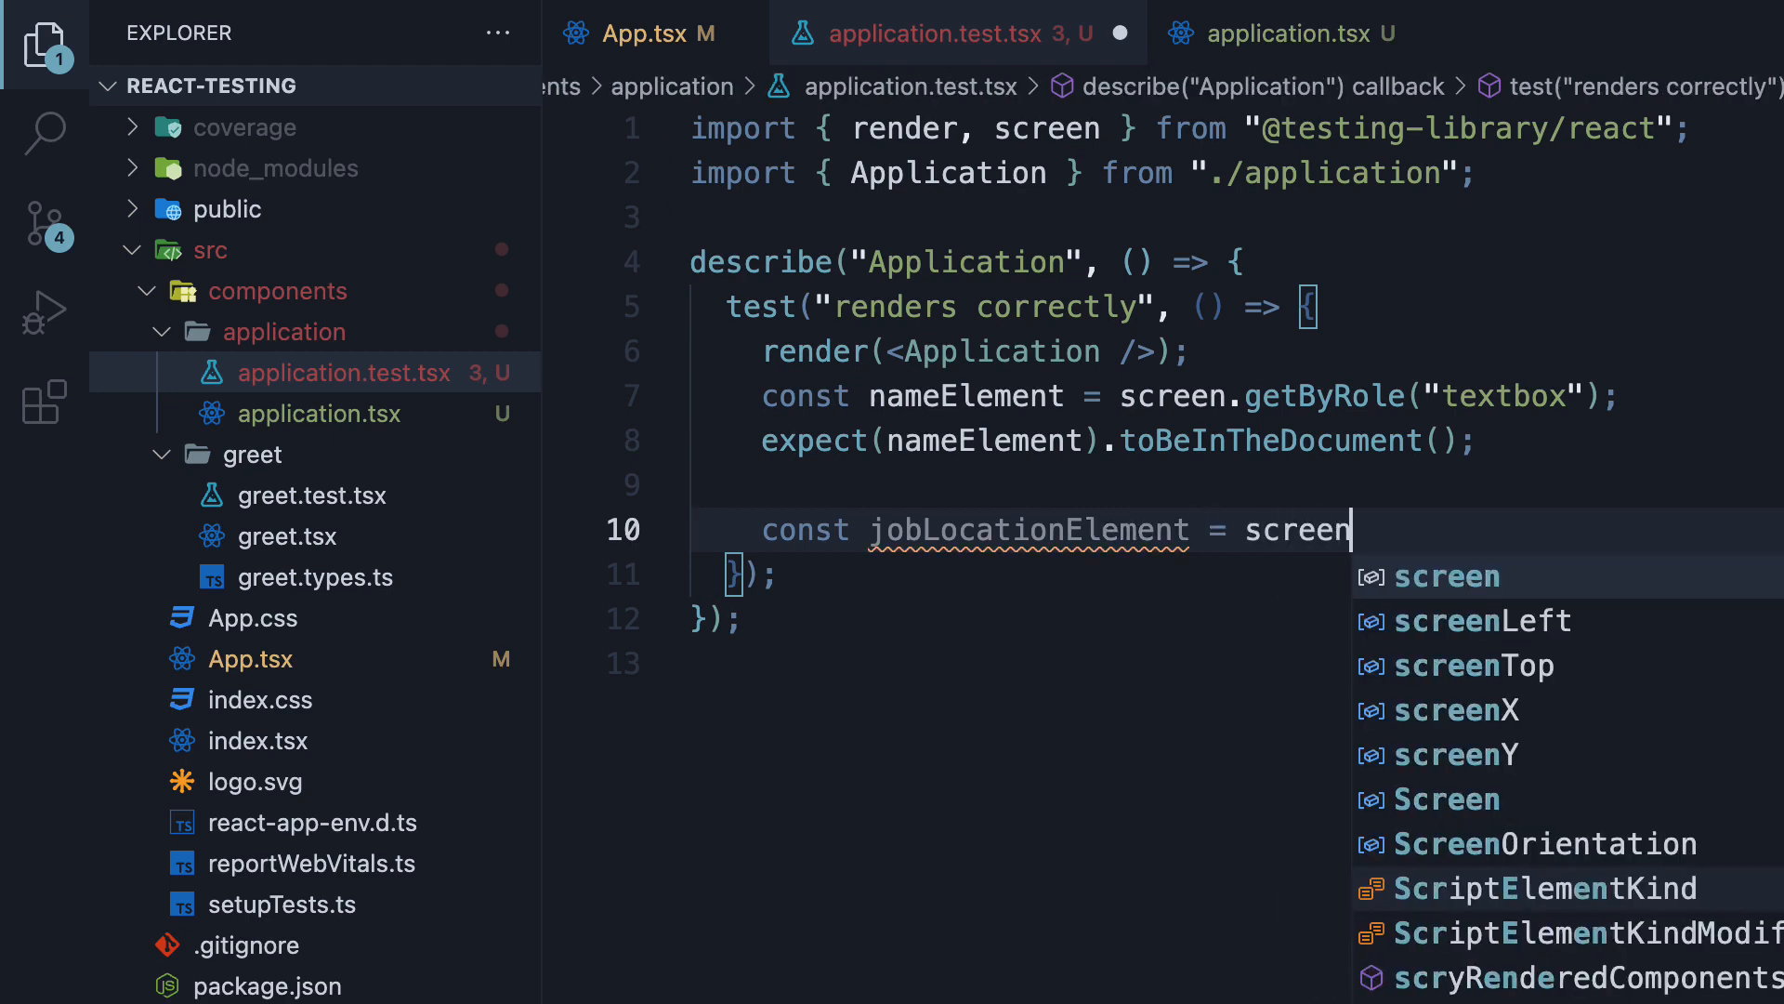
text(.getByRole)
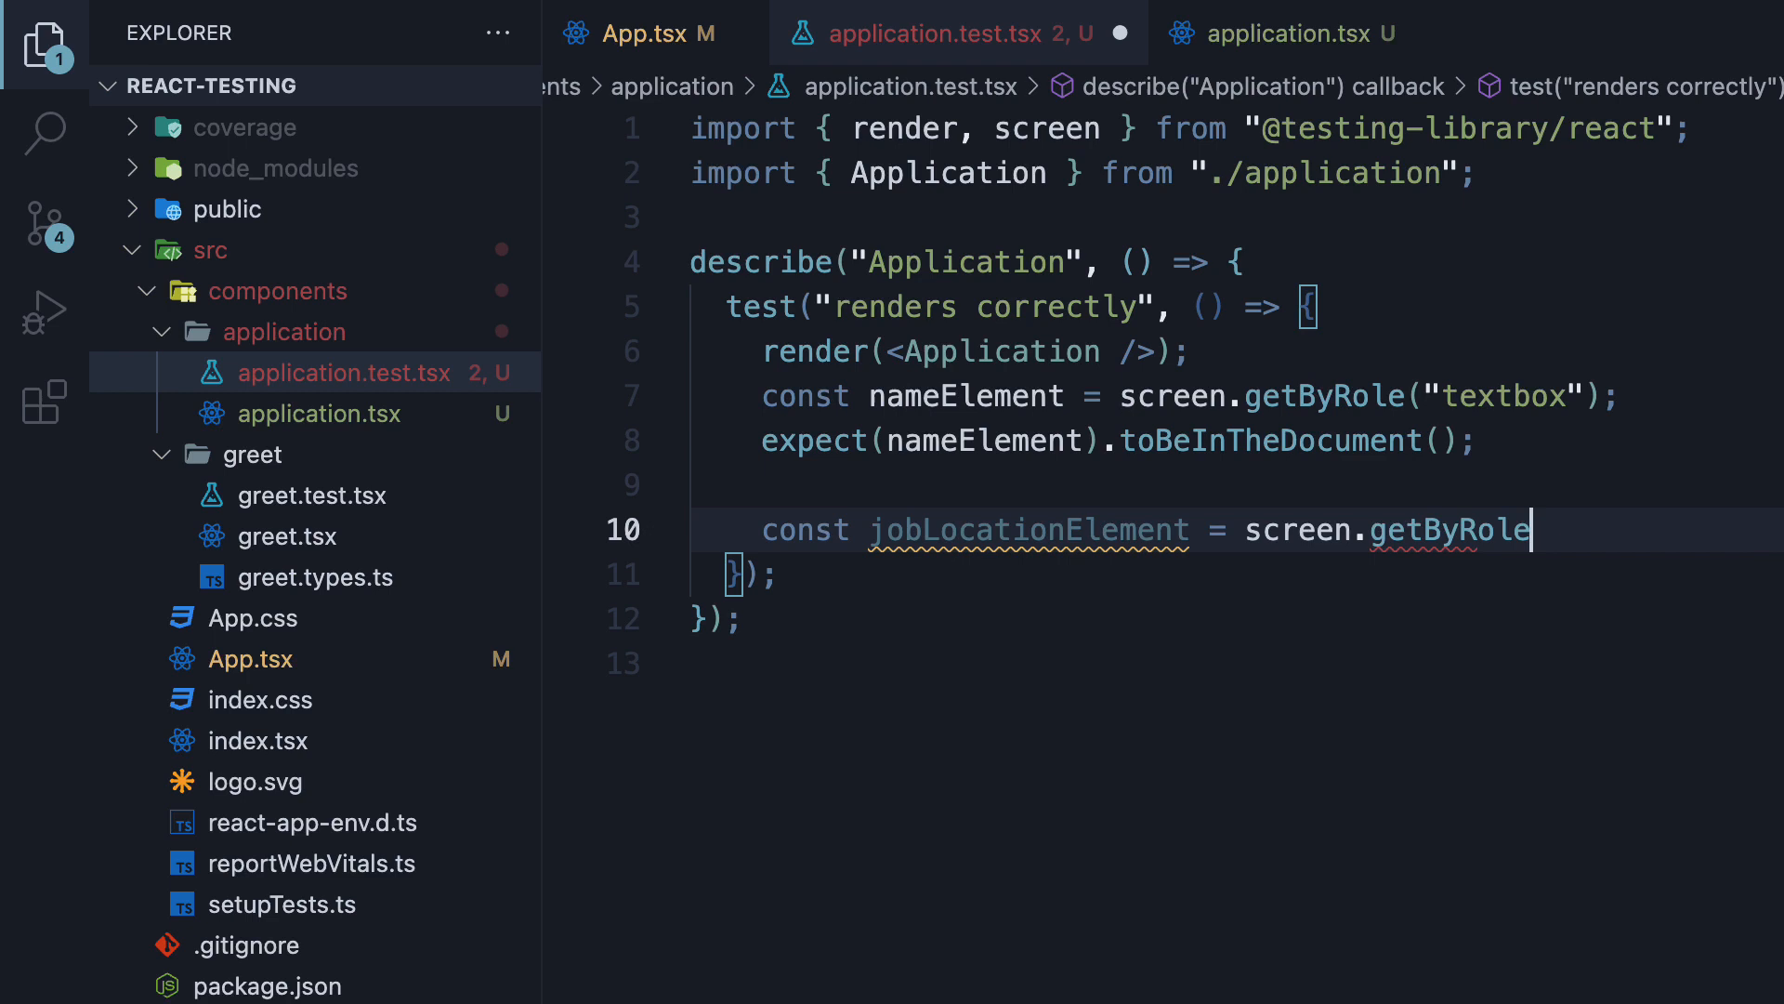
text(('combobox')
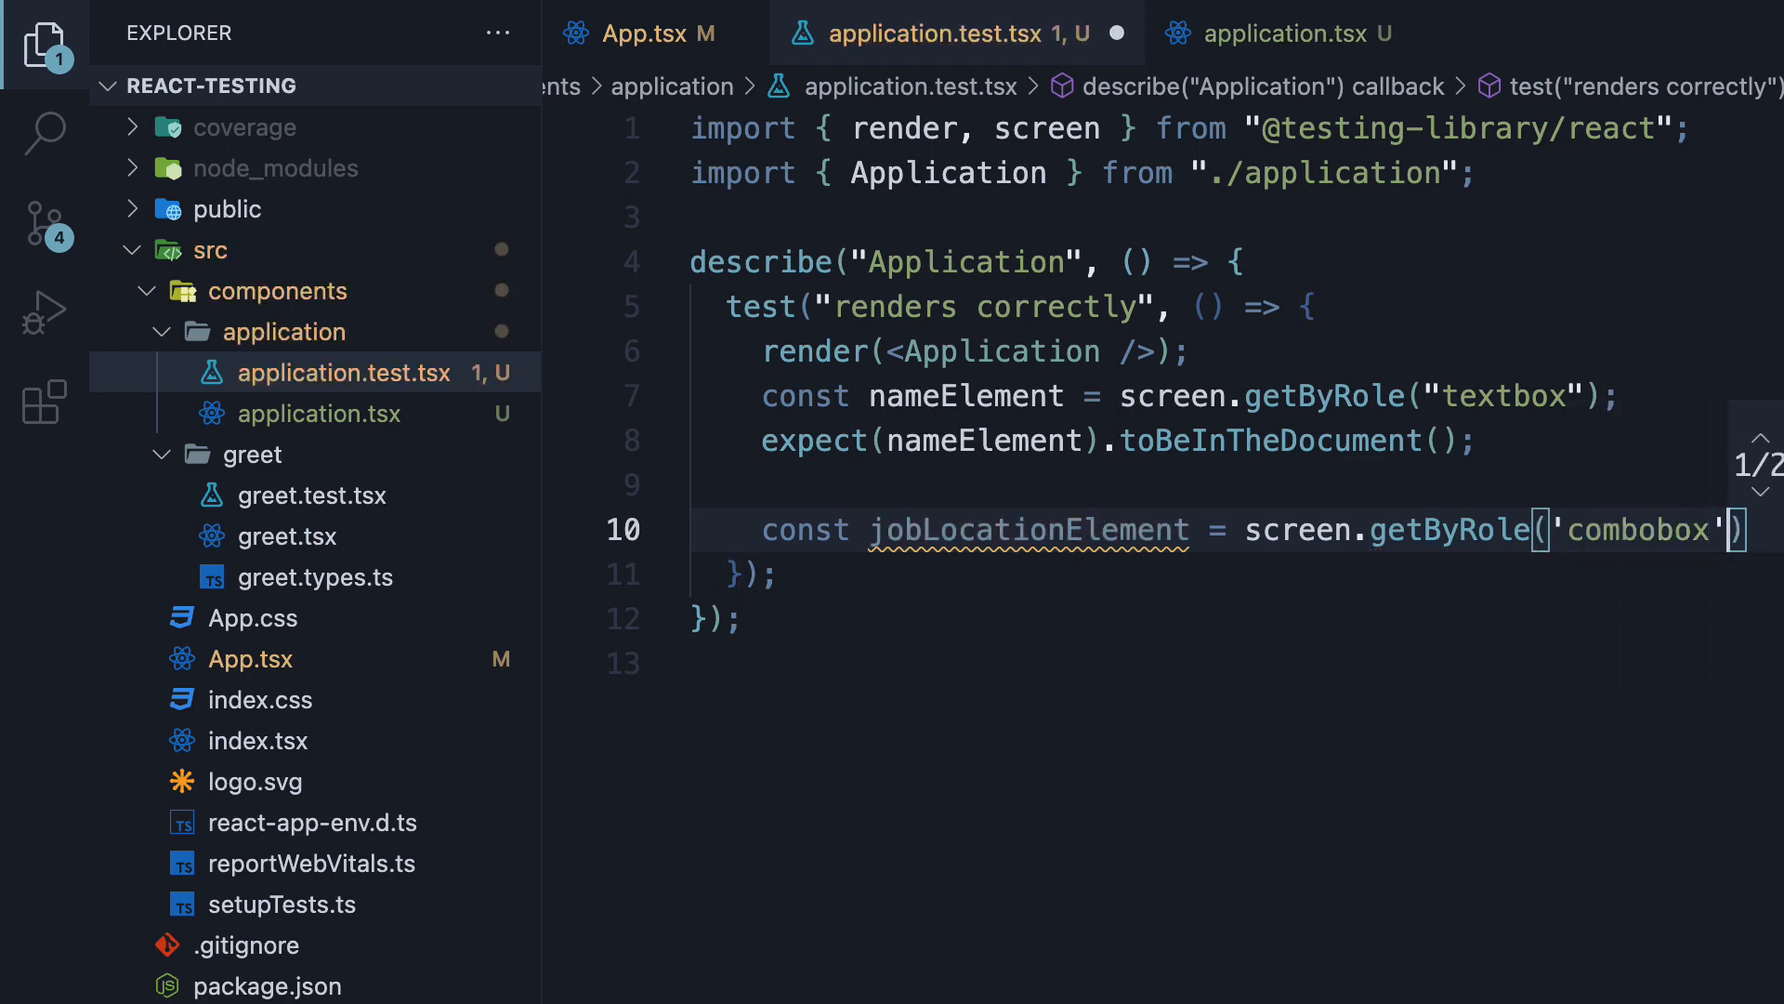
Assert expect(jobLocationElement).toBeInTheDocument() and keep the test passing.
text(expect(jobLocationElement)
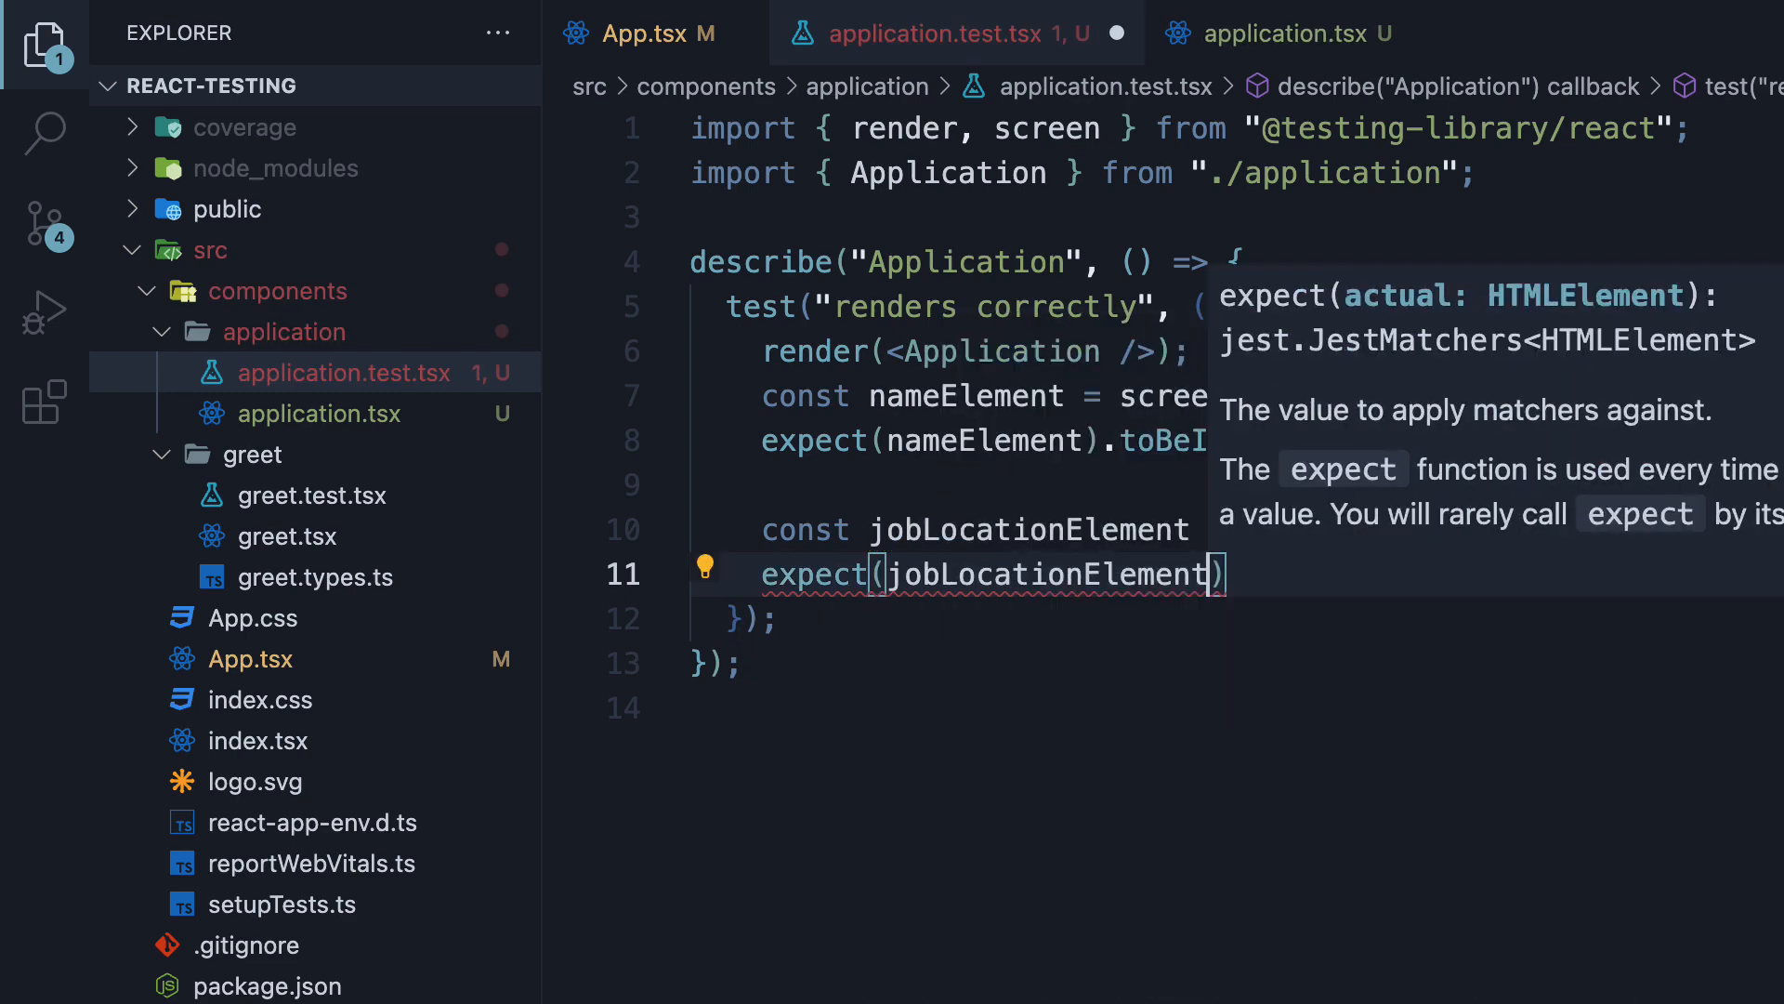
text(.toBeInTheDocument();)
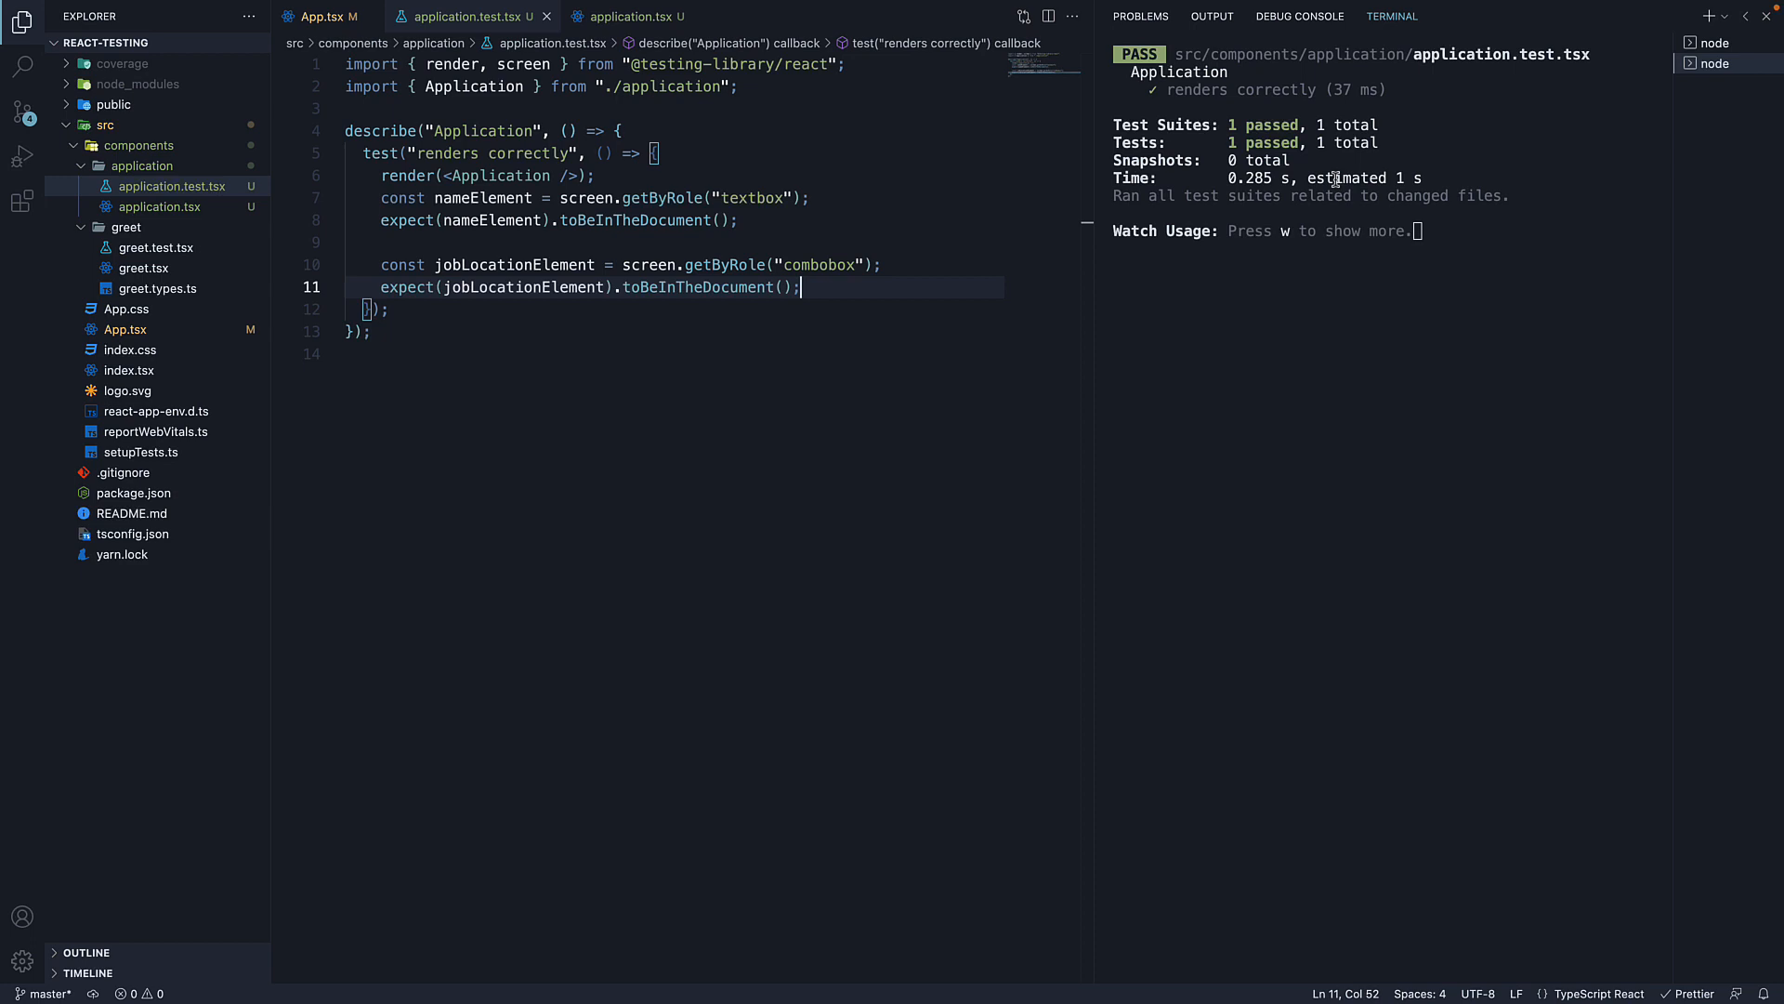
Add const termsElement = screen.getByRole('checkbox') after the combobox assertion.
click(625, 17)
text(const termsElement)
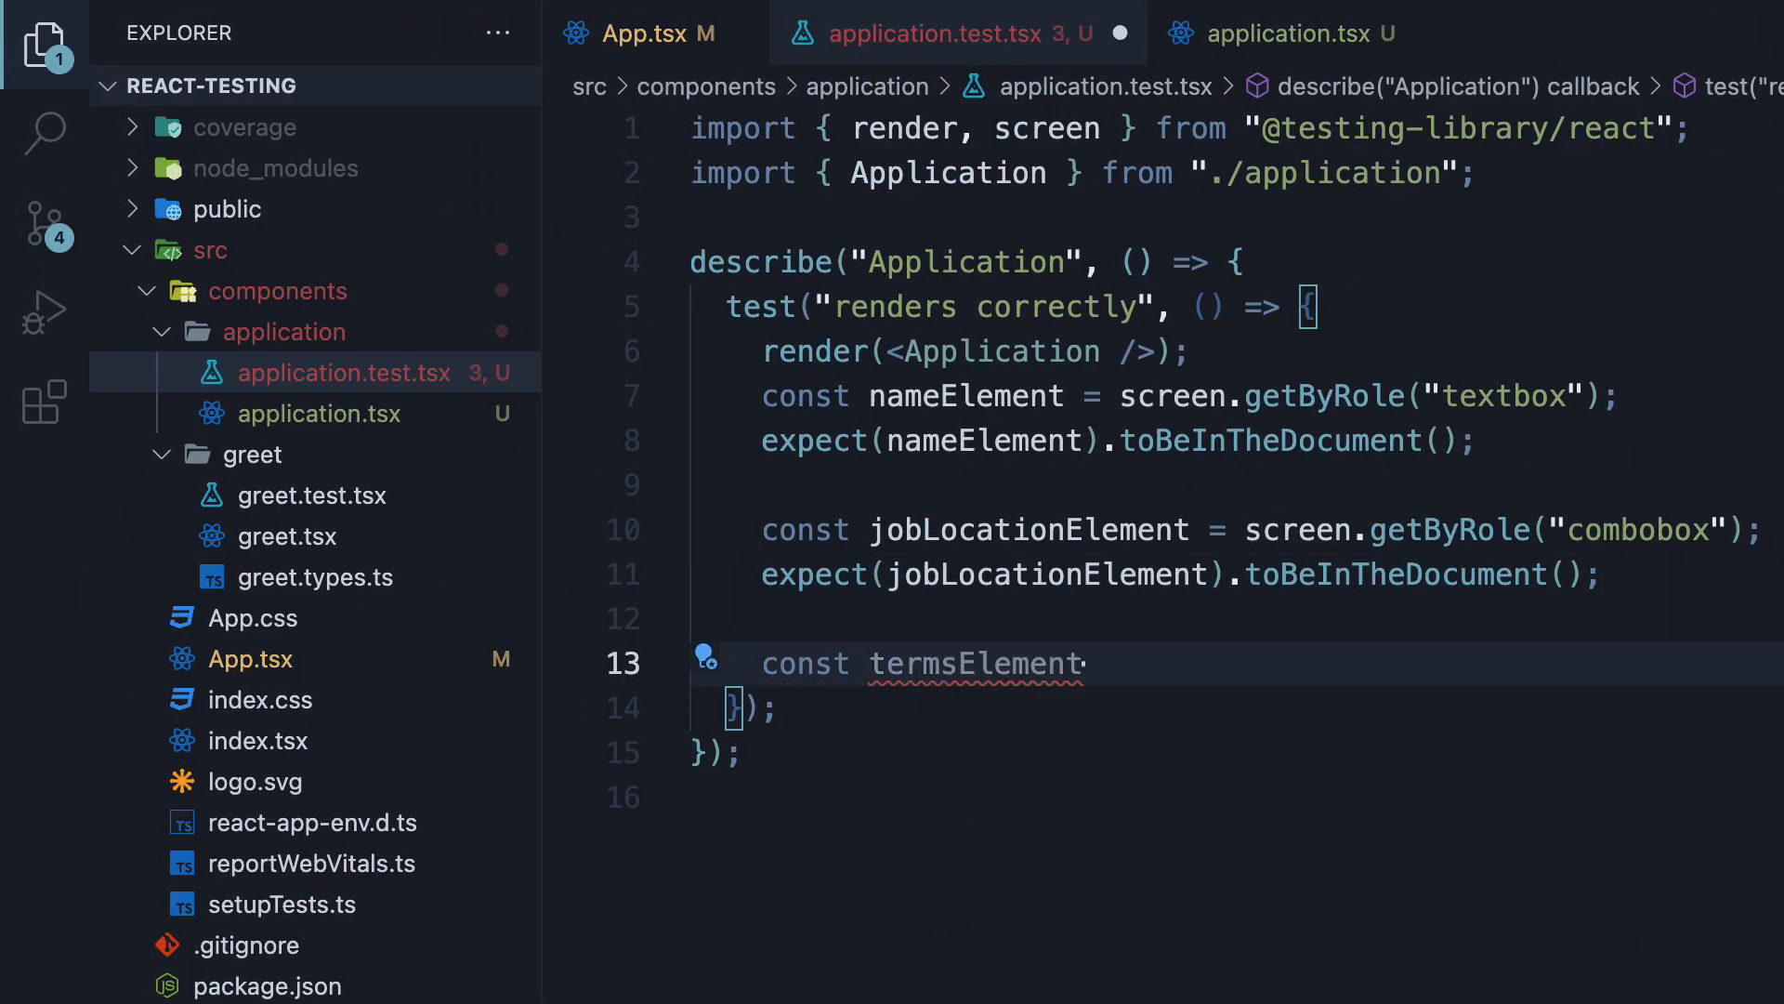
text(= screen.getByRole()
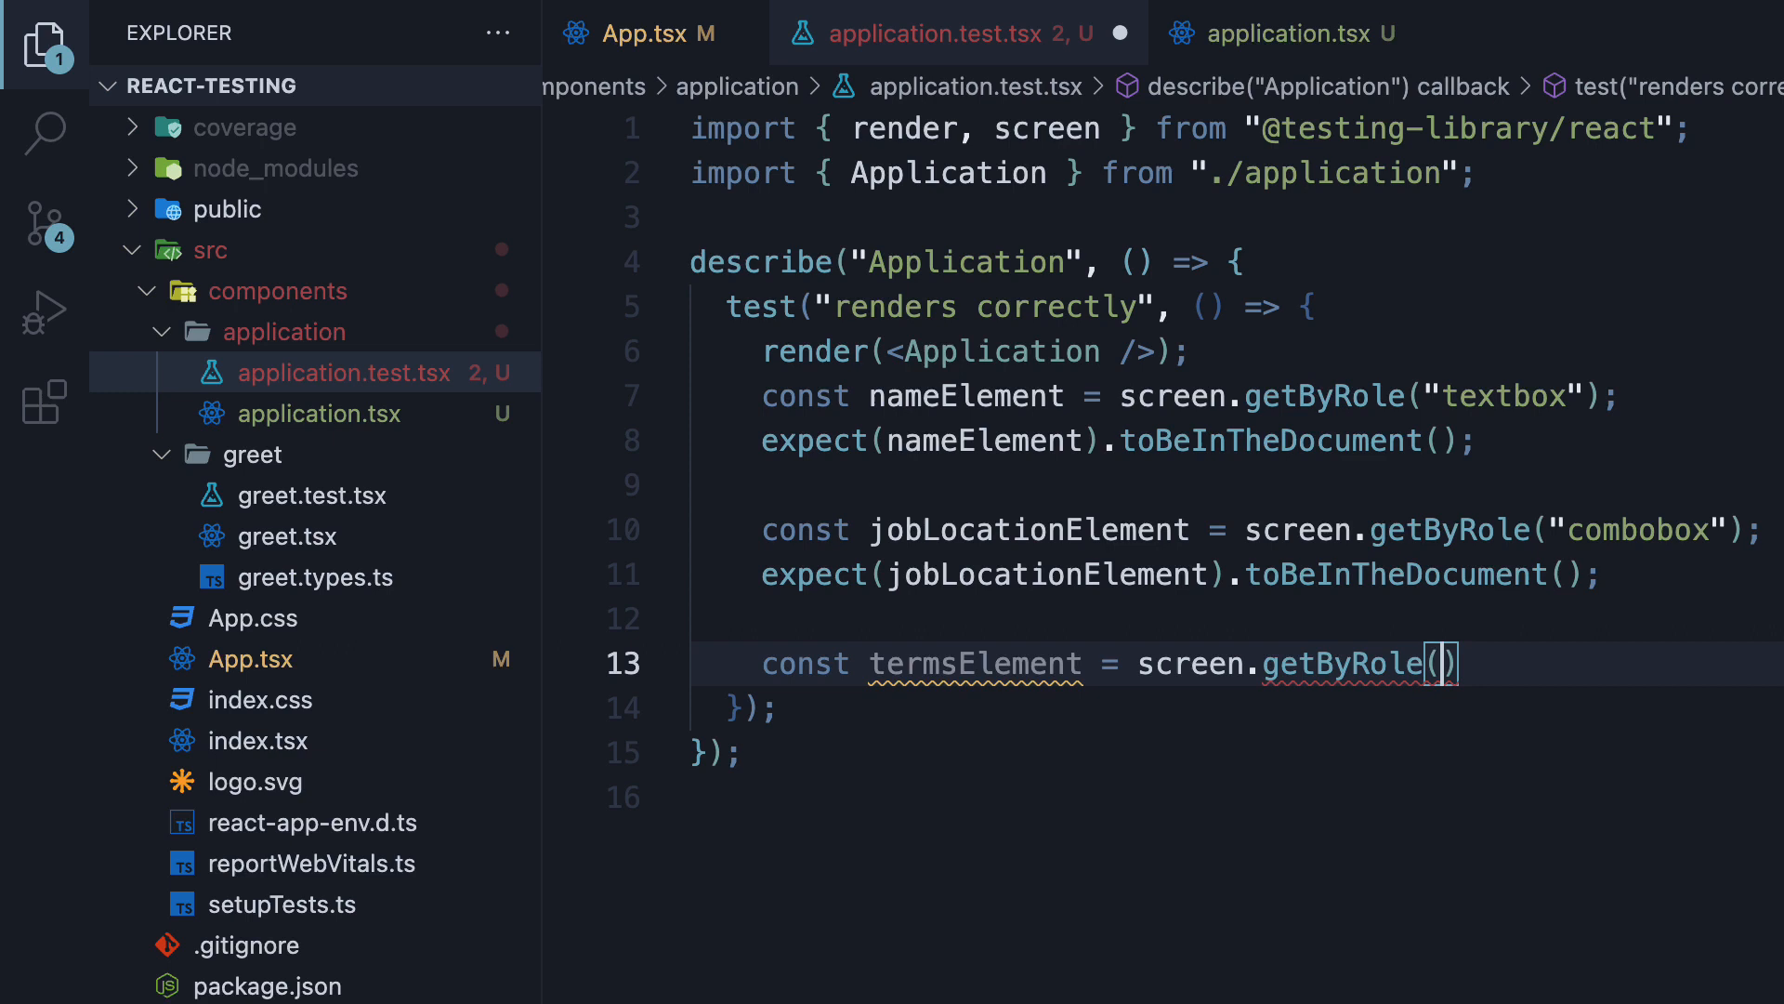
text('checkbox')
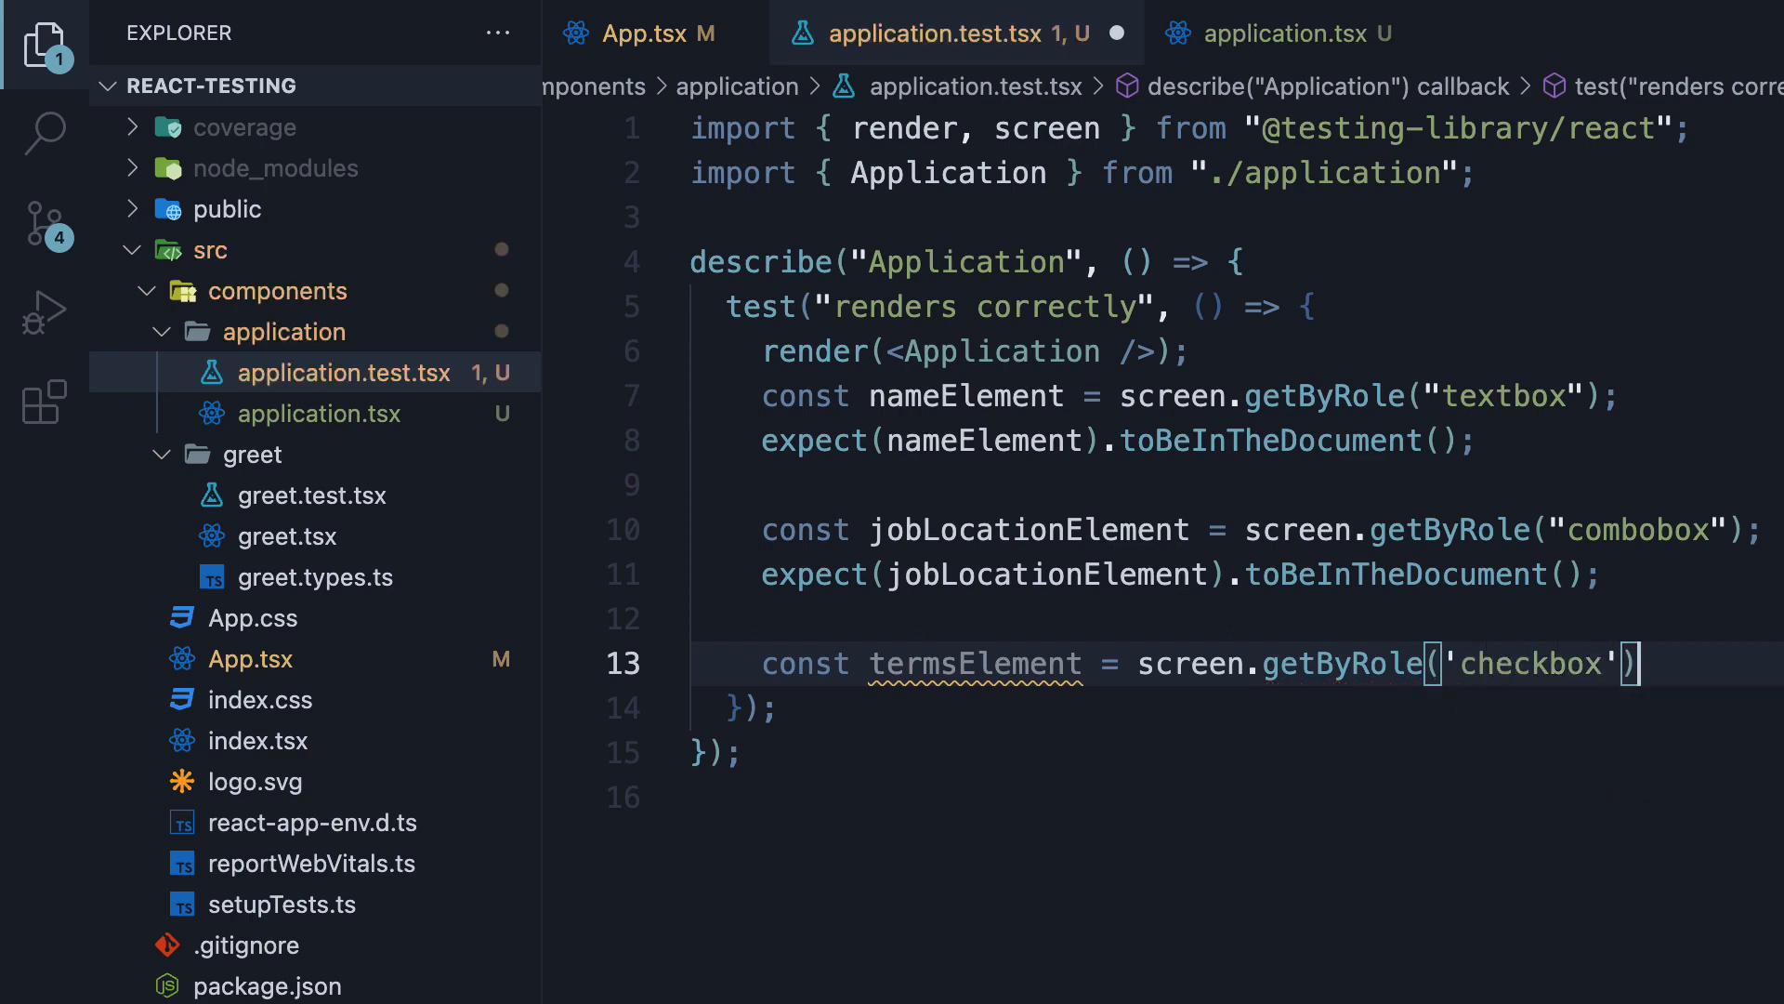
Assert expect(termsElement).toBeInTheDocument(), leaving a blank line for more.
text(ex)
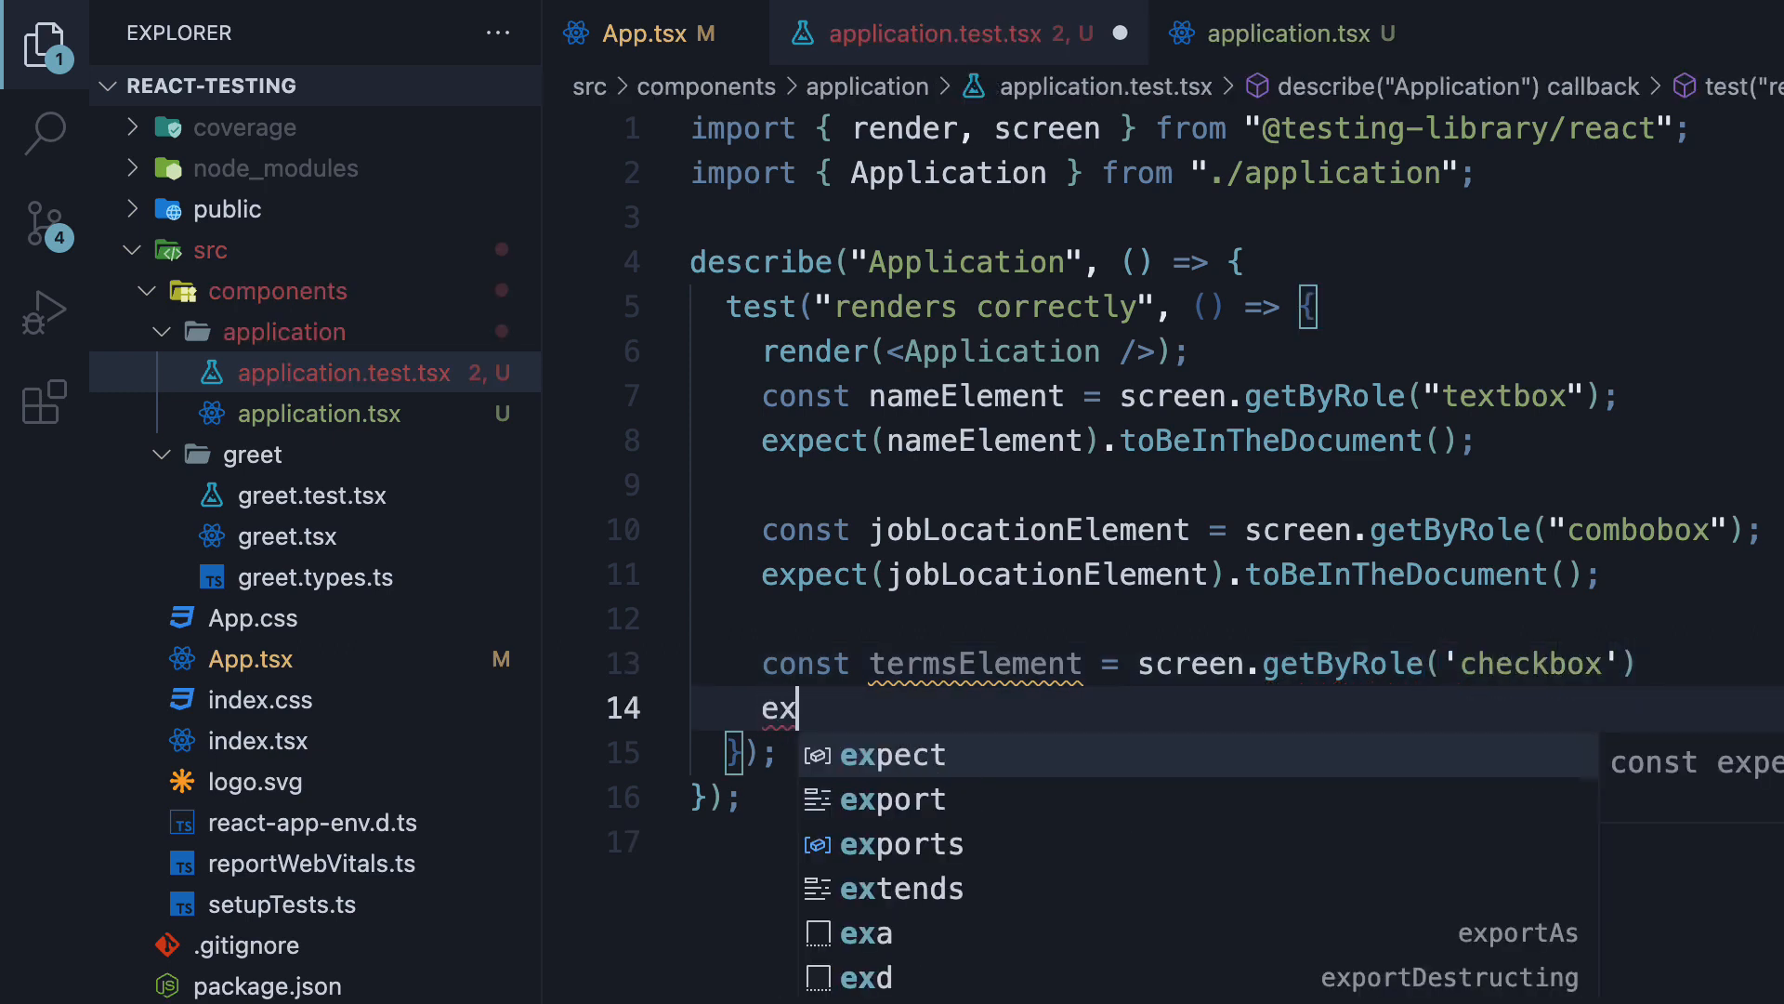
text(pect(termsElement).)
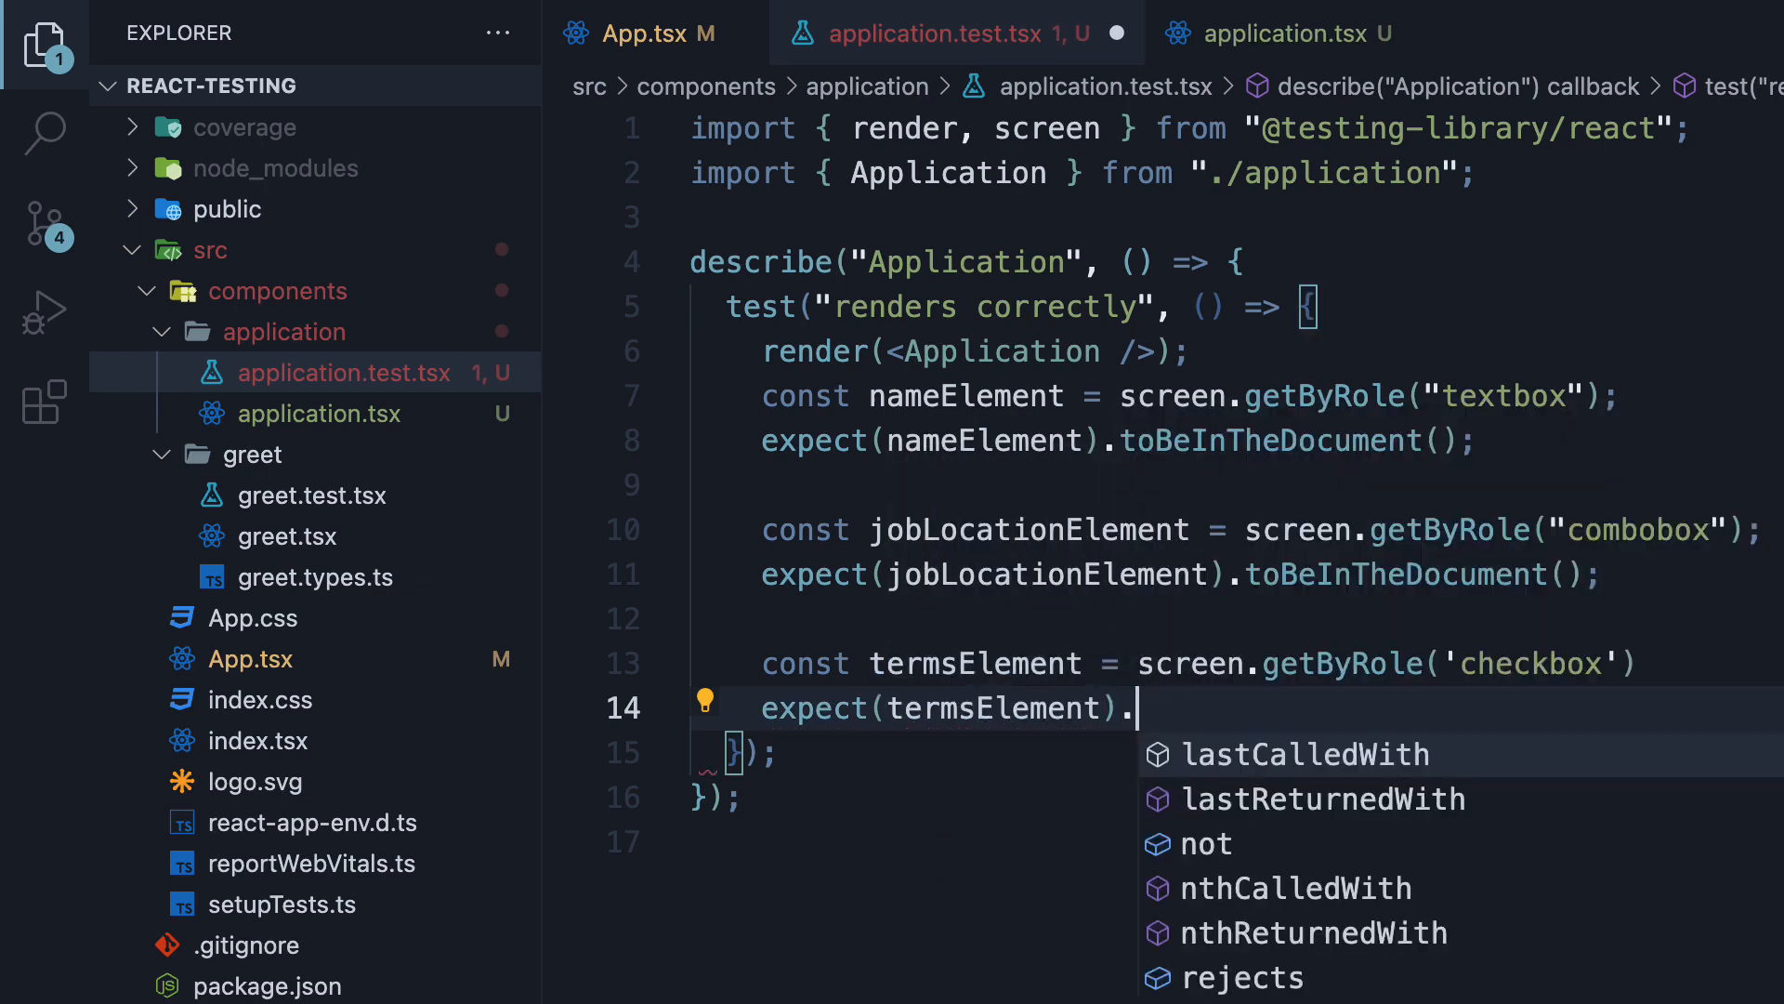
text(toBeInTheDocument)
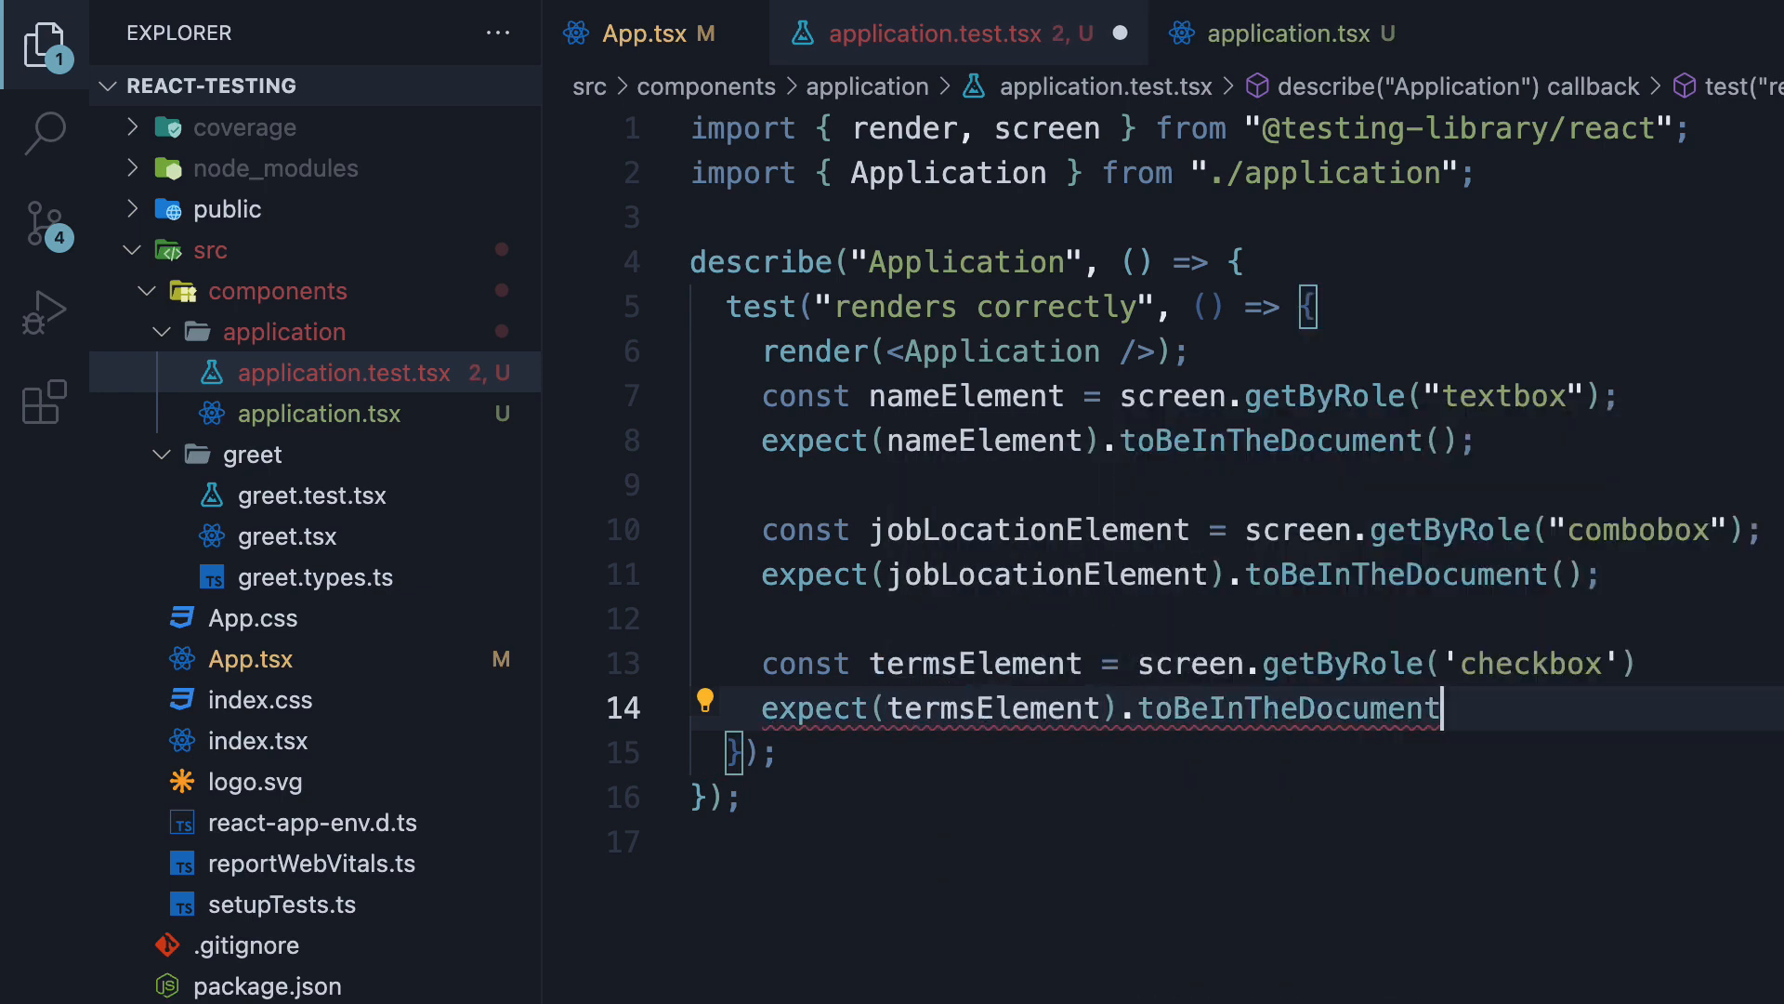
text(();)
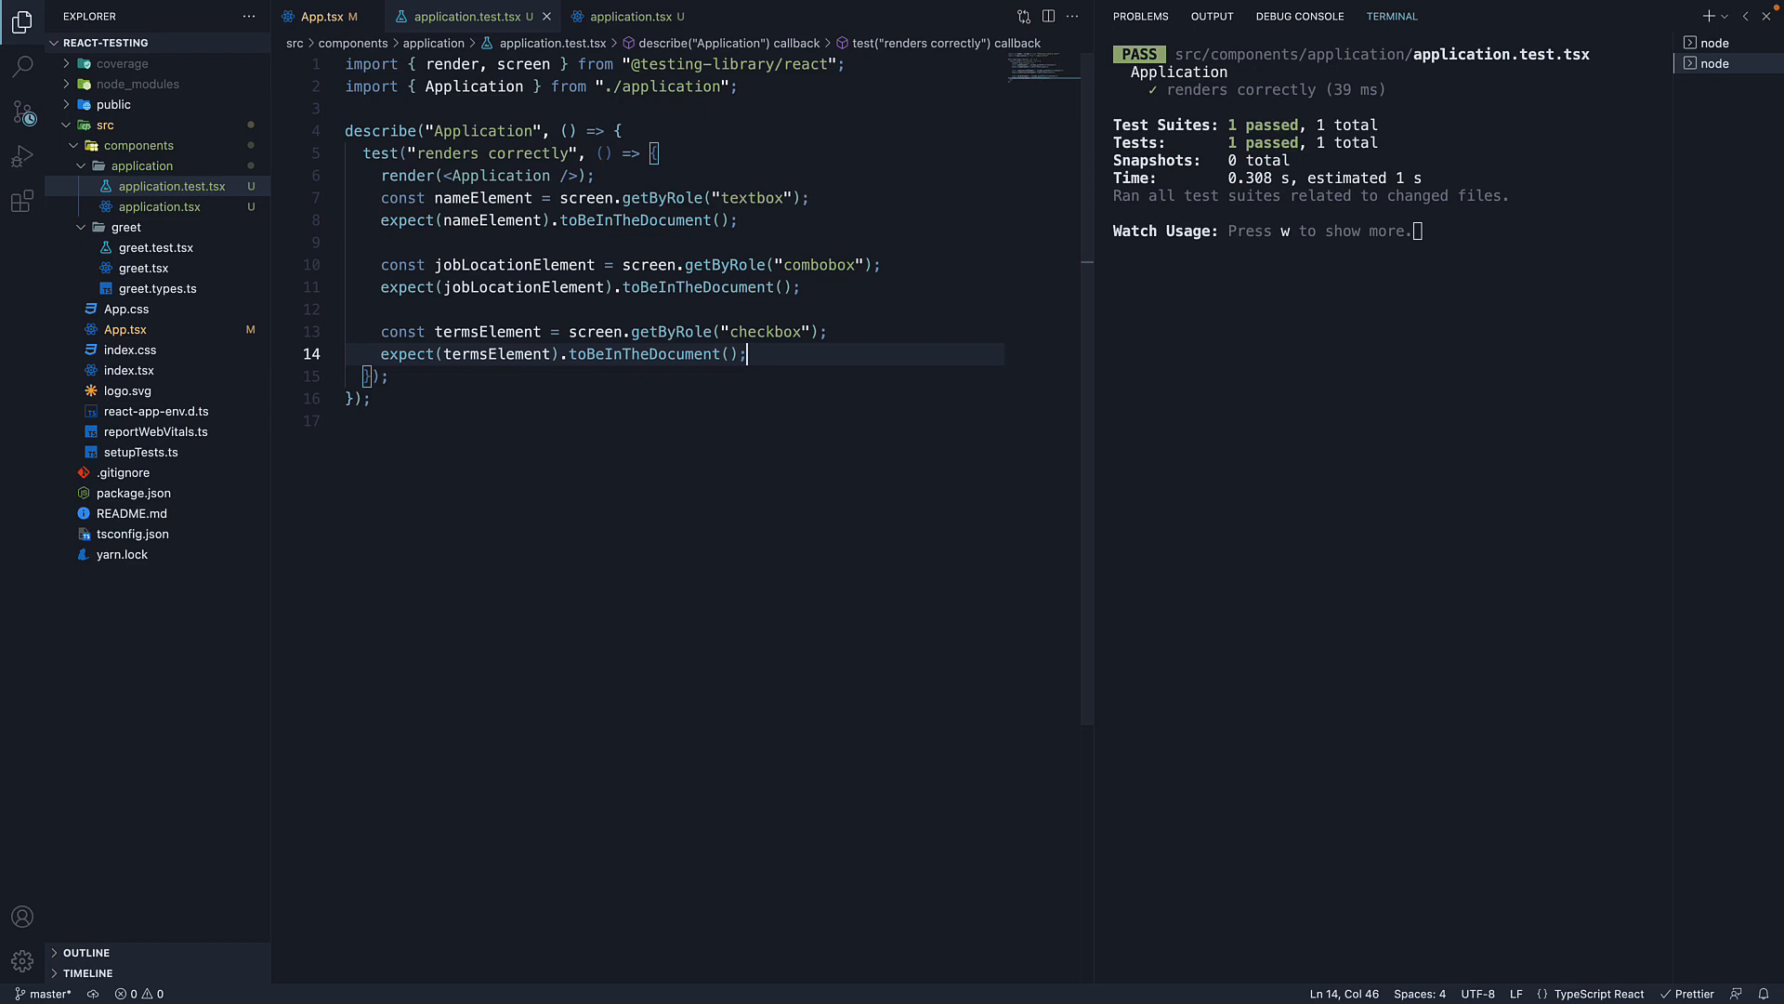
key(Enter)
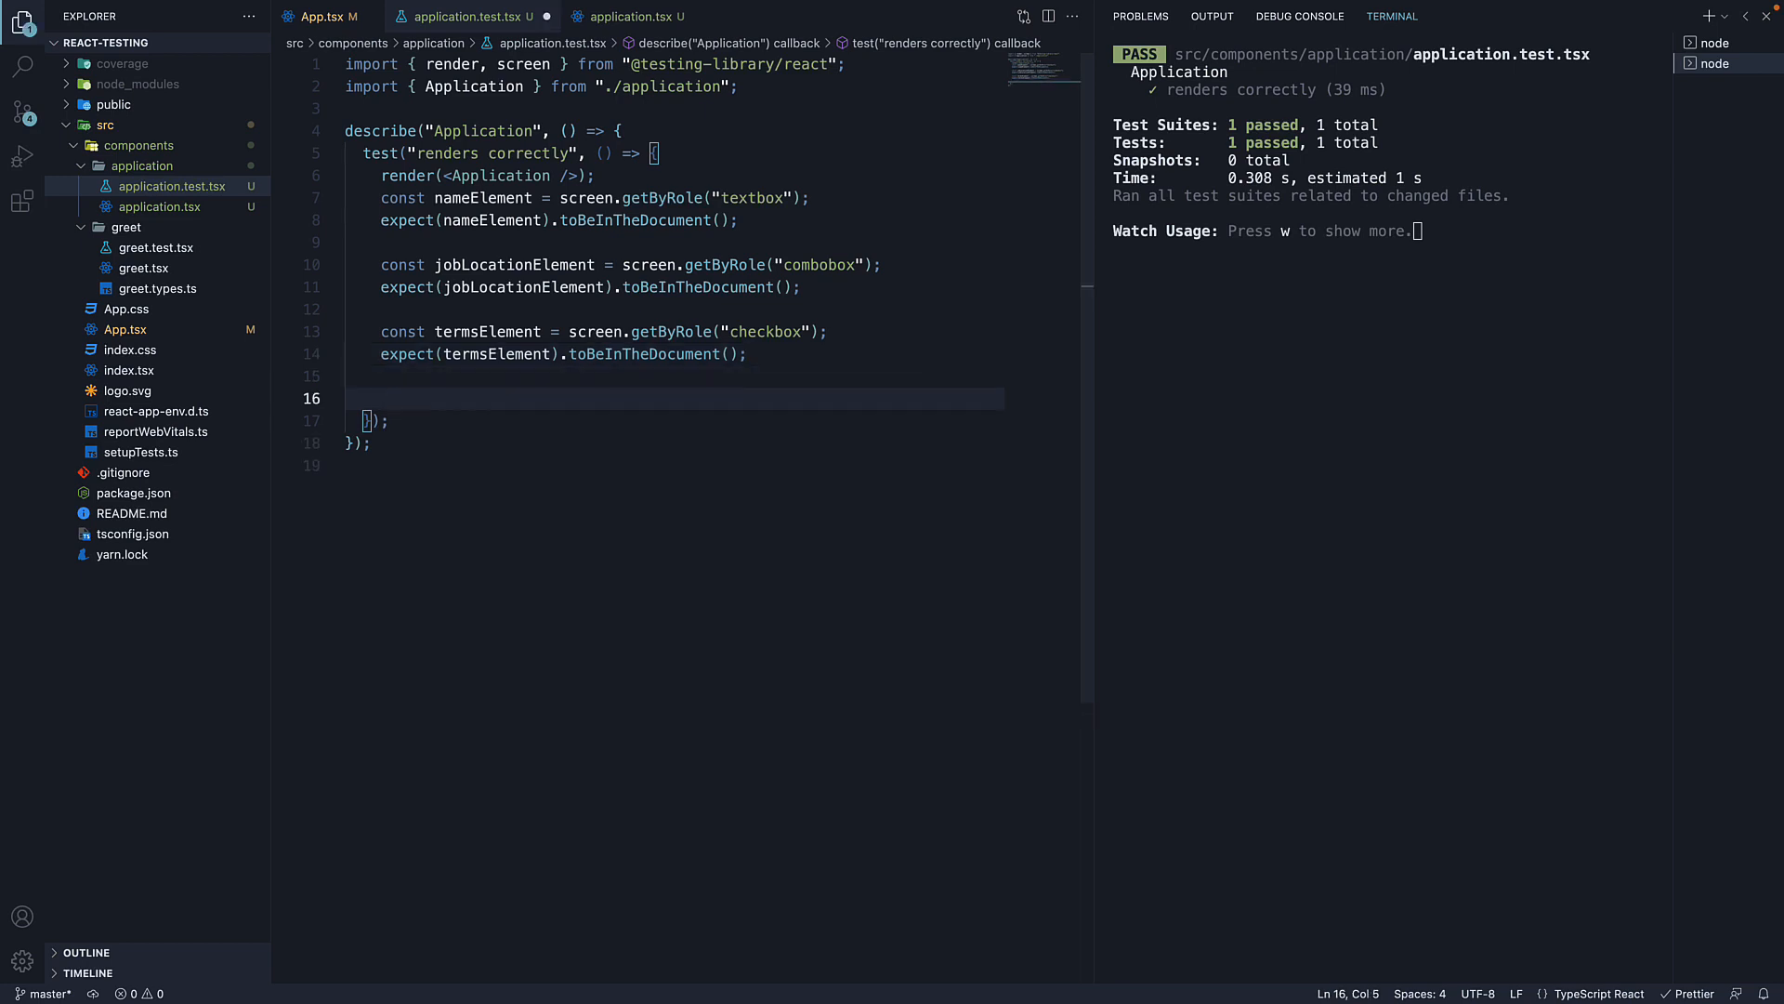
Add const submitButtonElement = screen.getByRole('button').
click(626, 17)
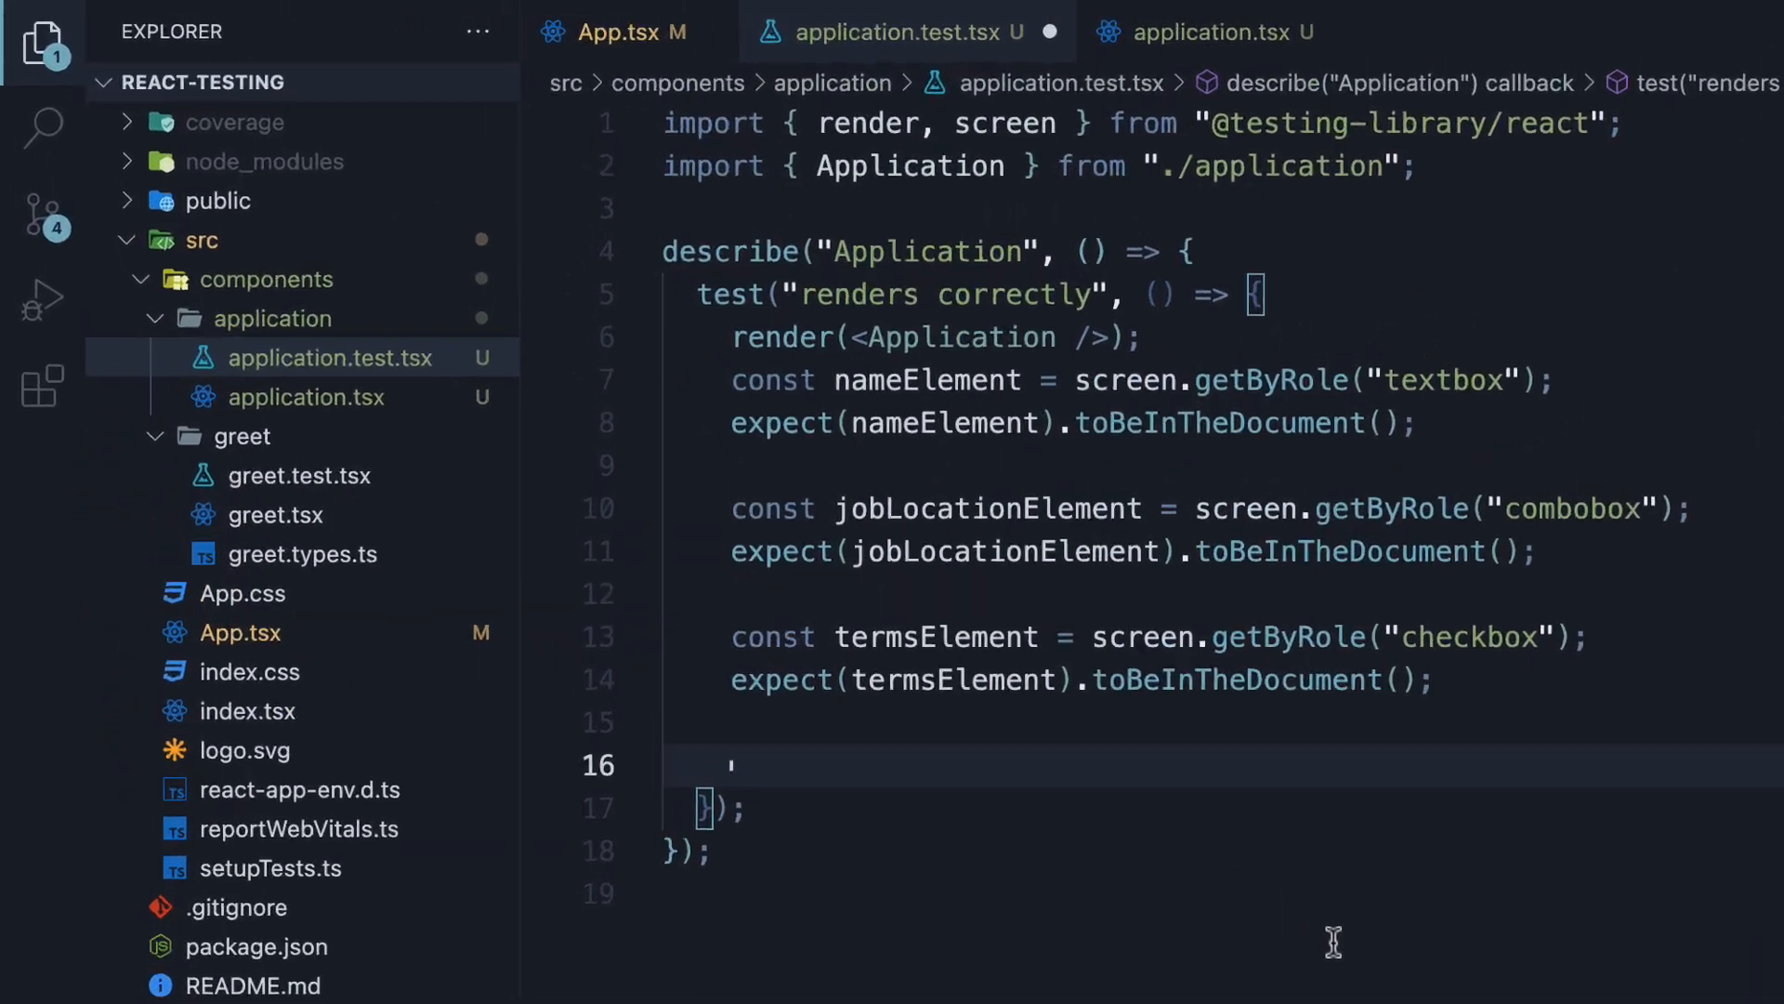
text(const submit)
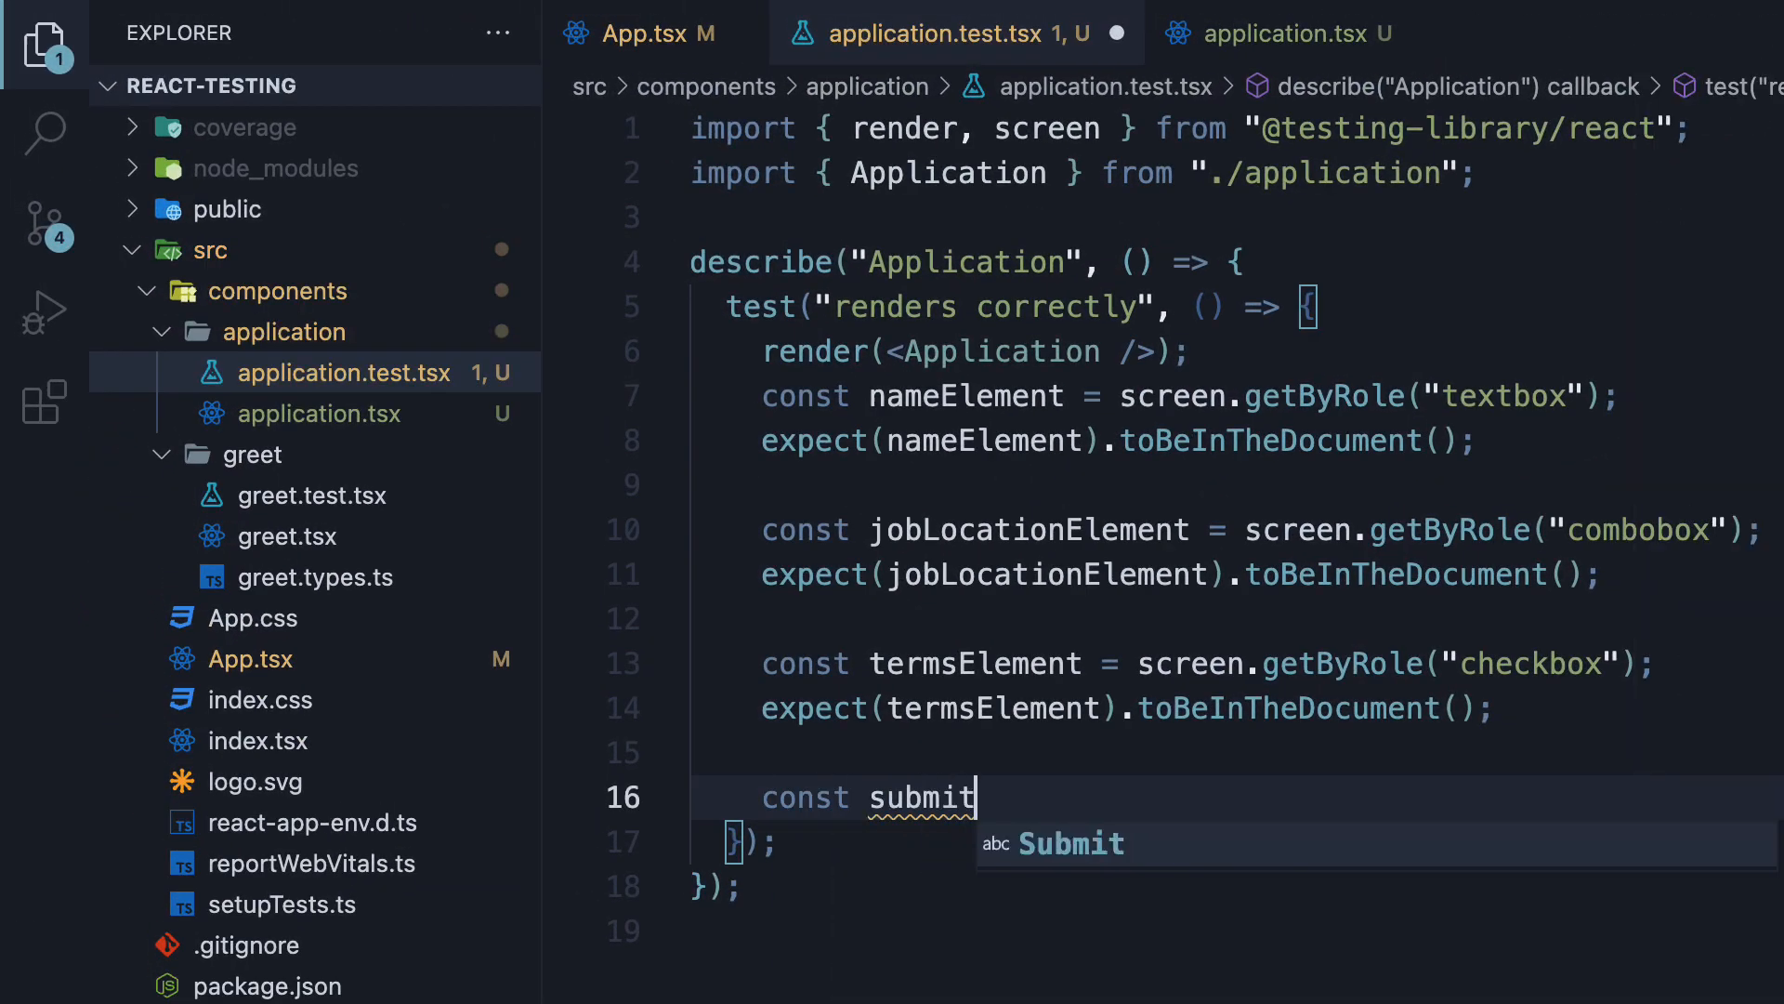
text(ButtonElement =)
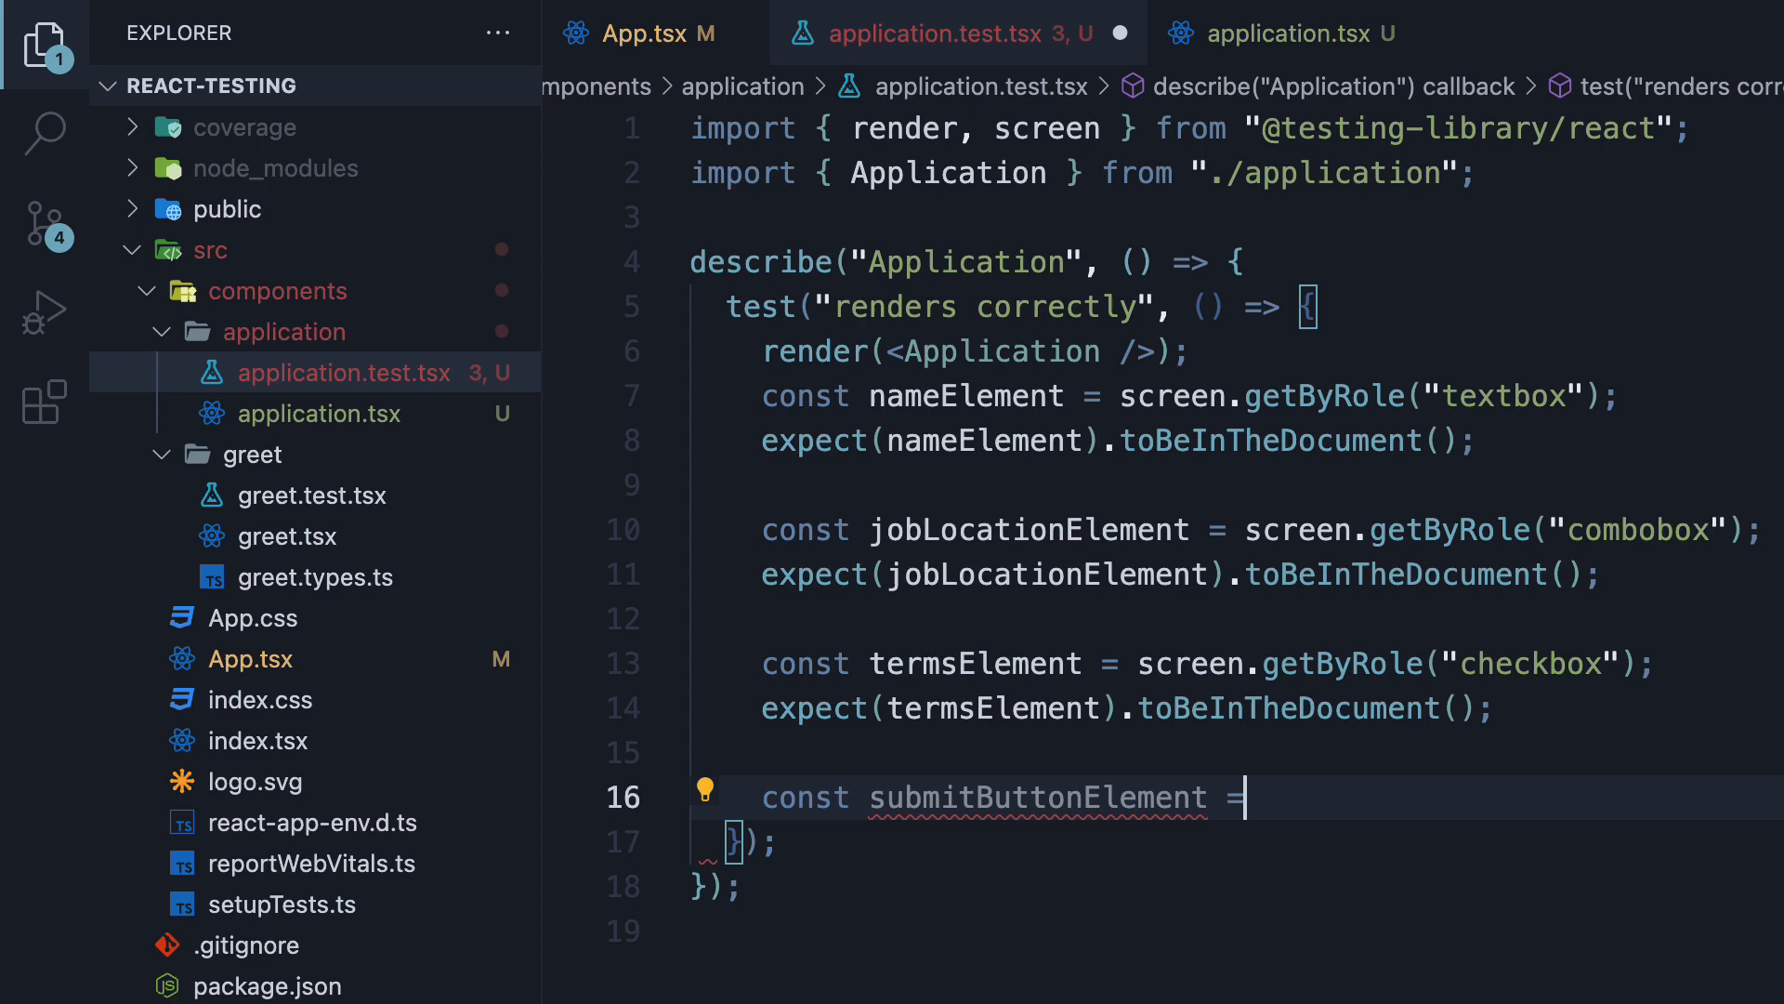
text(screen.getByRole('button)
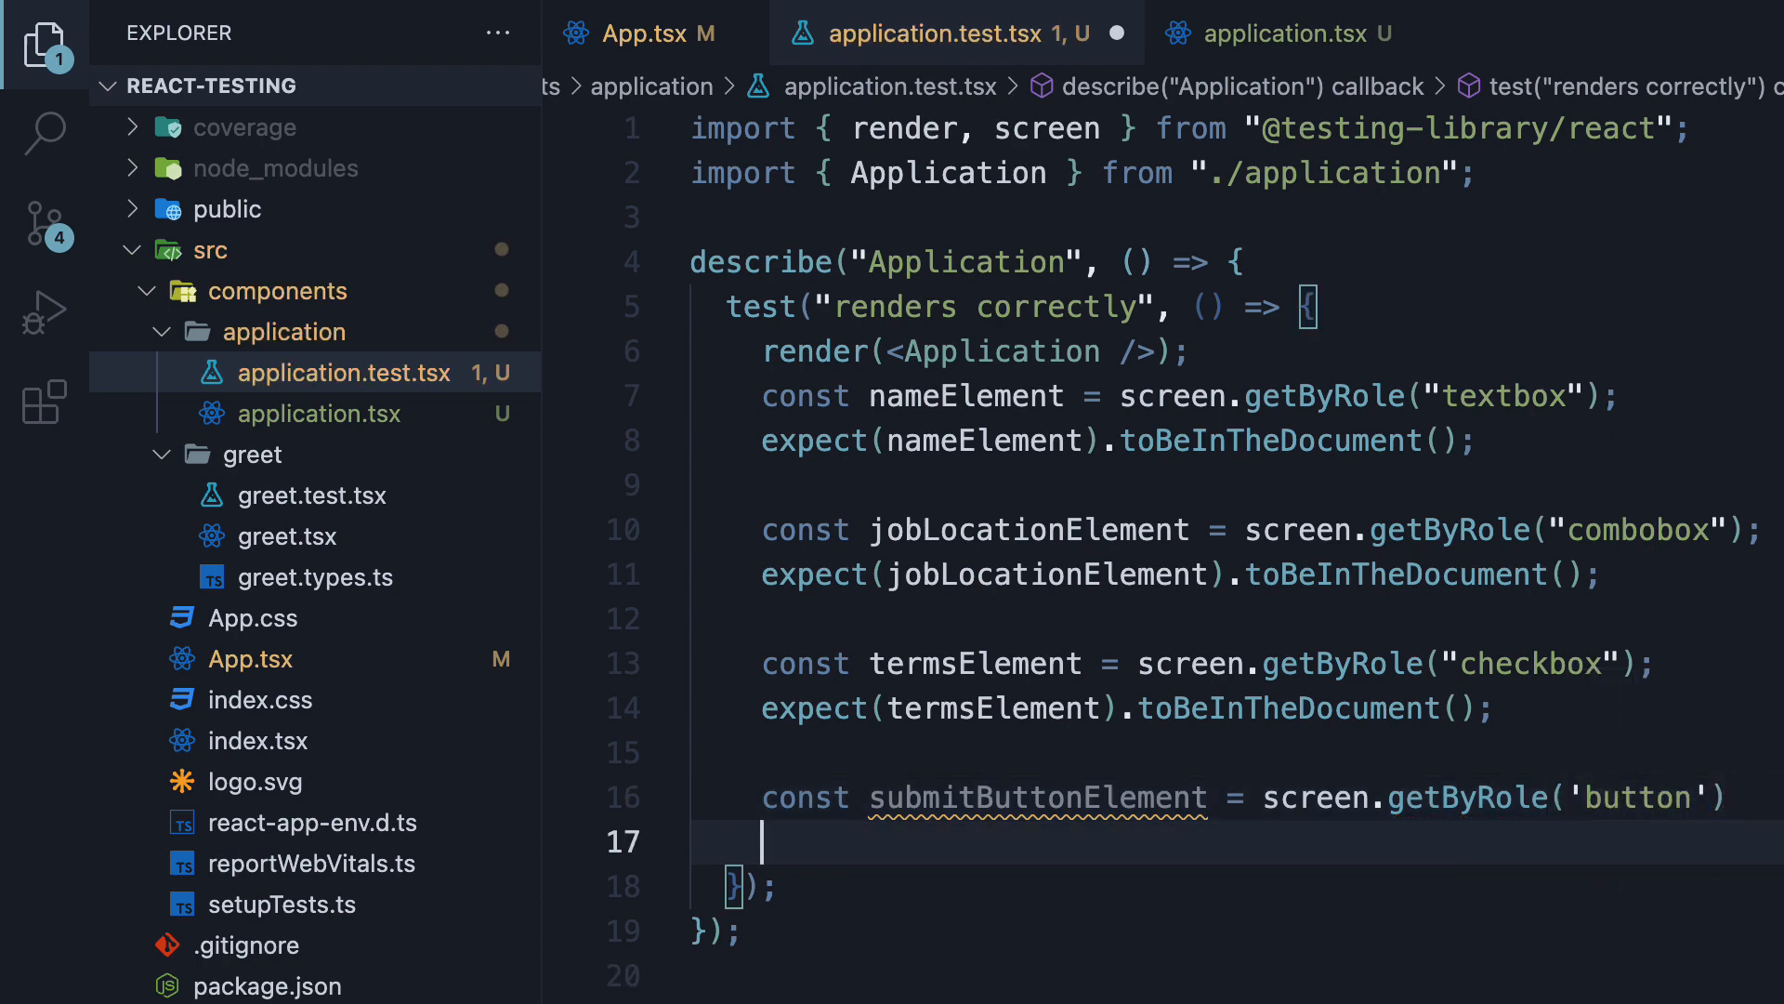
Assert expect(submitButtonElement).toBeInTheDocument() with the test still passing.
text(expect(submitButtonElement)
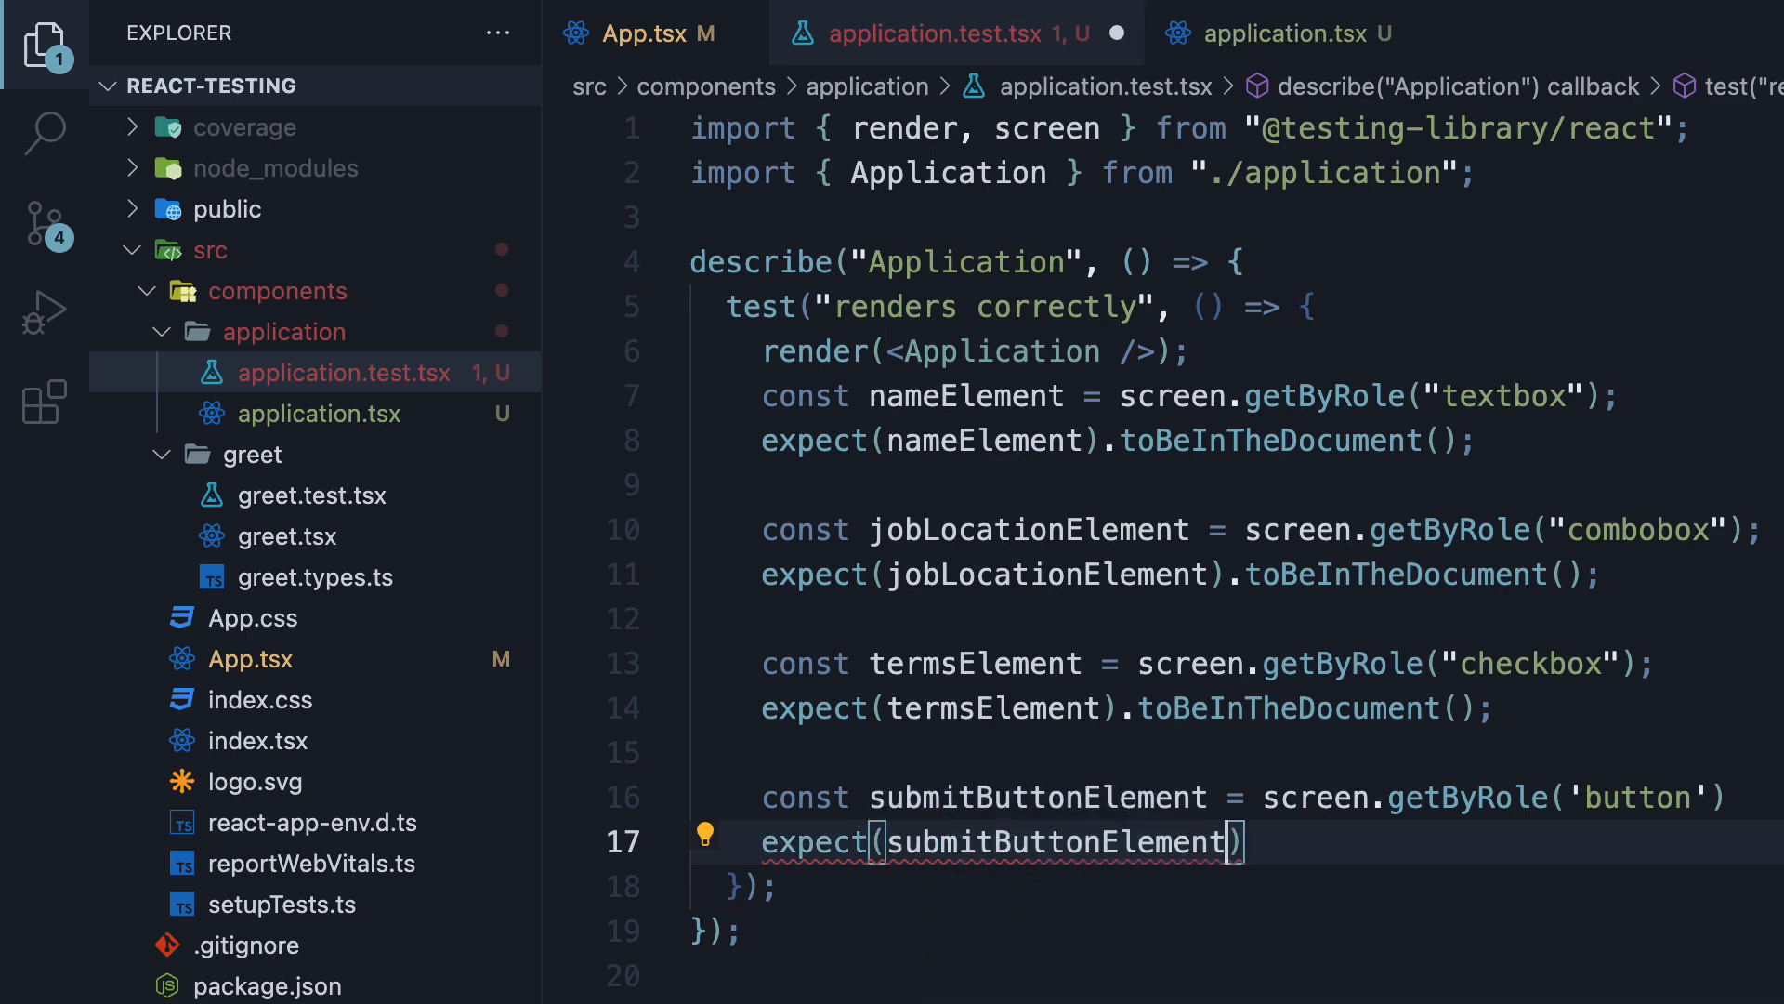
text(.toBeInTheDocument();)
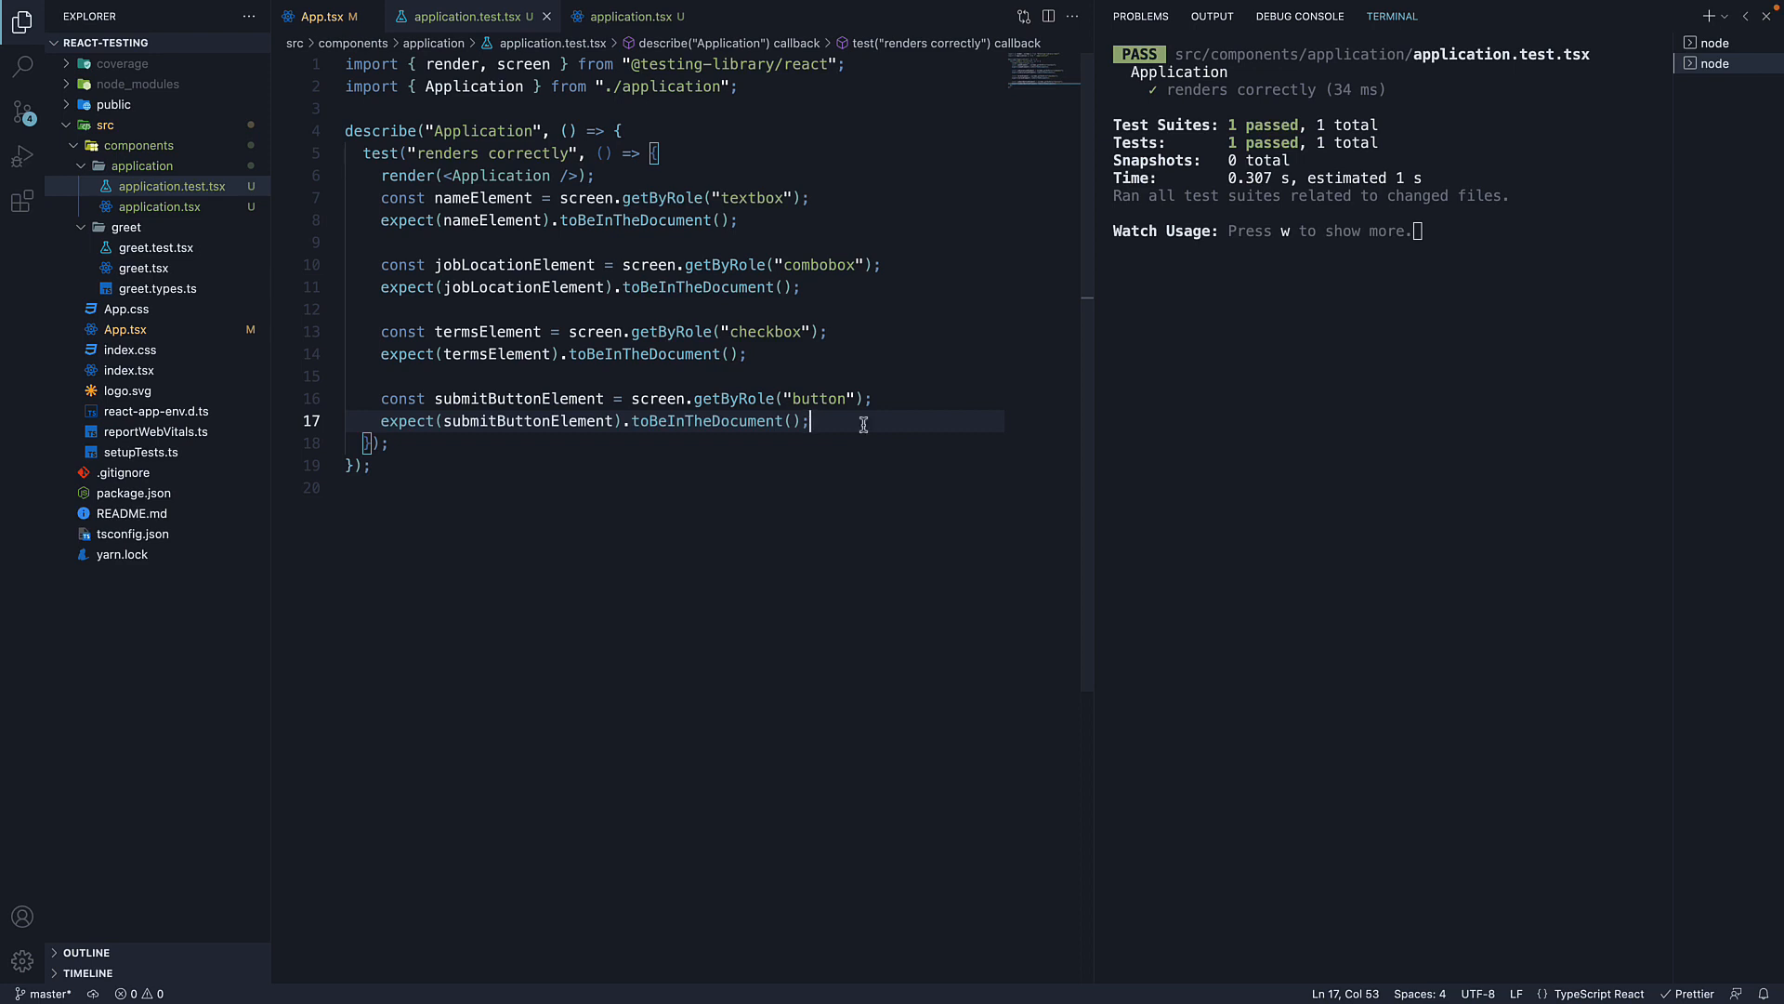
mouse_move(881, 580)
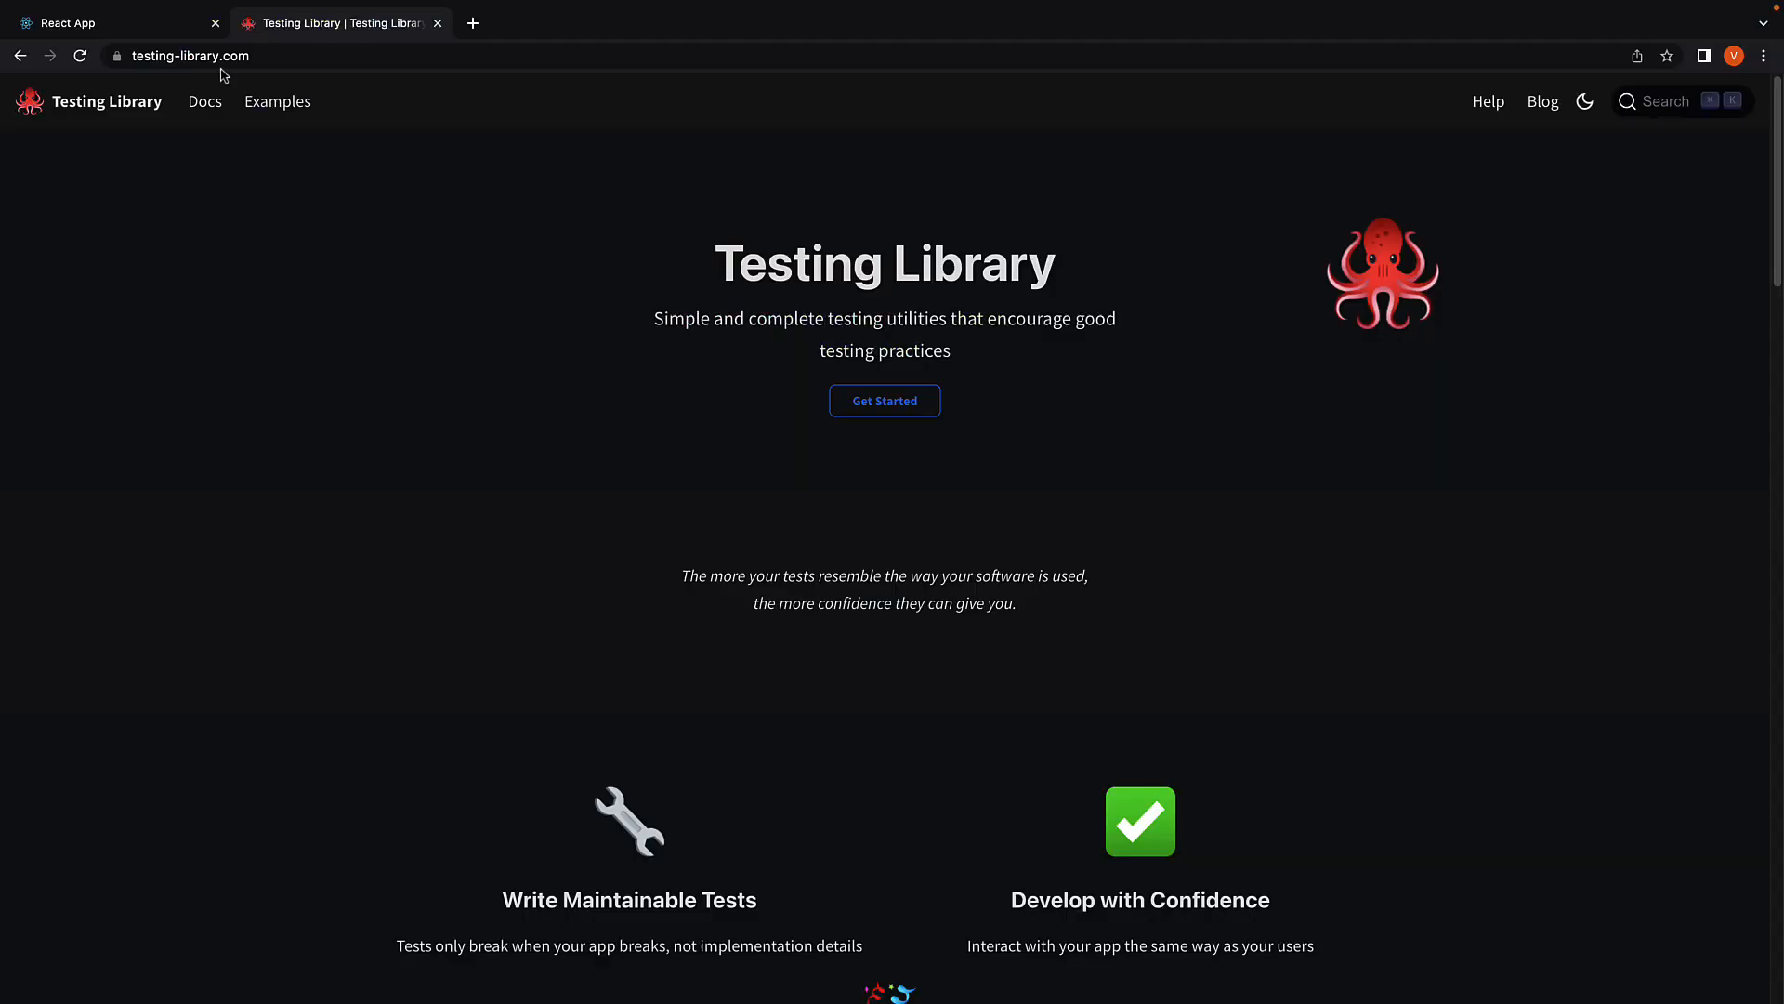
Navigate Docs > Core API > Queries to the ByRole page and read the getByRole API.
click(205, 101)
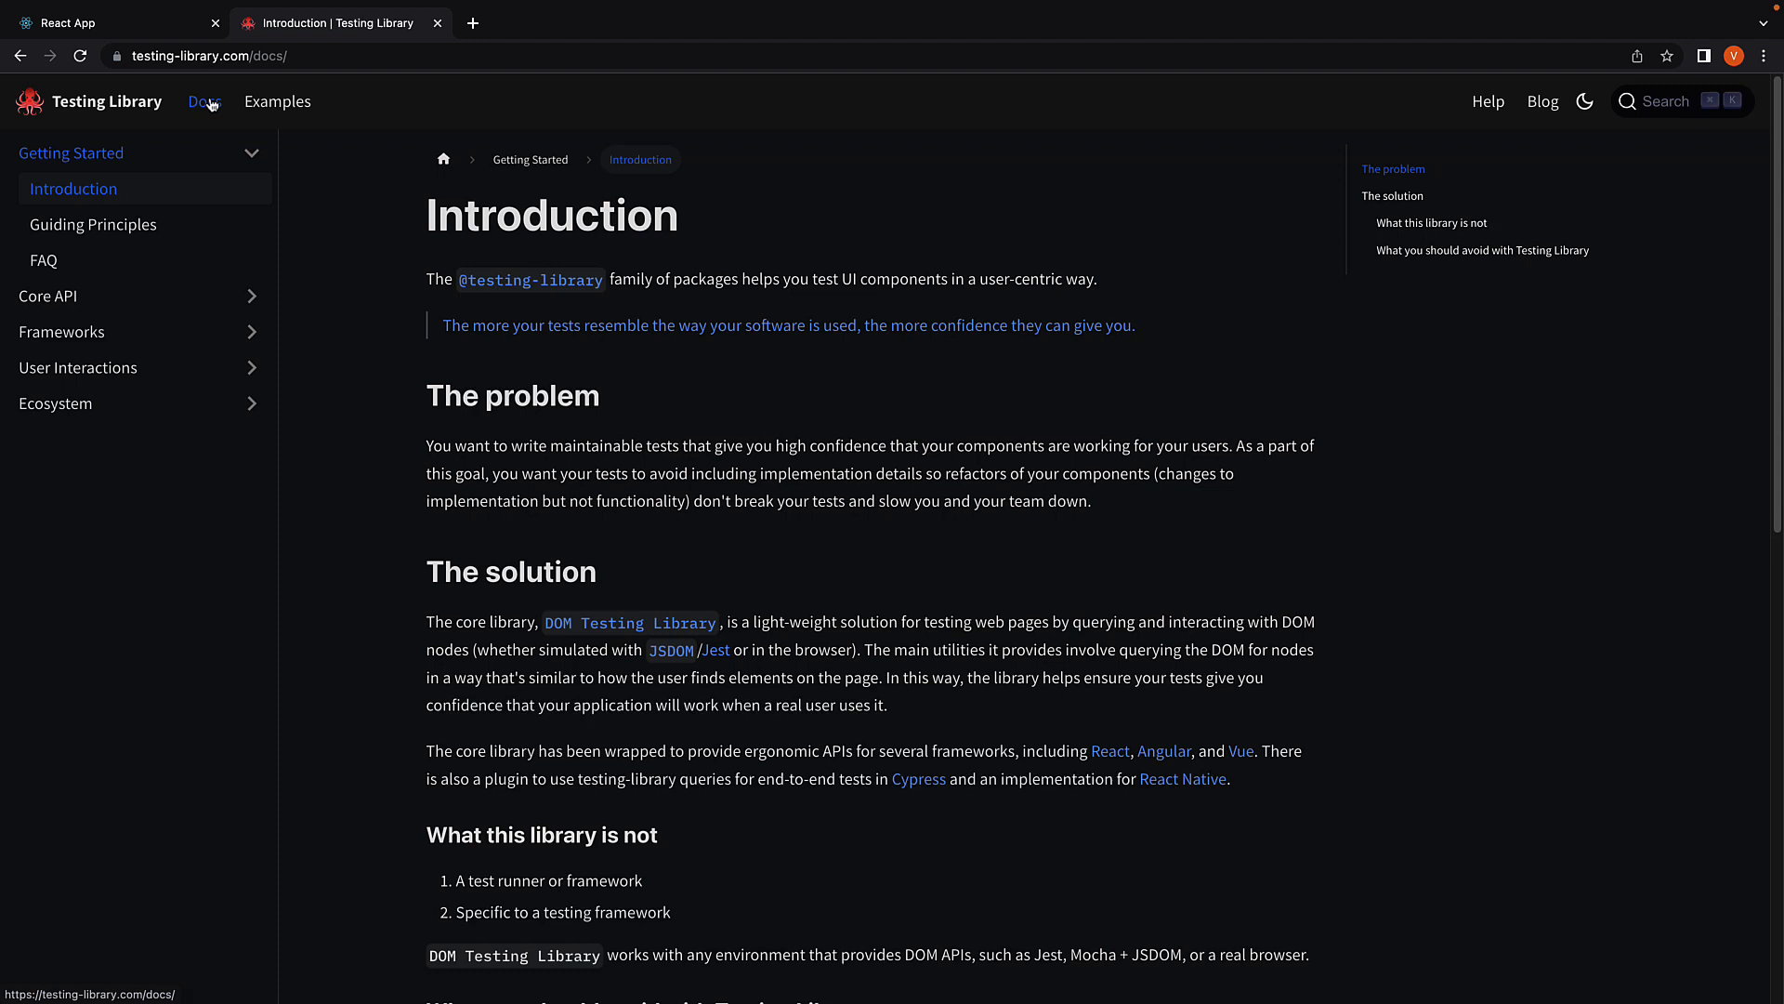
click(48, 296)
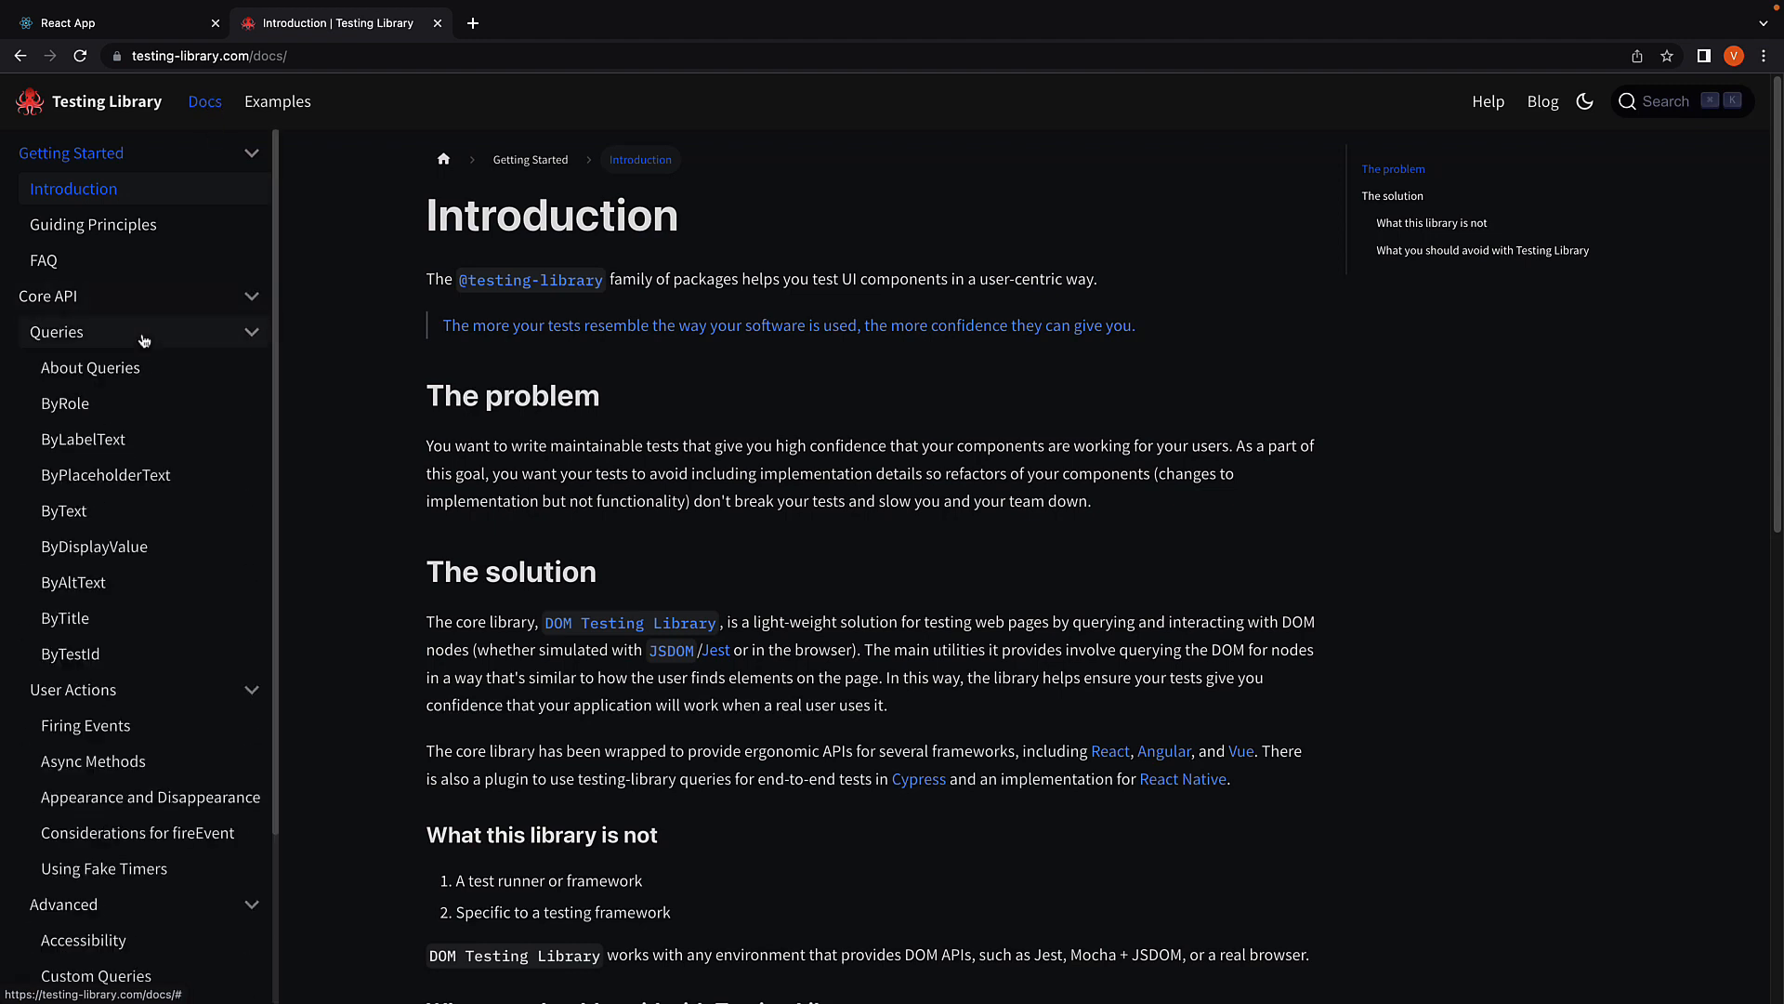
click(65, 403)
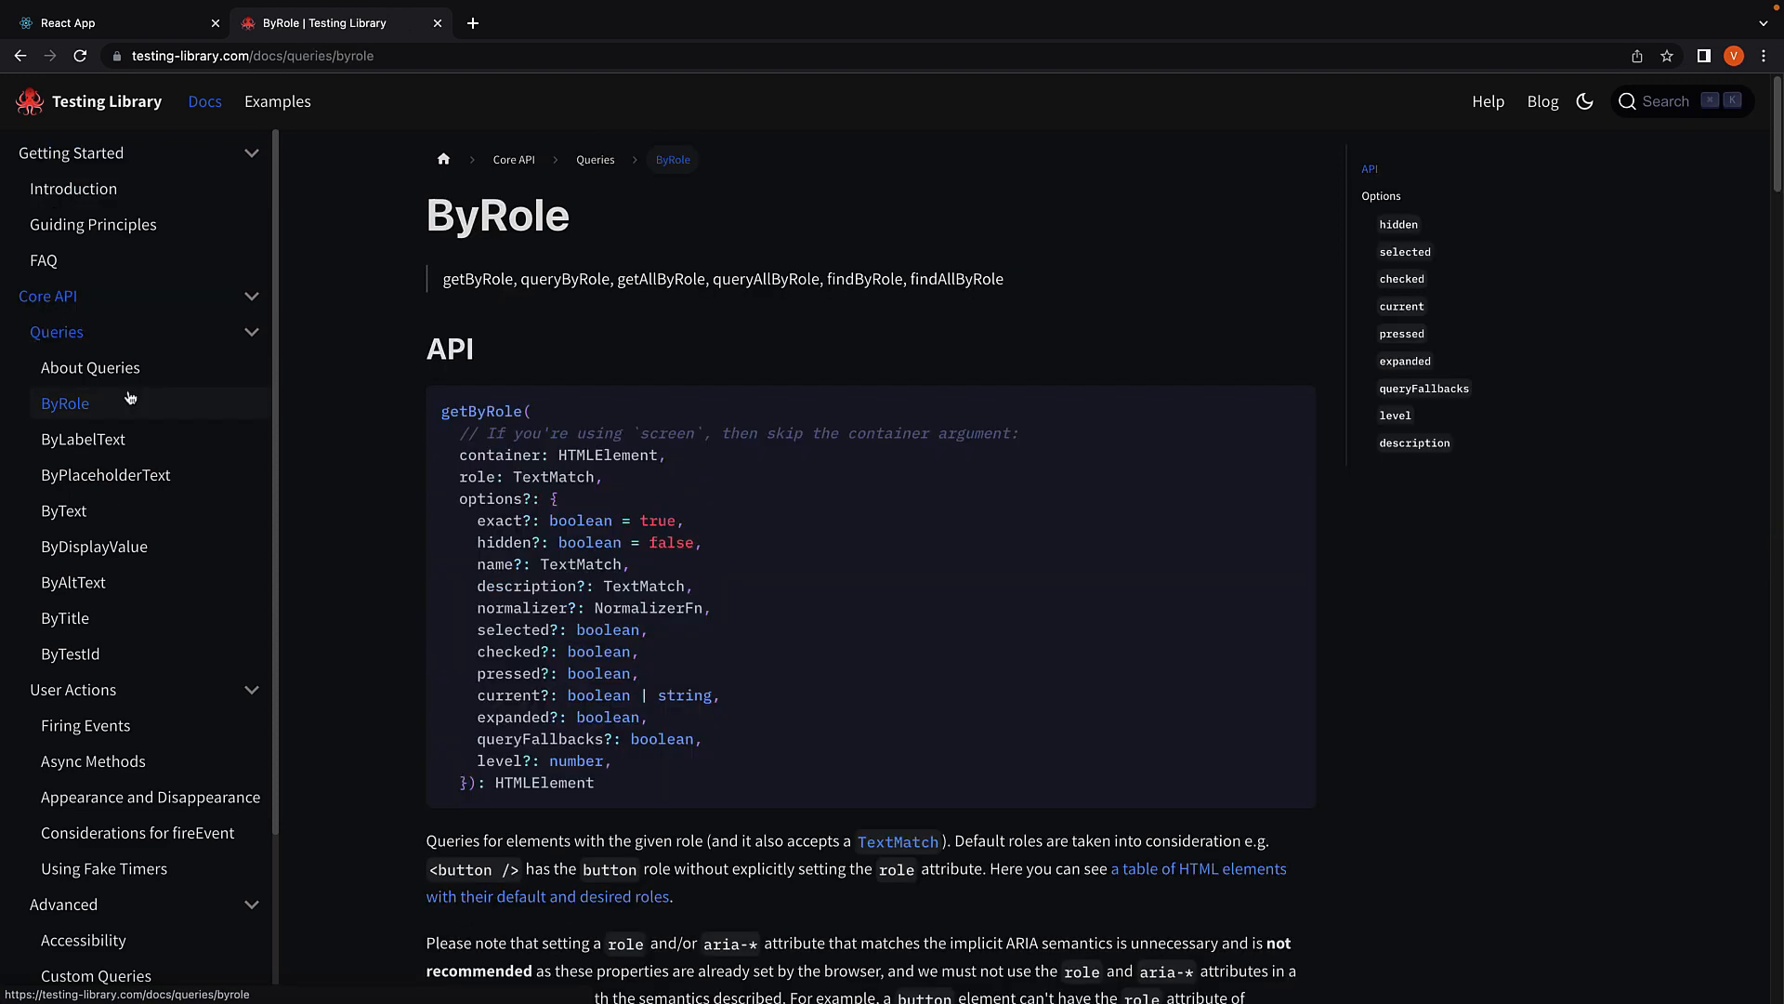
scroll(down, 3)
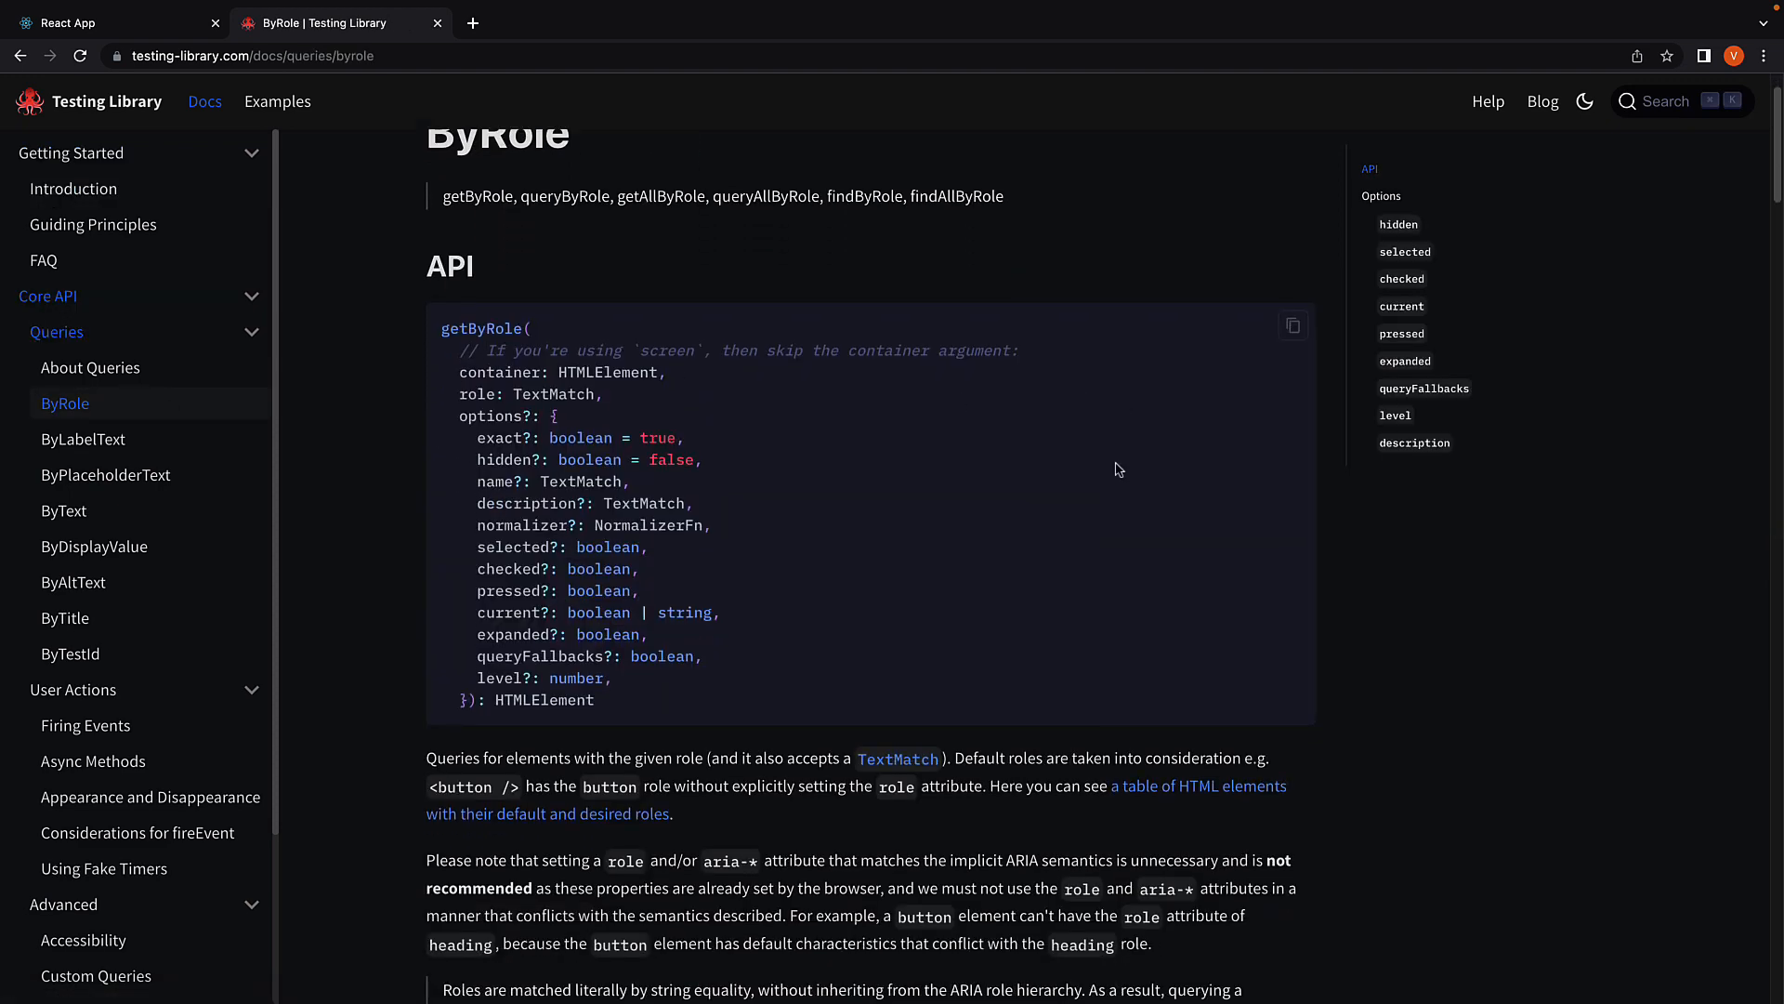
scroll(down, 3)
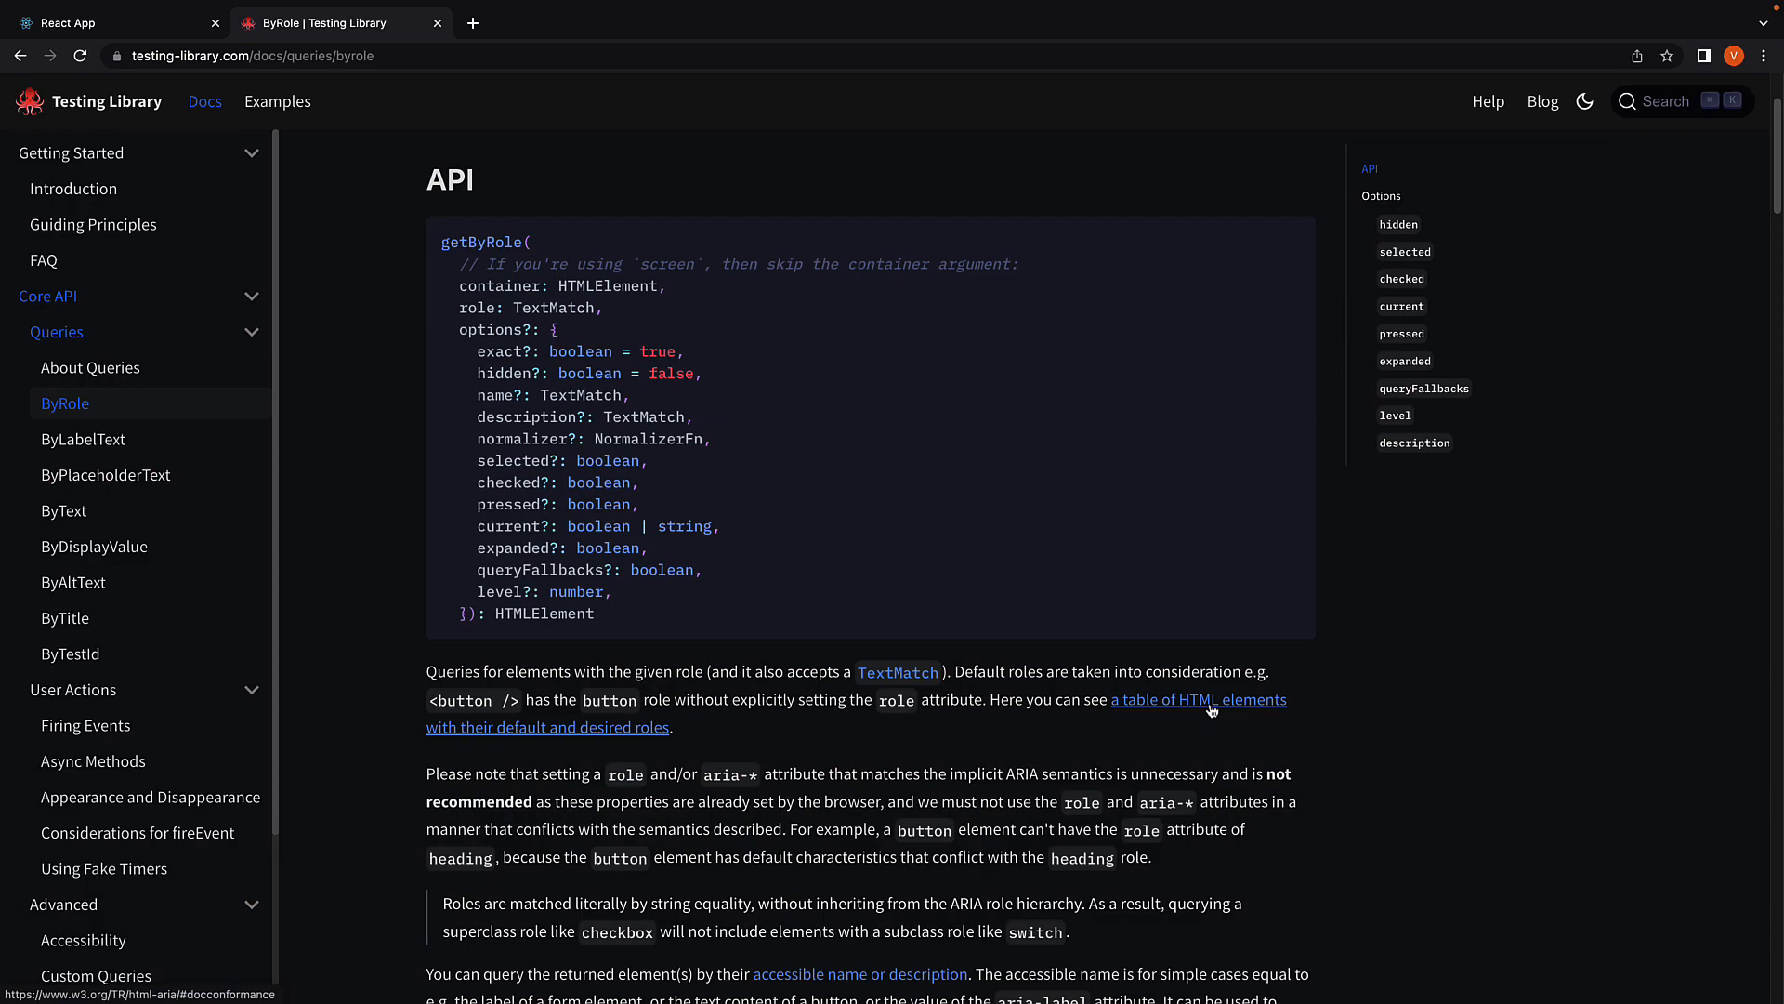
View the W3C HTML element default-role table down to the button row, then return to ByRole.
click(1197, 701)
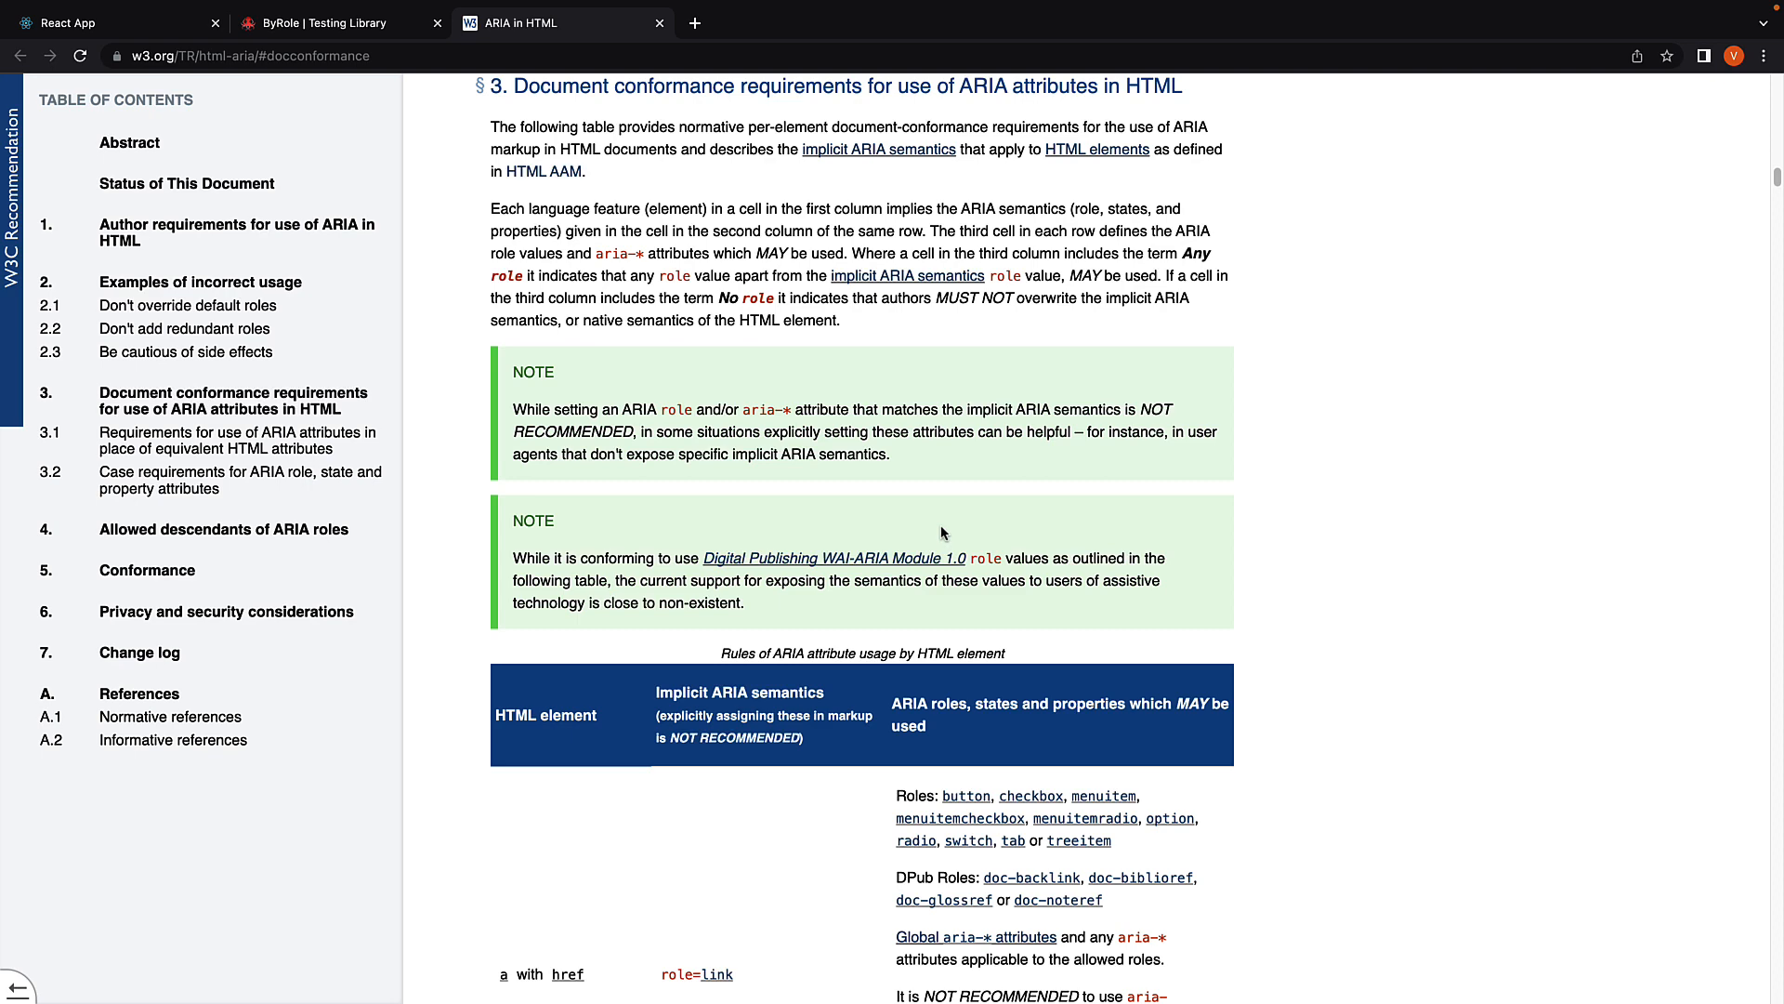
scroll(down, 3)
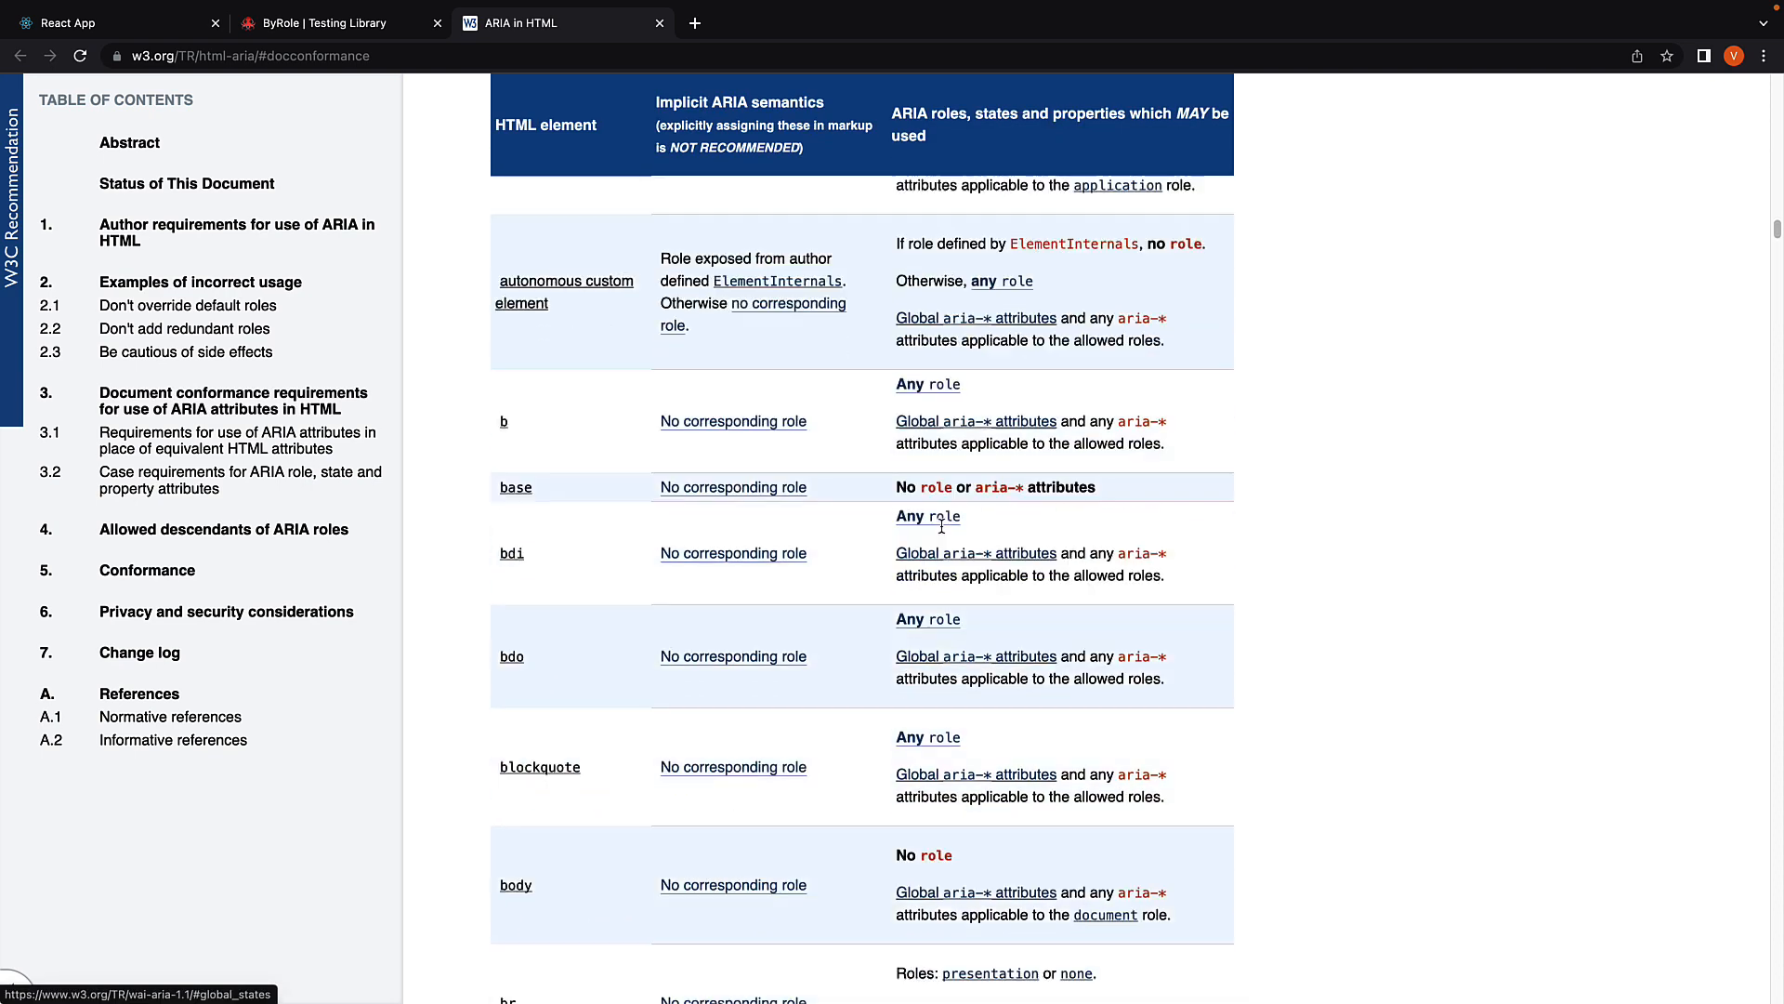
scroll(down, 3)
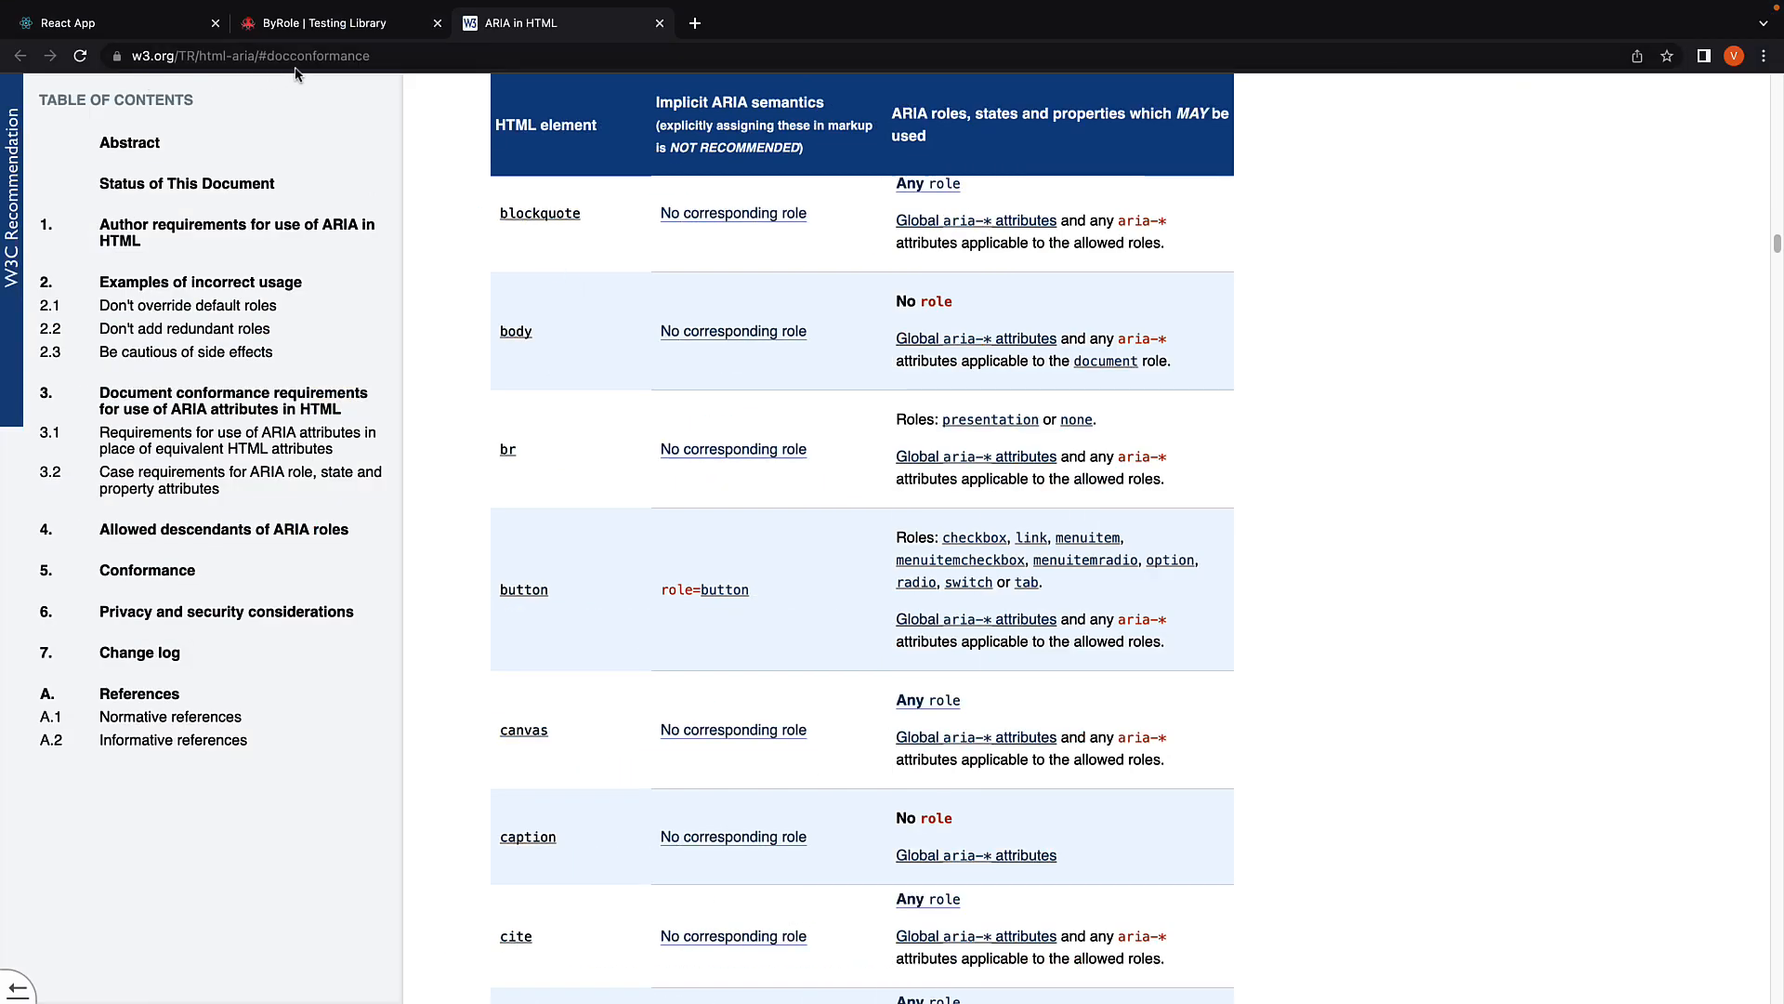
mouse_move(848, 392)
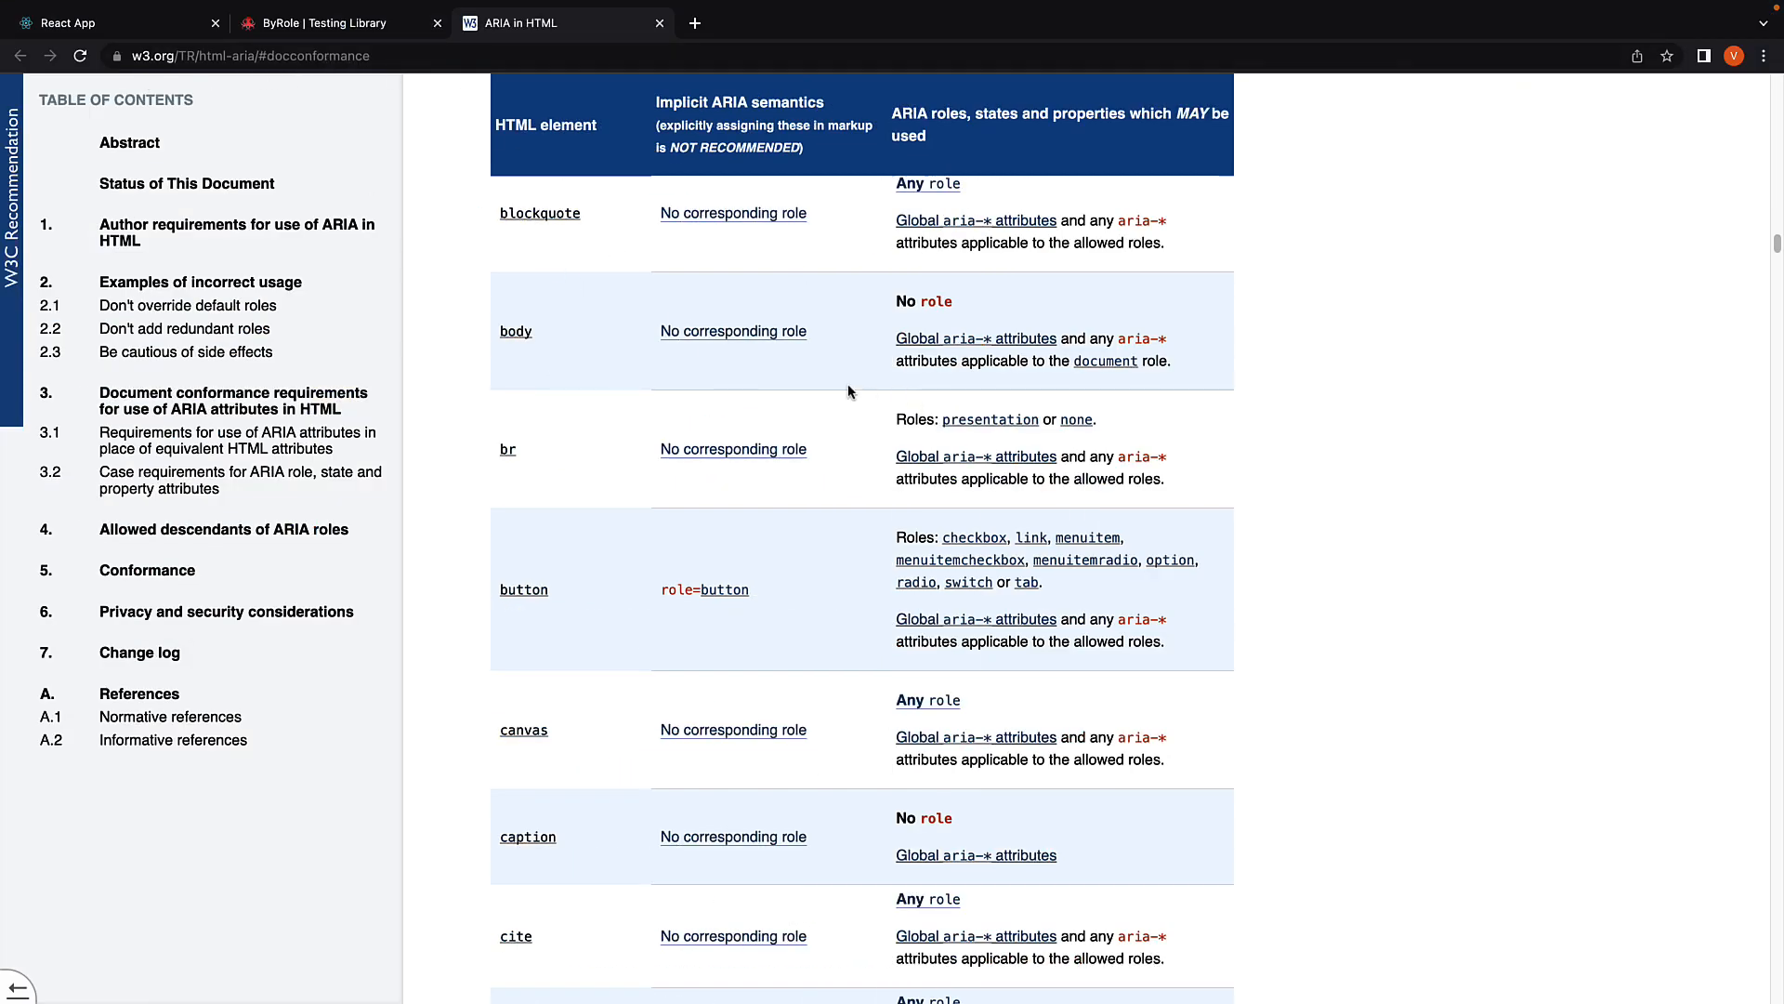
click(330, 22)
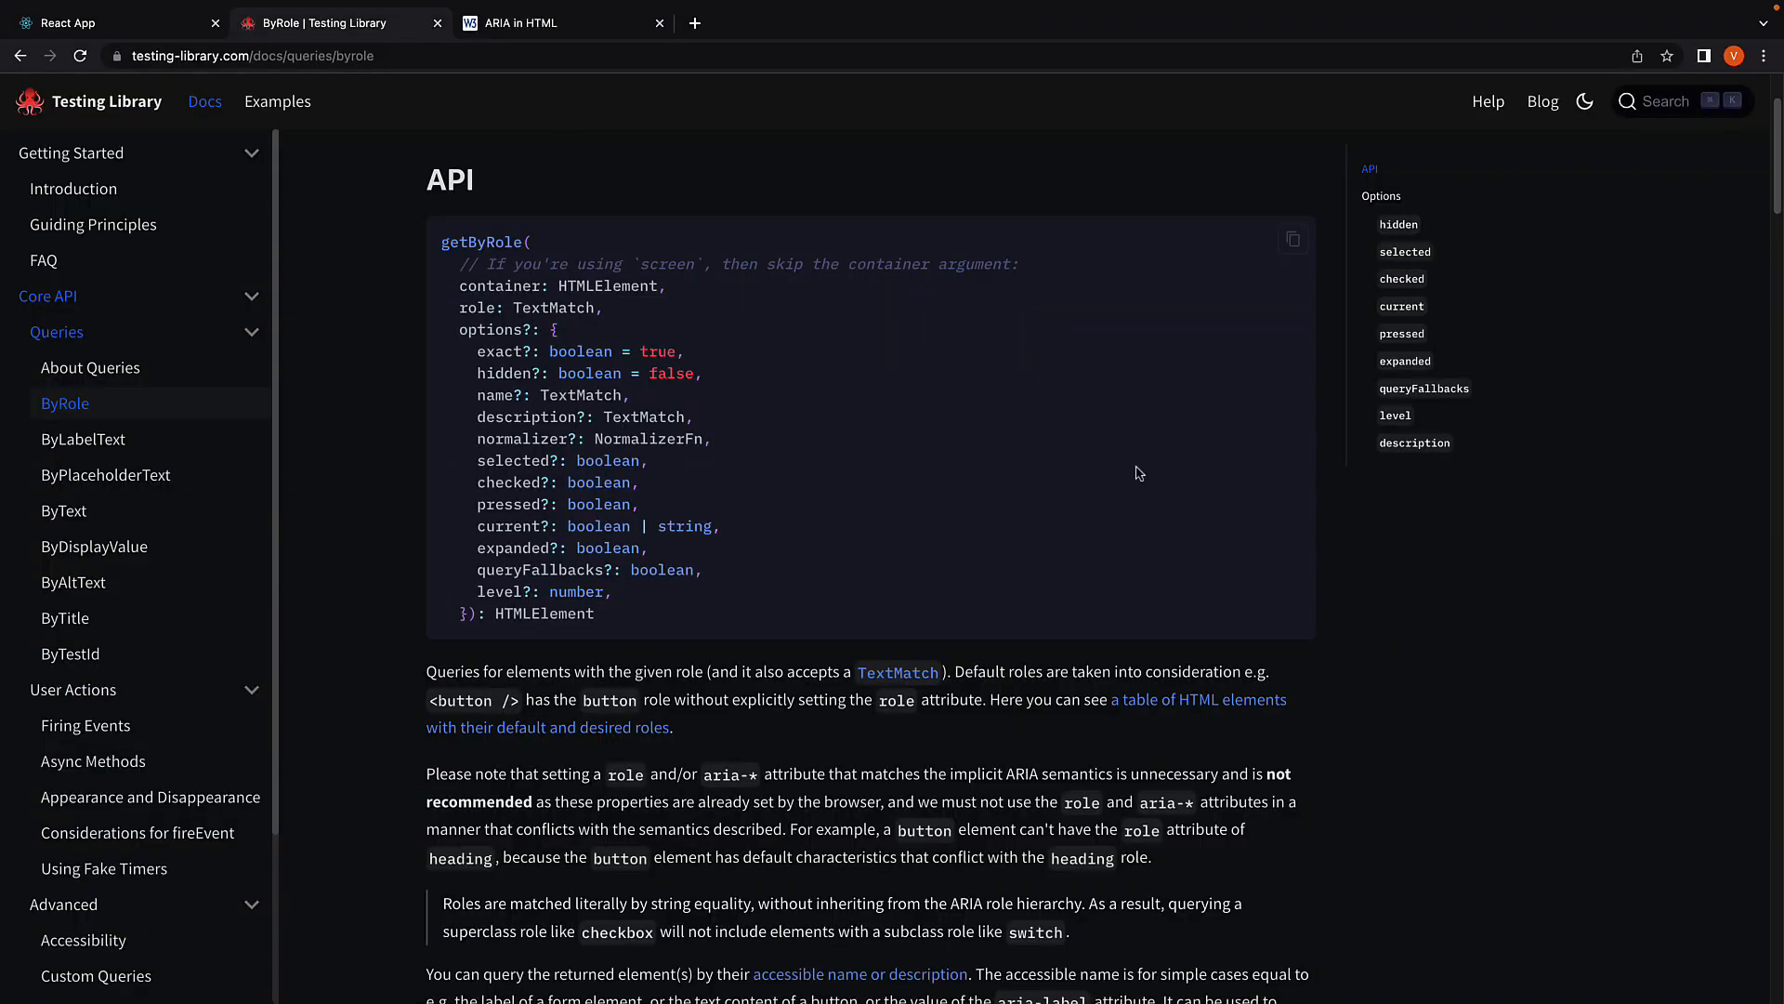